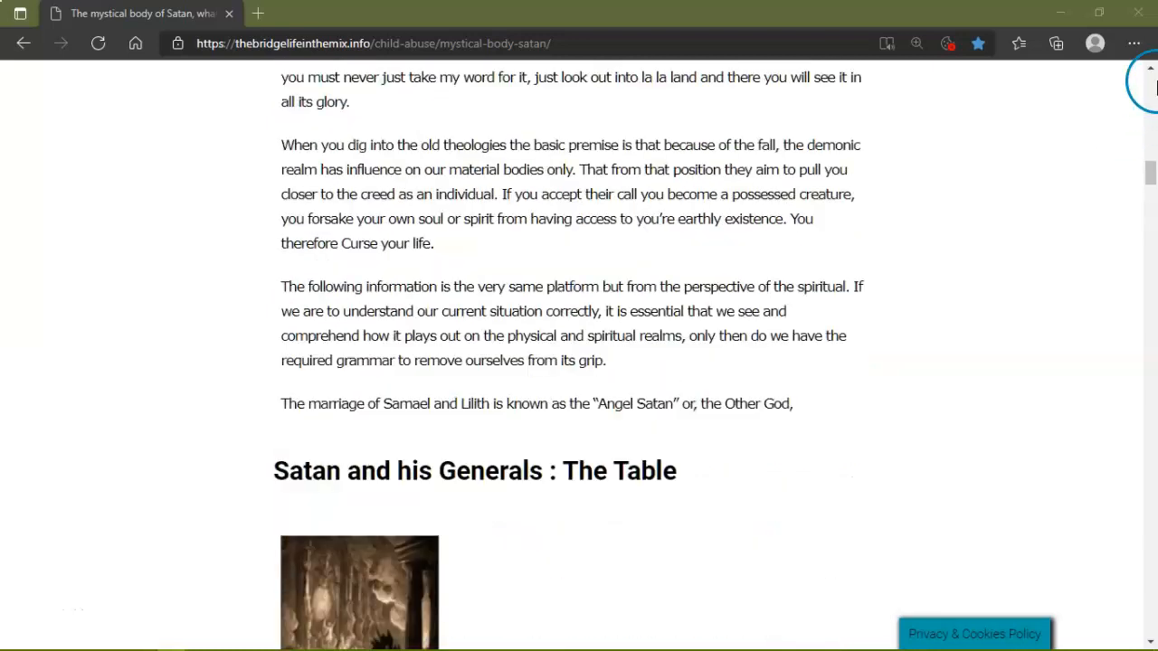
Bring the article's title and opening header image into view.
scroll(down, 3)
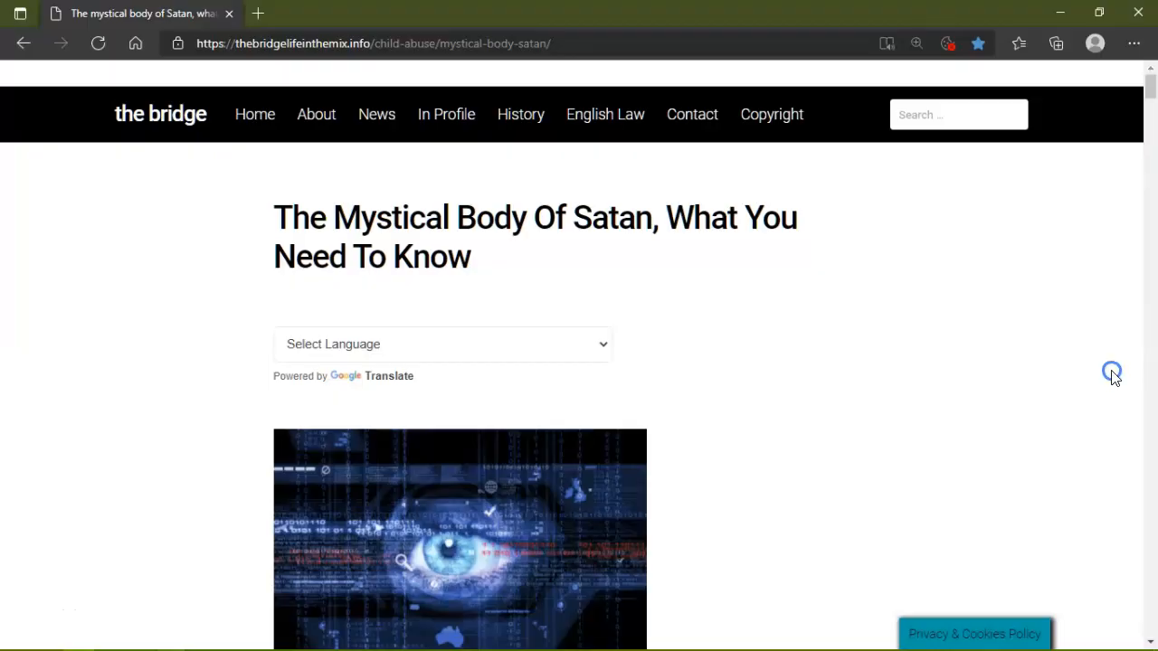
mouse_move(1051, 409)
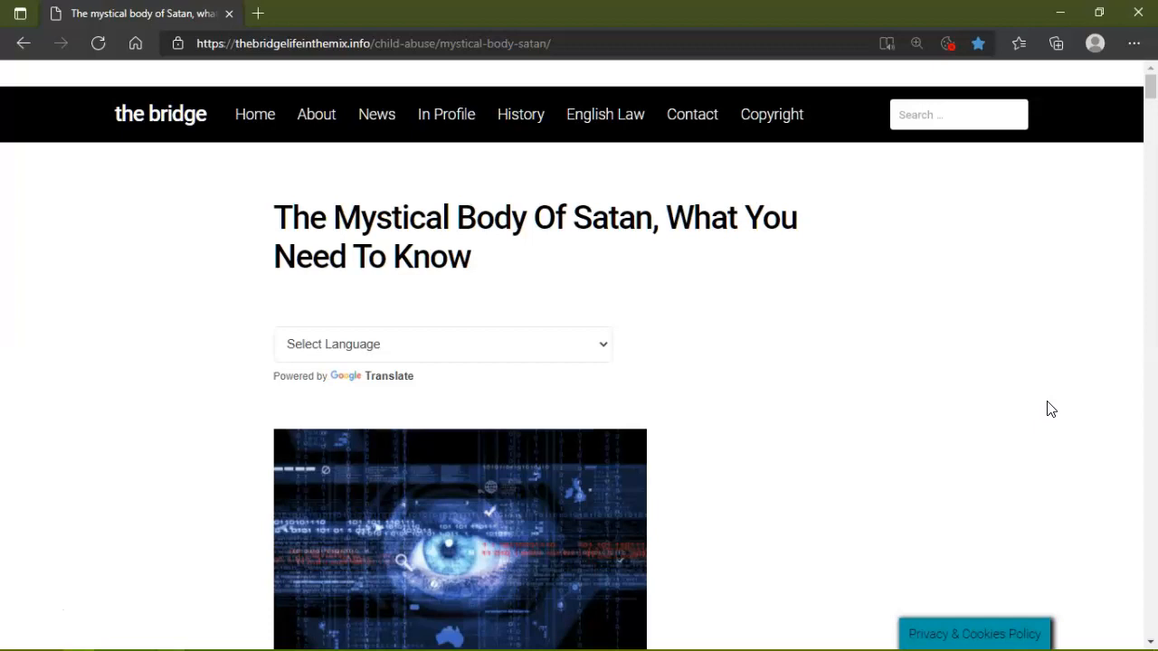
click(823, 359)
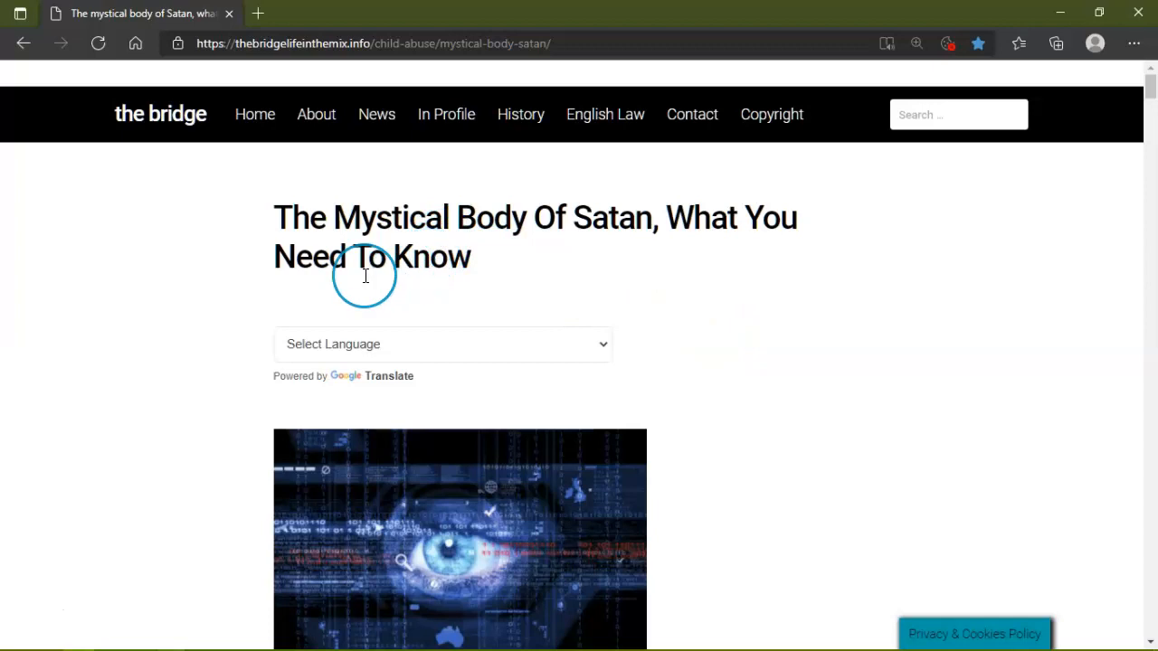
mouse_move(387, 217)
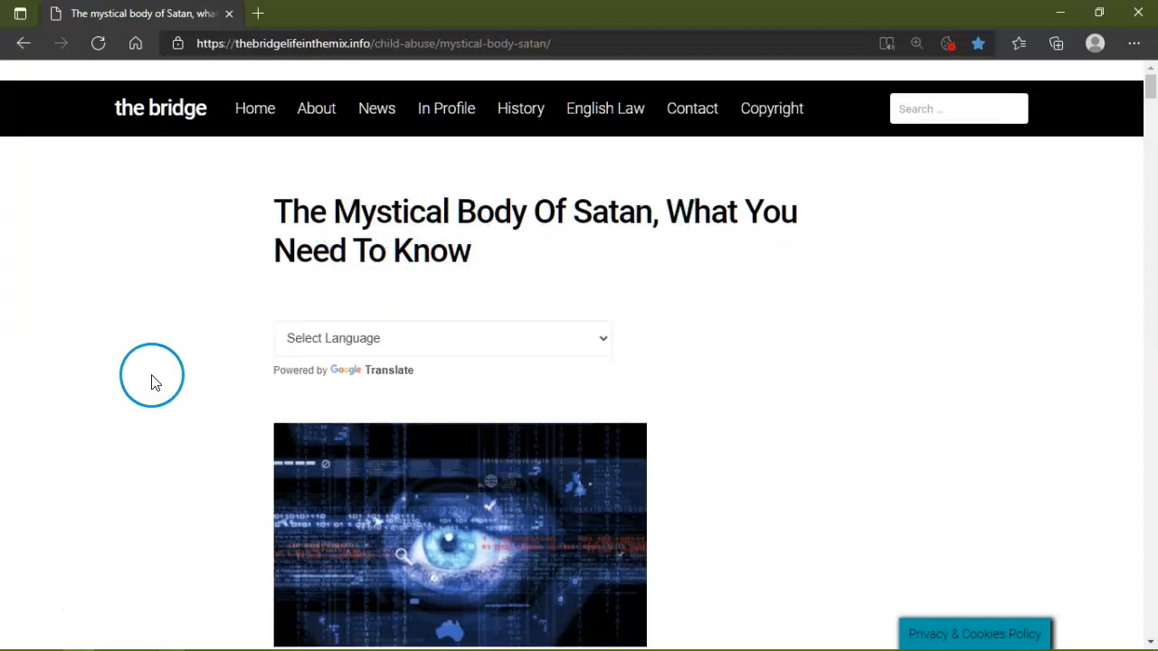
Scroll past the header image to the opening paragraphs on commerce and intelligence.
scroll(down, 3)
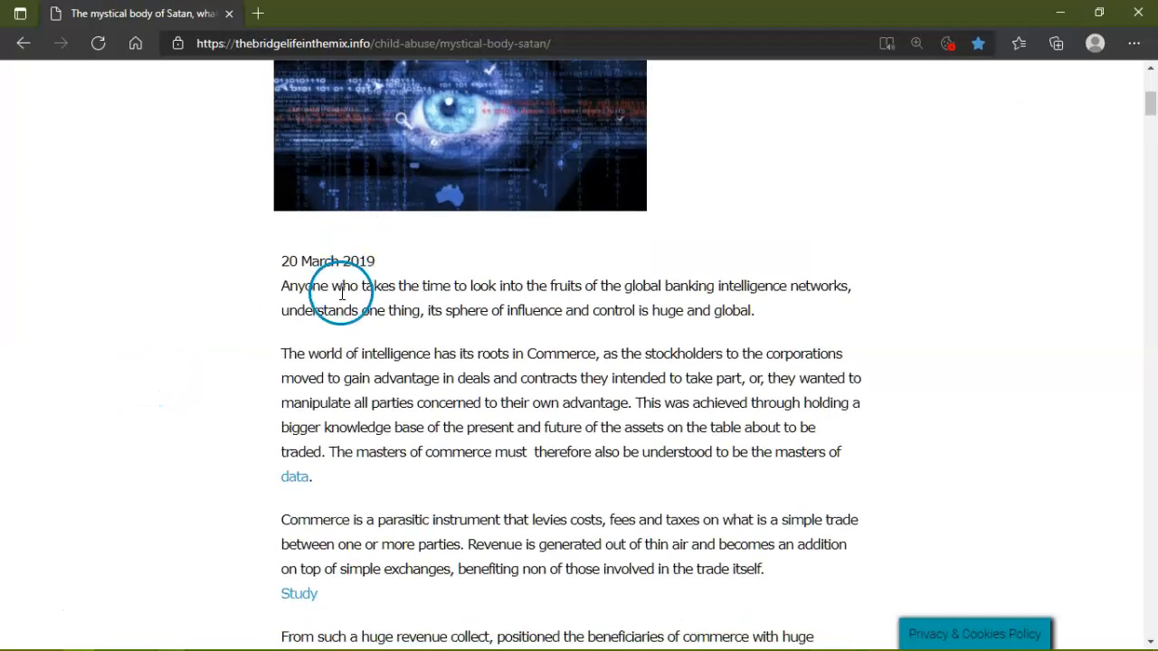
scroll(down, 3)
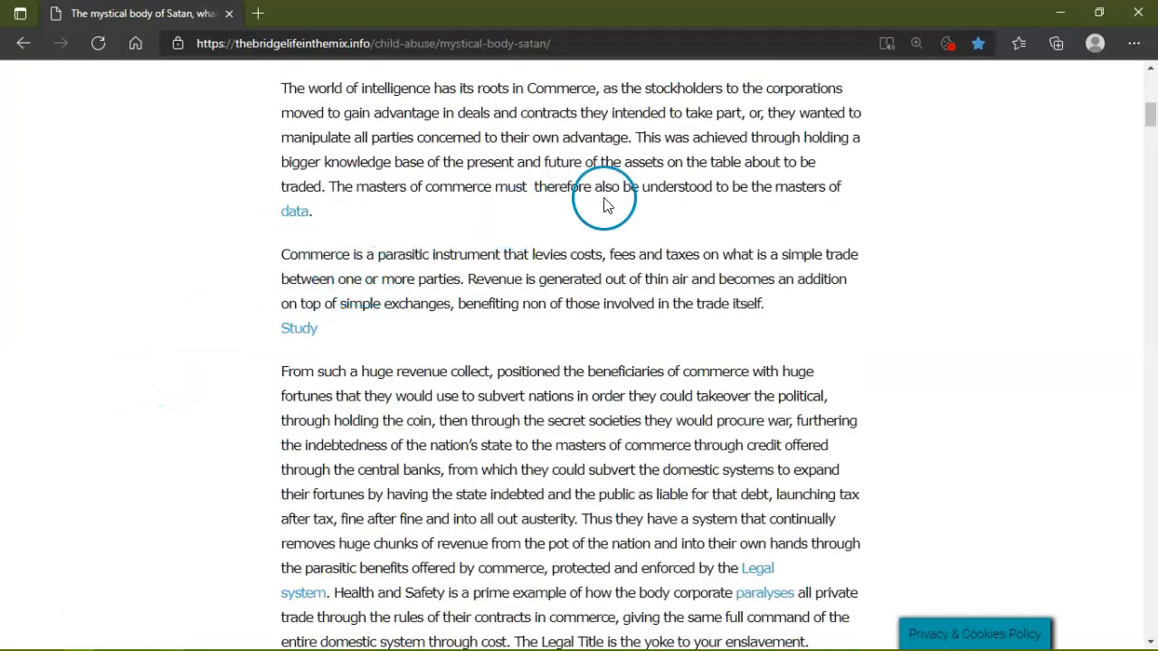
mouse_move(800, 172)
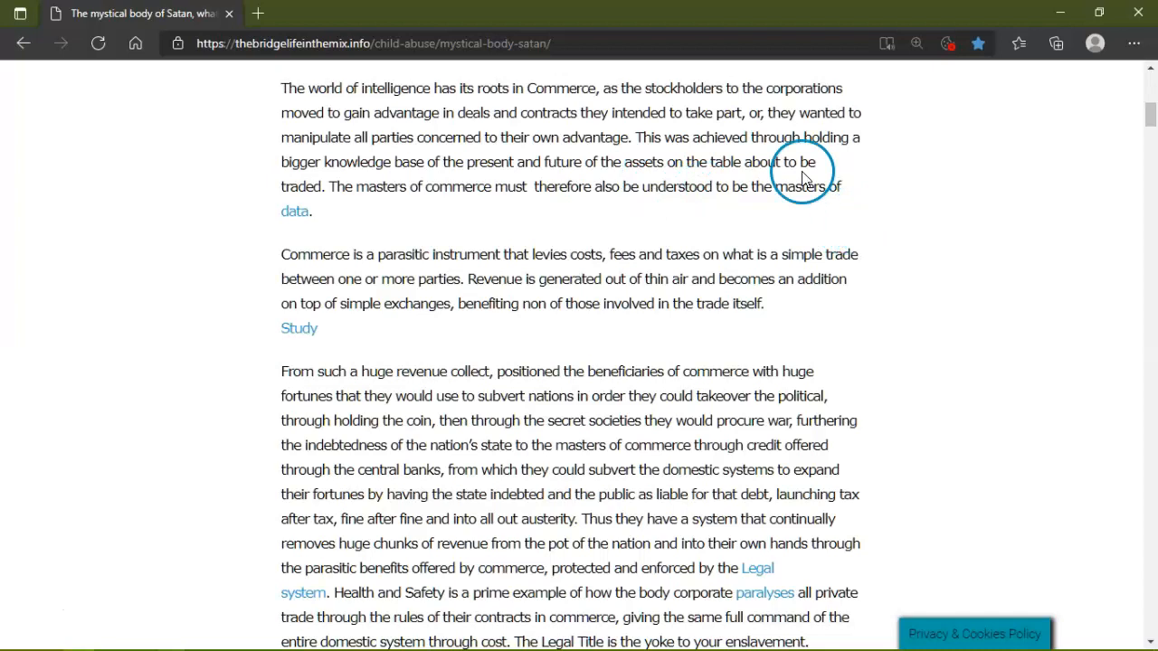
mouse_move(714, 108)
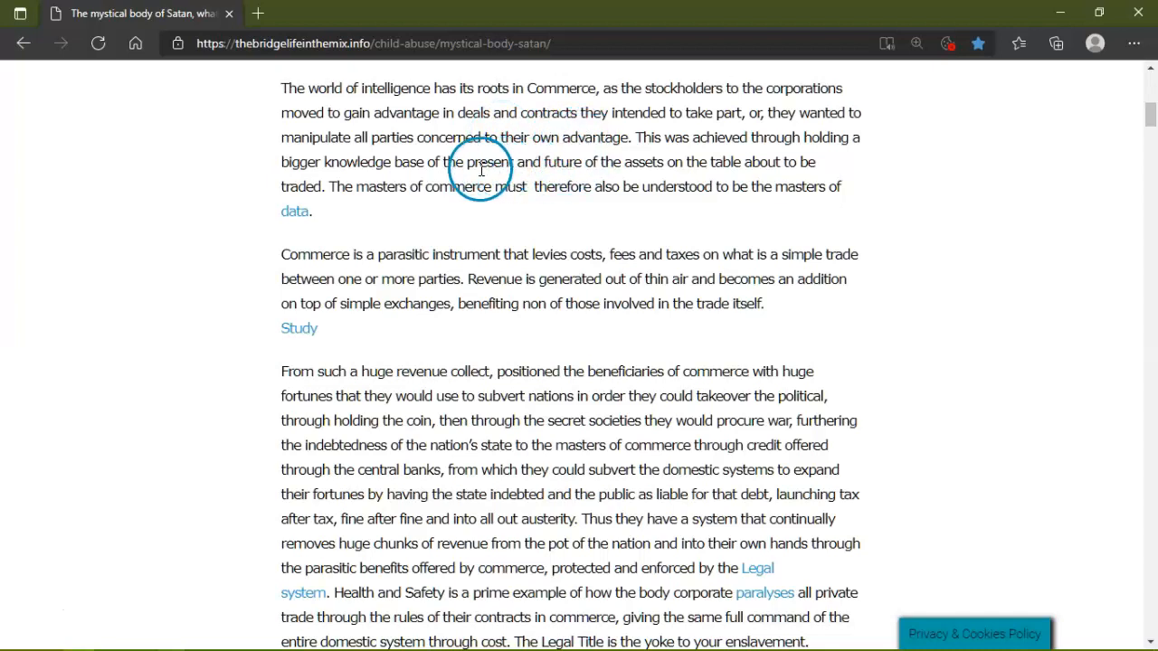
mouse_move(727, 172)
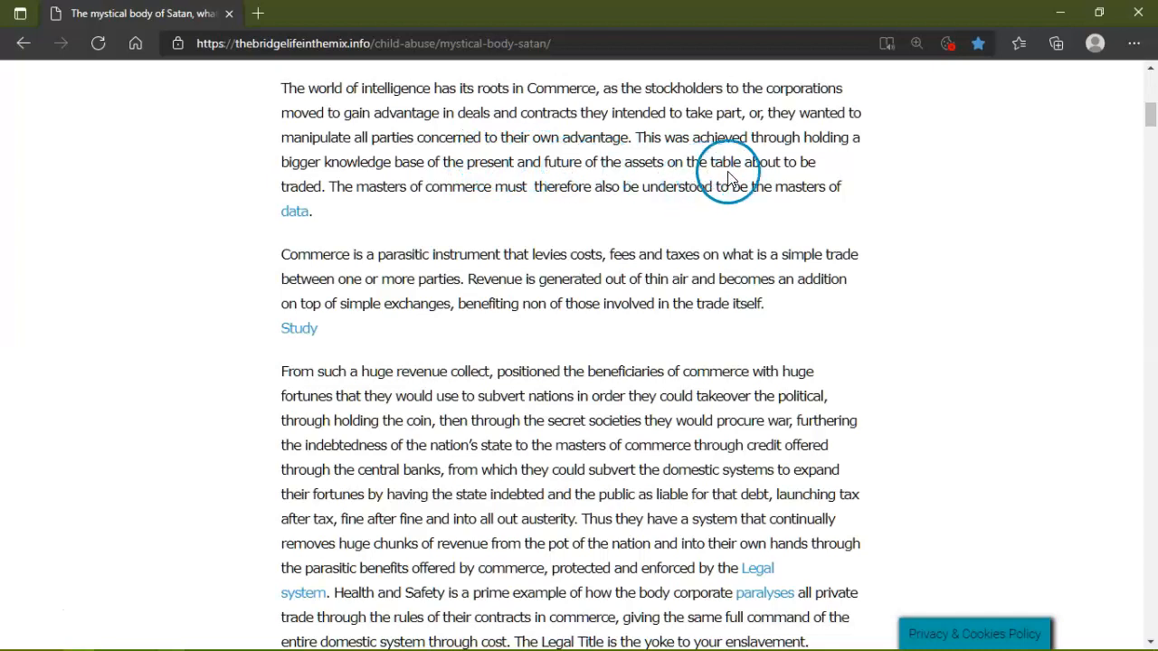
mouse_move(442, 187)
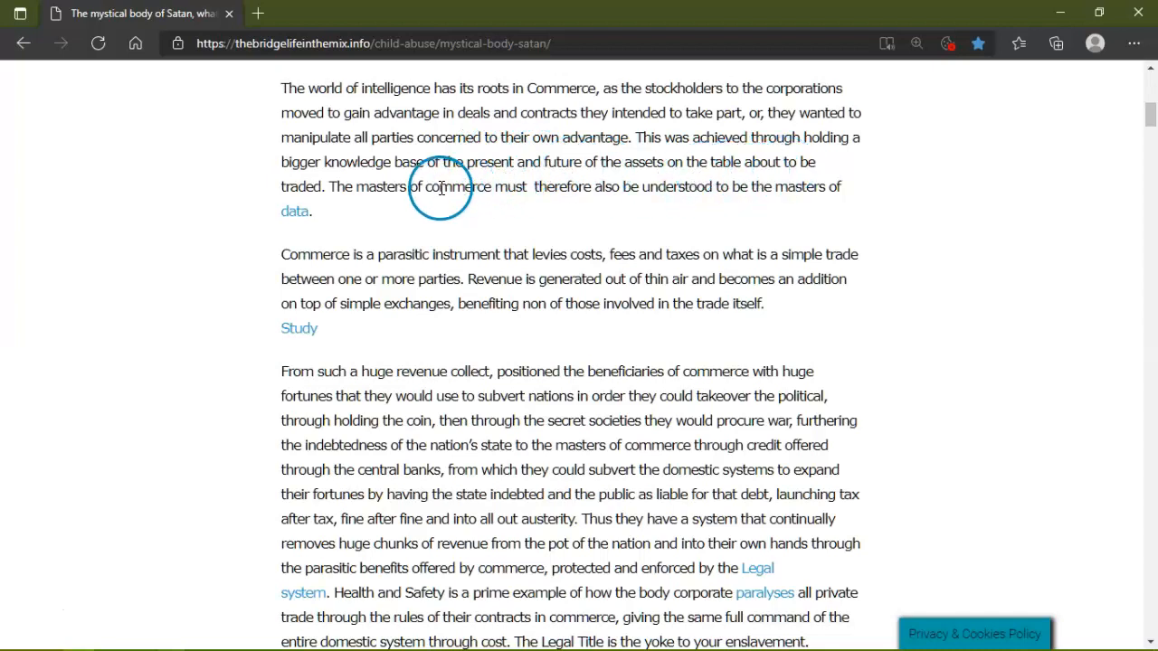
mouse_move(644, 201)
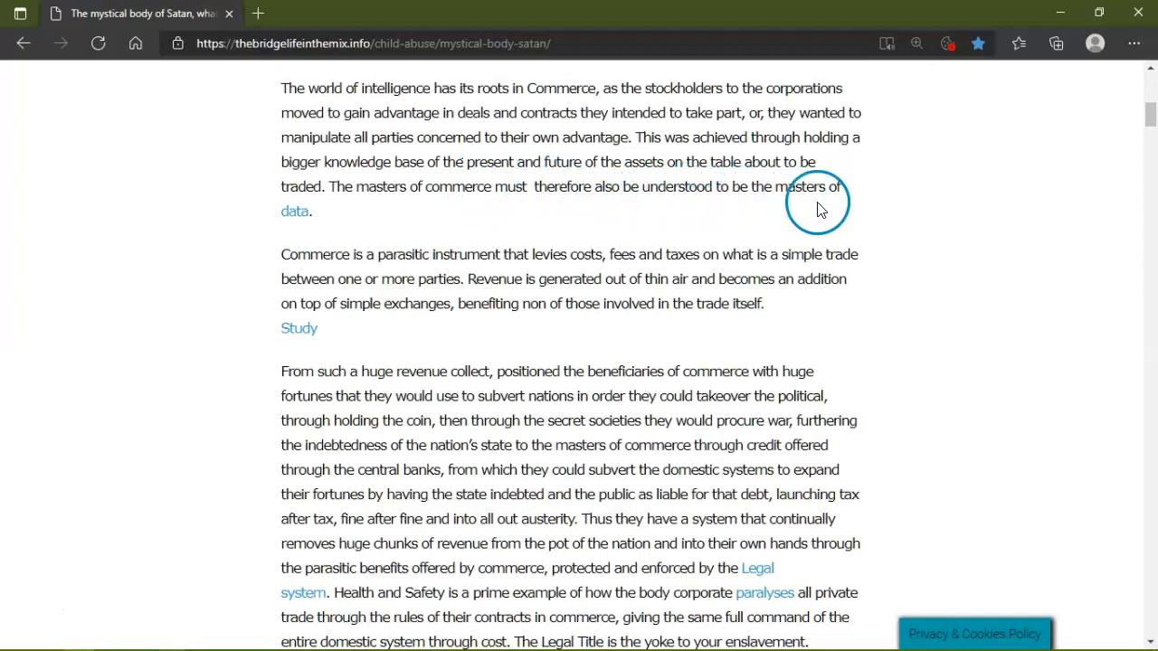
mouse_move(46, 605)
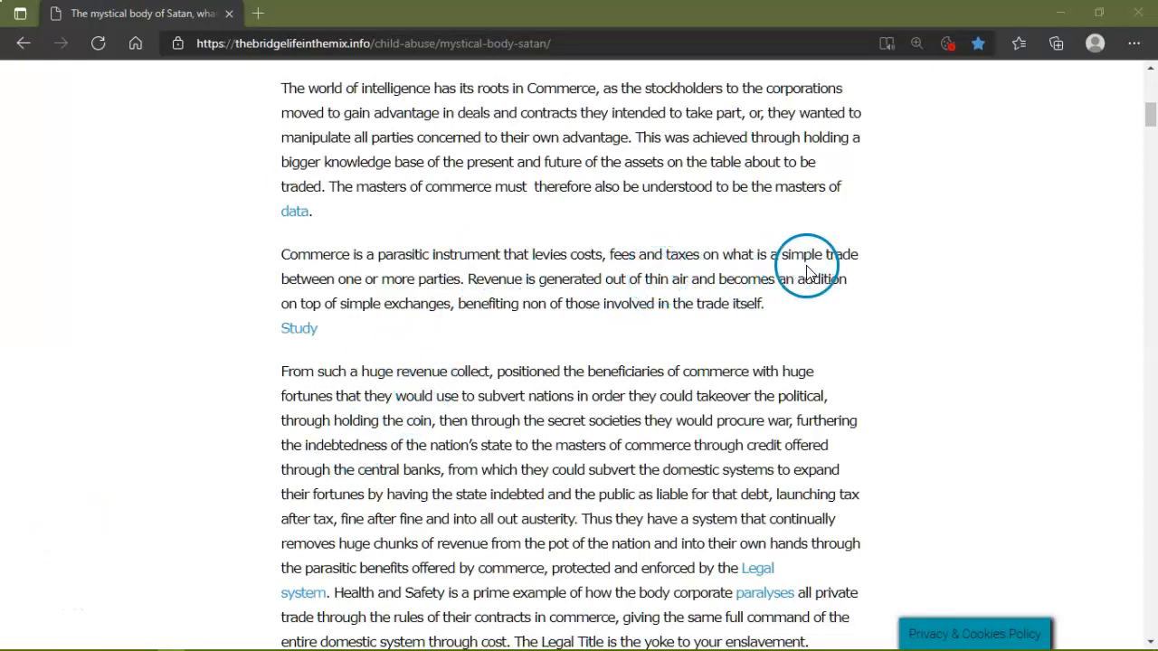
mouse_move(449, 304)
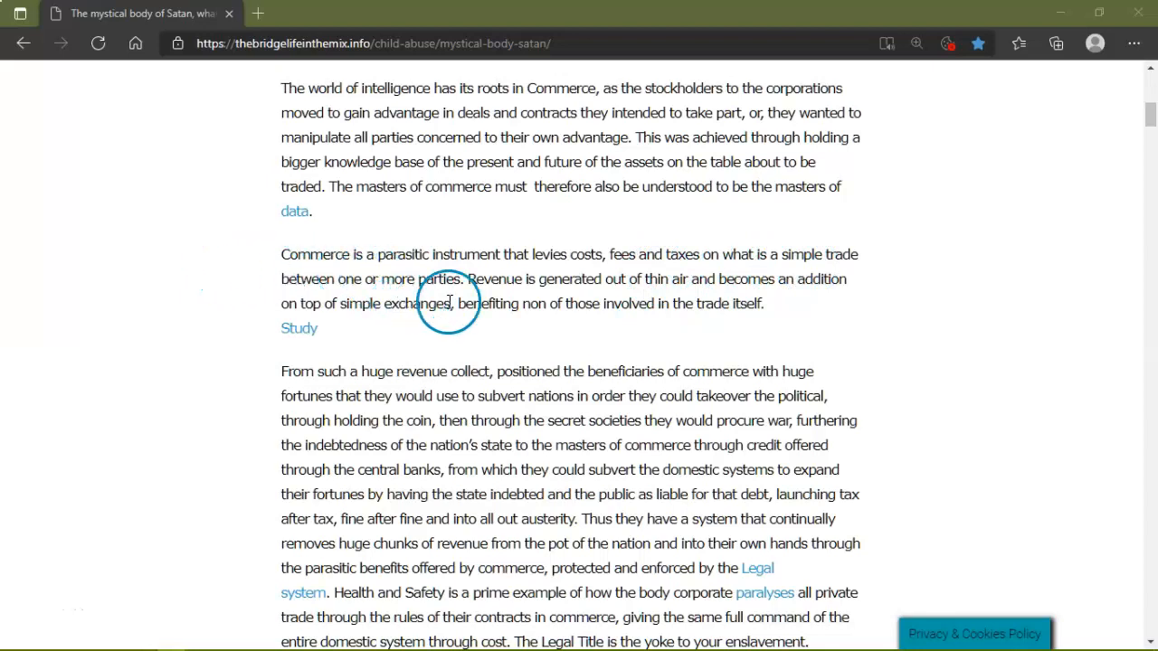
mouse_move(720, 298)
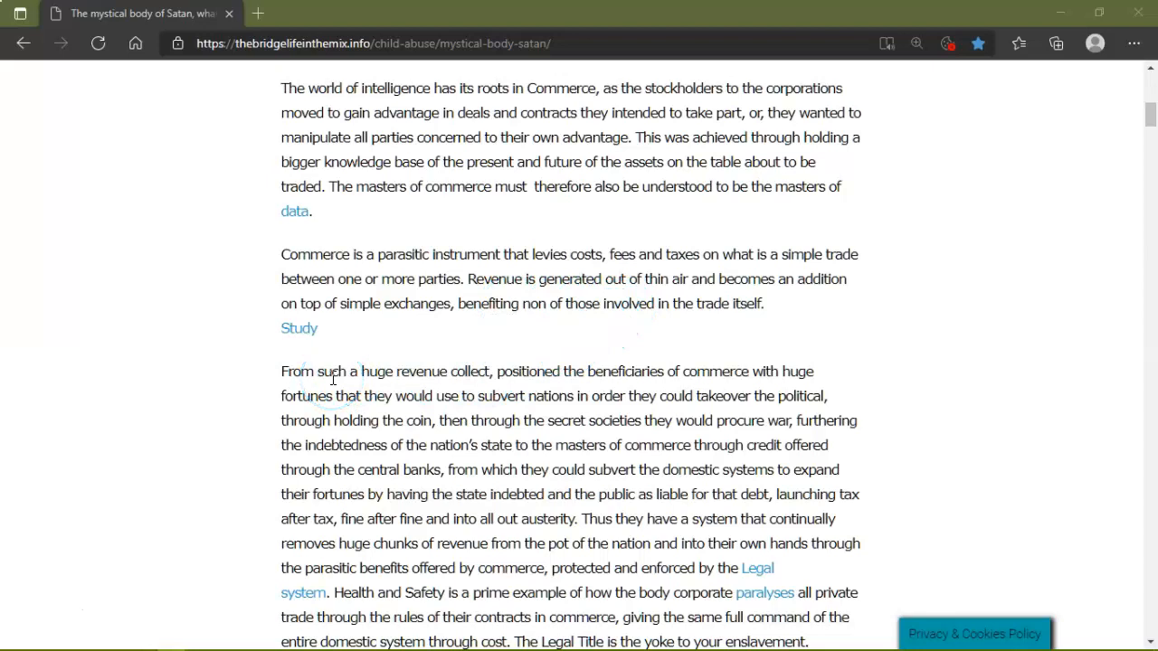
click(322, 391)
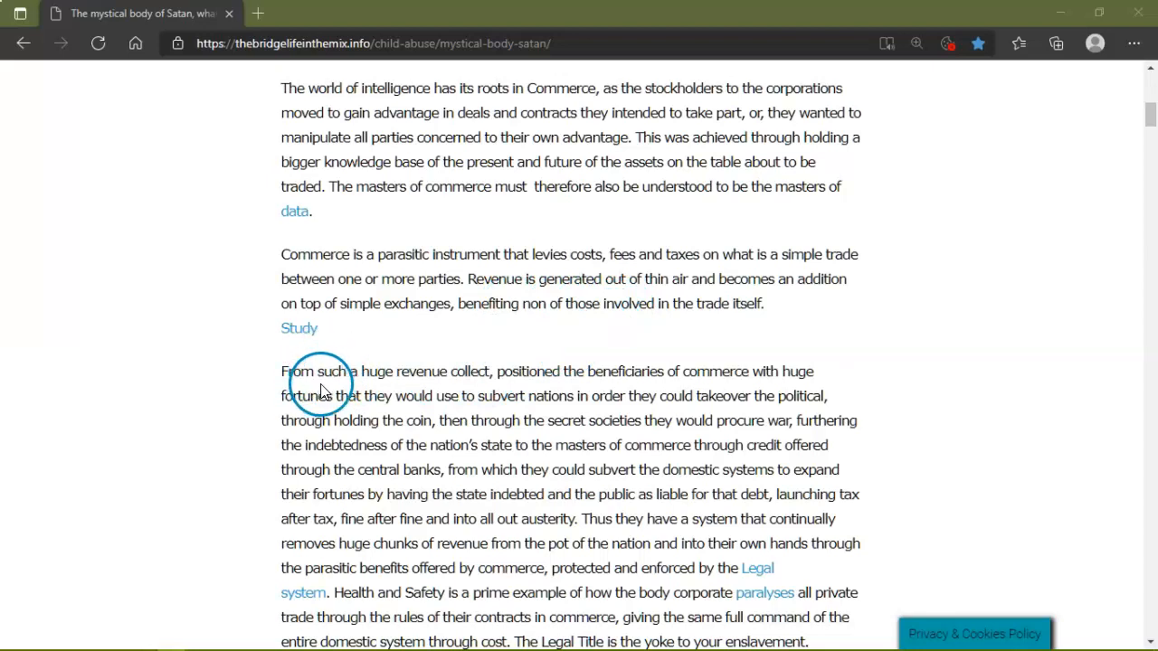
mouse_move(539, 371)
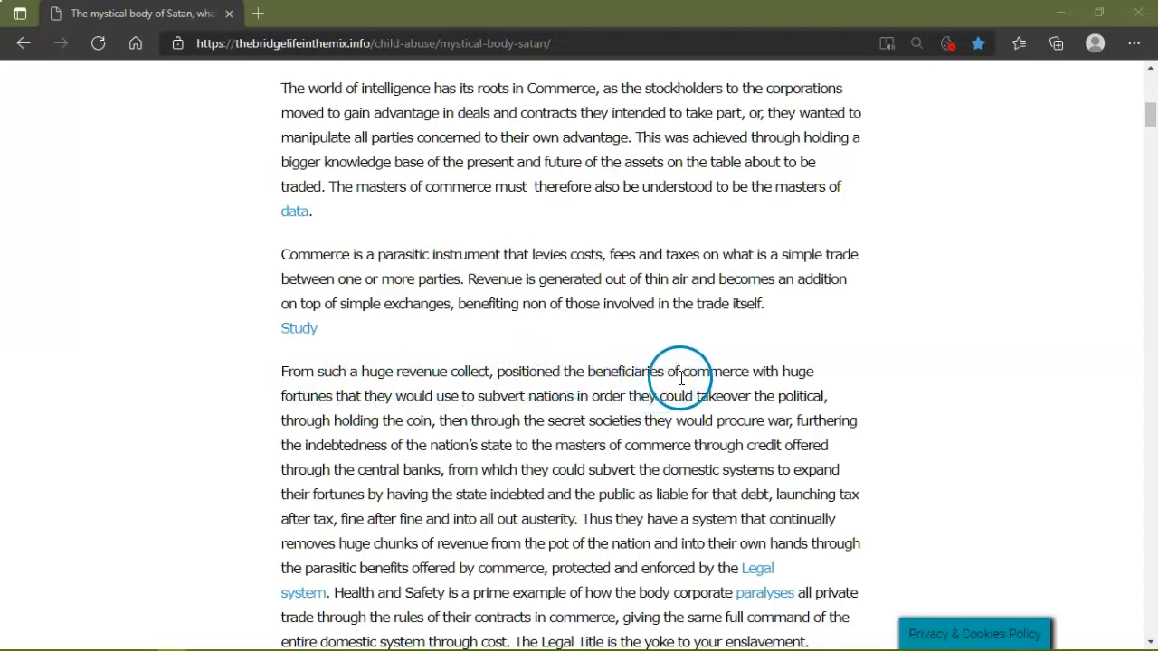
mouse_move(850, 373)
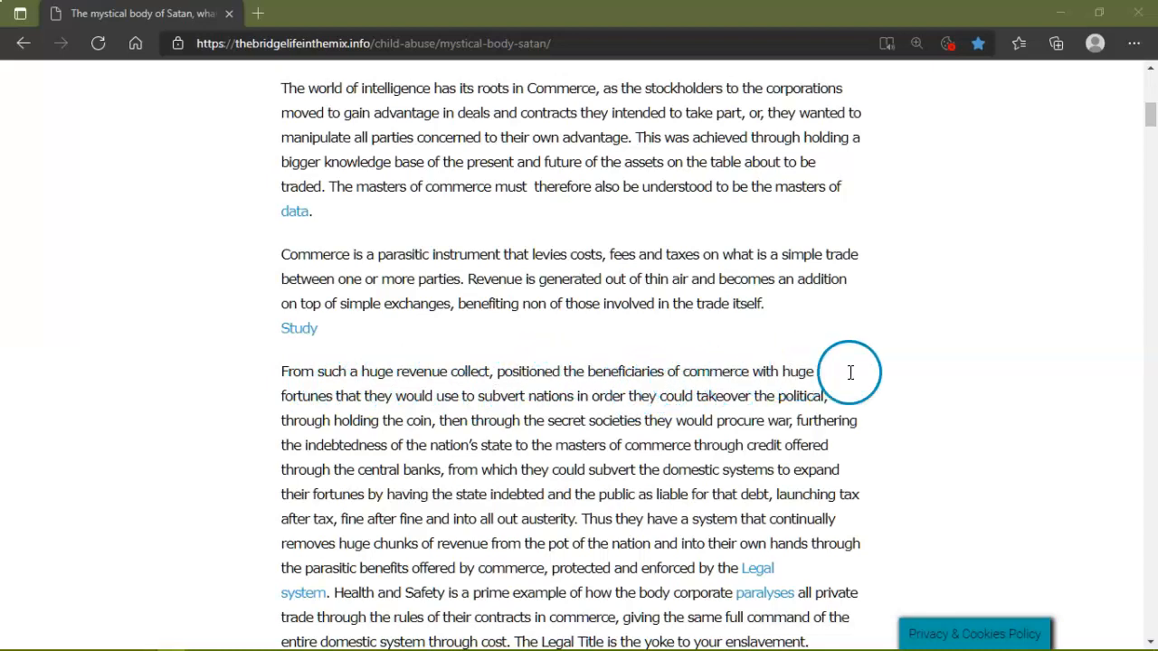
mouse_move(467, 395)
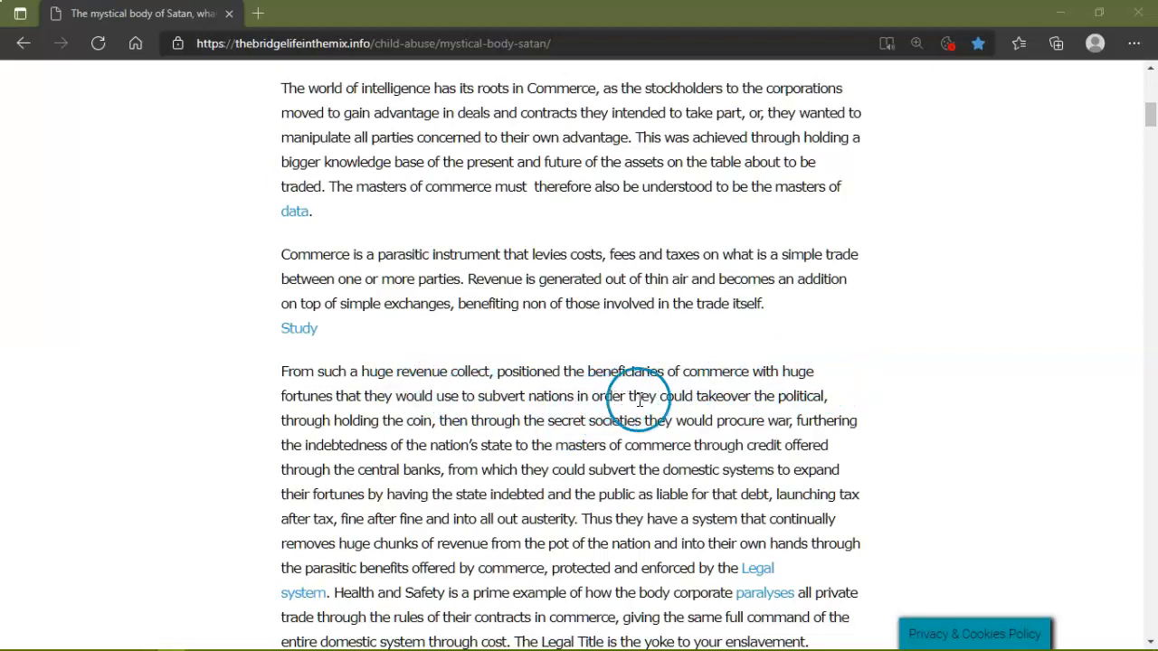
mouse_move(443, 412)
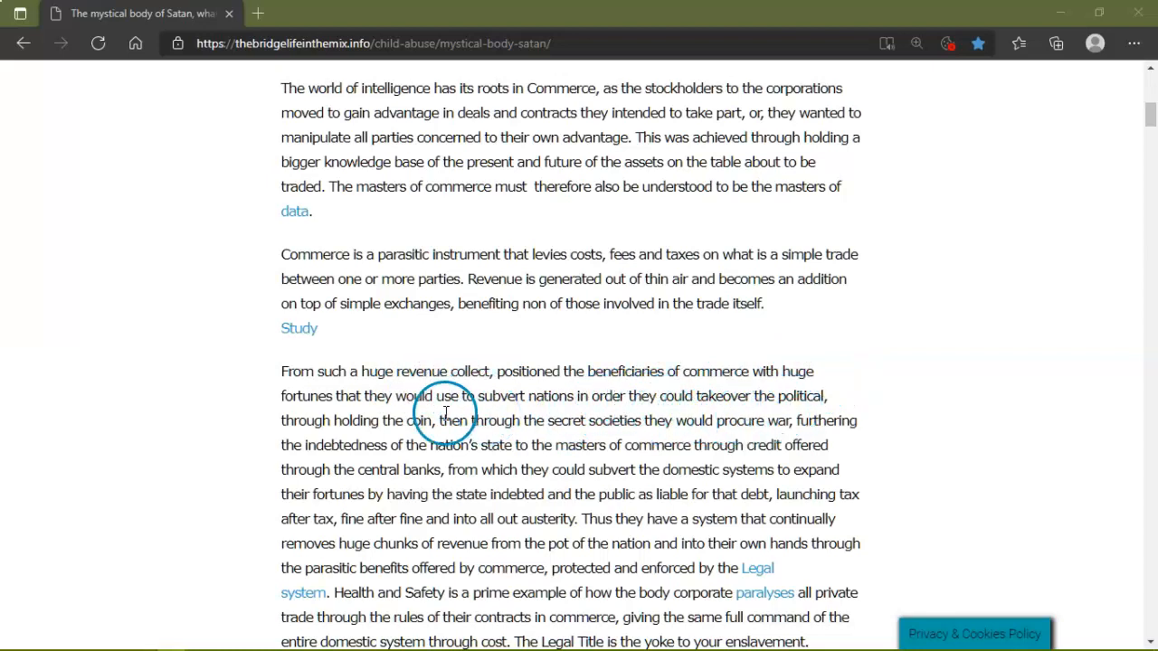
mouse_move(468, 425)
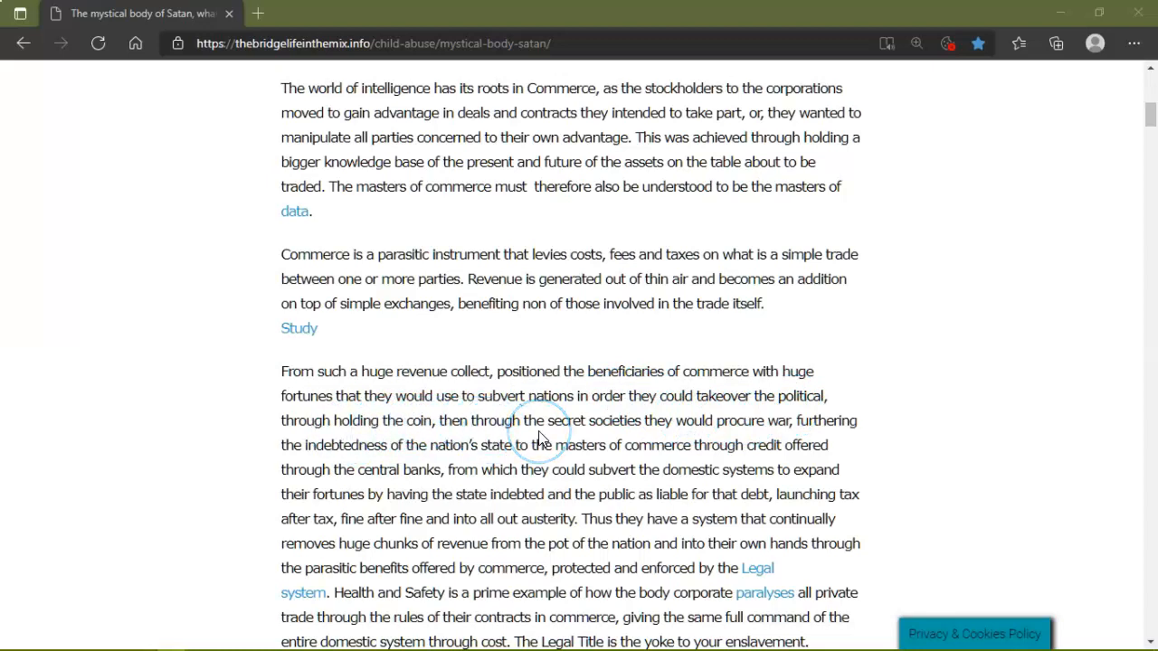
mouse_move(705, 445)
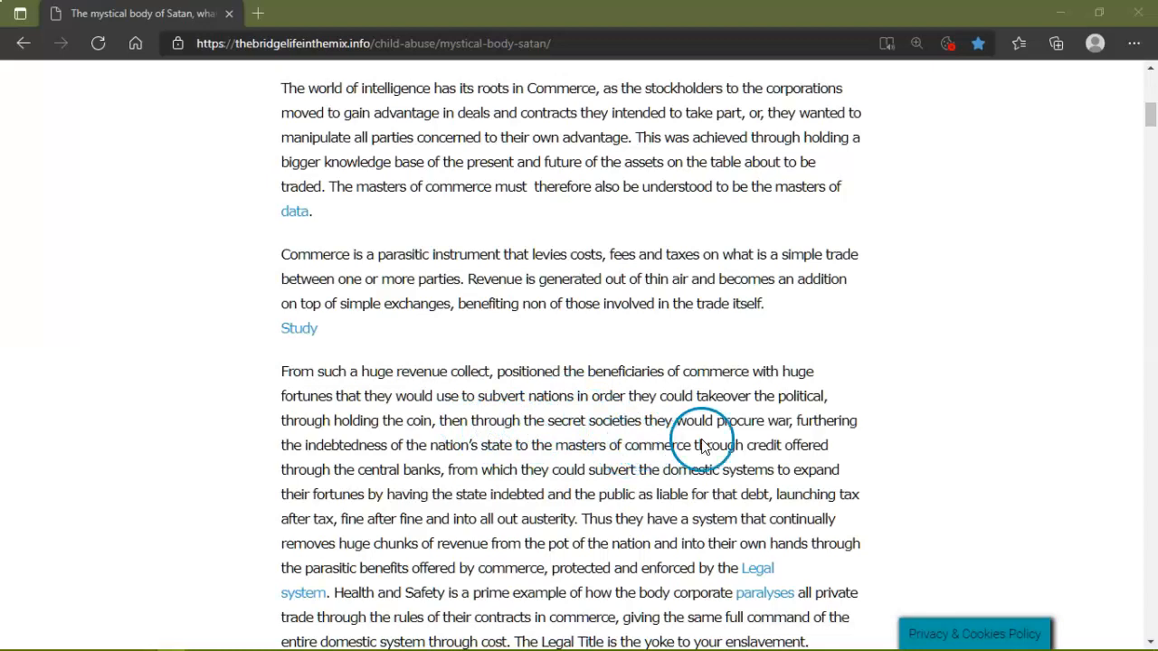
mouse_move(740, 436)
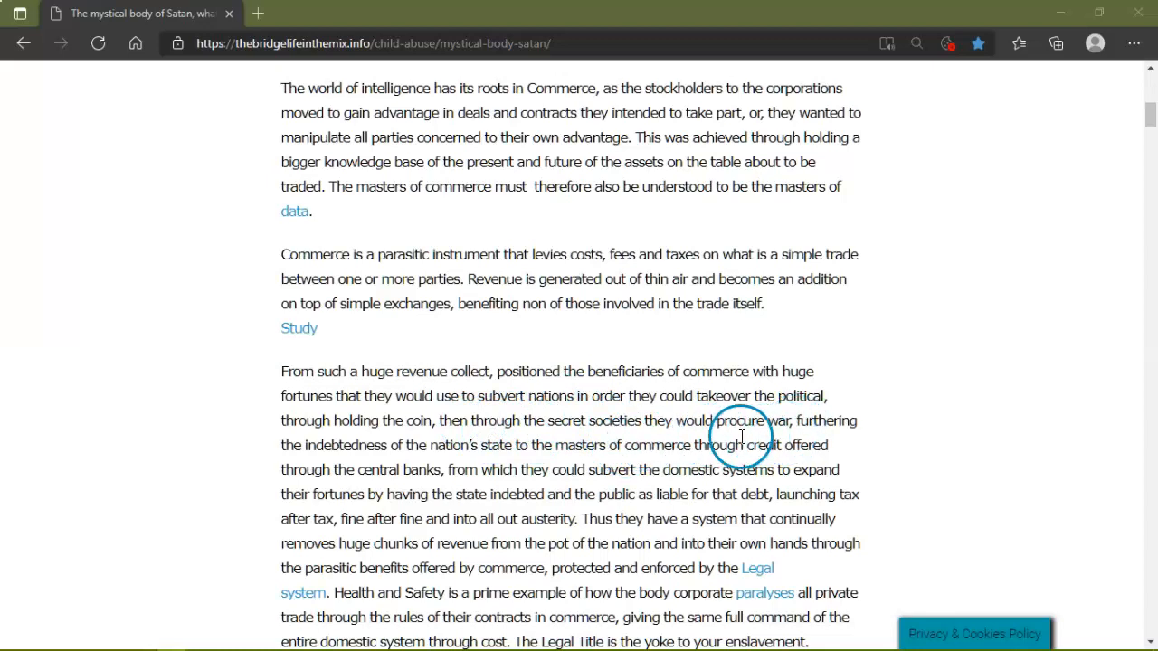
mouse_move(503, 463)
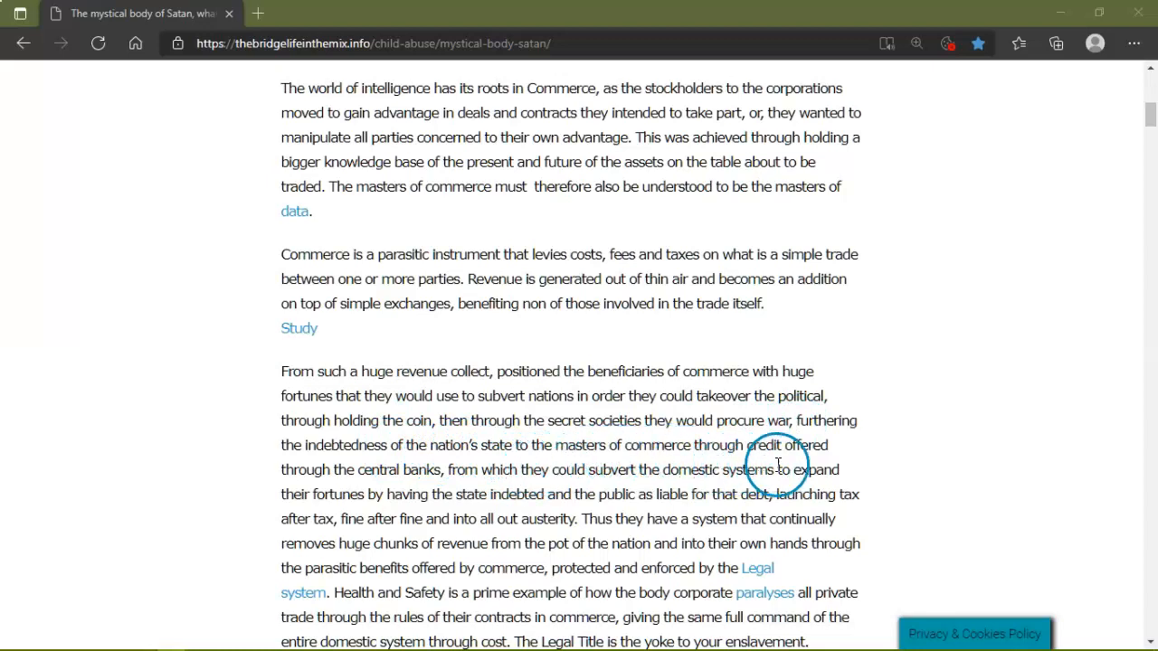
mouse_move(636, 468)
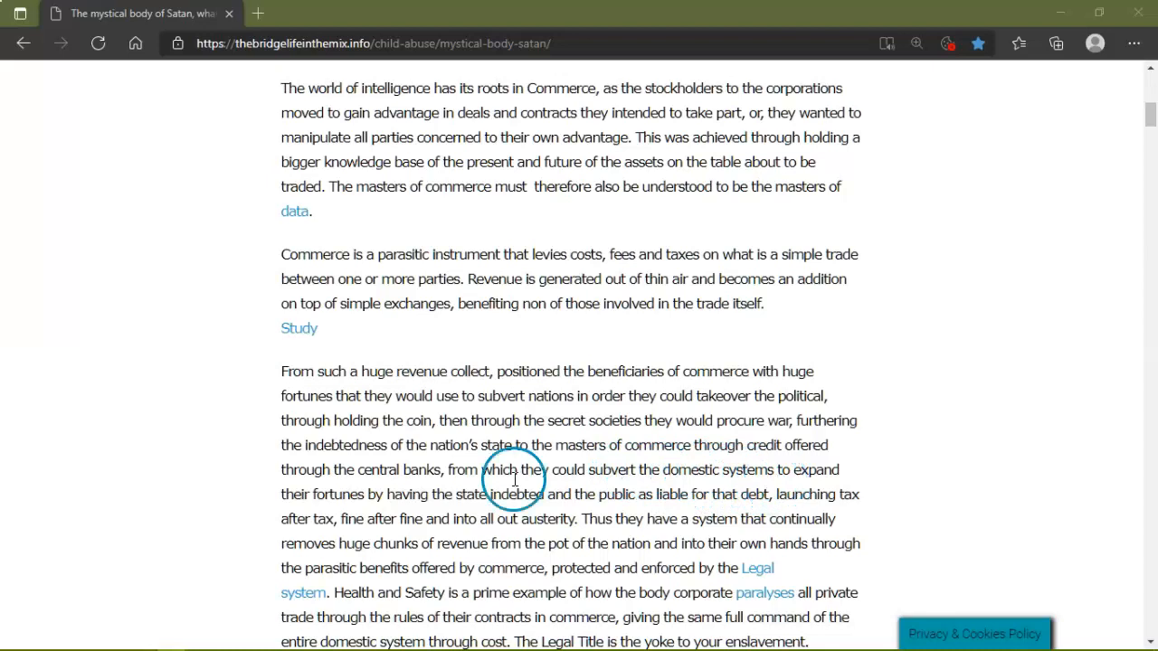
mouse_move(586, 499)
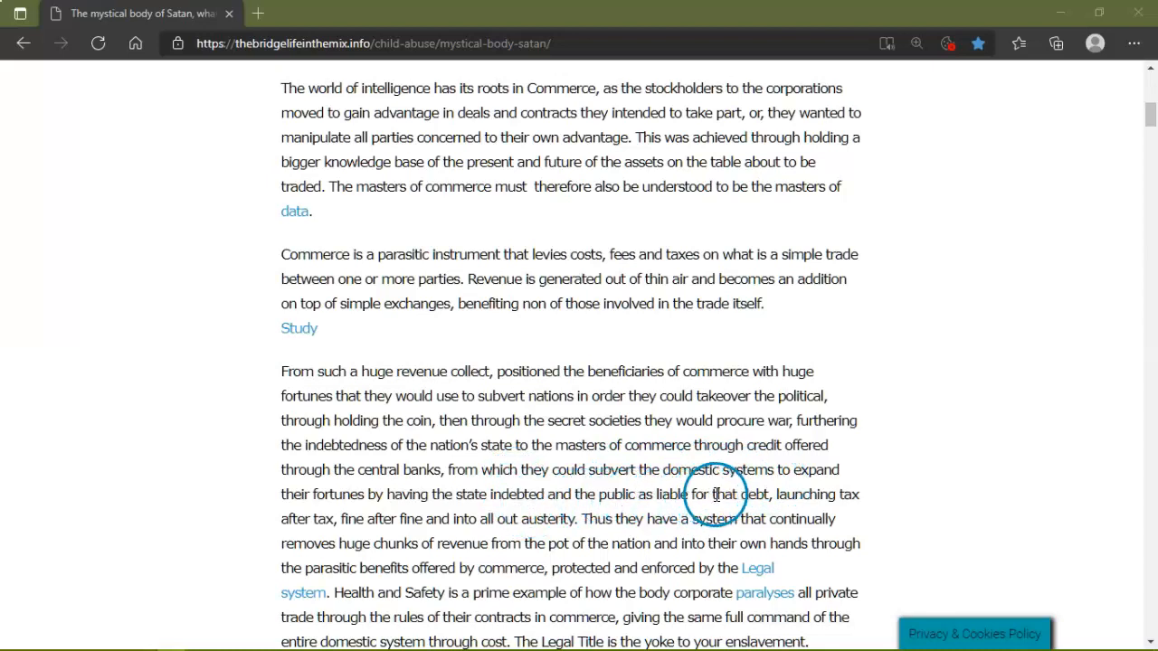
mouse_move(481, 500)
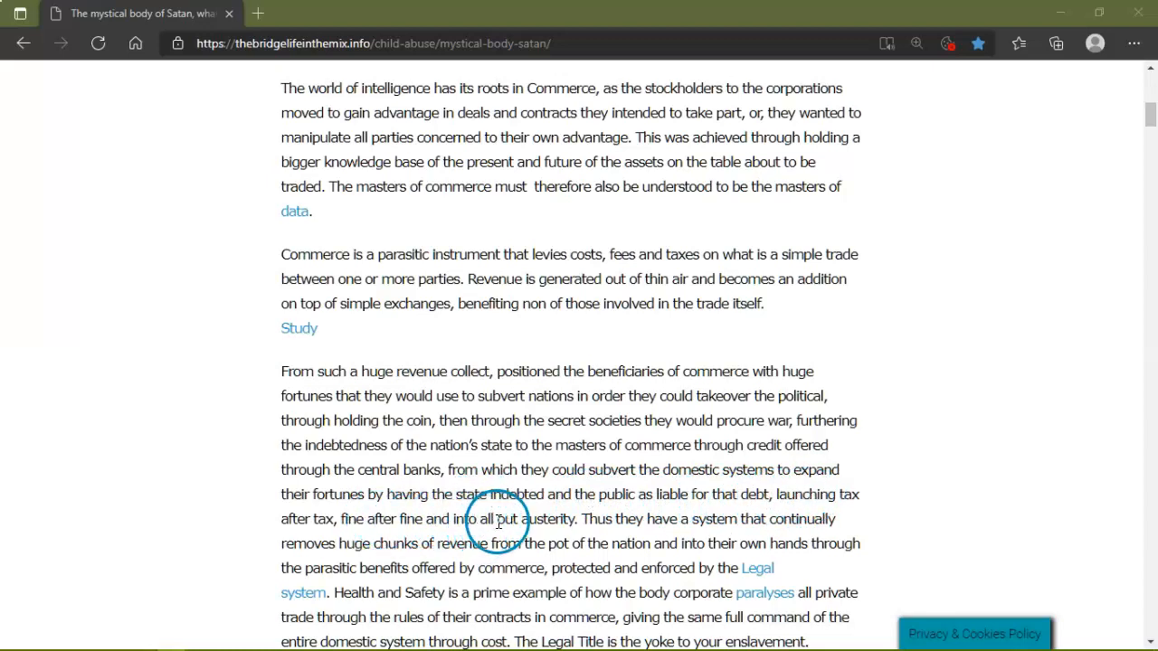
mouse_move(597, 531)
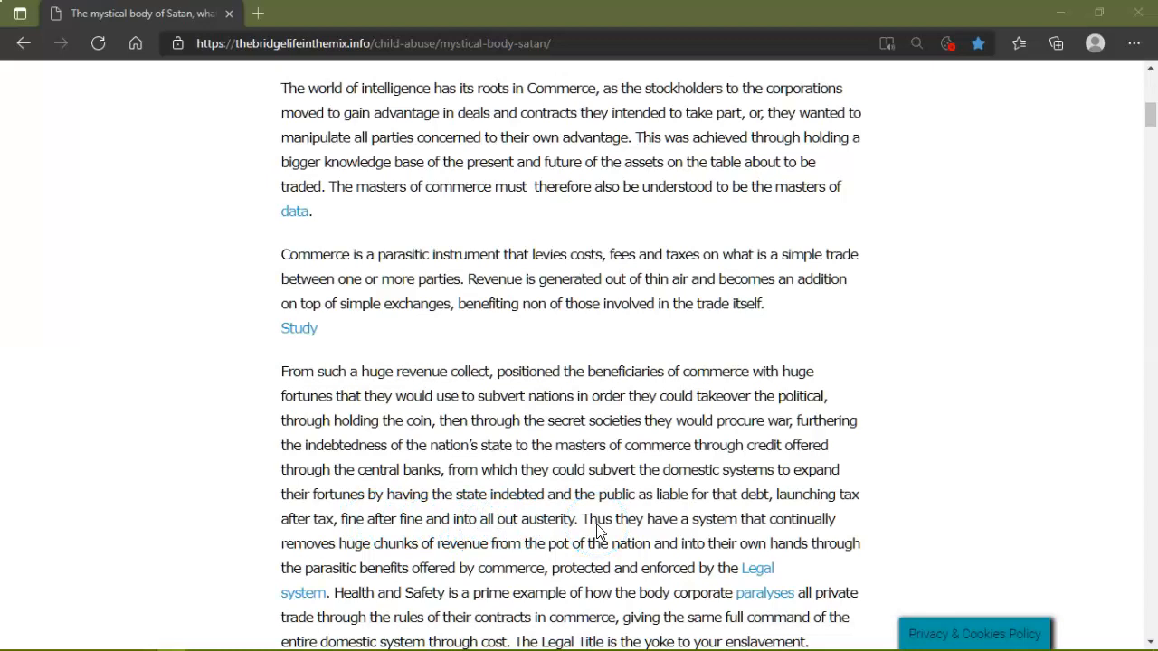
click(595, 518)
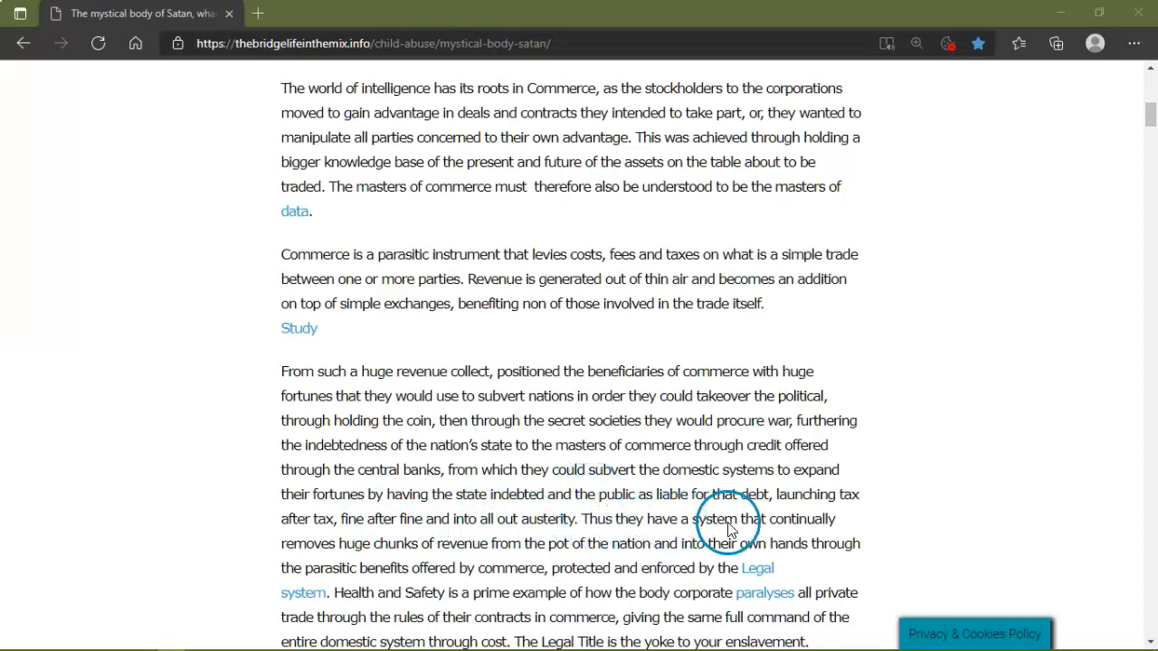
mouse_move(432, 559)
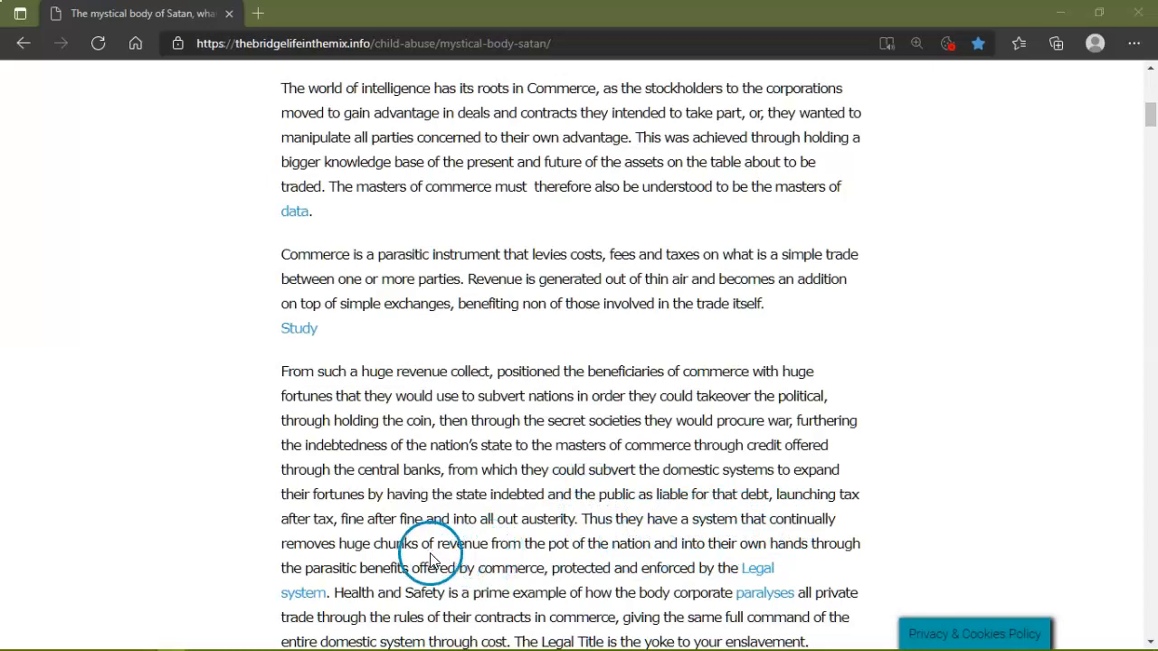
mouse_move(649, 552)
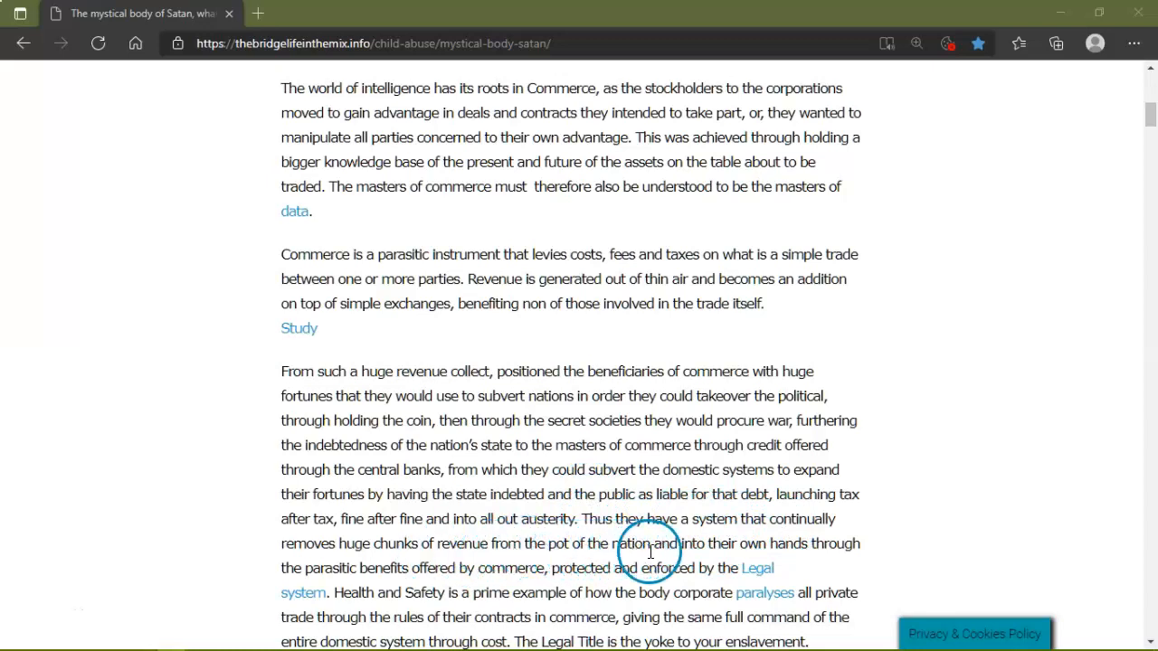
mouse_move(449, 586)
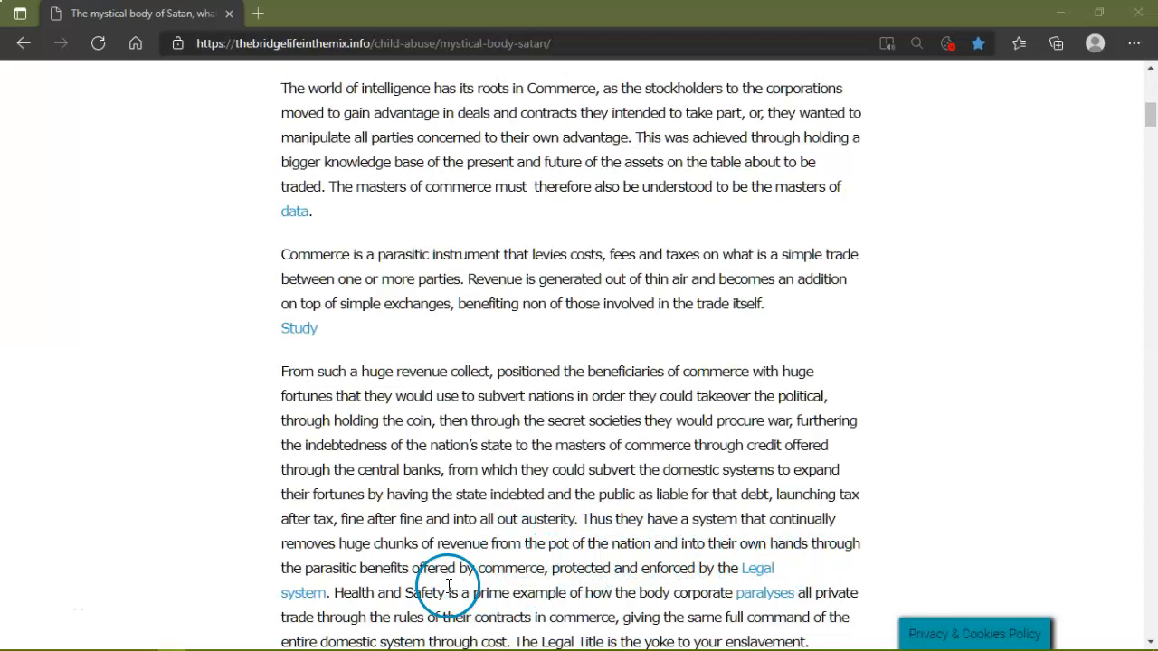
mouse_move(570, 579)
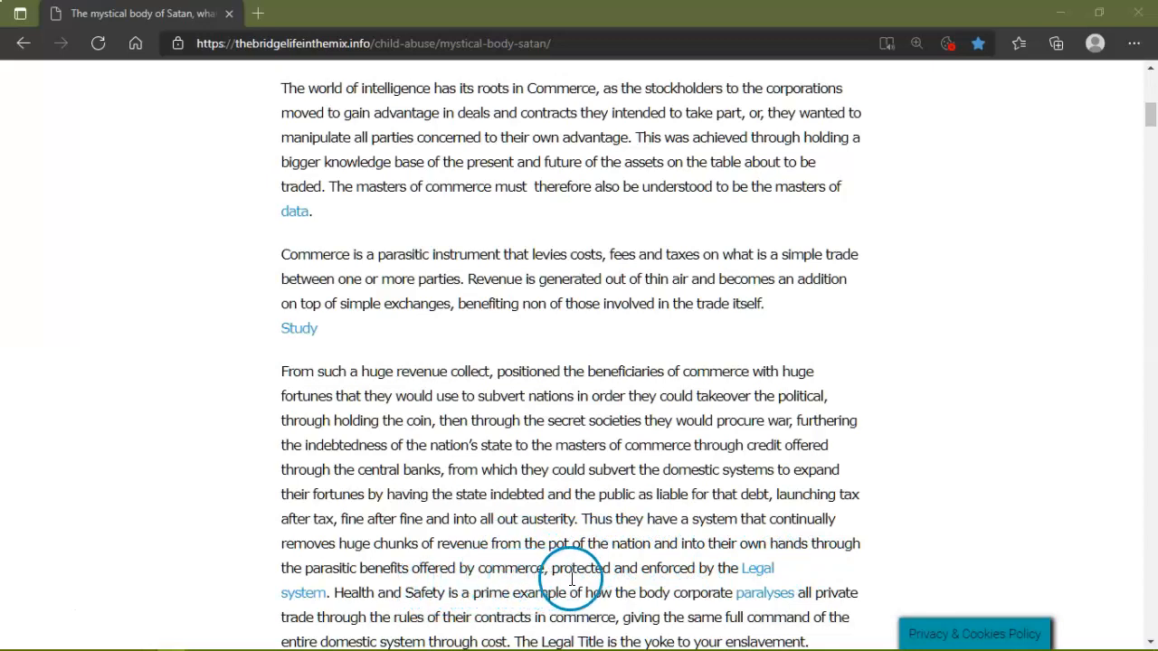
mouse_move(448, 600)
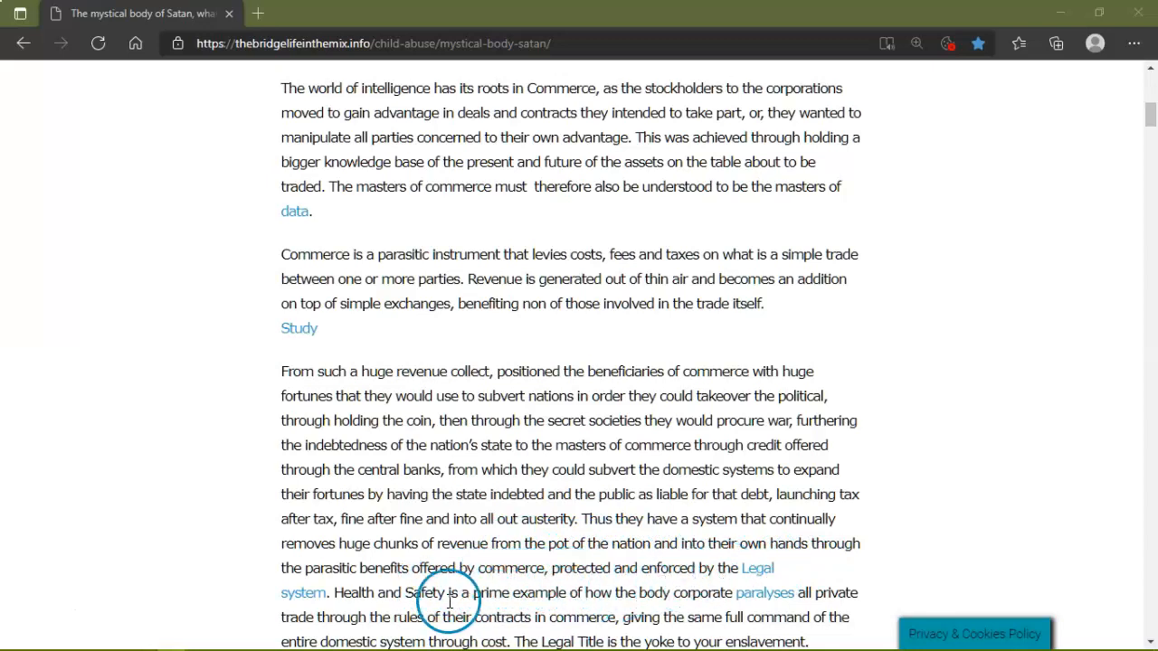
mouse_move(611, 600)
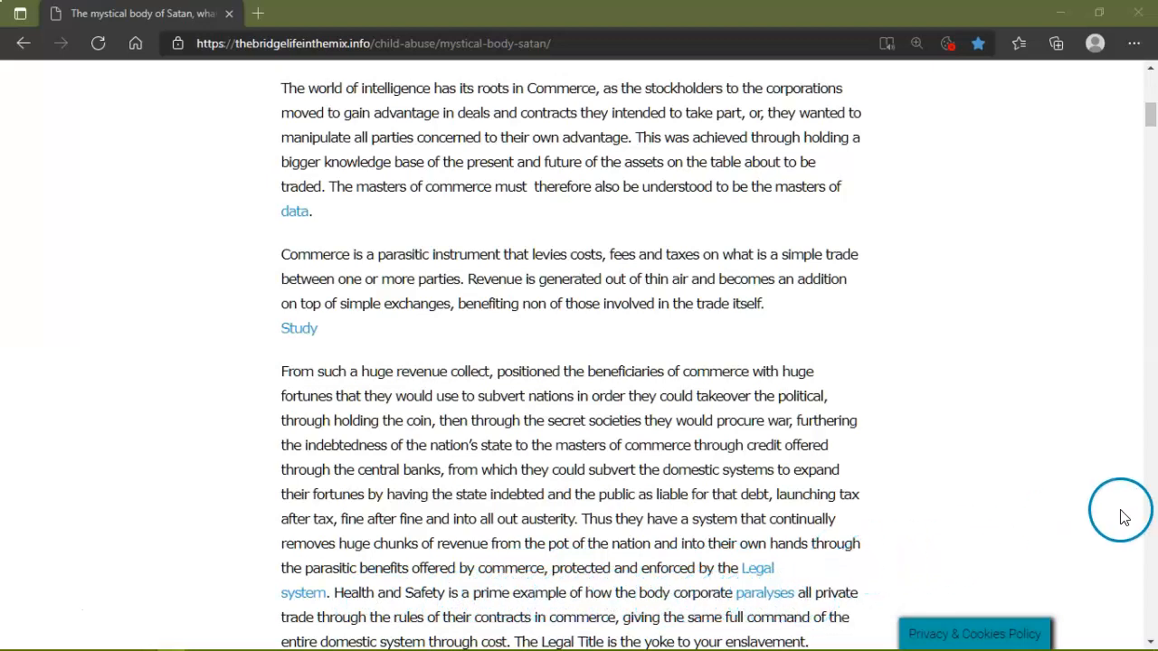
mouse_move(977, 539)
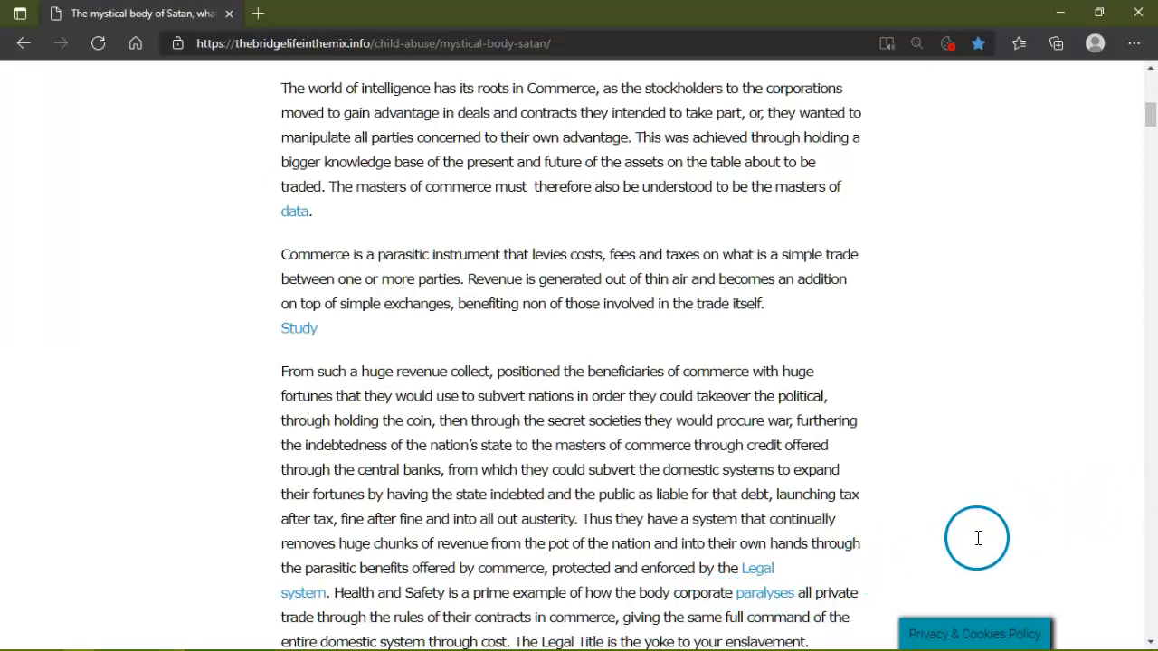
Scroll down to the 'Enter the Tavistock Institute for Human Relations' passage on pseudo-science and secret societies.
scroll(down, 3)
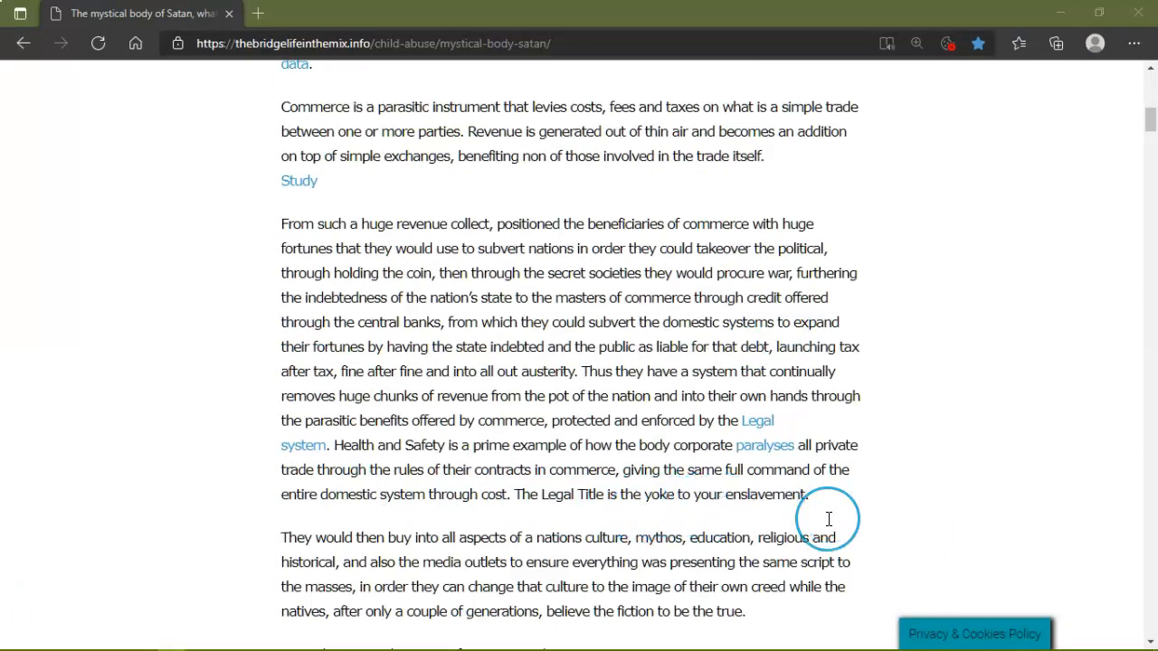
scroll(down, 3)
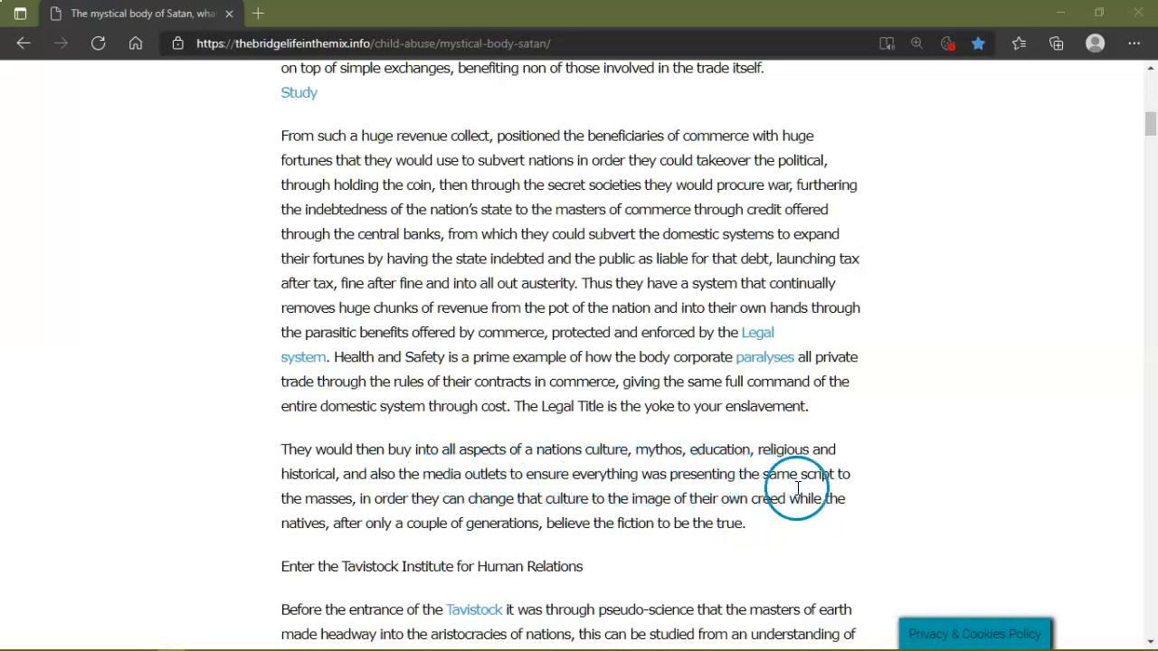
mouse_move(576, 515)
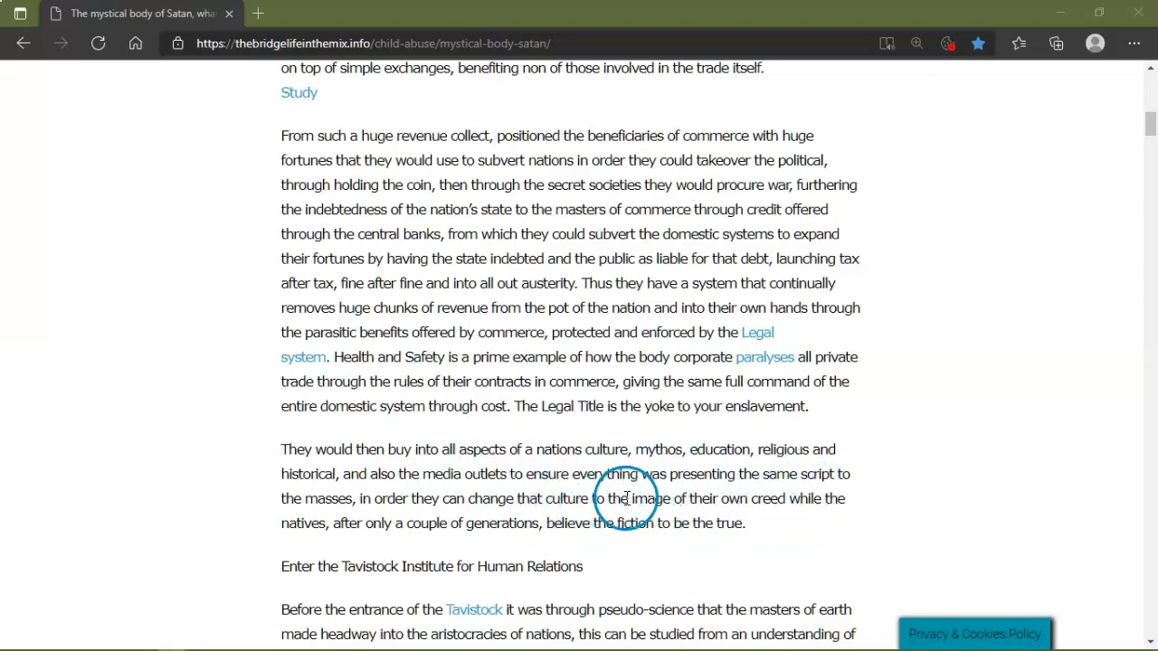
mouse_move(618, 531)
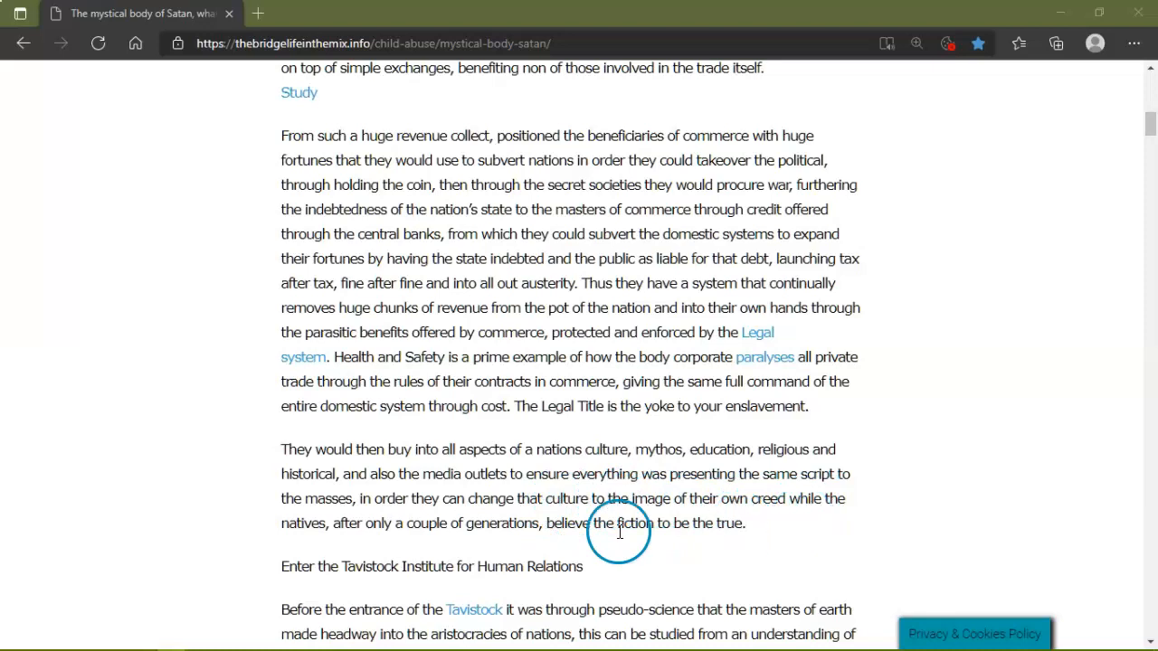
mouse_move(506, 521)
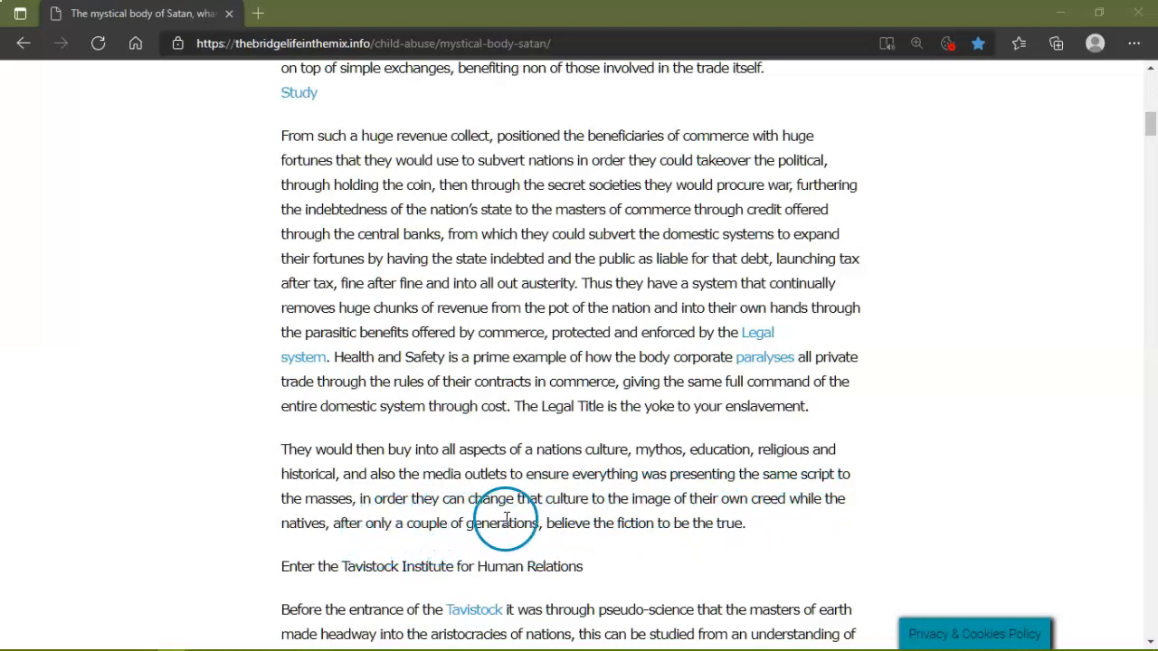
mouse_move(662, 539)
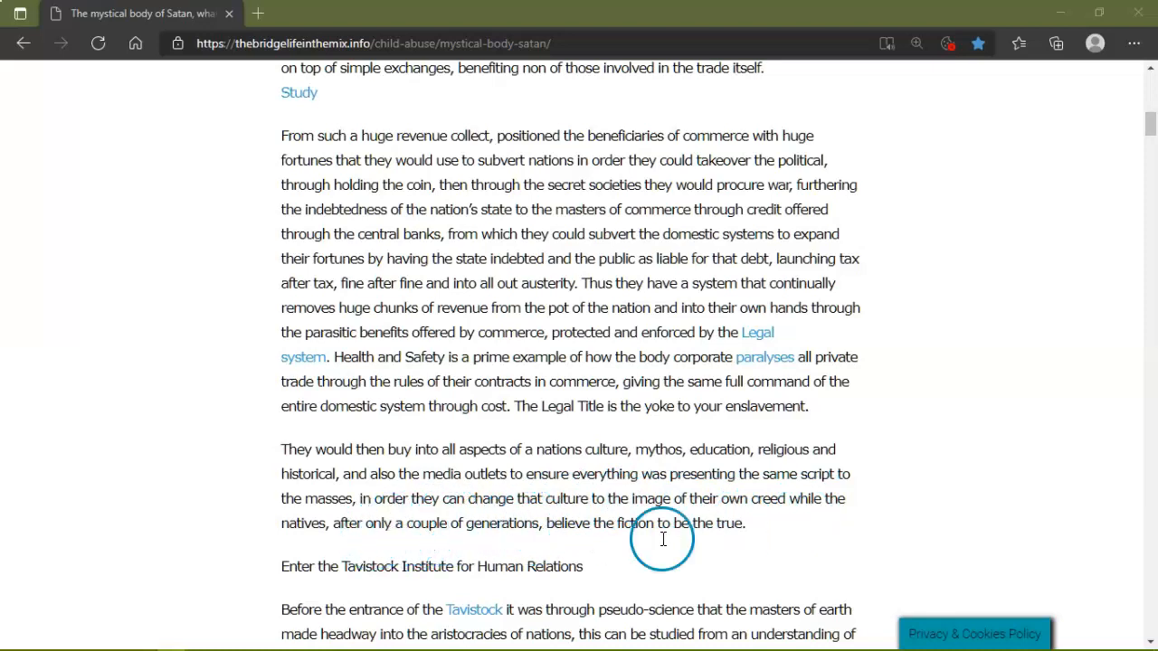
mouse_move(336, 571)
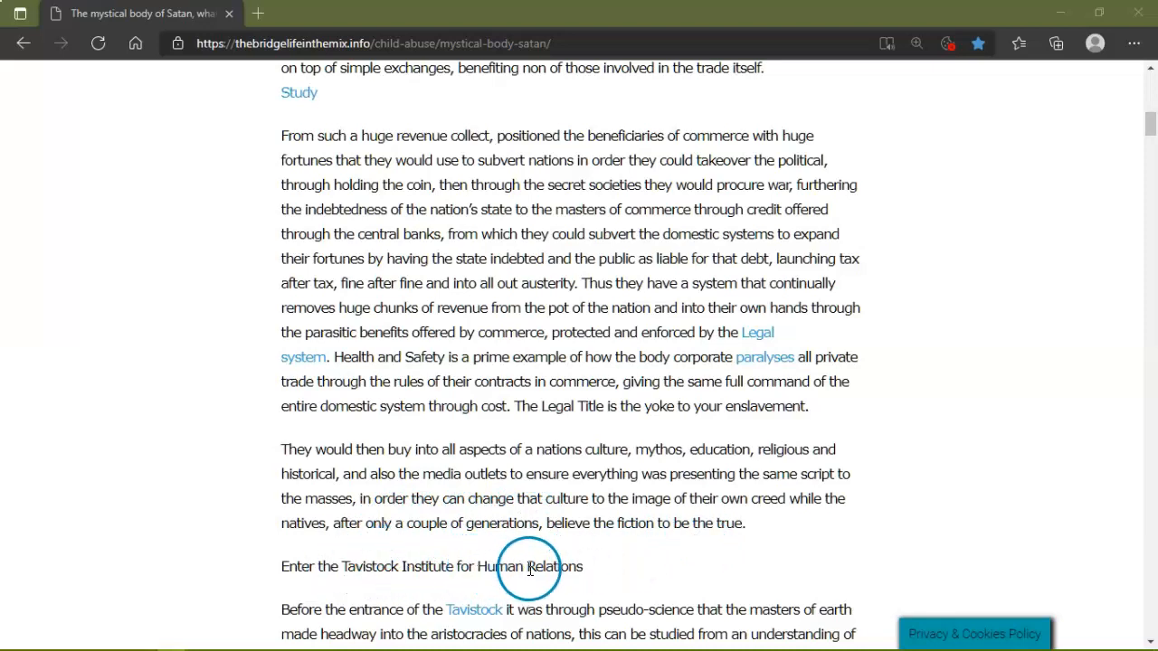
mouse_move(443, 578)
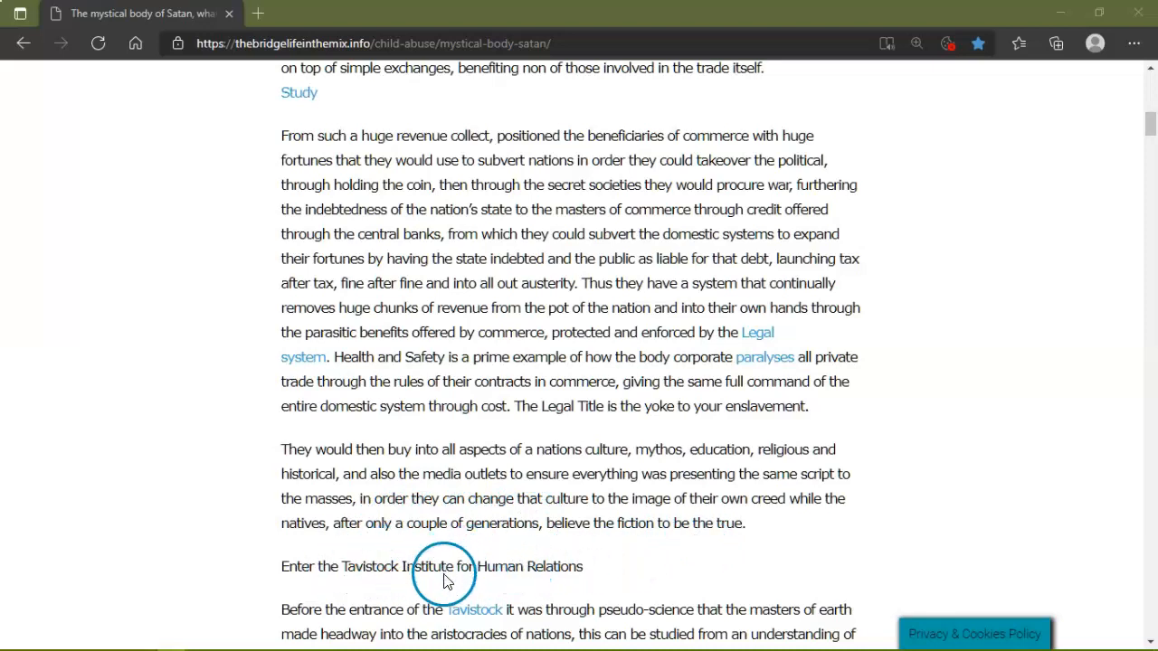
mouse_move(647, 622)
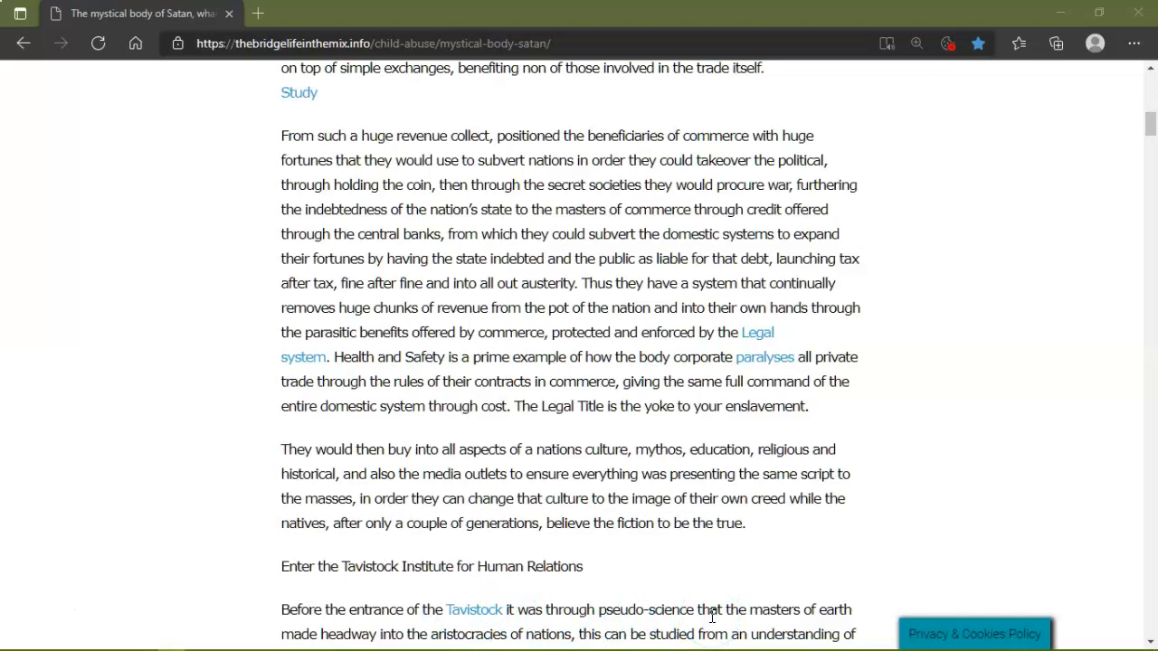
scroll(down, 3)
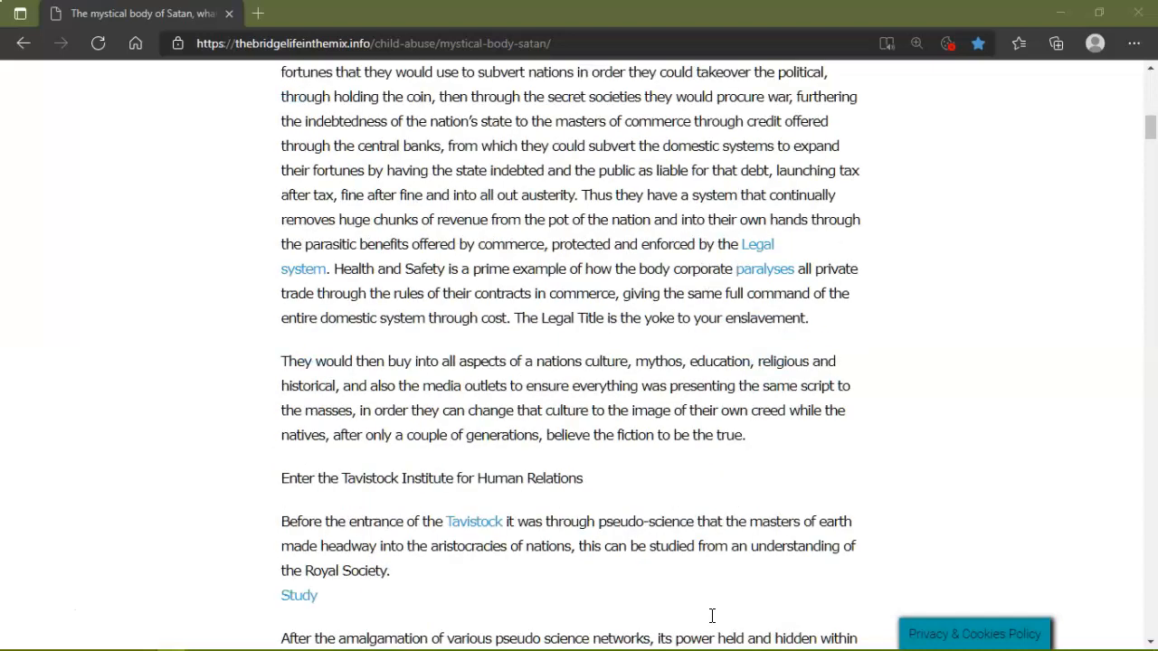
click(691, 583)
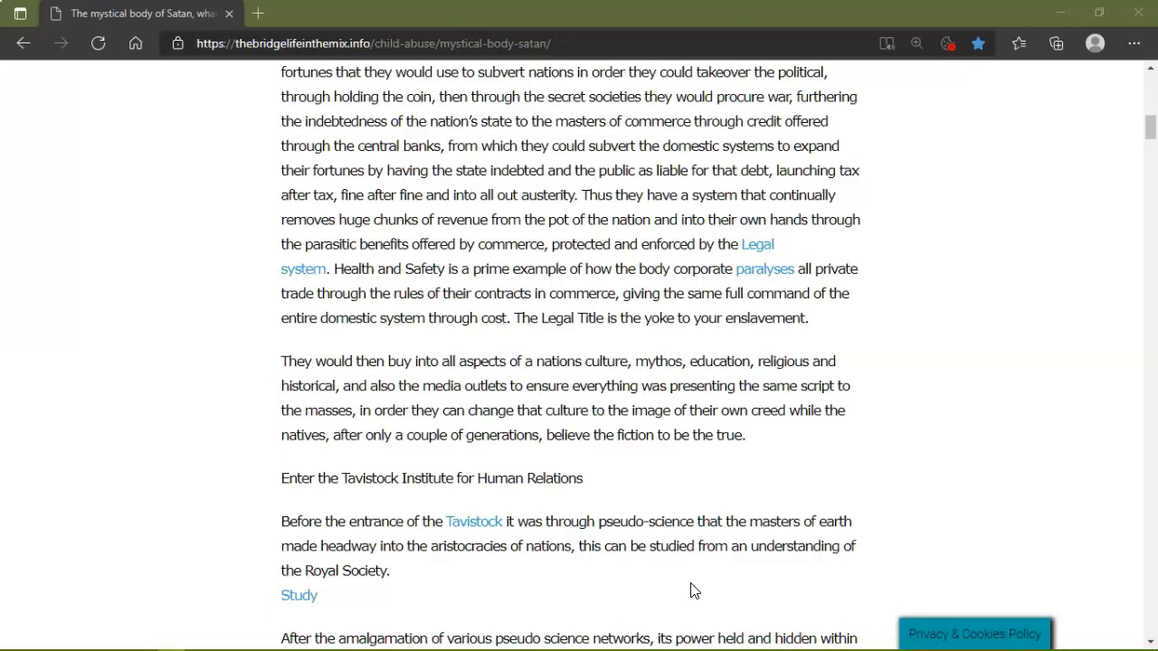
scroll(down, 3)
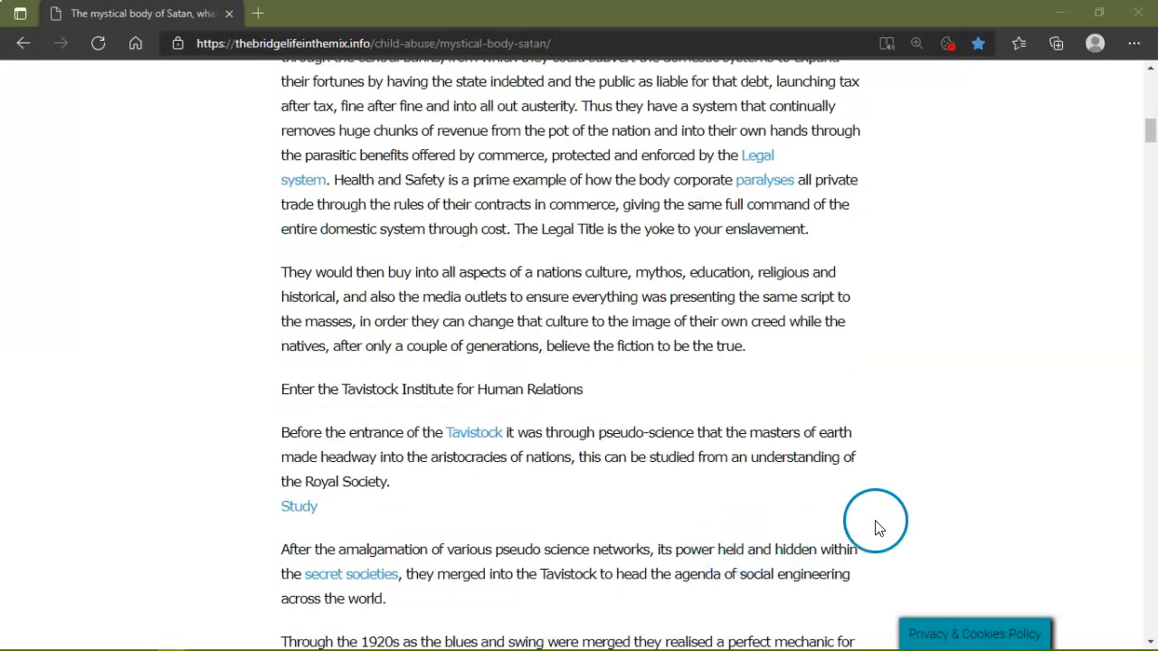
scroll(down, 3)
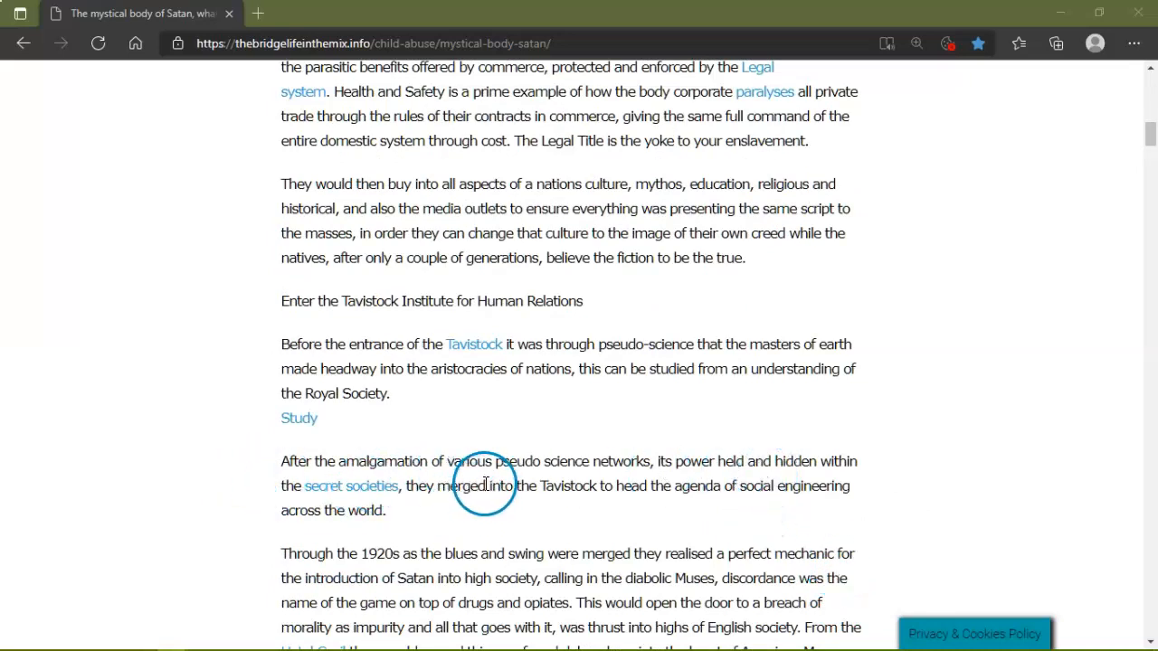
mouse_move(732, 496)
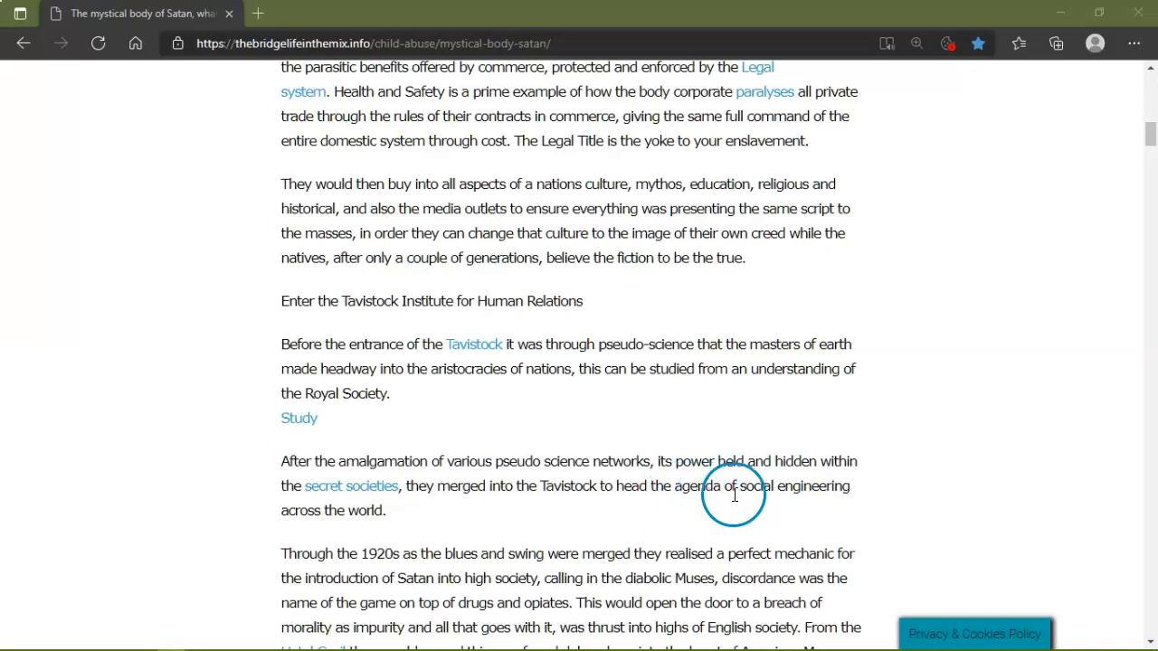
mouse_move(260, 564)
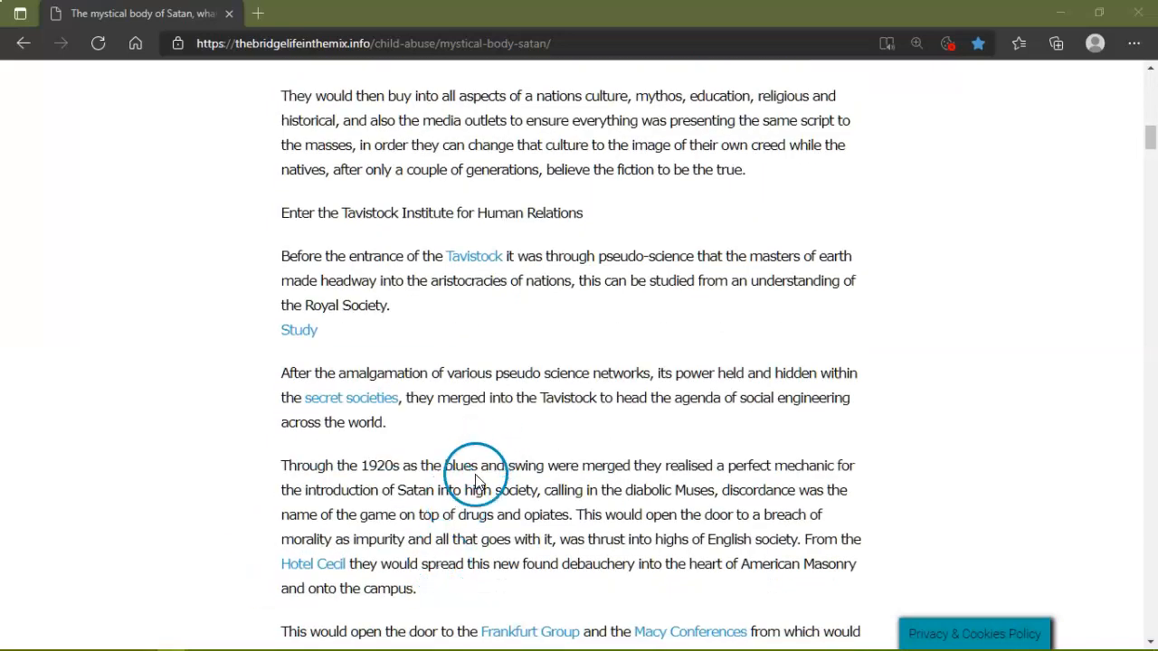
mouse_move(735, 472)
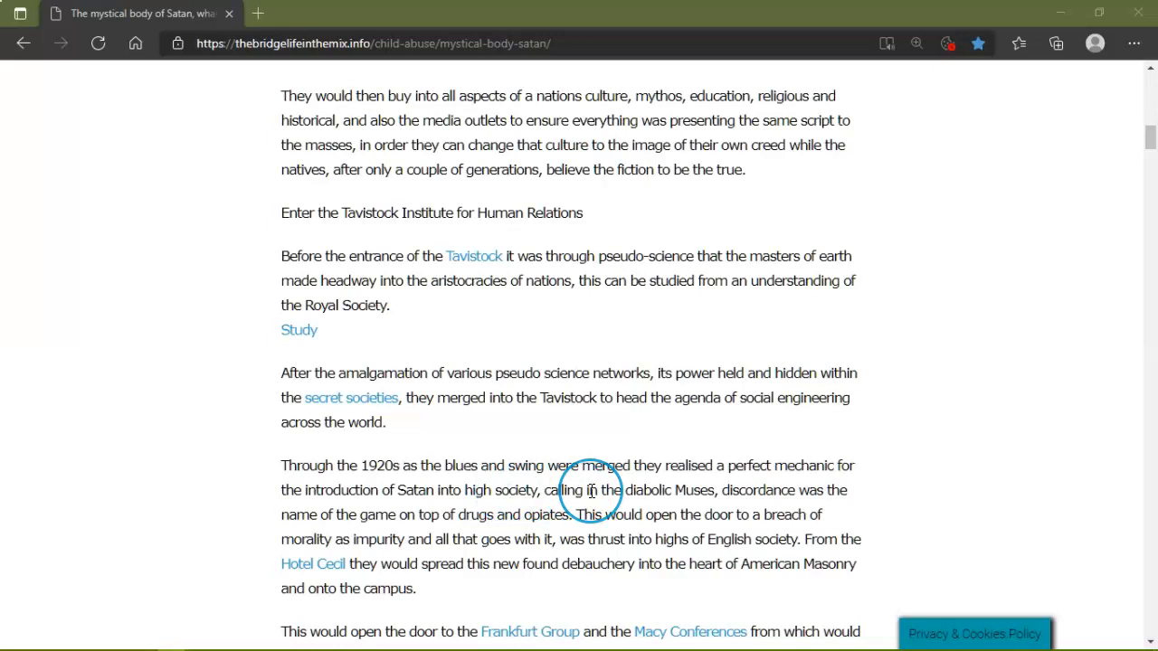
mouse_move(681, 496)
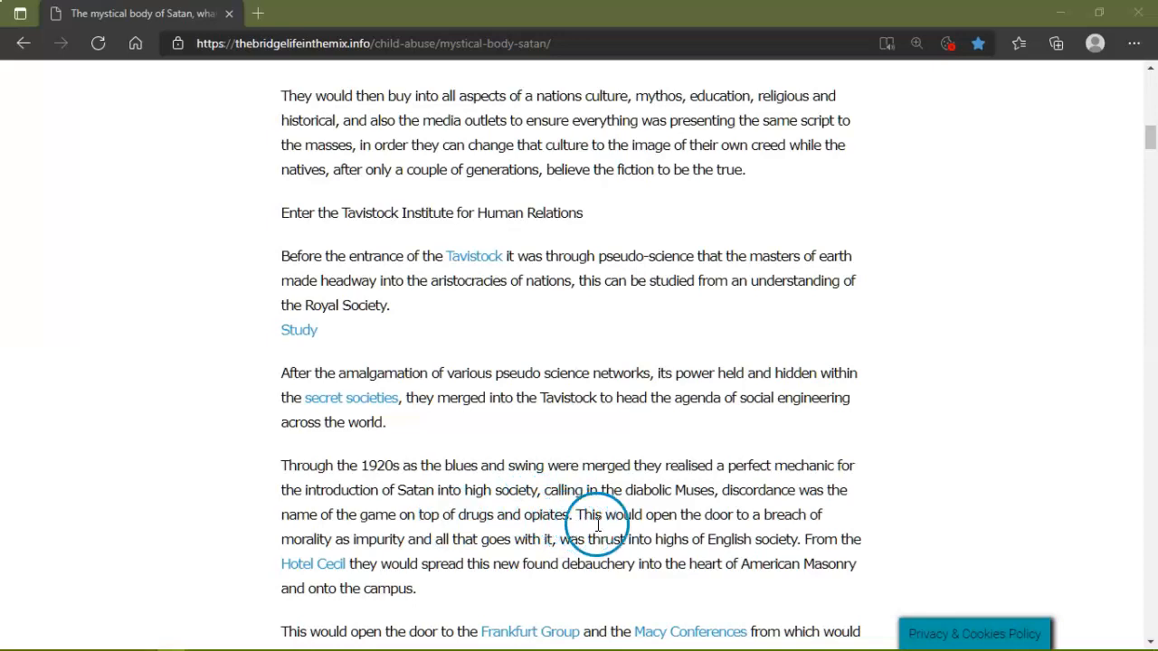
mouse_move(817, 504)
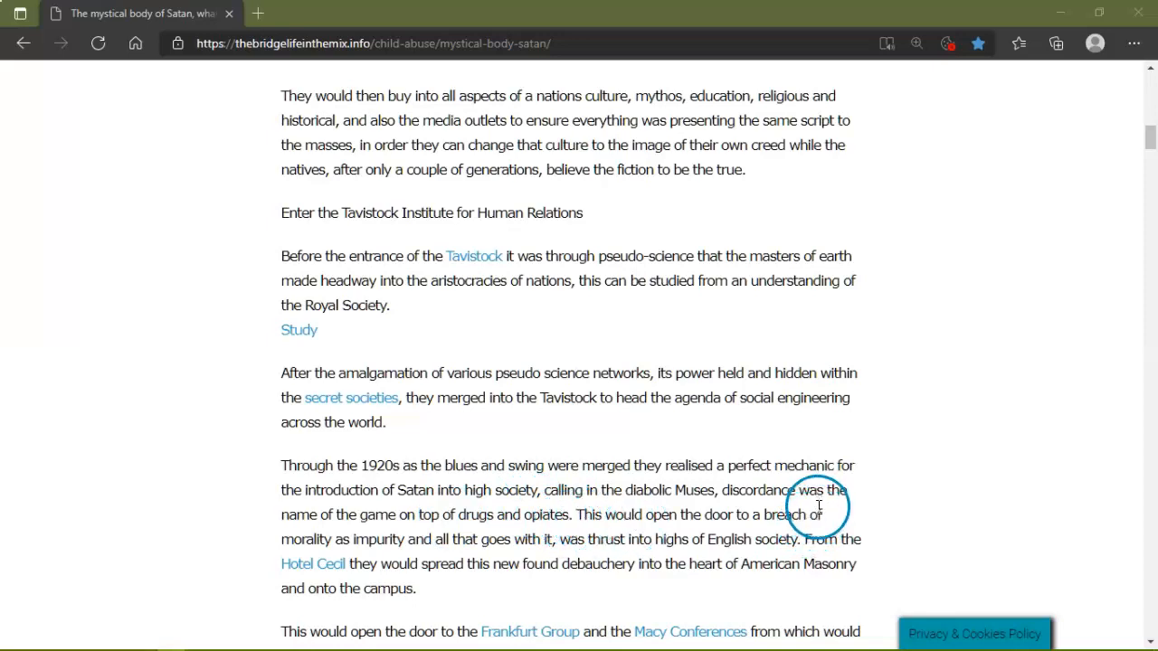
mouse_move(402, 550)
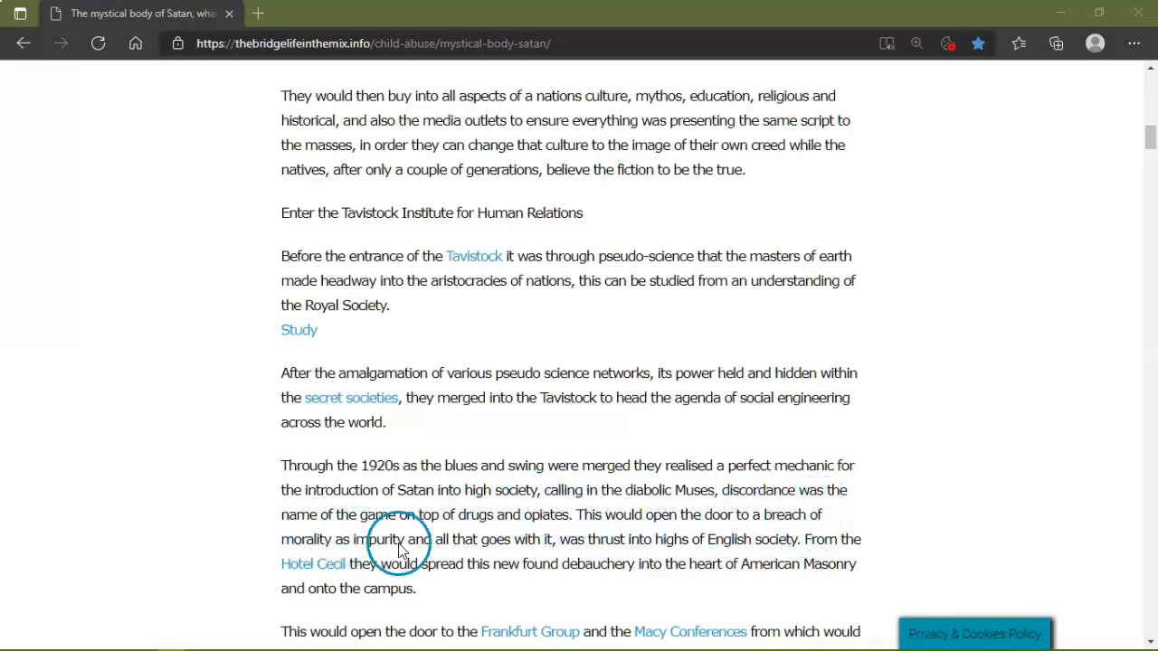
mouse_move(557, 539)
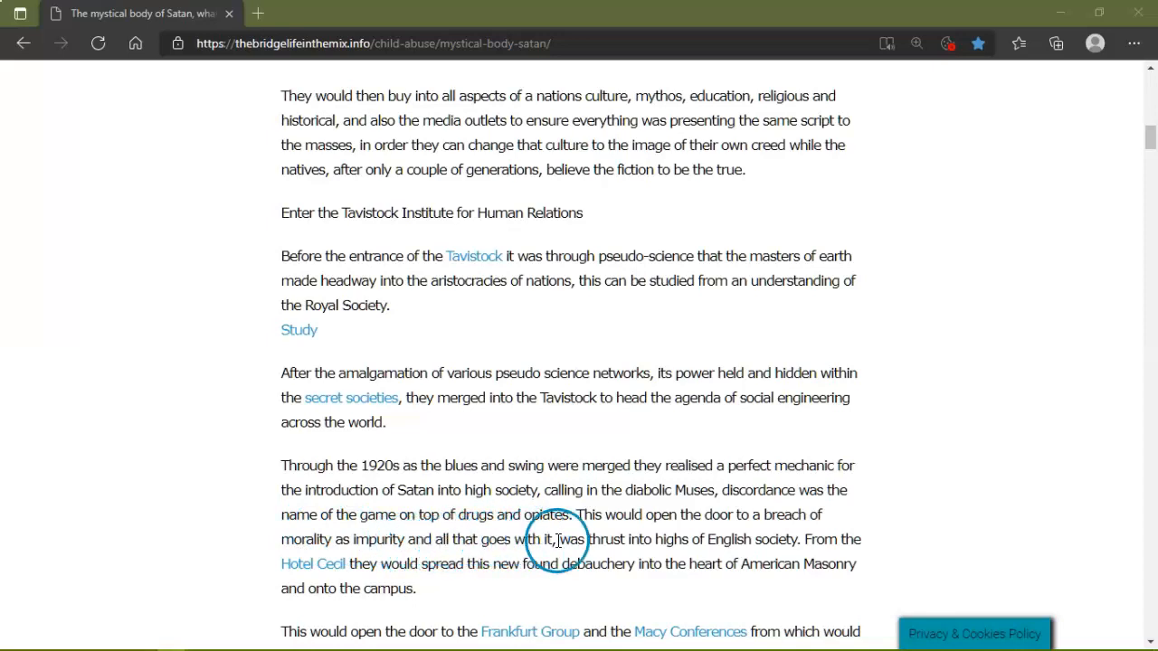
mouse_move(767, 544)
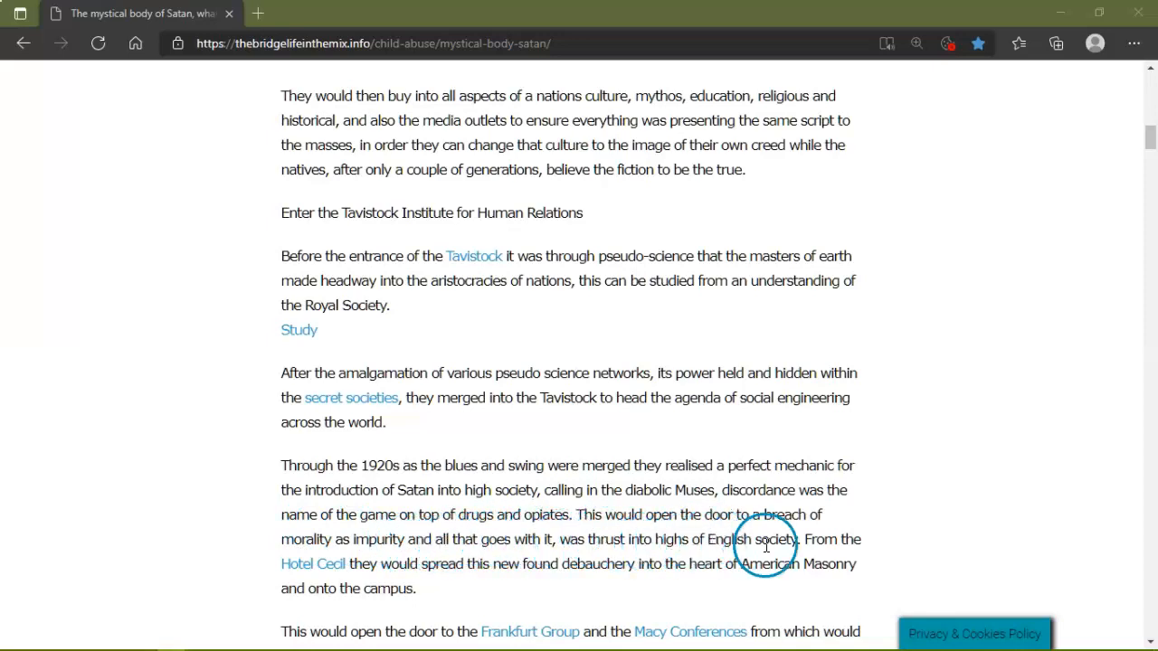
mouse_move(472, 553)
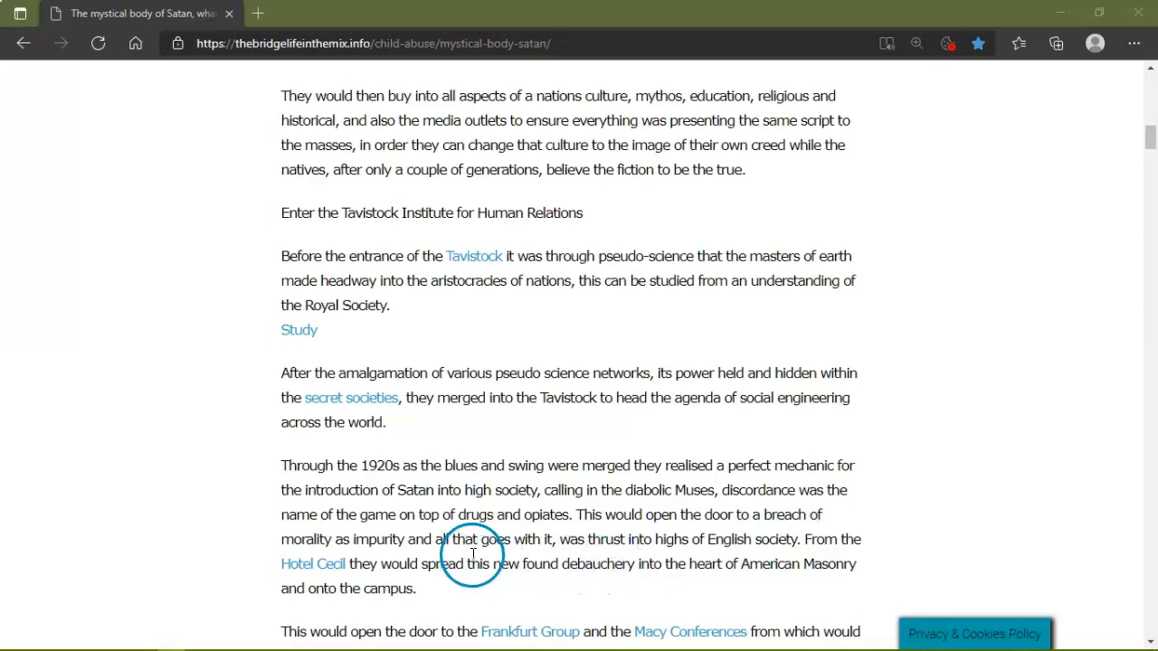
mouse_move(554, 571)
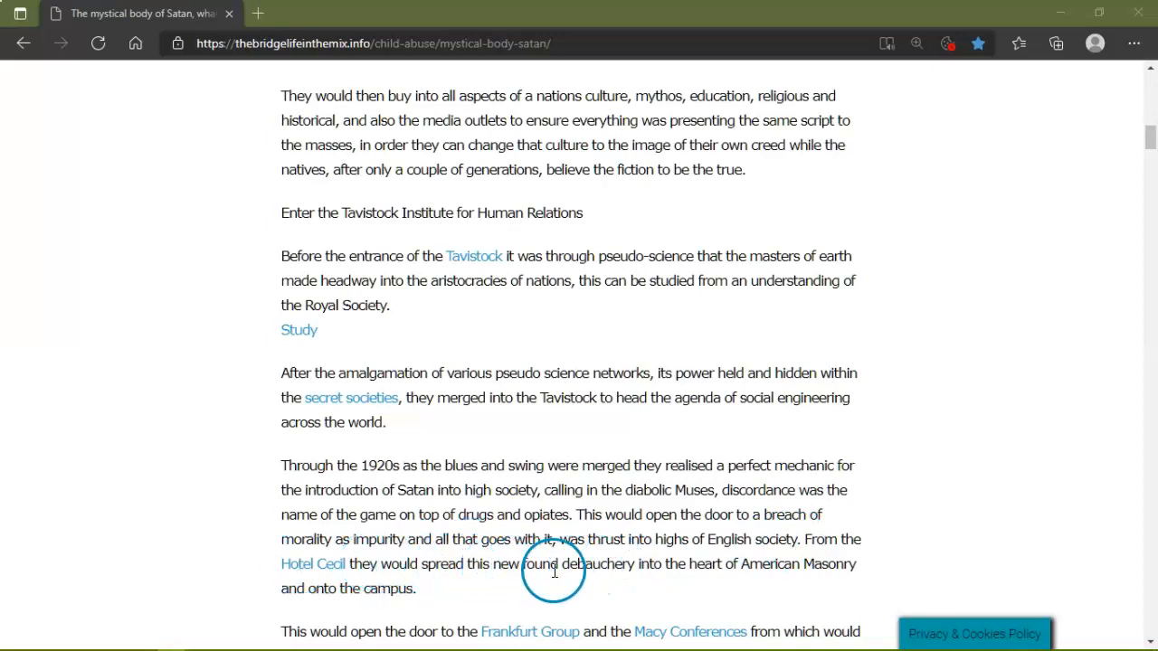
mouse_move(673, 571)
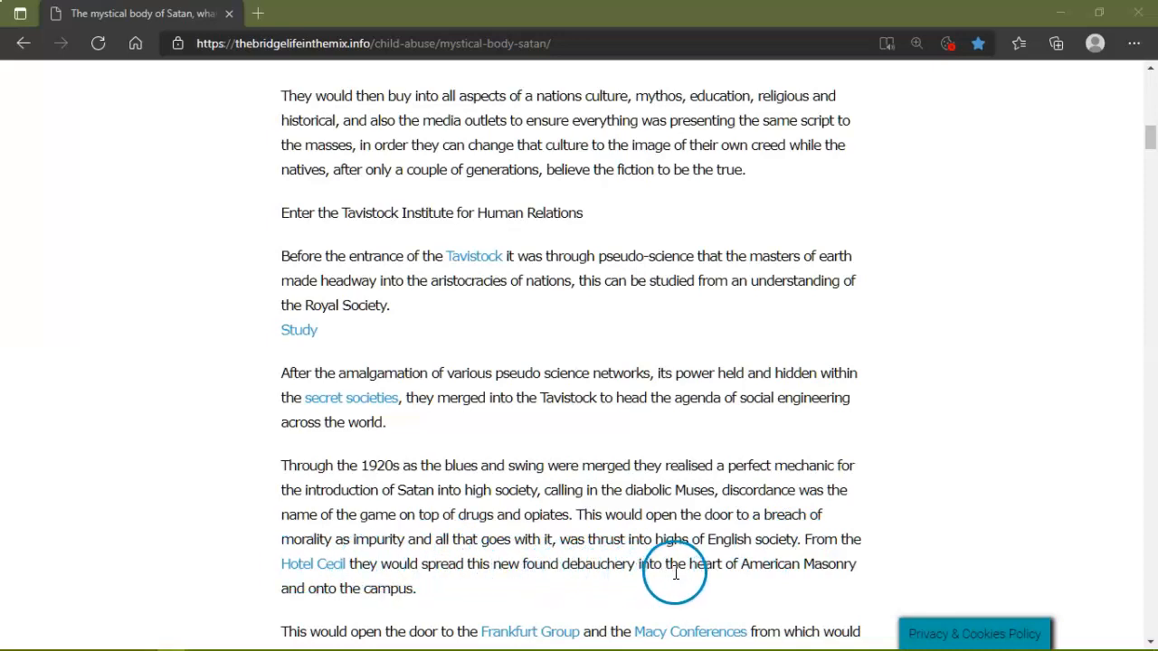
mouse_move(332, 583)
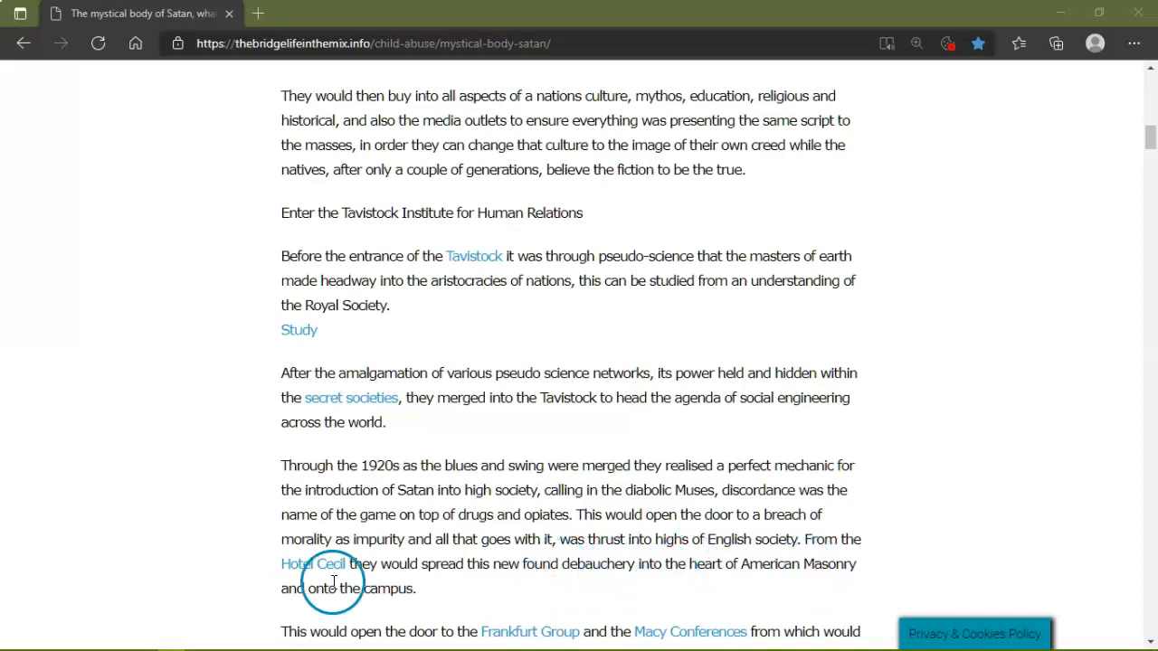
mouse_move(477, 568)
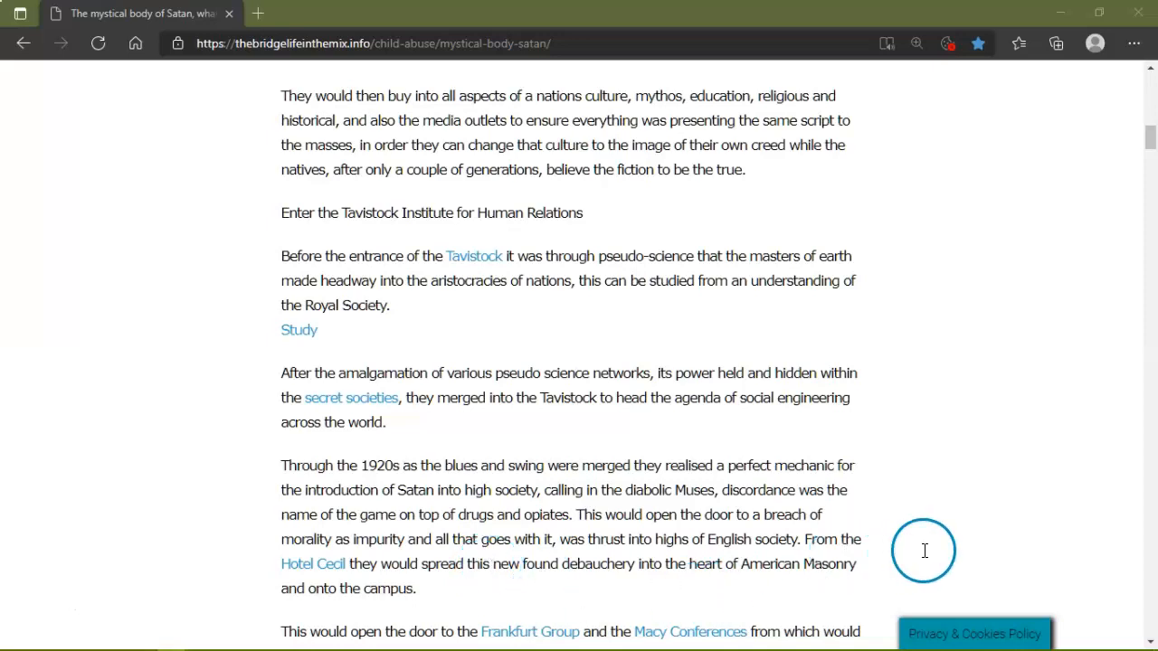
Scroll past the Frankfurt Group paragraph and related-article links to 'The above information' paragraph.
scroll(down, 3)
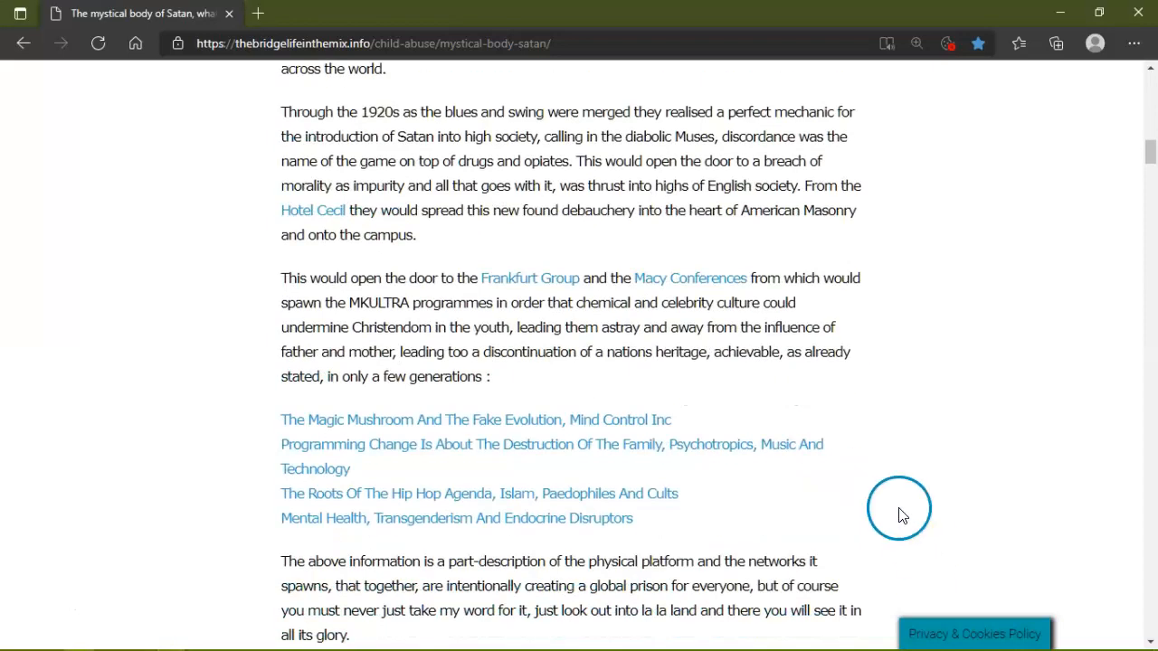
mouse_move(539, 304)
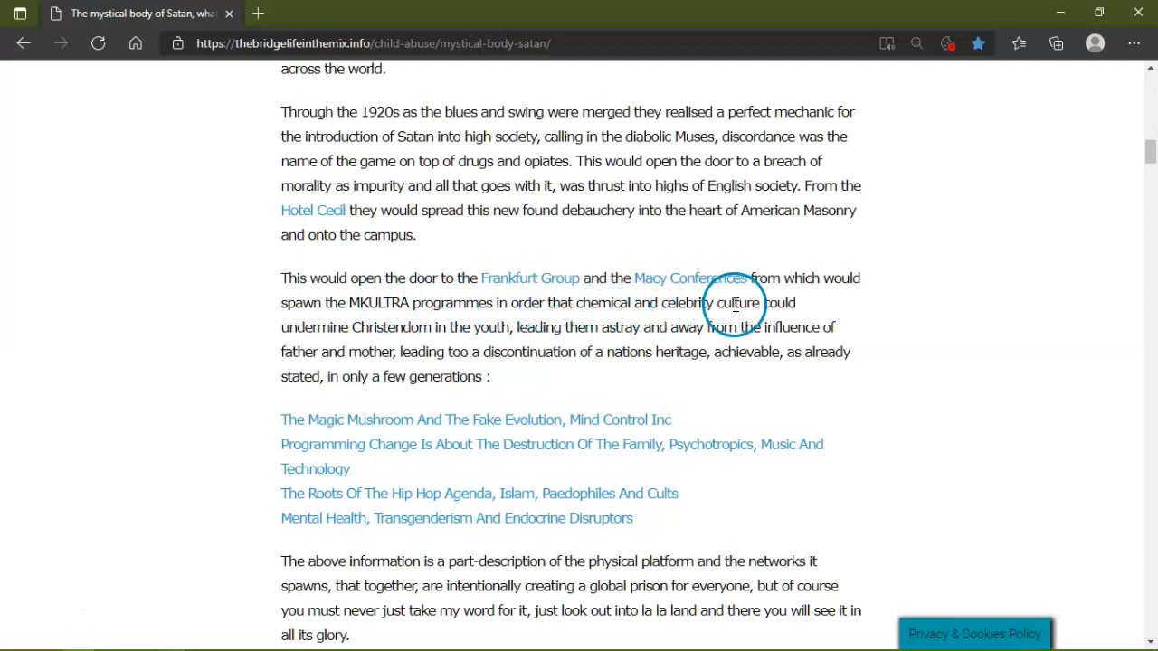
mouse_move(425, 332)
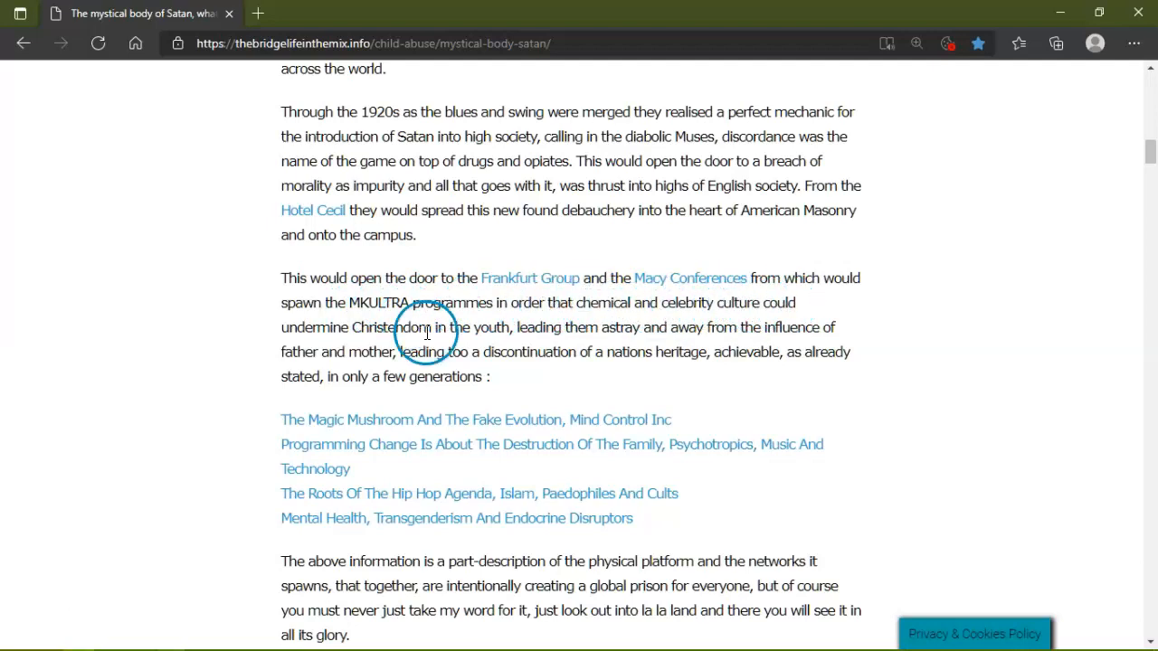
mouse_move(426, 333)
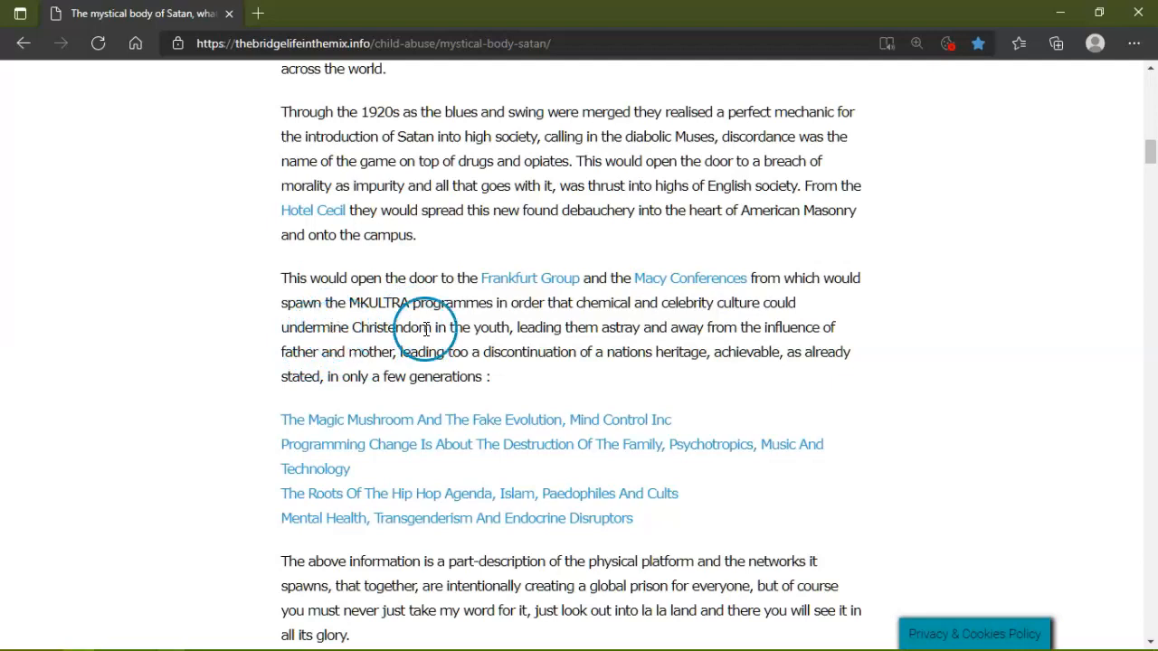
mouse_move(709, 318)
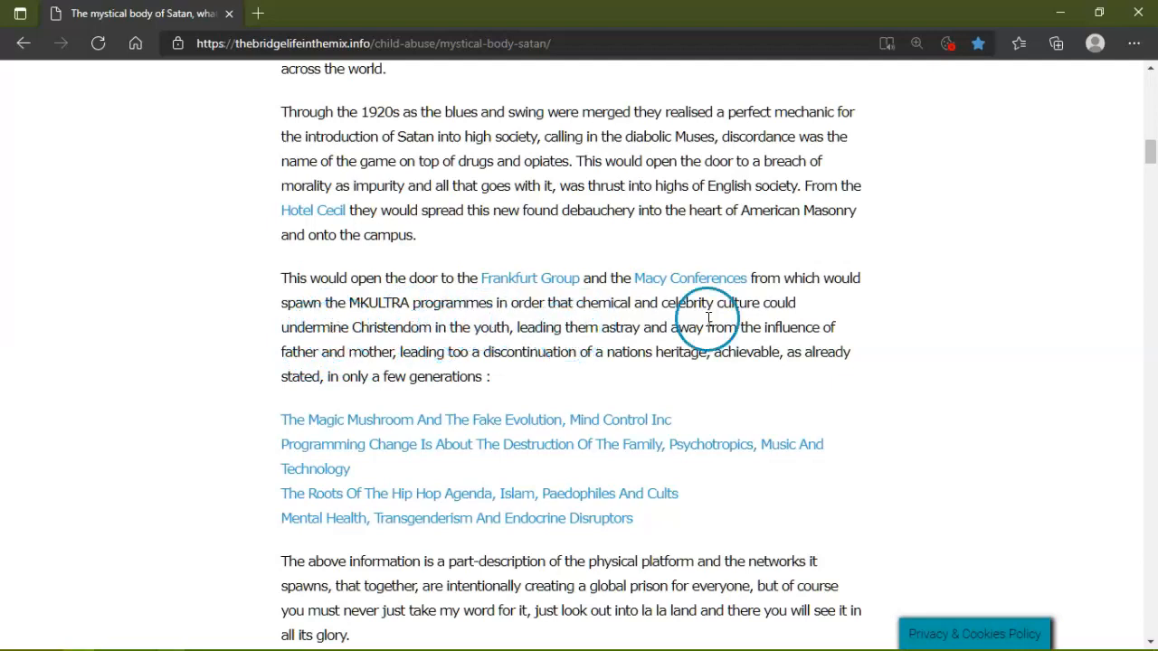
mouse_move(767, 351)
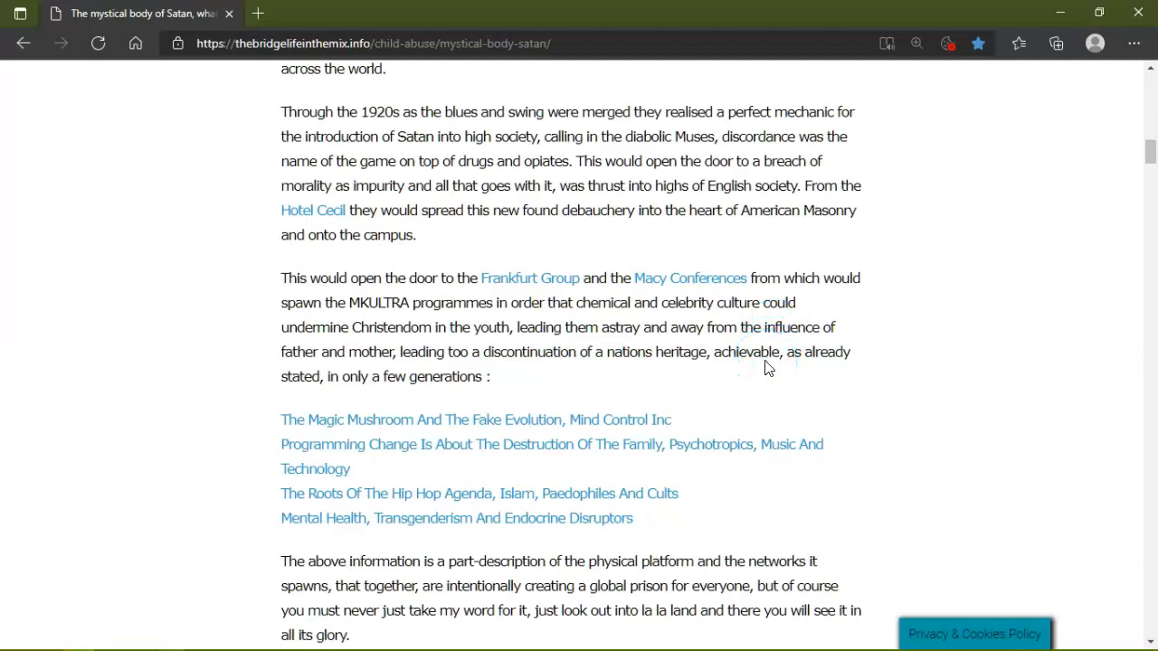
mouse_move(774, 369)
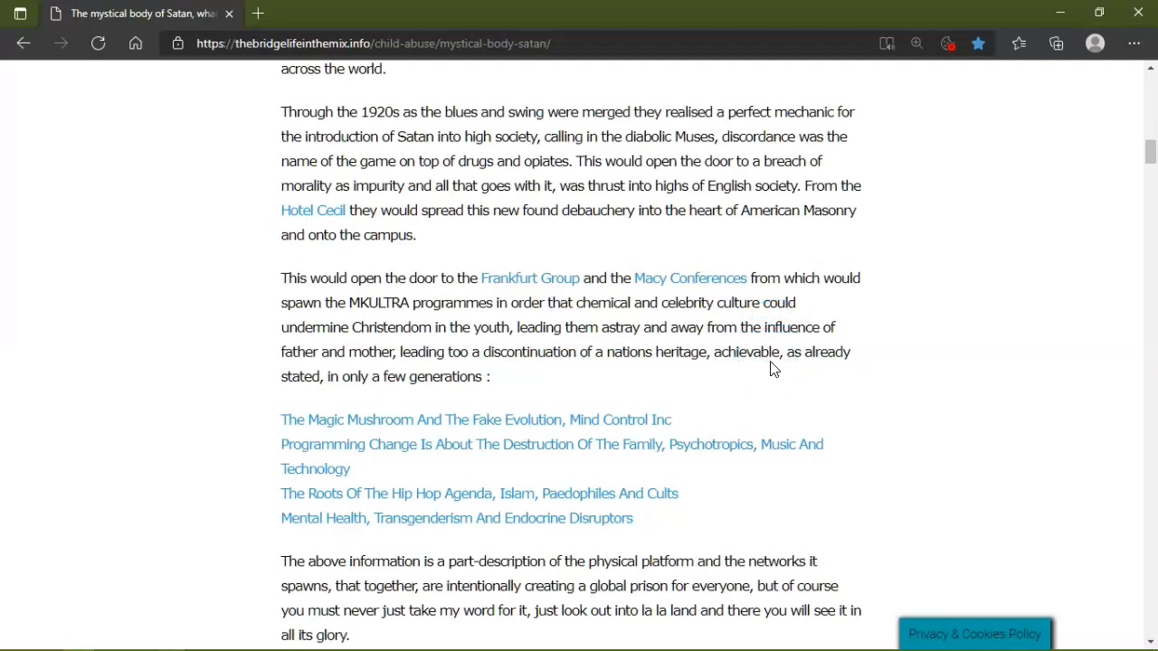
mouse_move(824, 358)
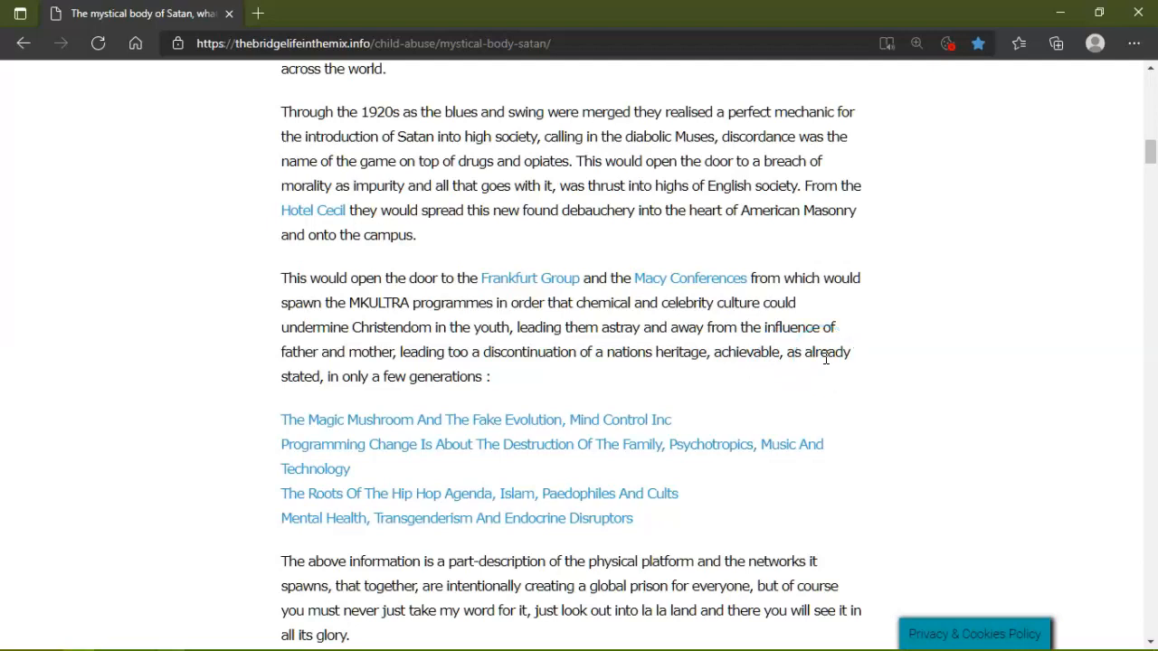
scroll(down, 3)
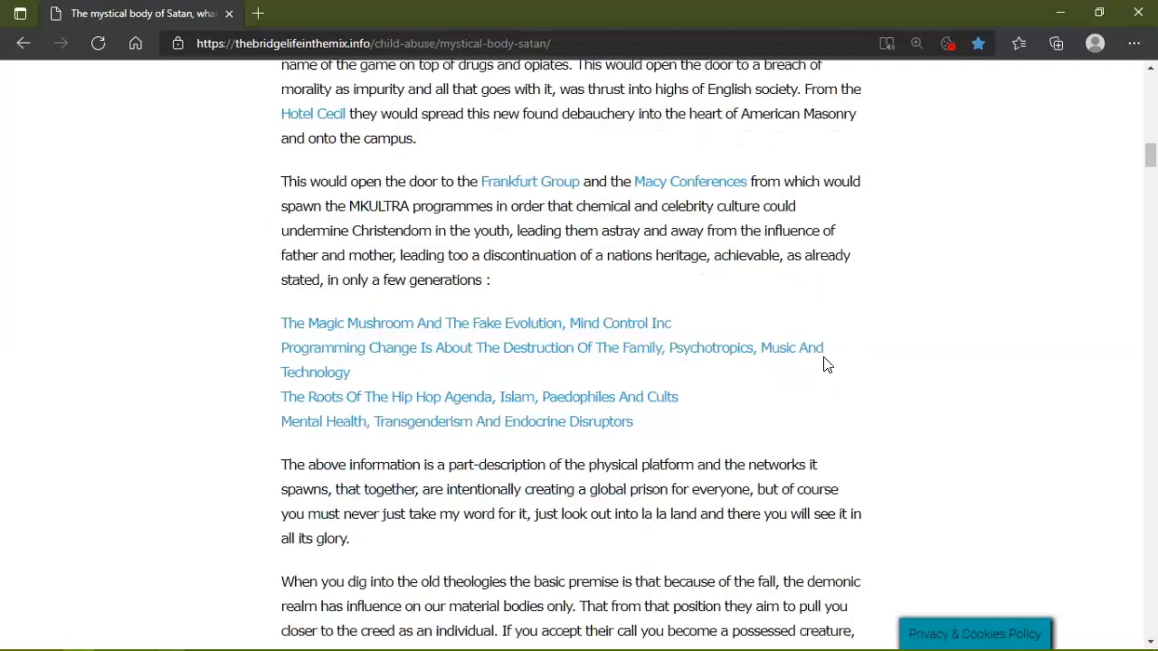
scroll(down, 3)
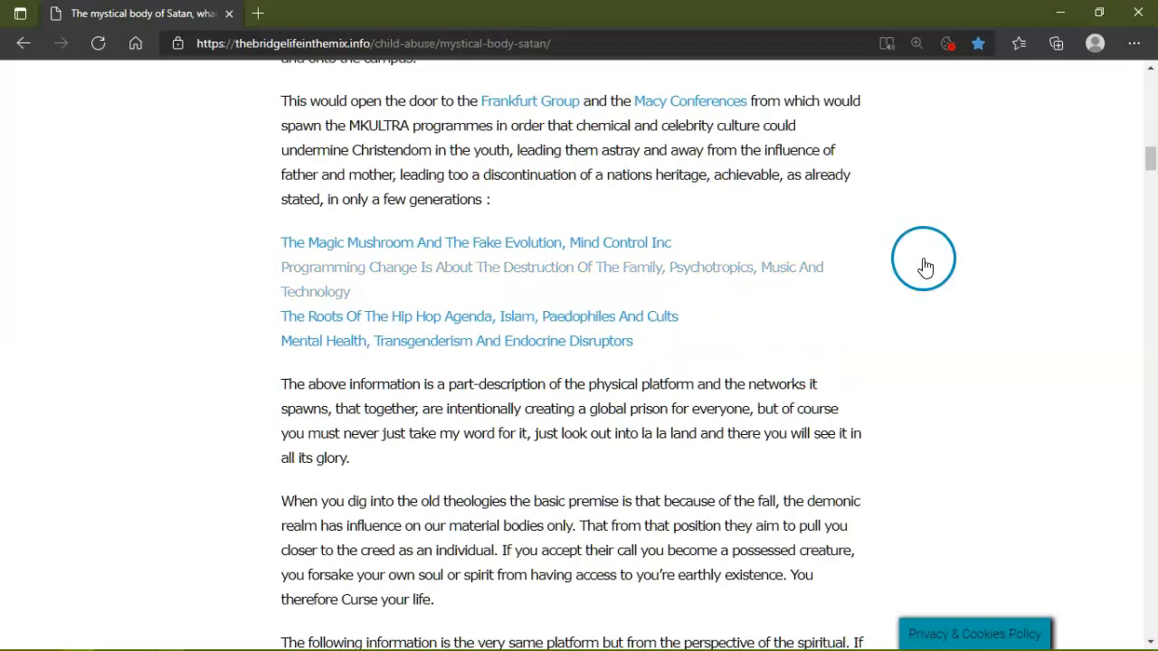
scroll(down, 3)
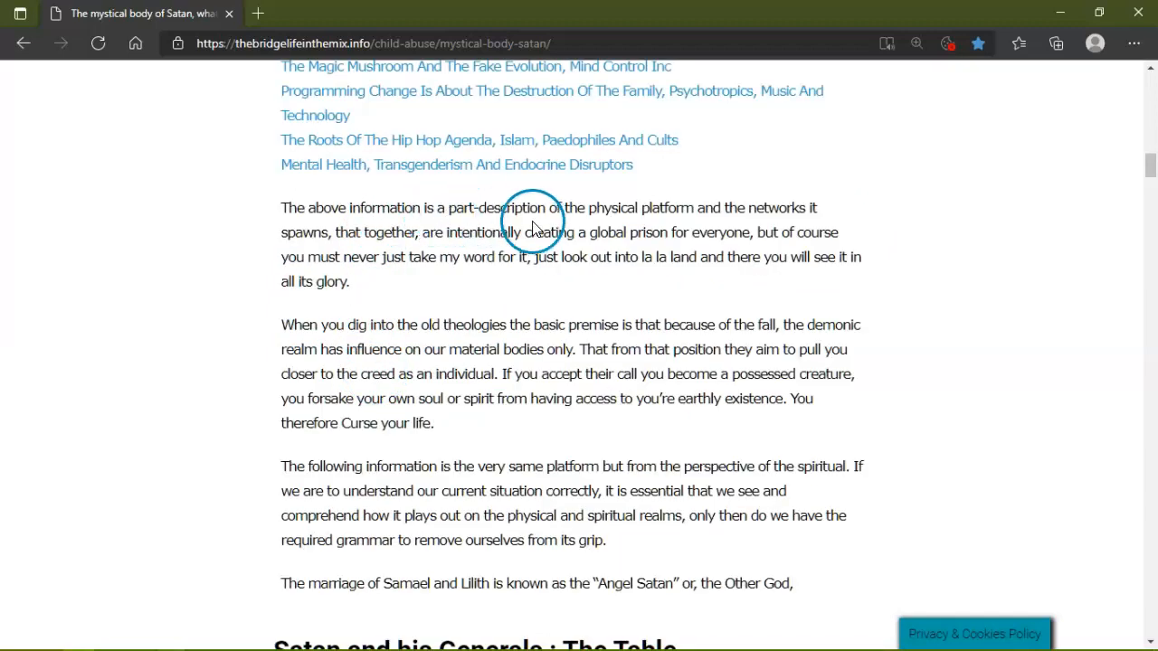
mouse_move(782, 226)
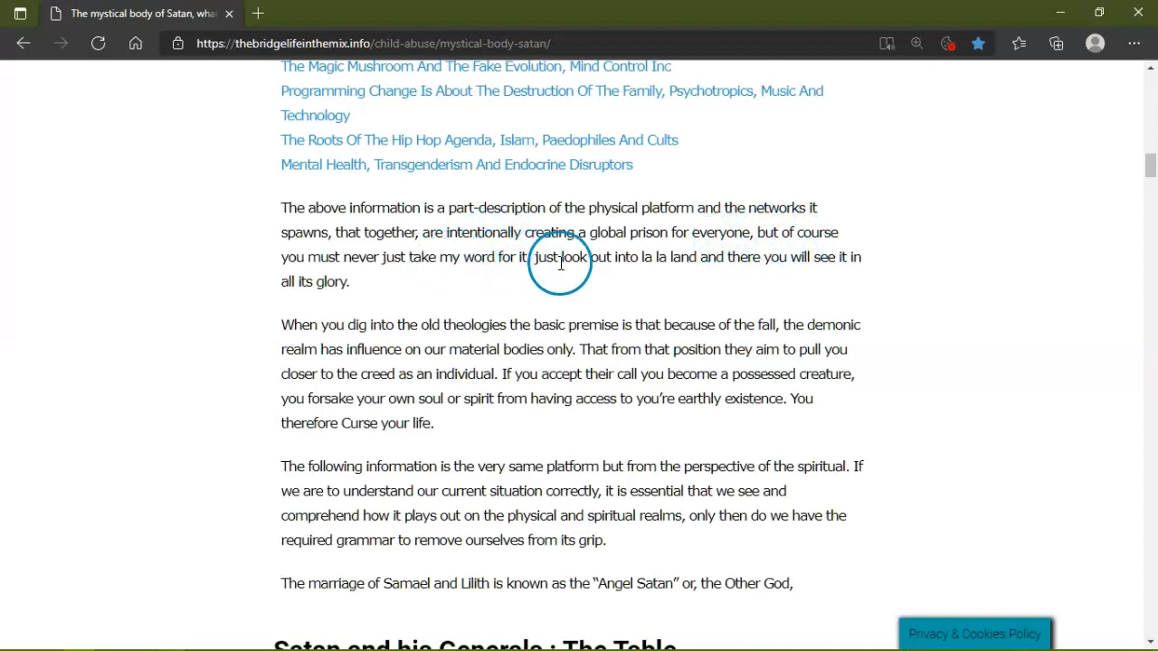
mouse_move(698, 263)
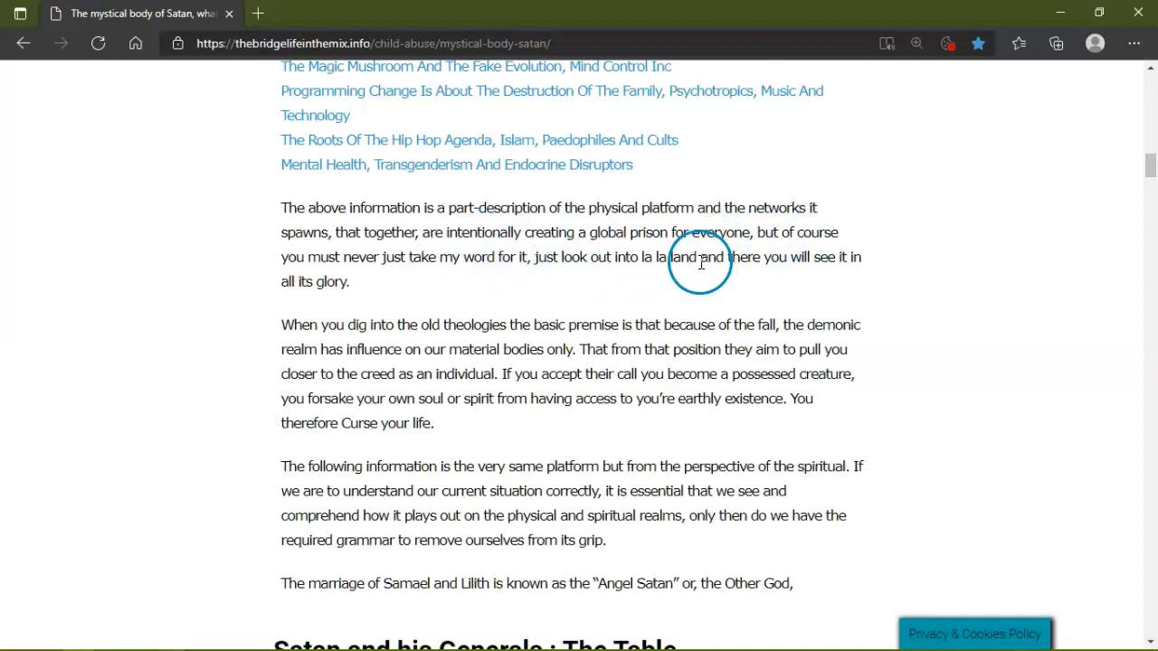
mouse_move(314, 282)
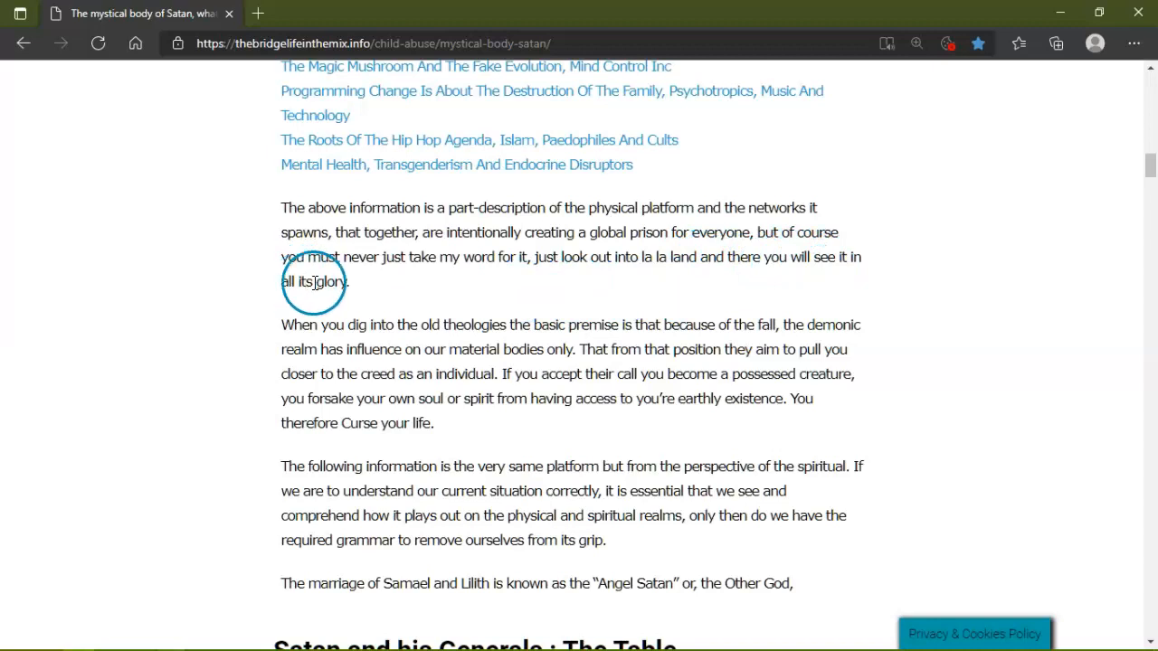
Scroll to the 'Satan and his Generals : The Table' heading and its first illustration.
scroll(down, 3)
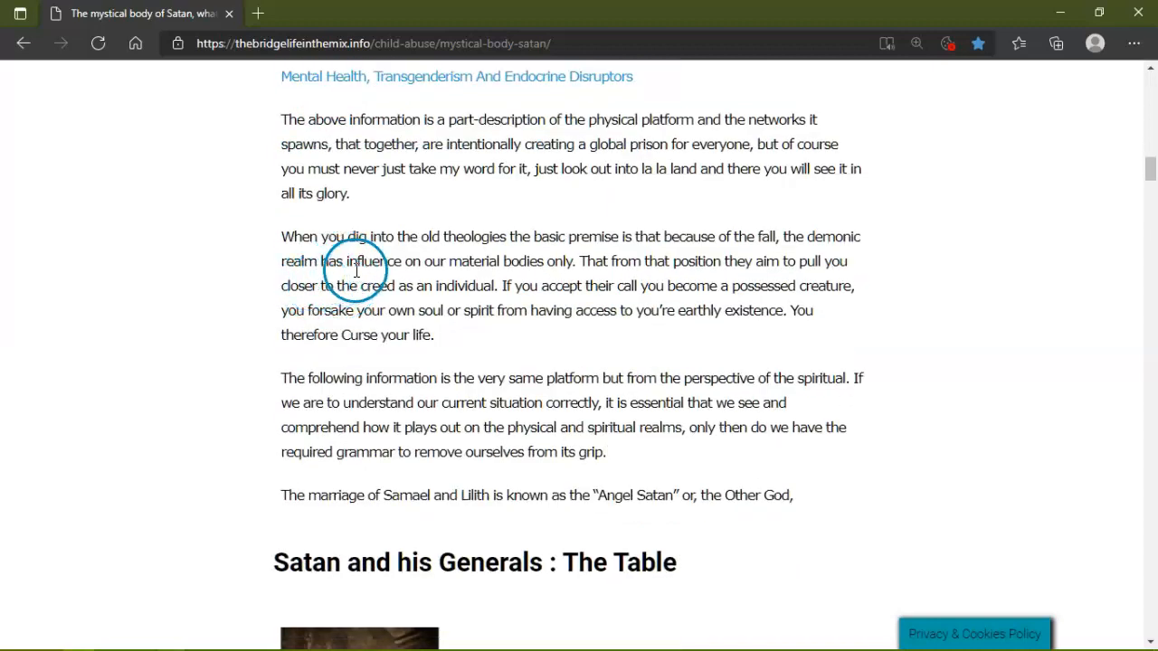
mouse_move(670, 235)
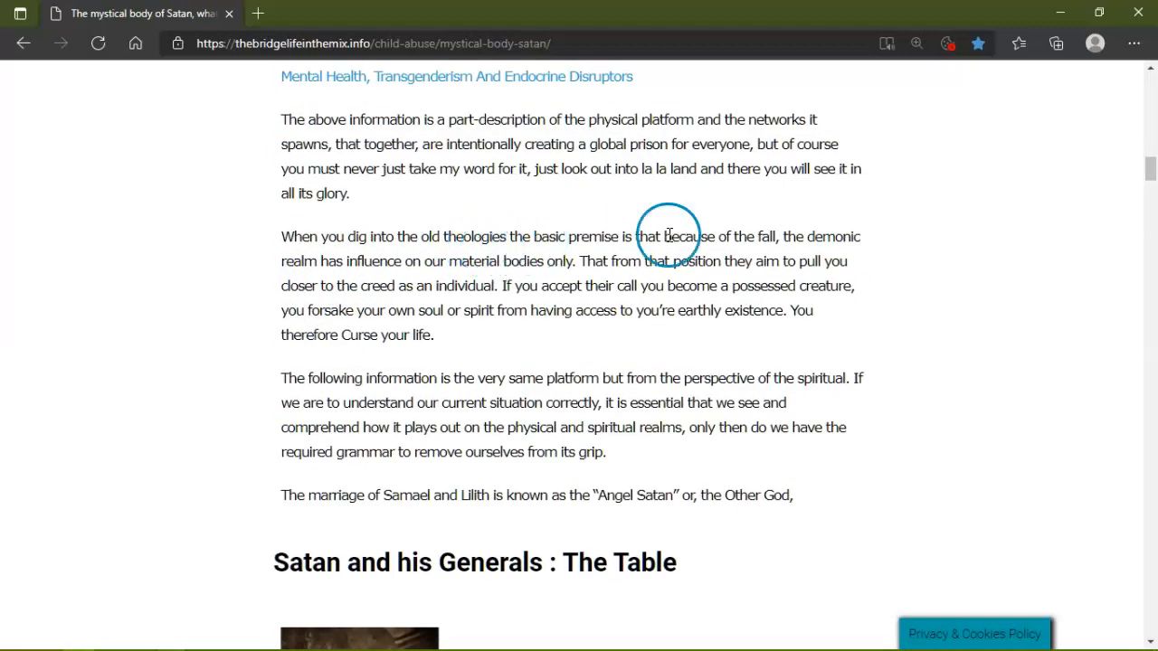
mouse_move(492, 246)
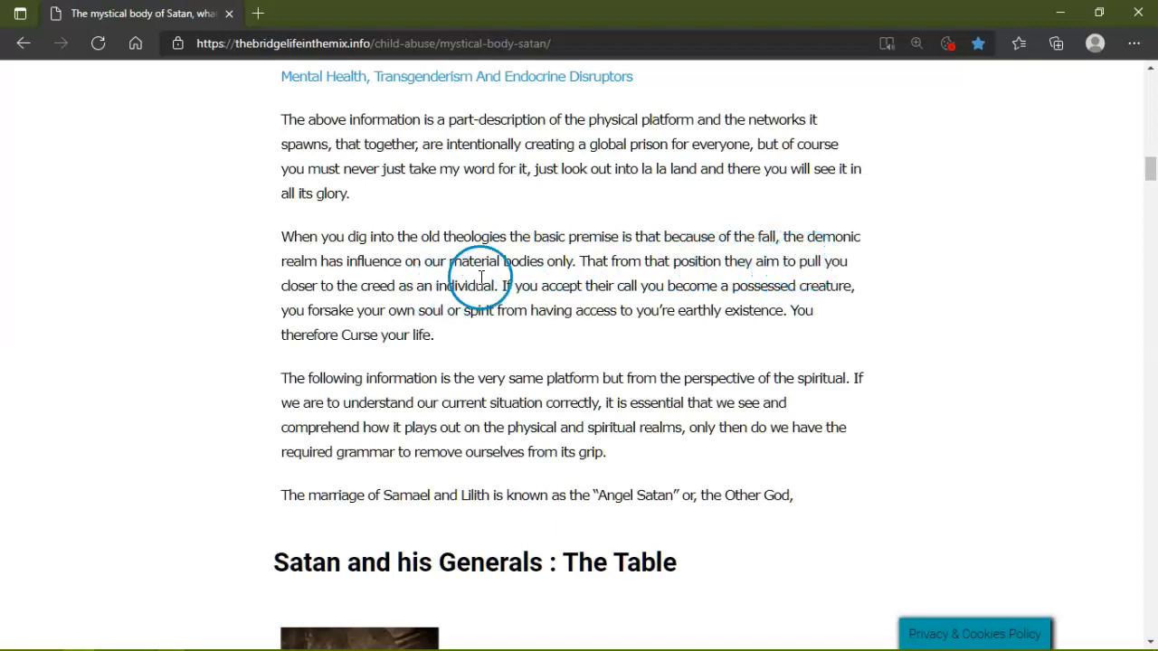
mouse_move(774, 293)
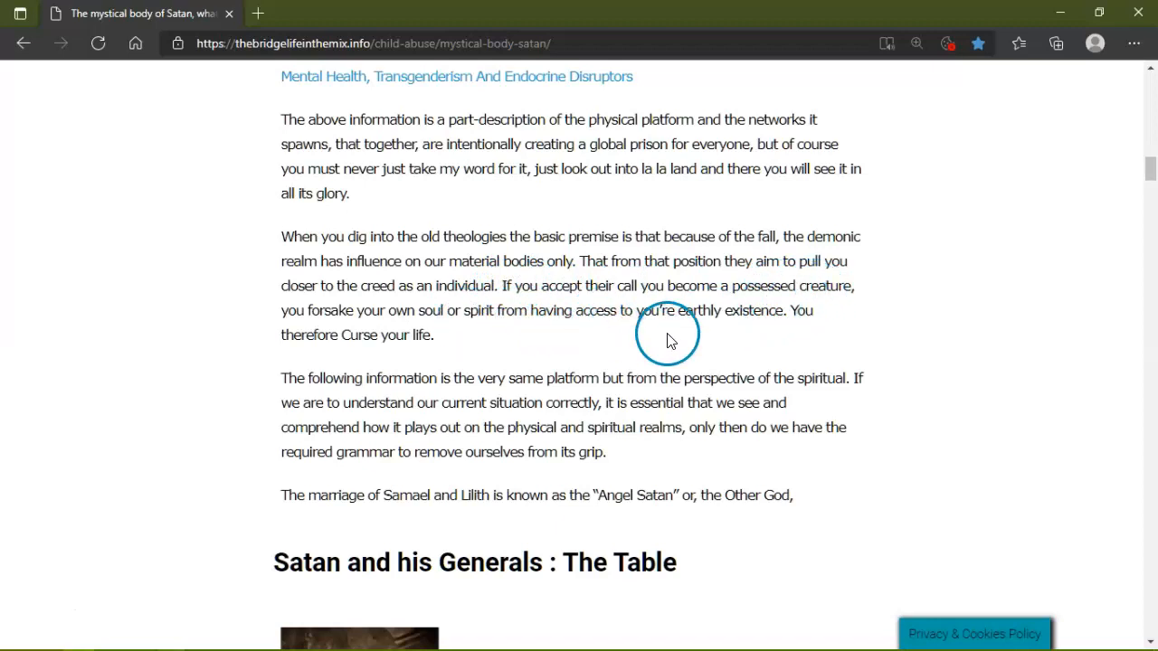
mouse_move(769, 353)
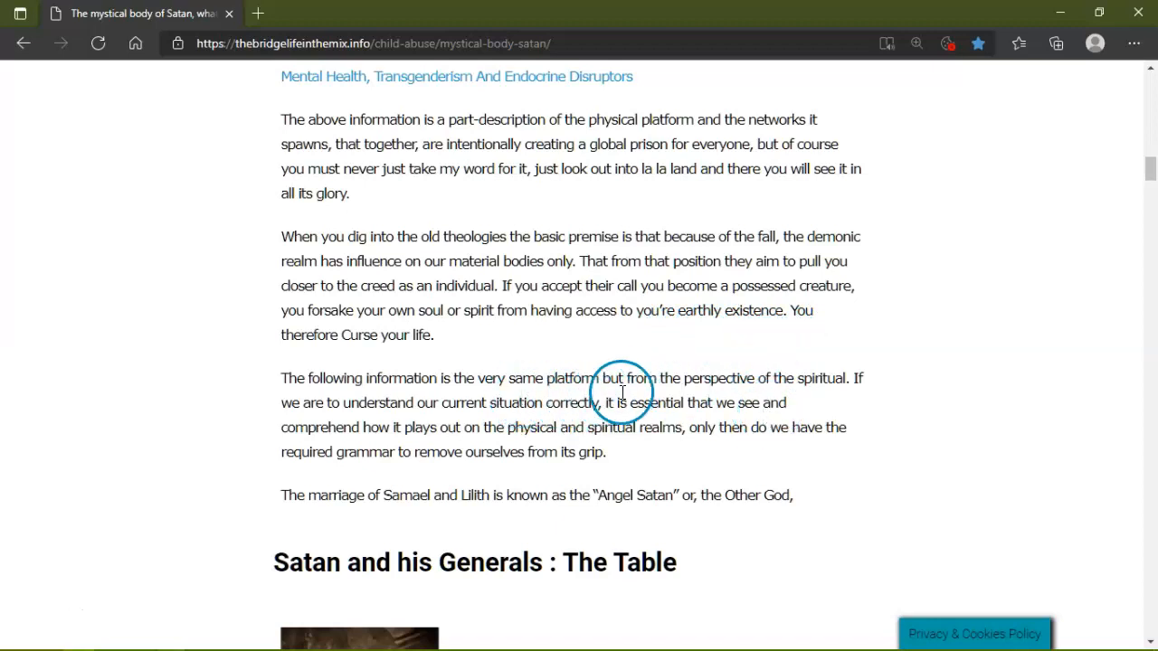
mouse_move(387, 406)
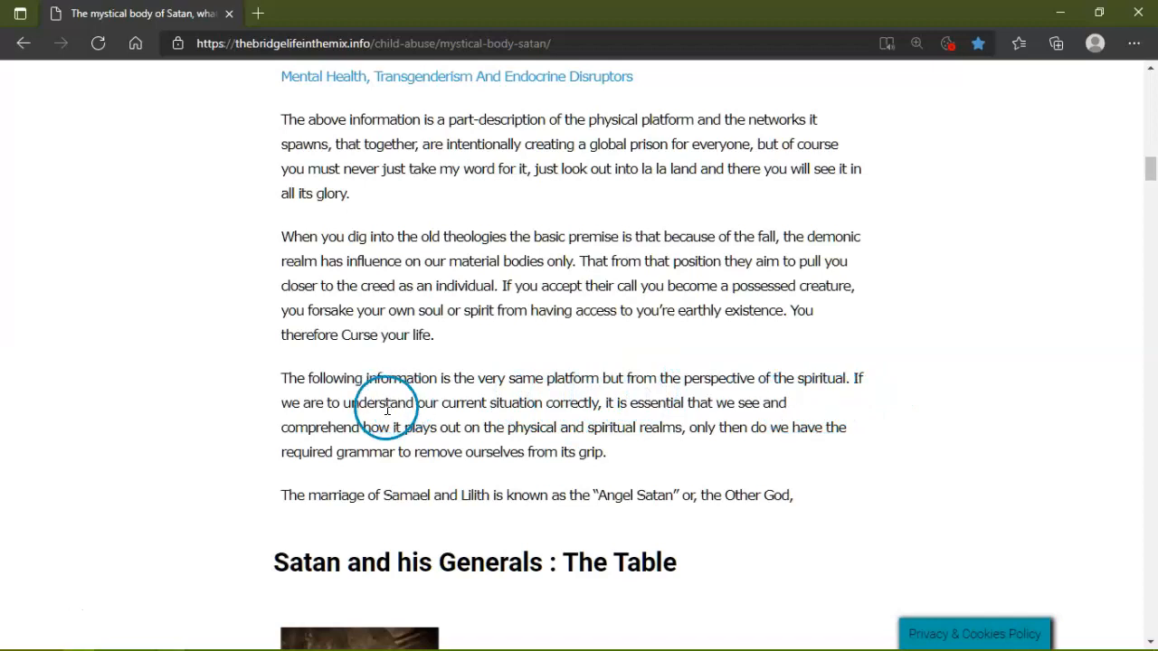
mouse_move(589, 418)
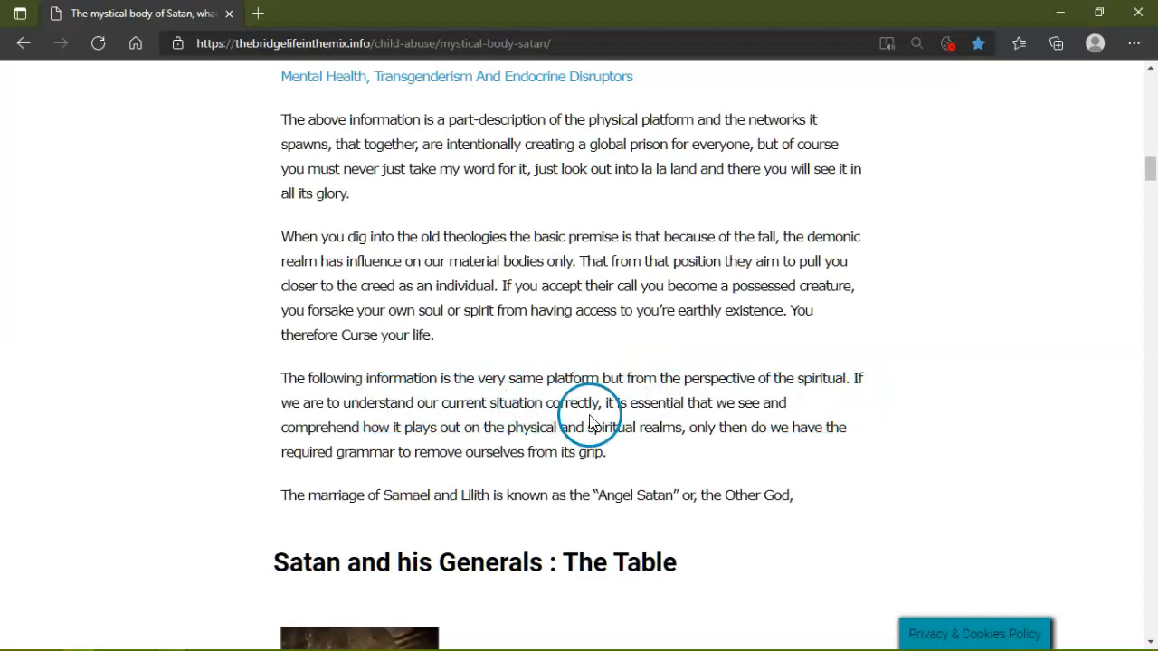
mouse_move(696, 423)
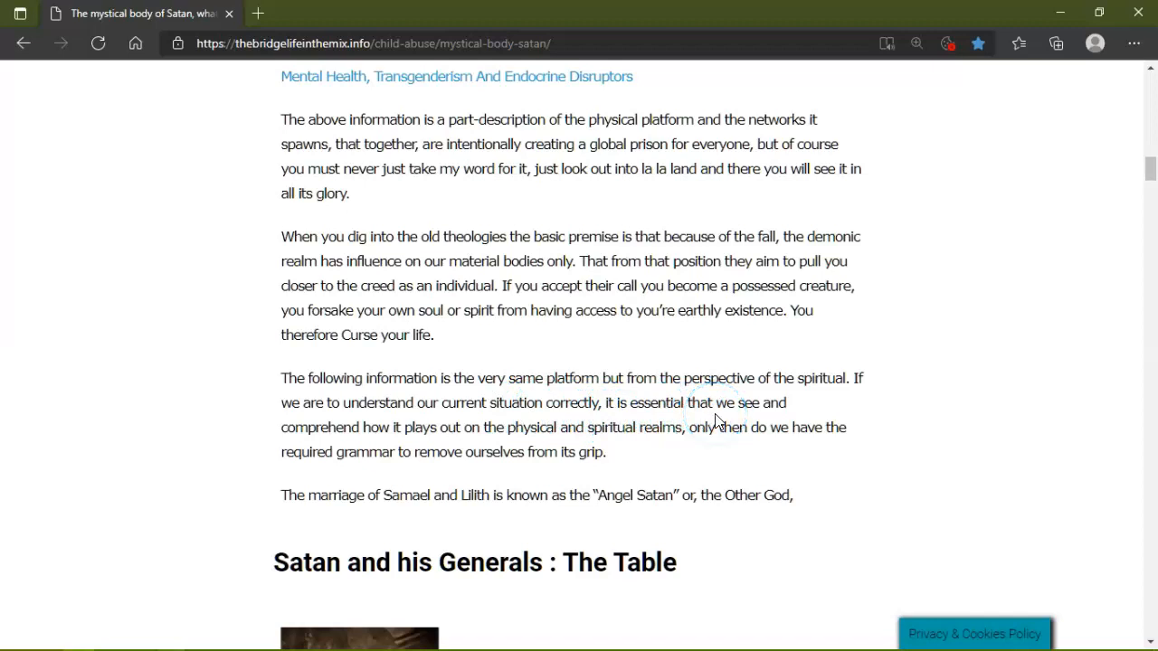
click(550, 427)
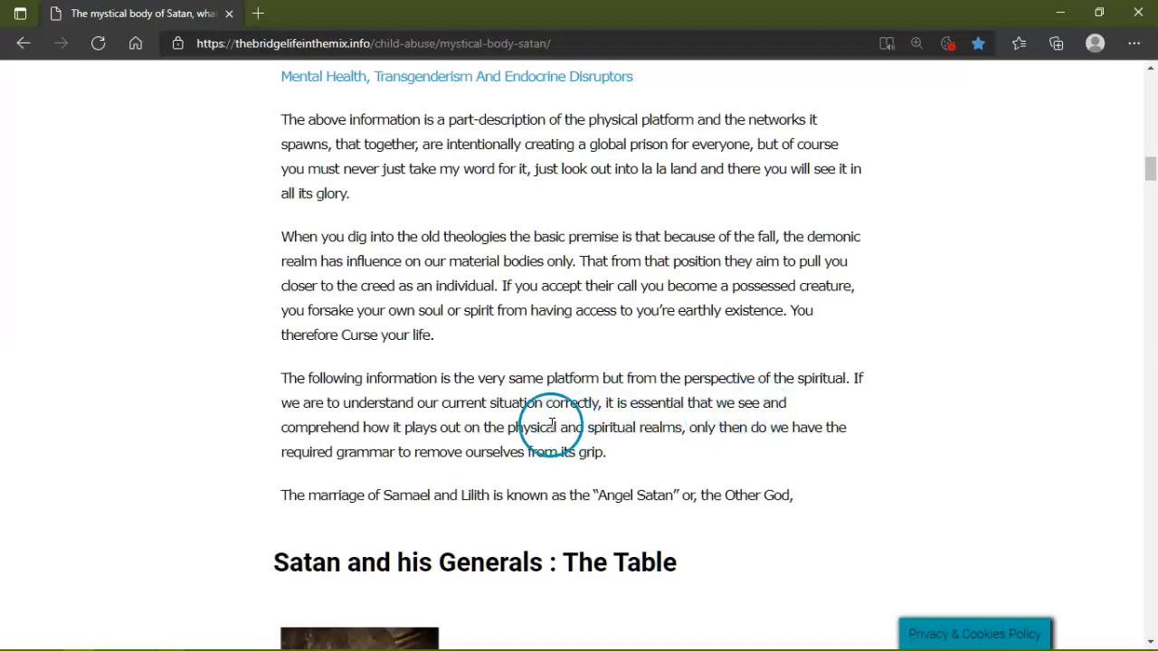
mouse_move(608, 439)
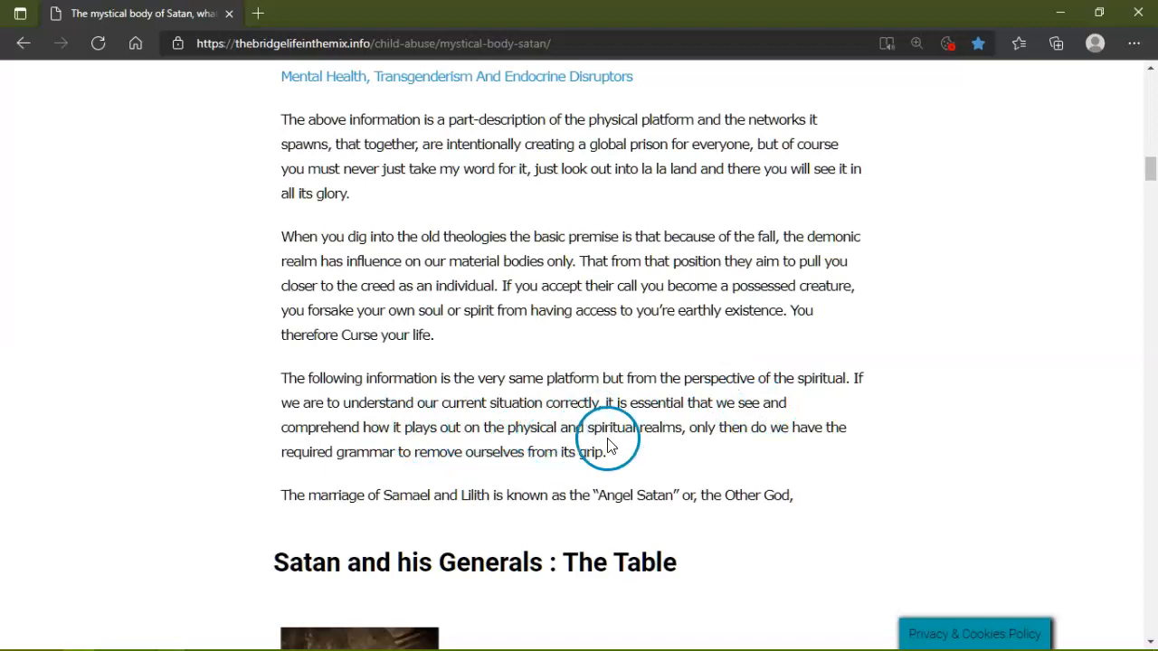
mouse_move(734, 434)
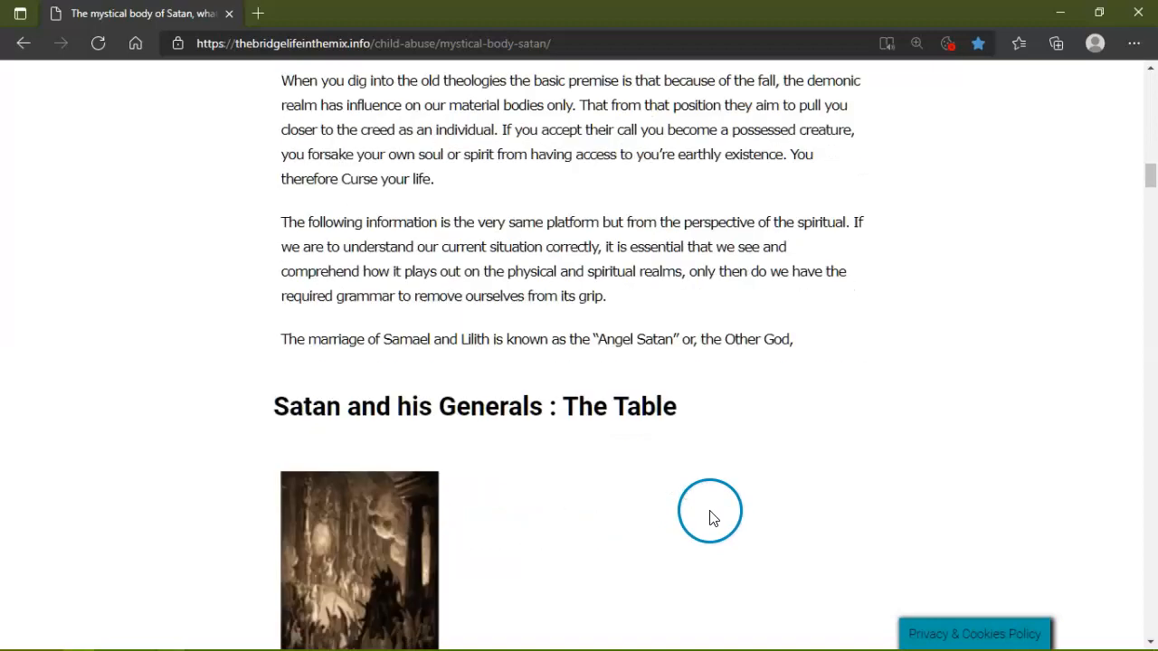
scroll(down, 3)
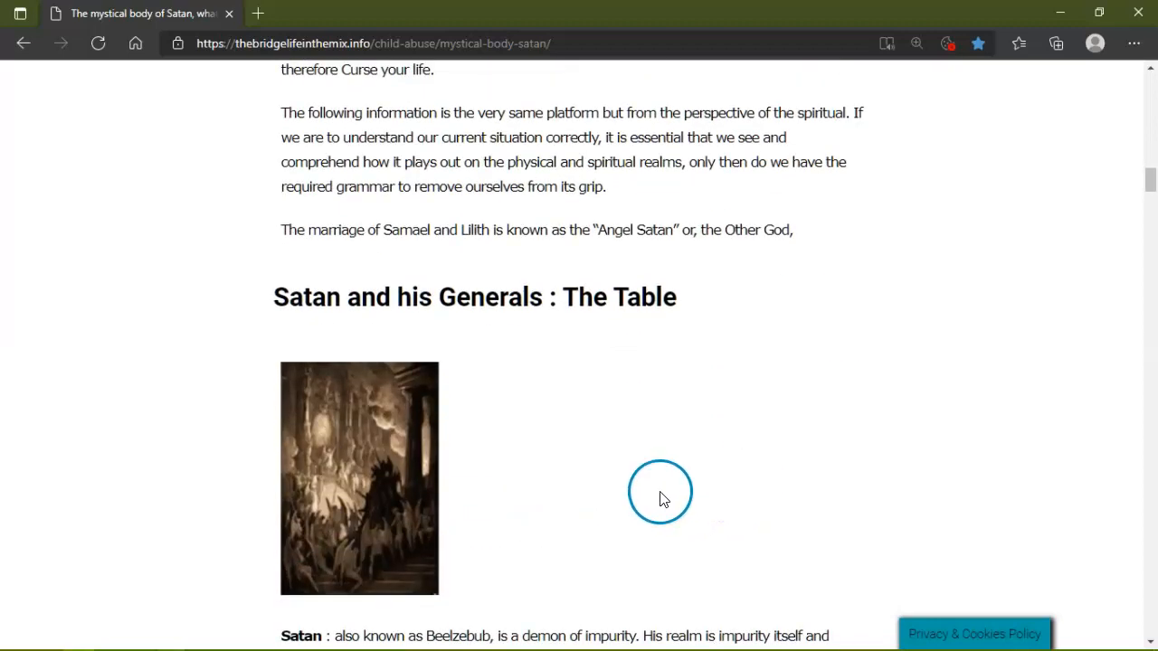
mouse_move(686, 225)
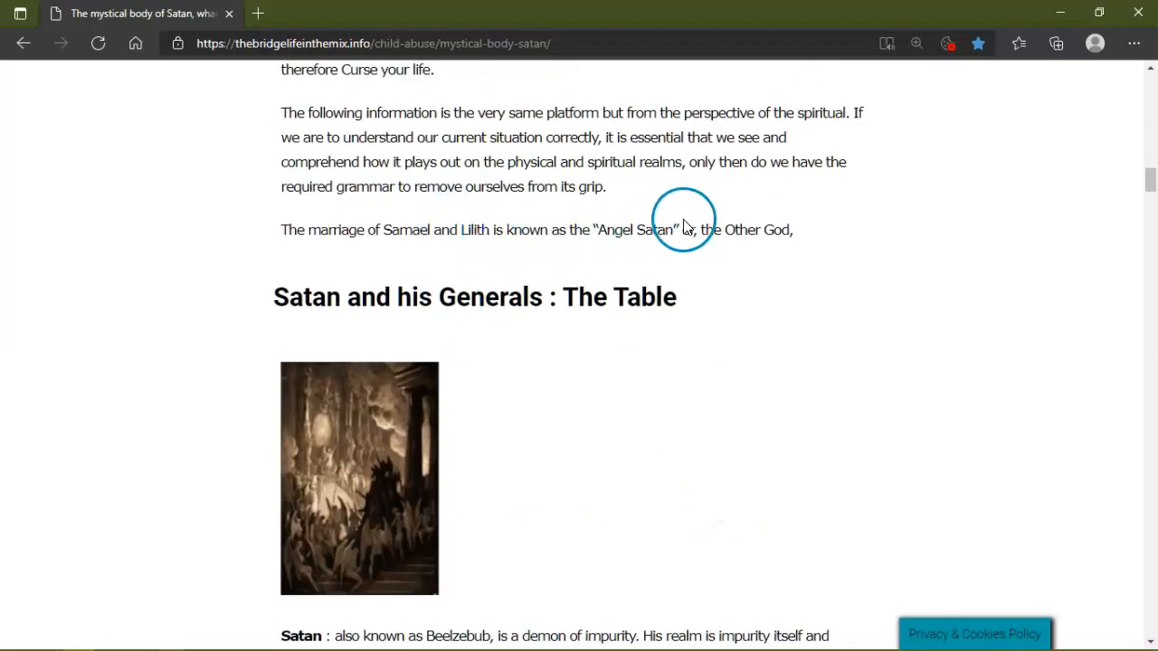
scroll(down, 3)
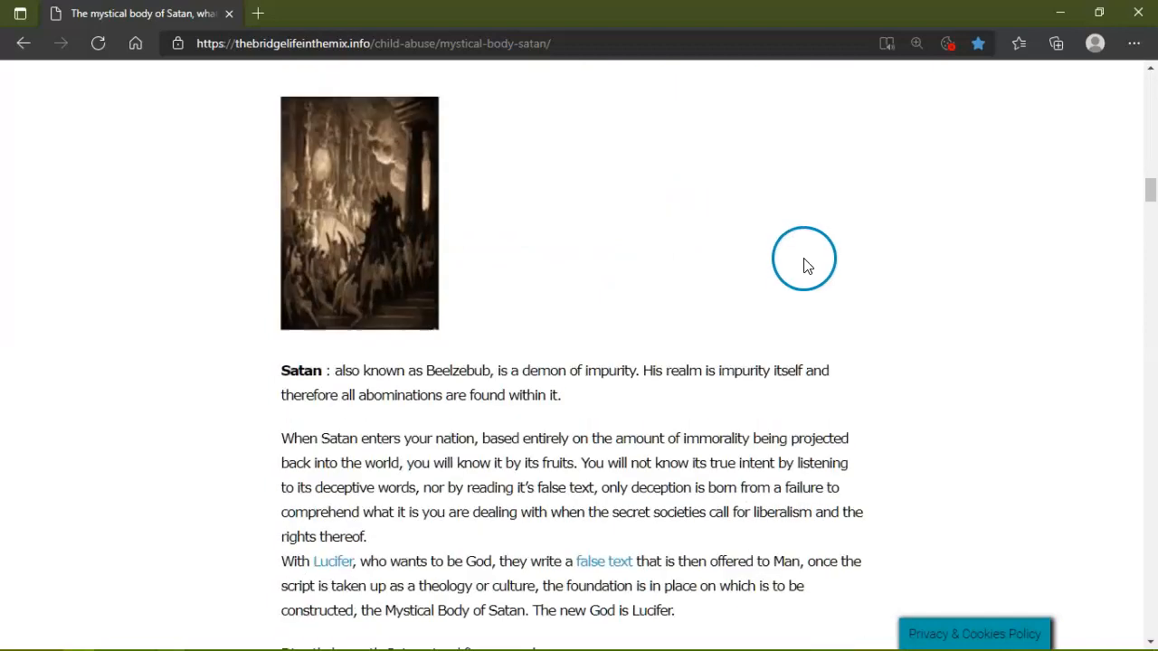
scroll(down, 3)
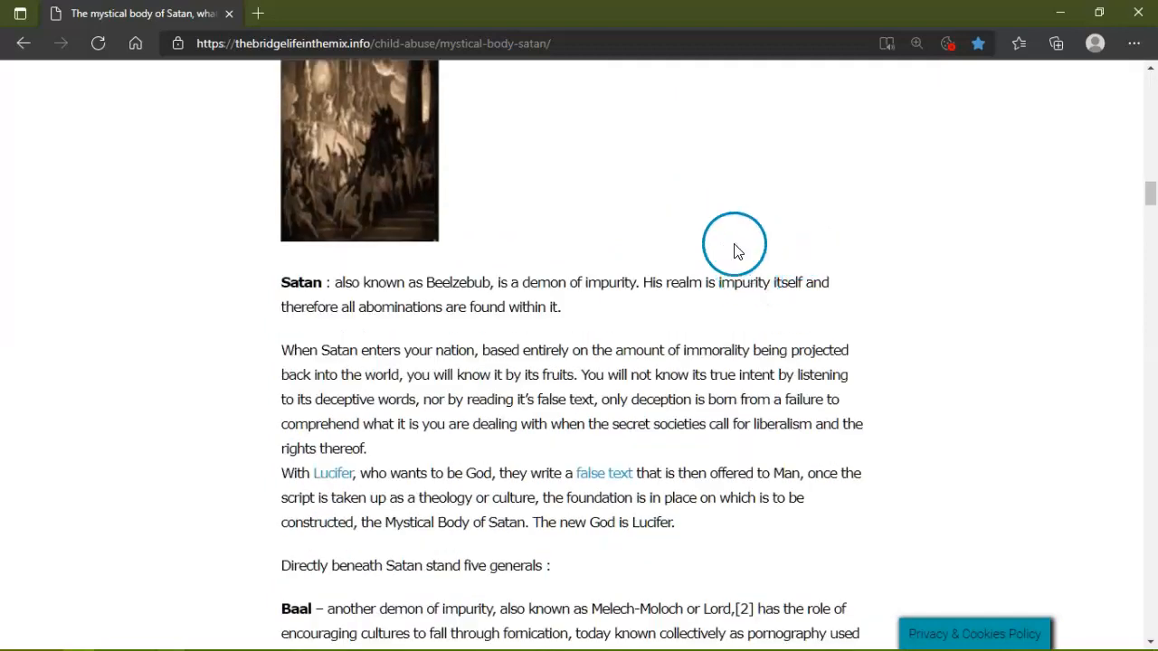
mouse_move(588, 289)
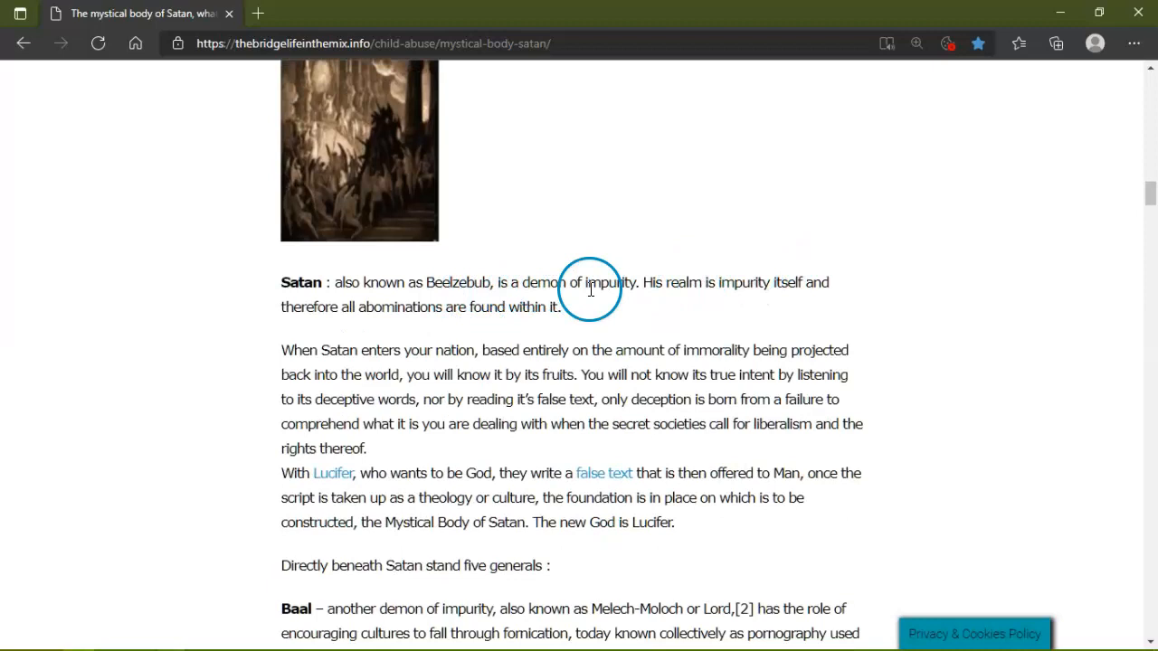
mouse_move(778, 287)
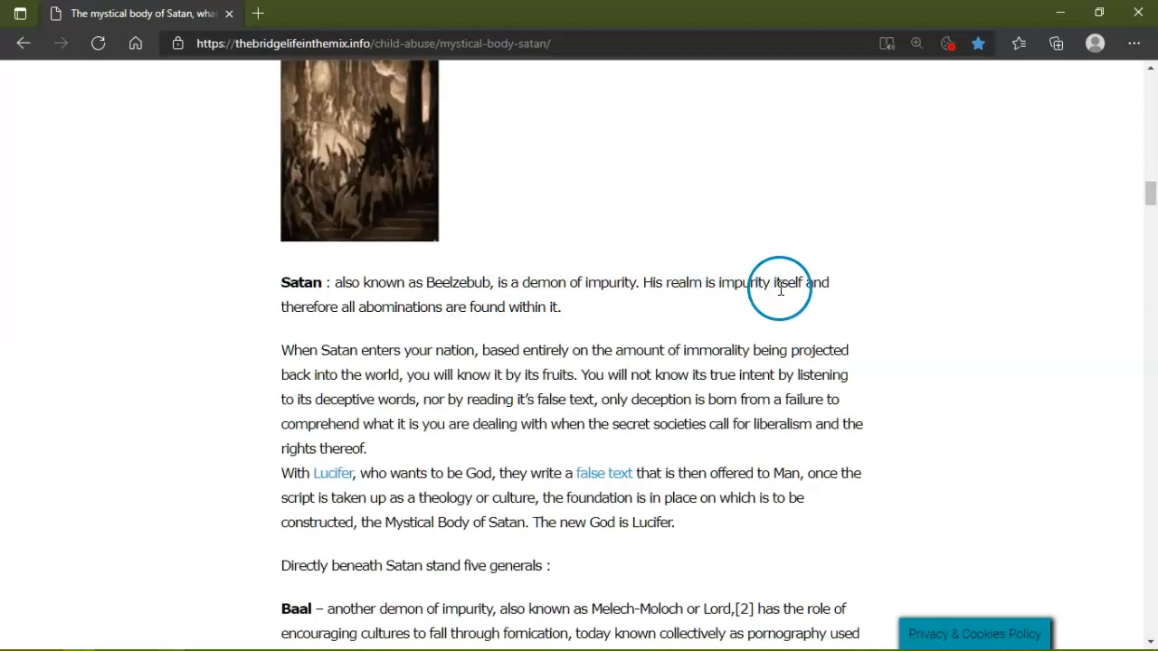
mouse_move(501, 307)
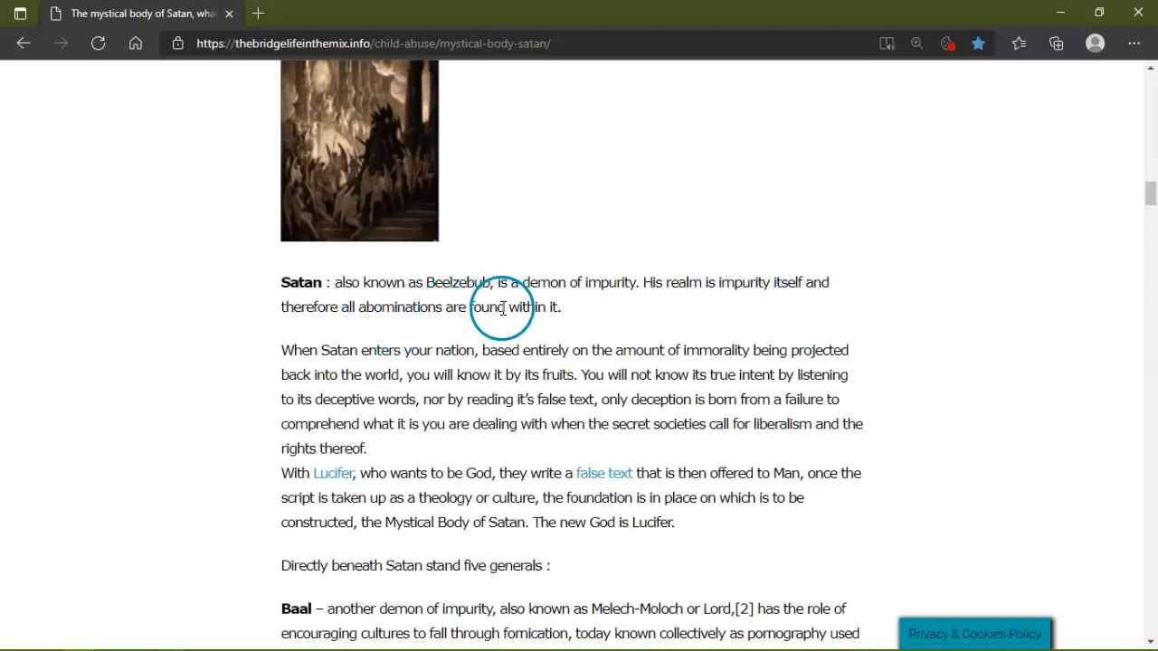
mouse_move(461, 371)
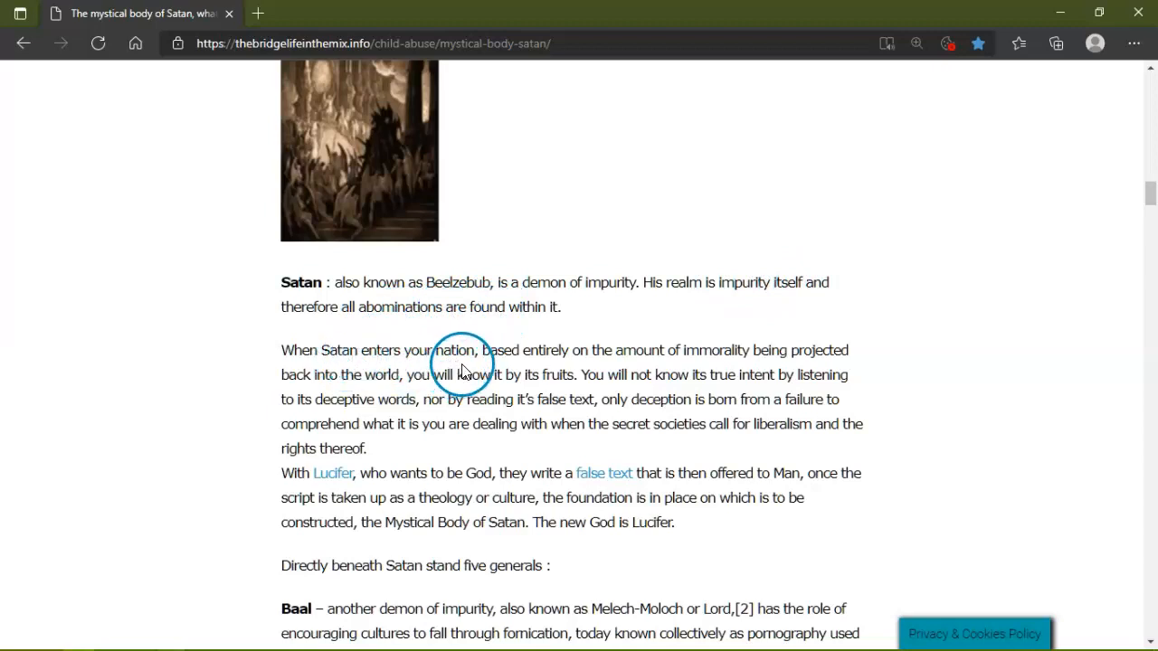
mouse_move(696, 351)
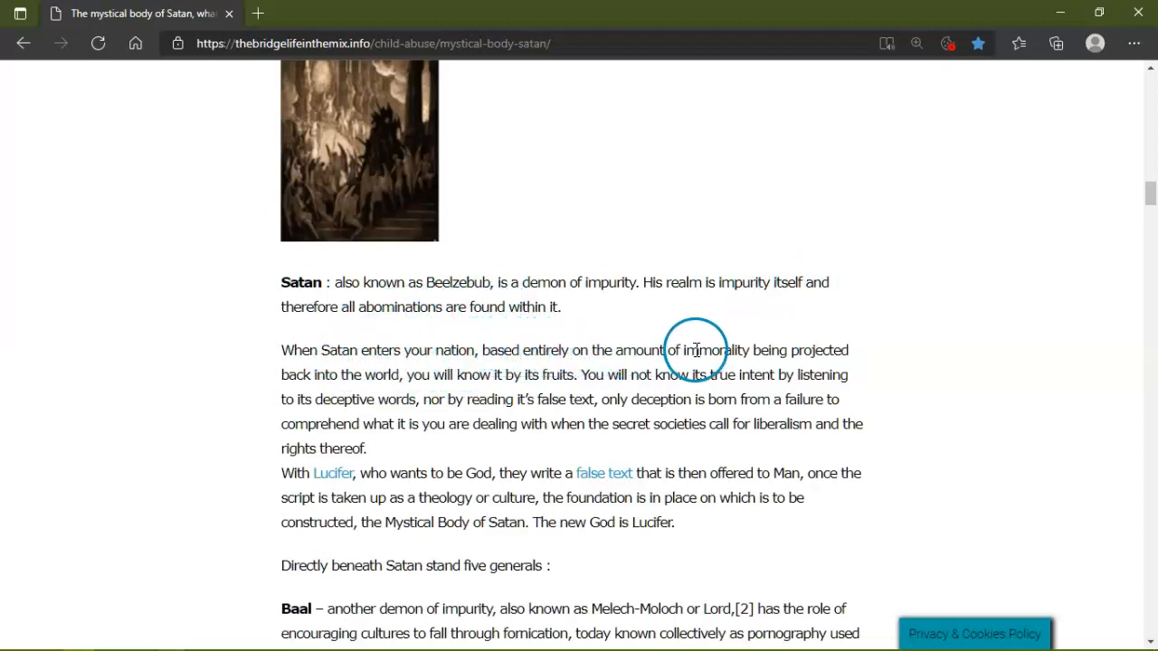
mouse_move(382, 378)
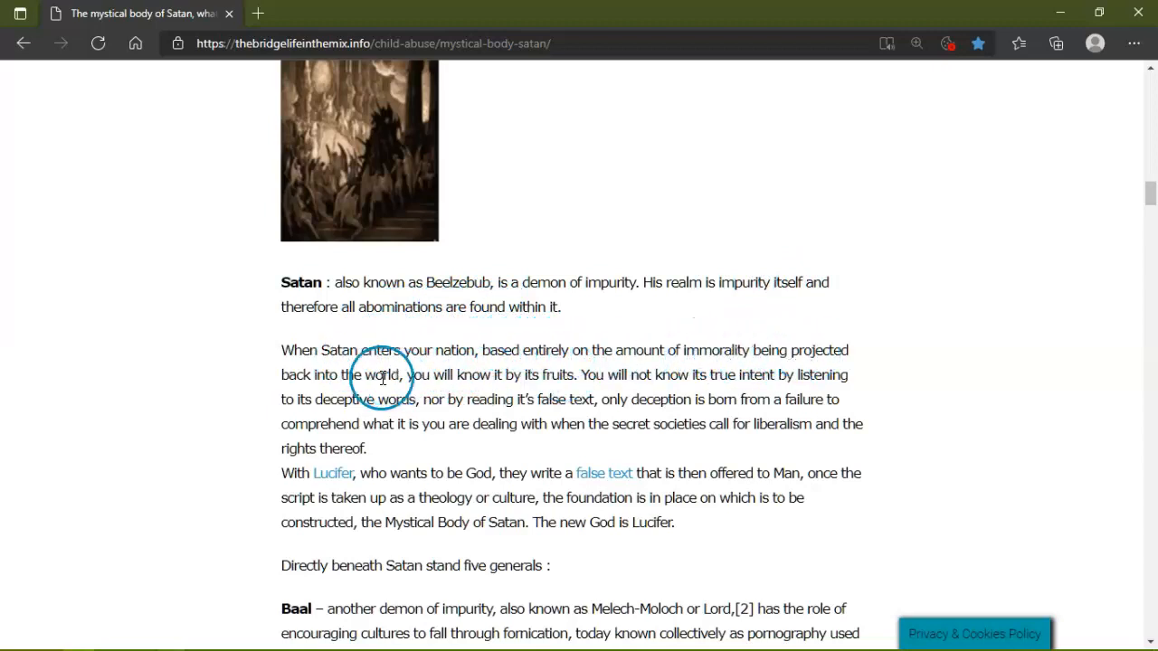
mouse_move(575, 376)
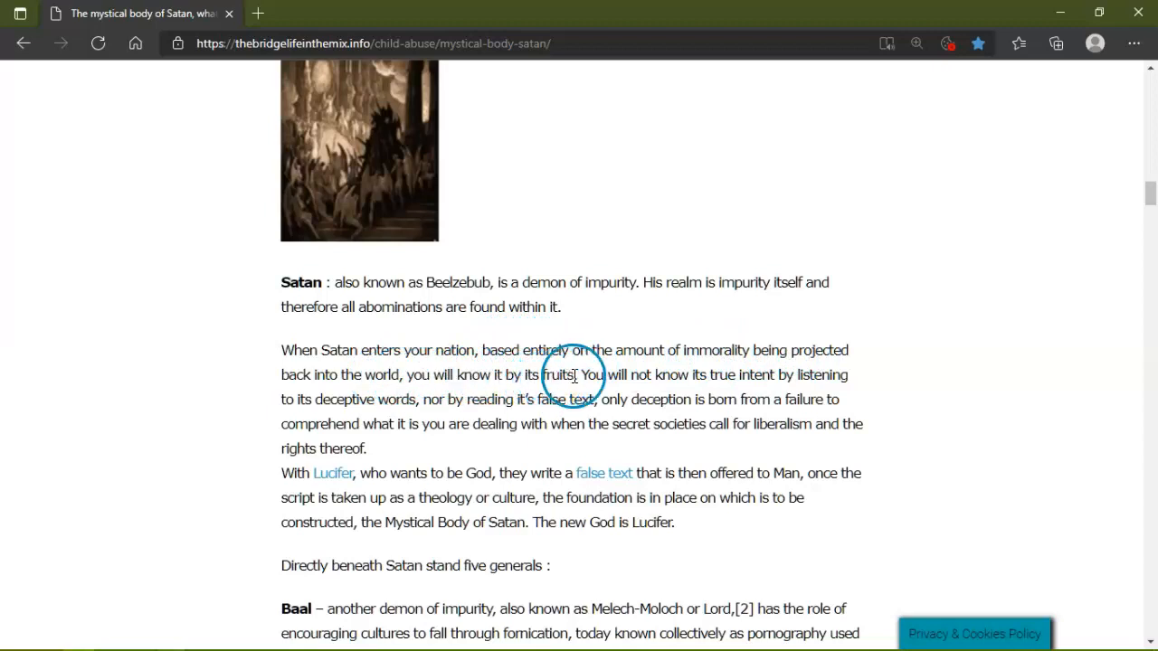
mouse_move(658, 380)
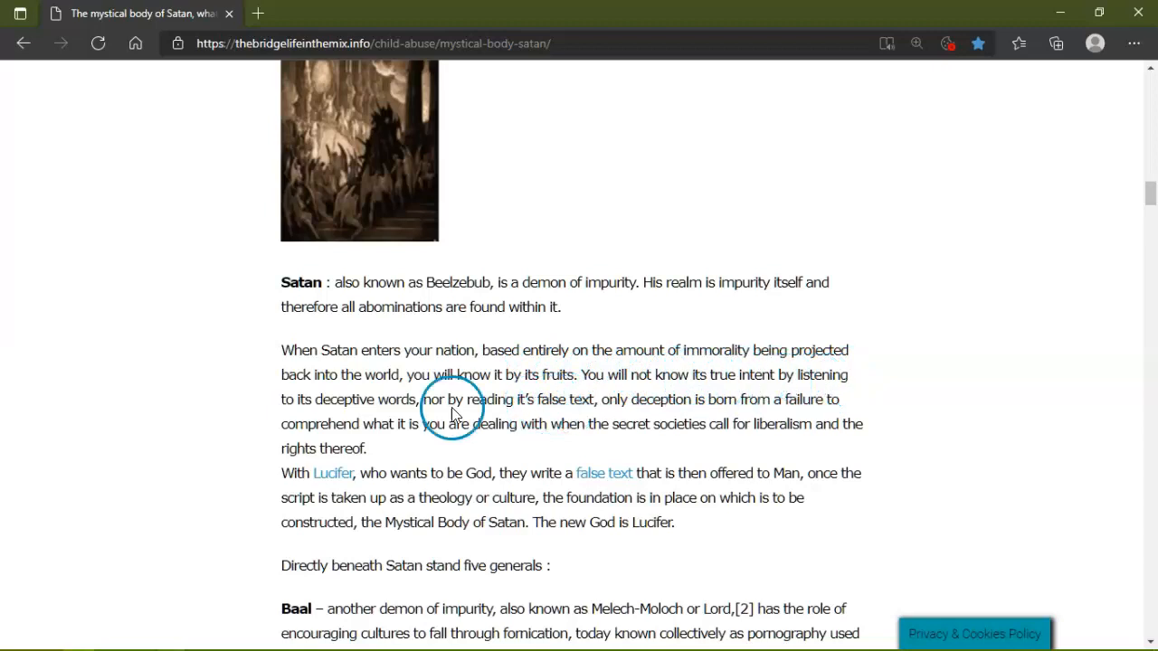
mouse_move(463, 401)
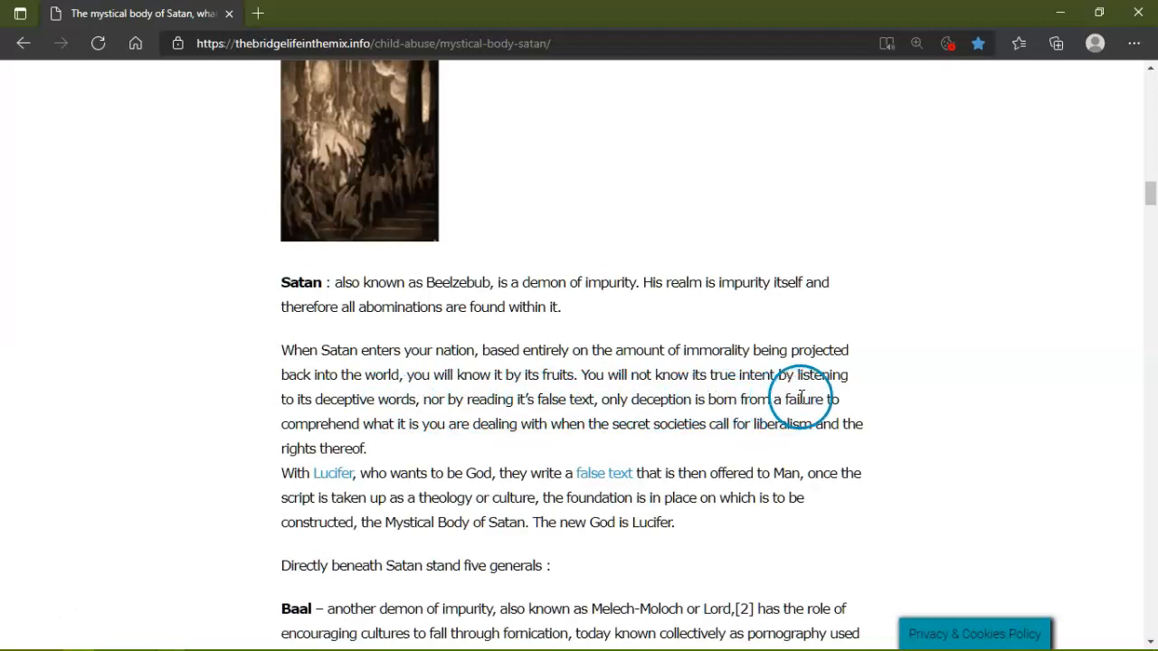
mouse_move(673, 423)
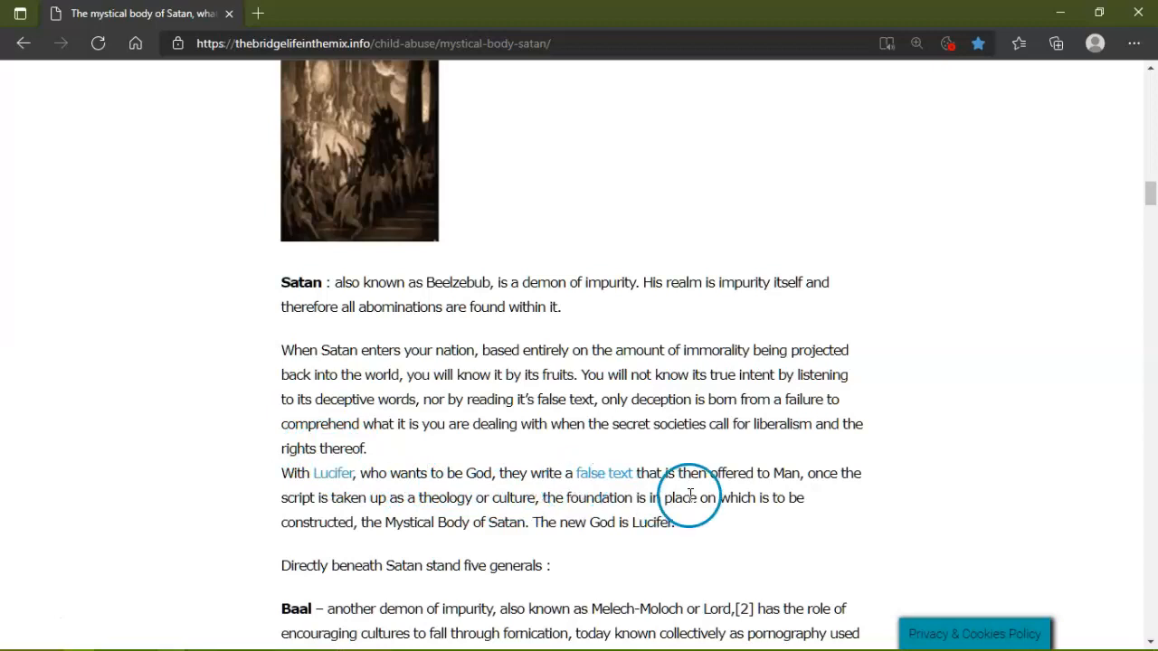
mouse_move(818, 485)
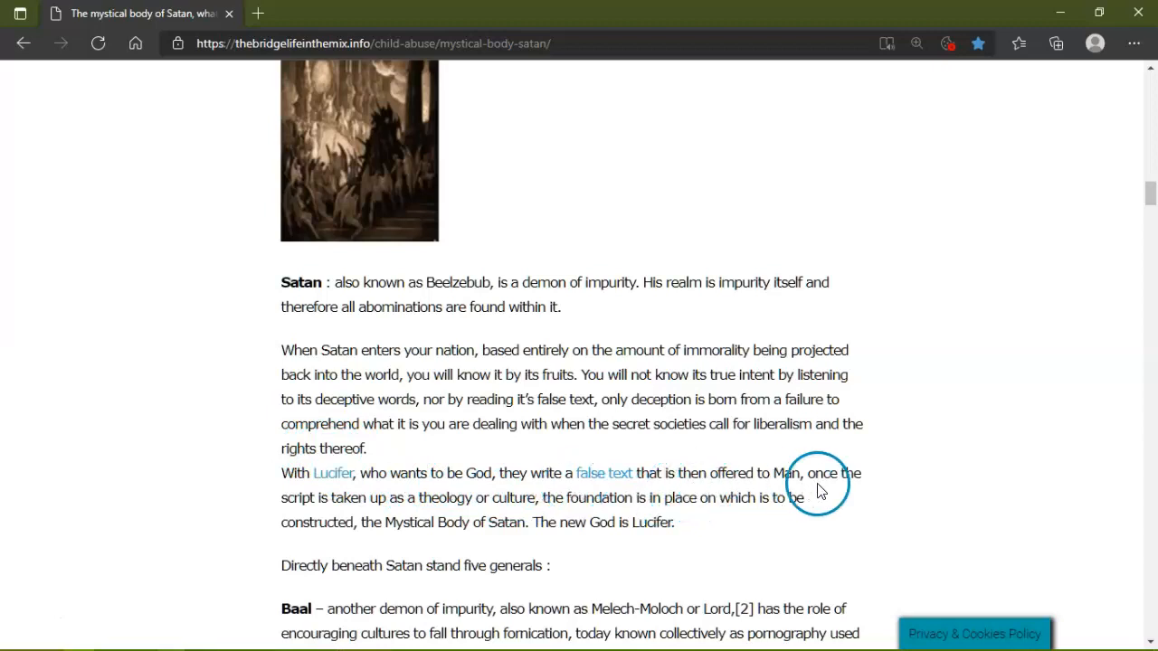
mouse_move(412, 503)
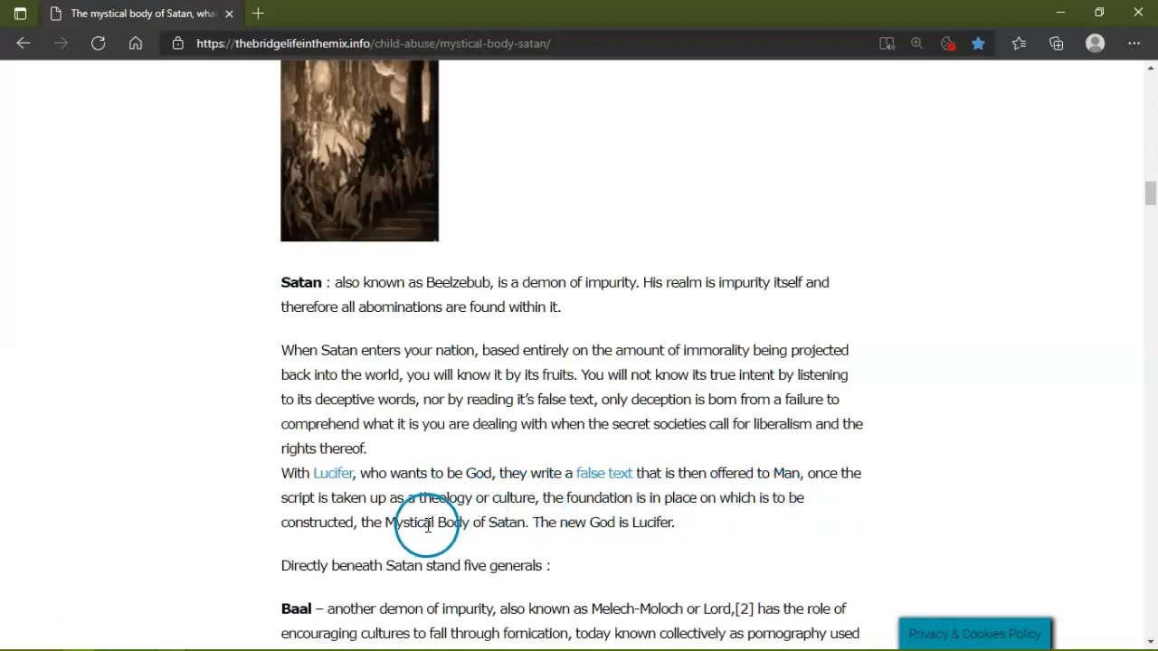
mouse_move(521, 528)
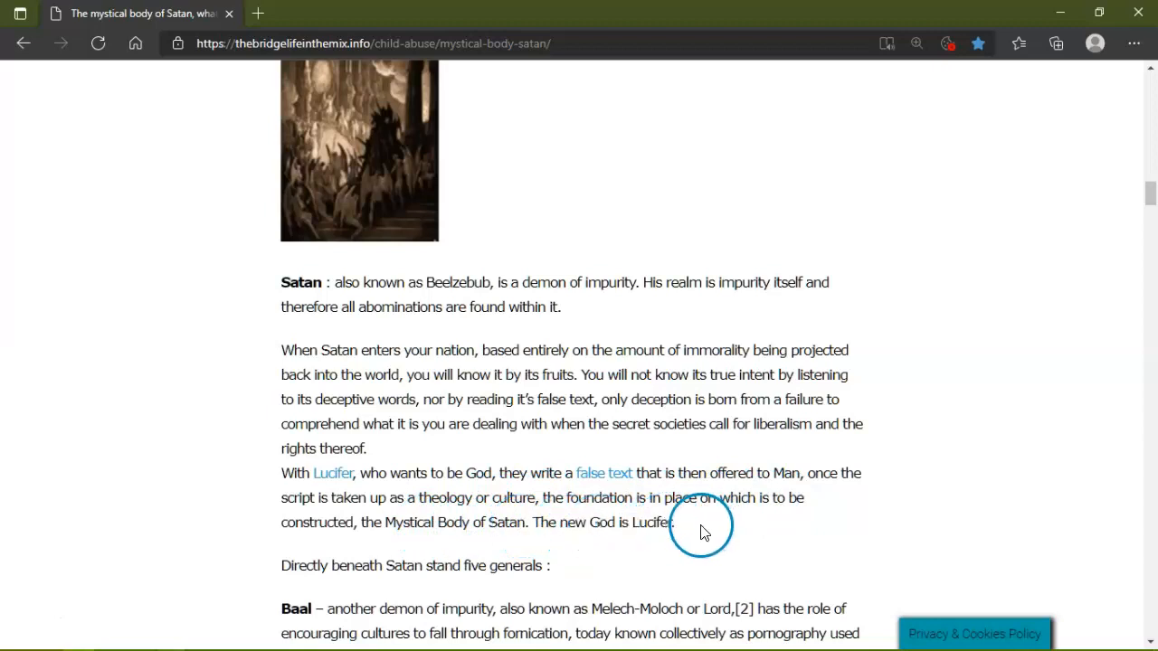
scroll(down, 3)
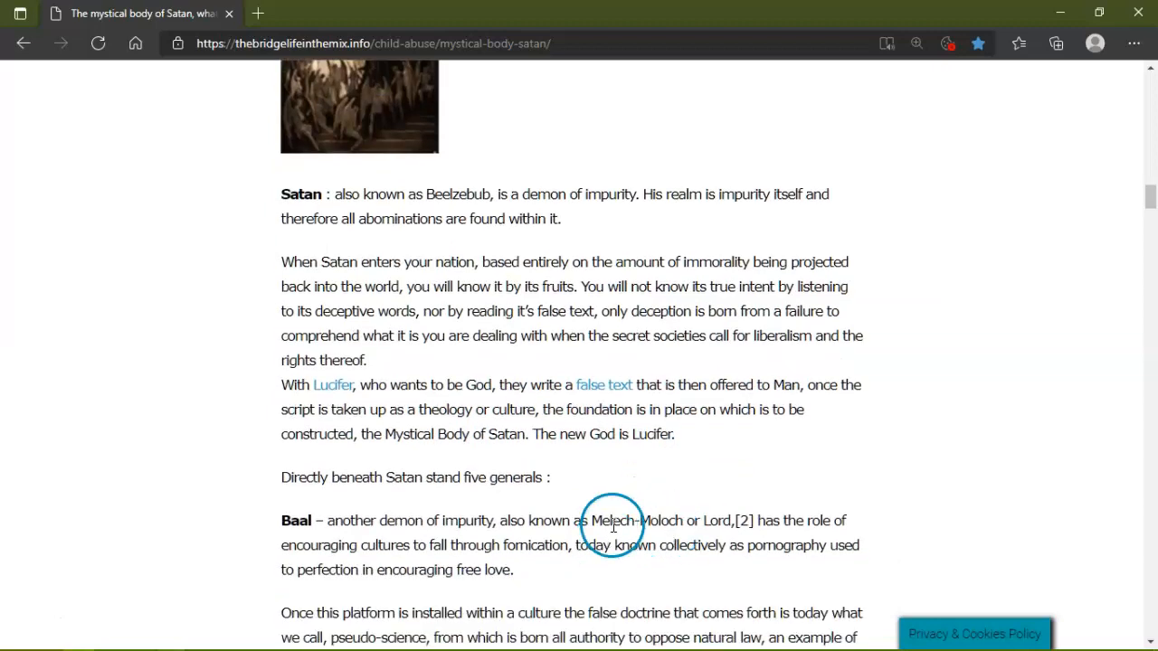
scroll(down, 3)
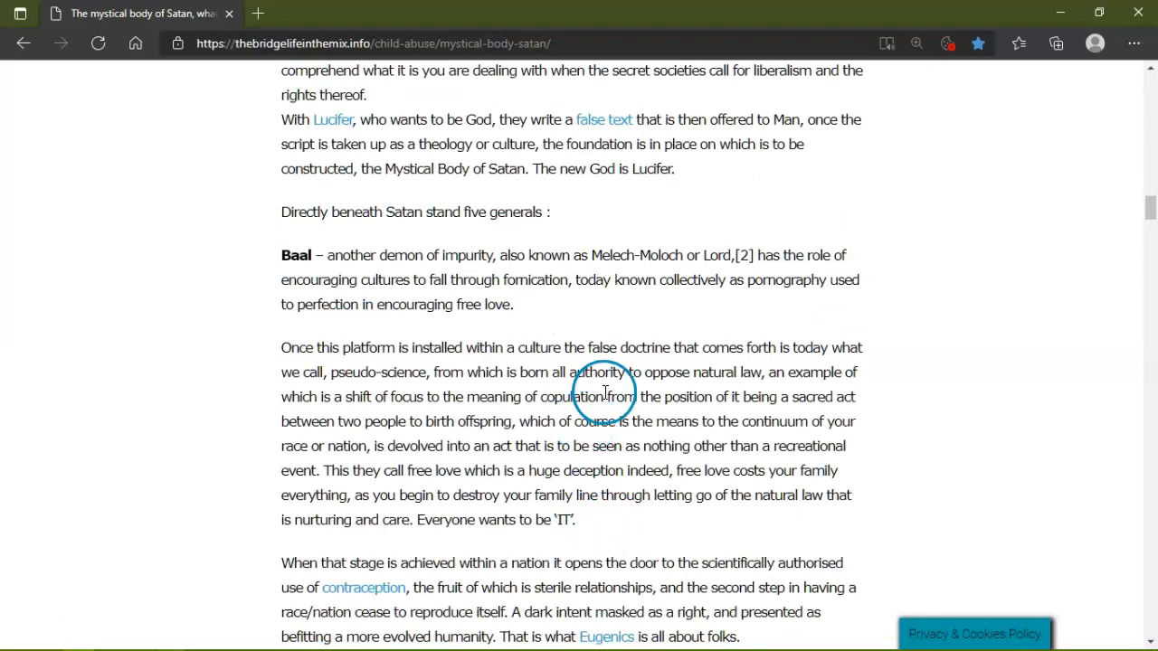
mouse_move(488, 211)
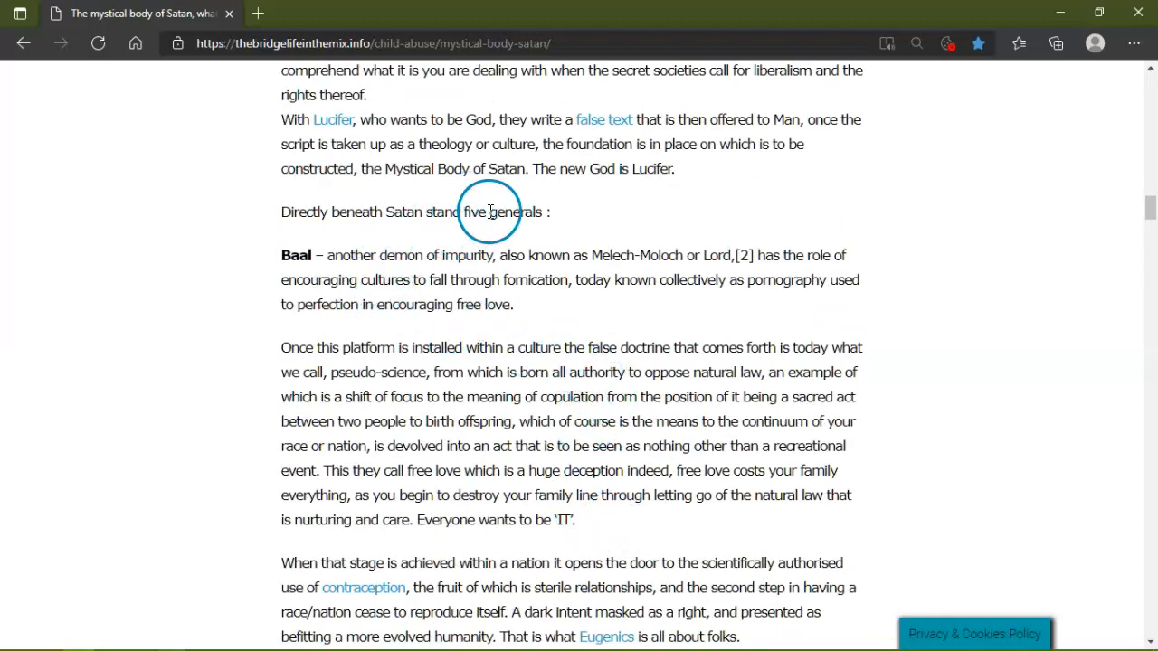
mouse_move(365, 263)
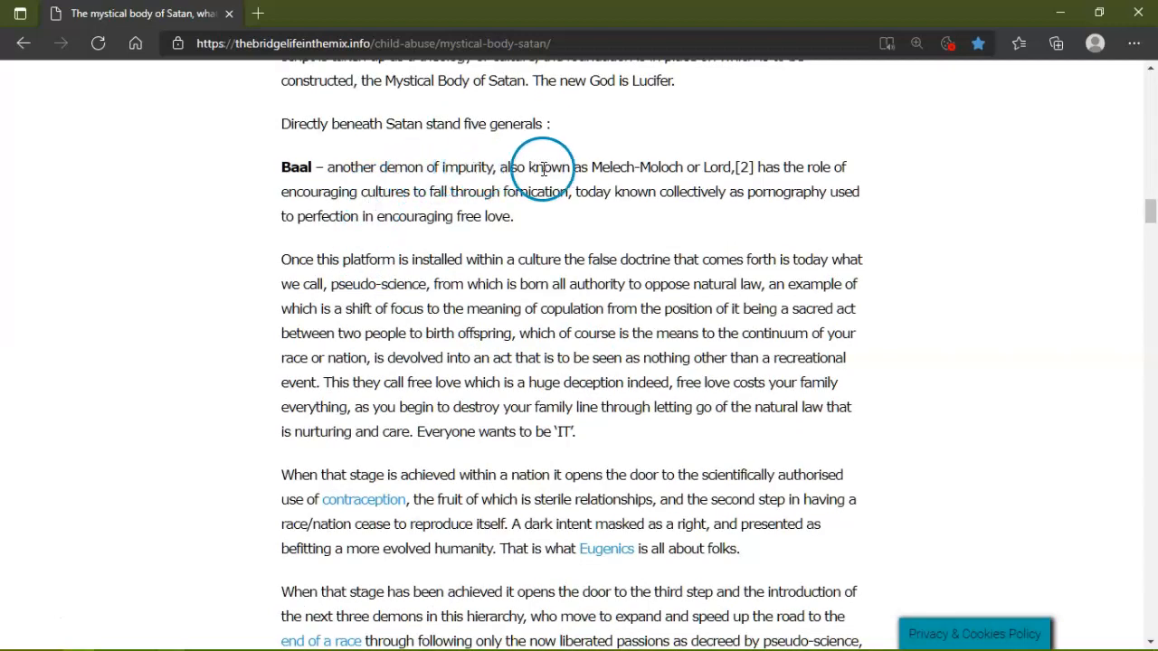
mouse_move(677, 170)
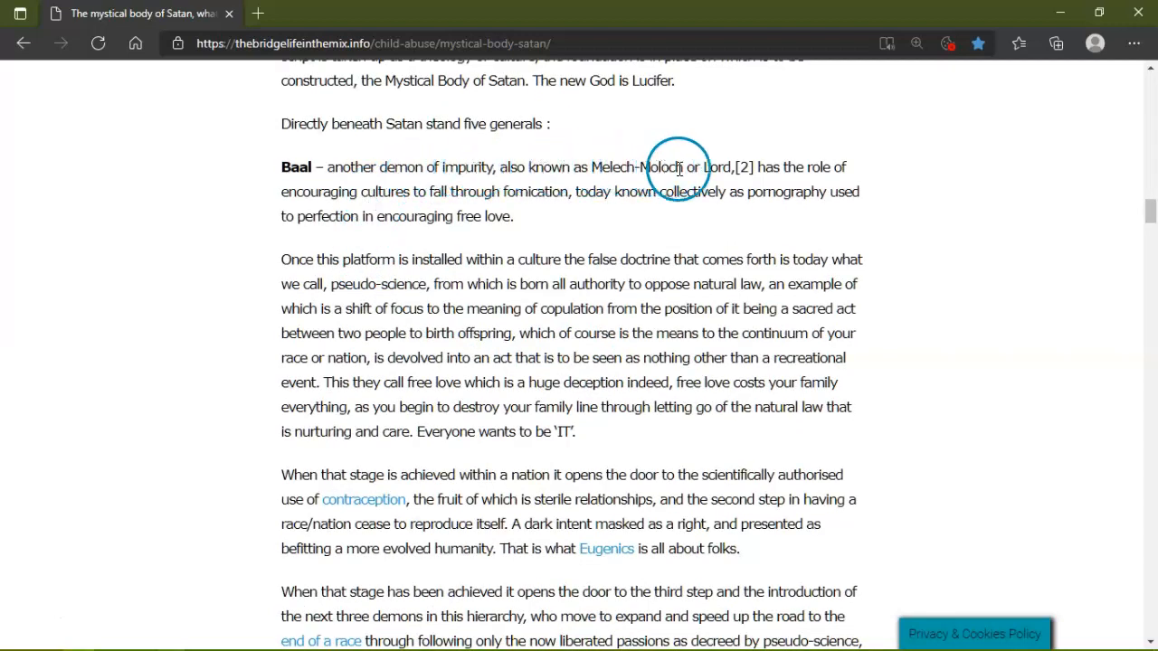
mouse_move(420, 224)
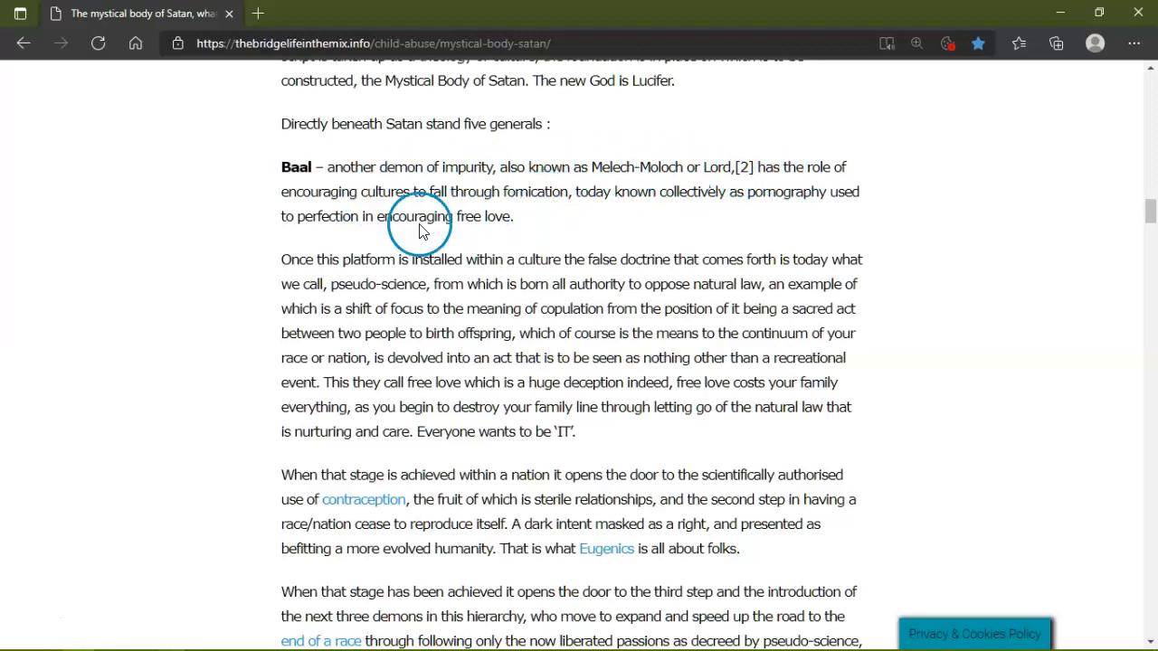
mouse_move(525, 192)
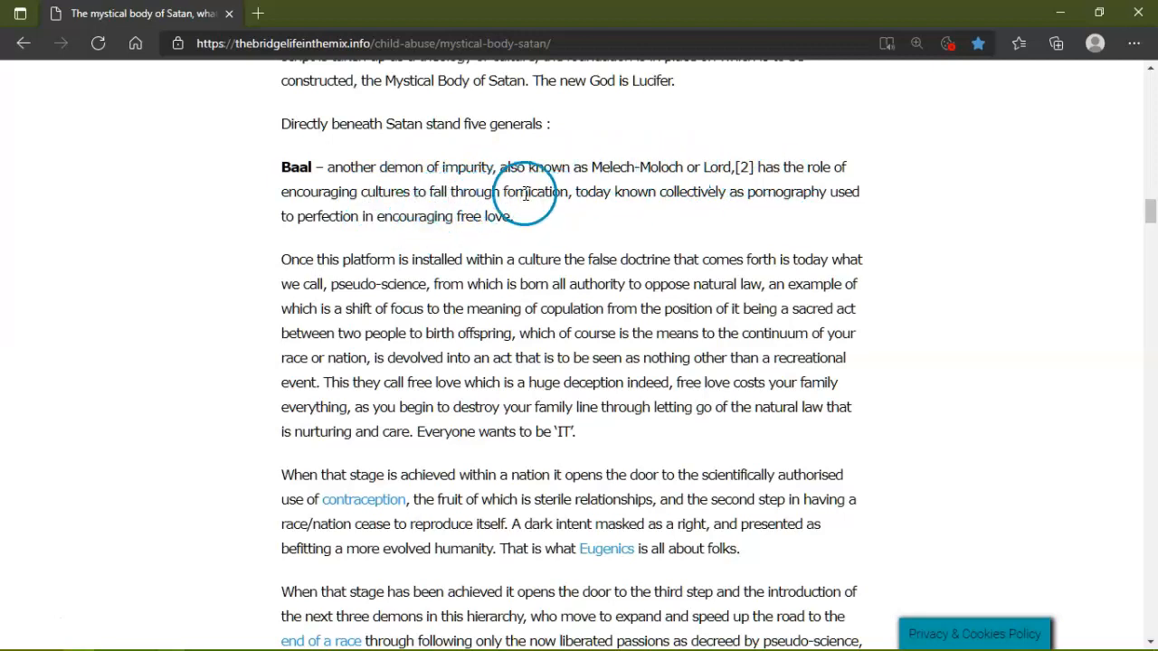
mouse_move(712, 192)
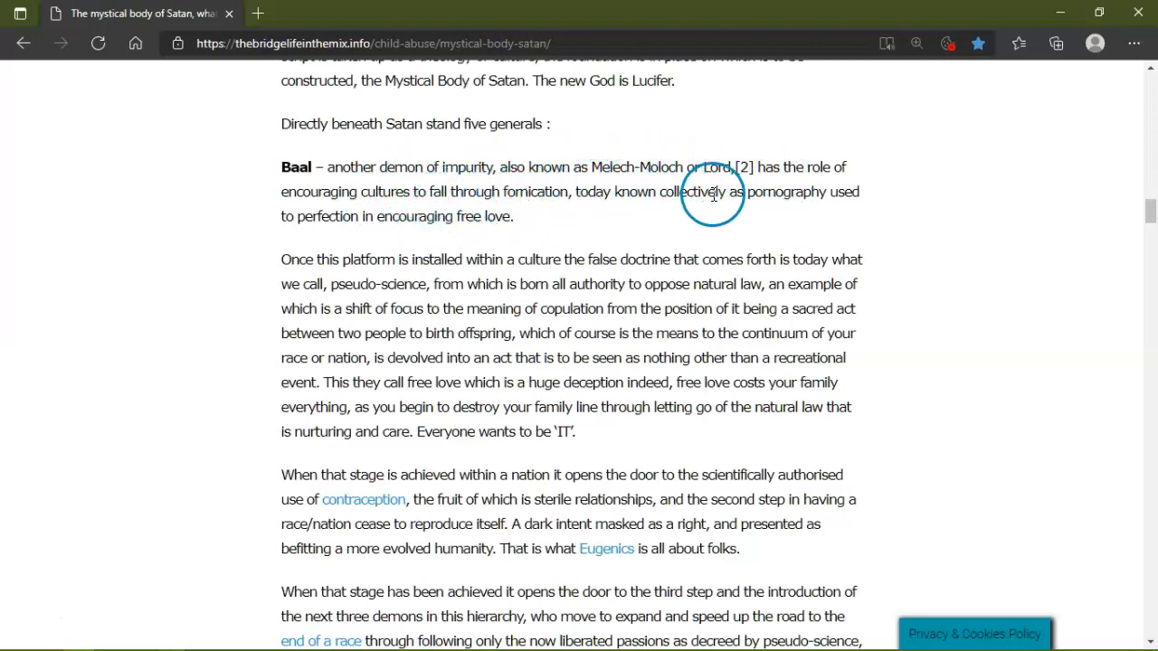
mouse_move(401, 237)
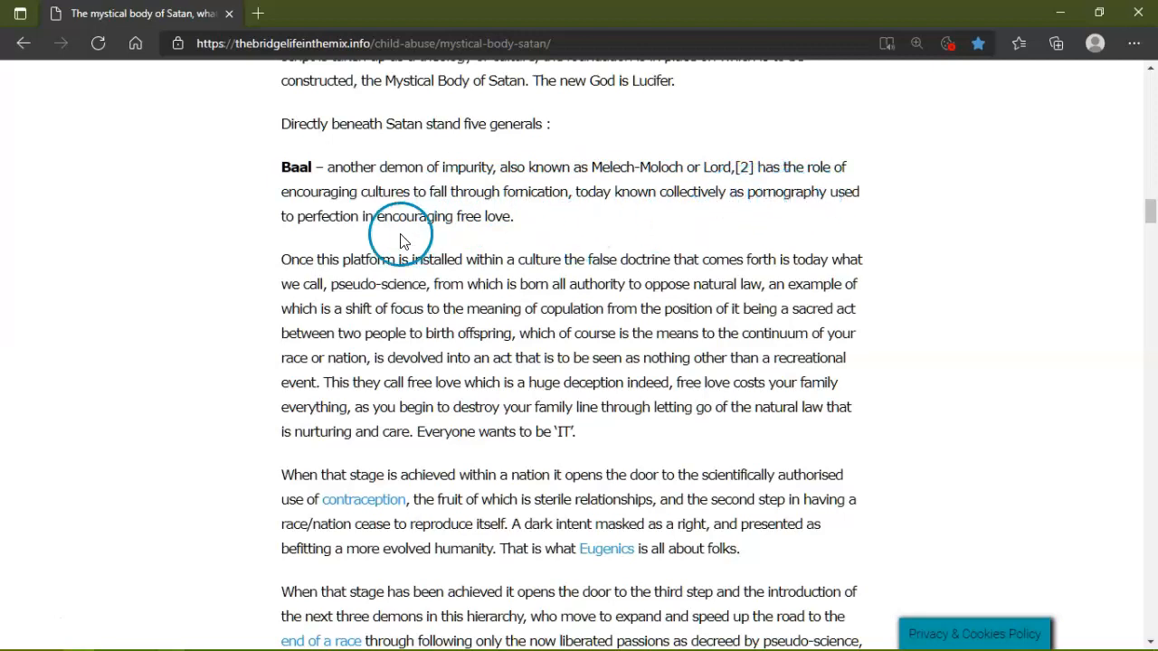
mouse_move(425, 244)
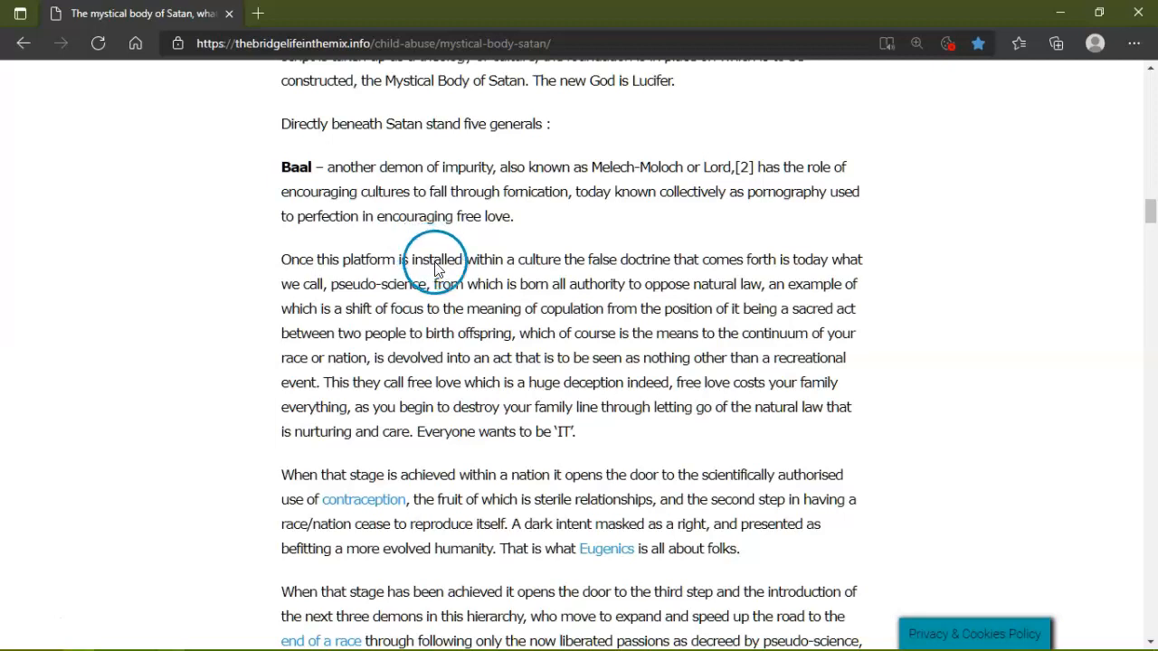
mouse_move(673, 300)
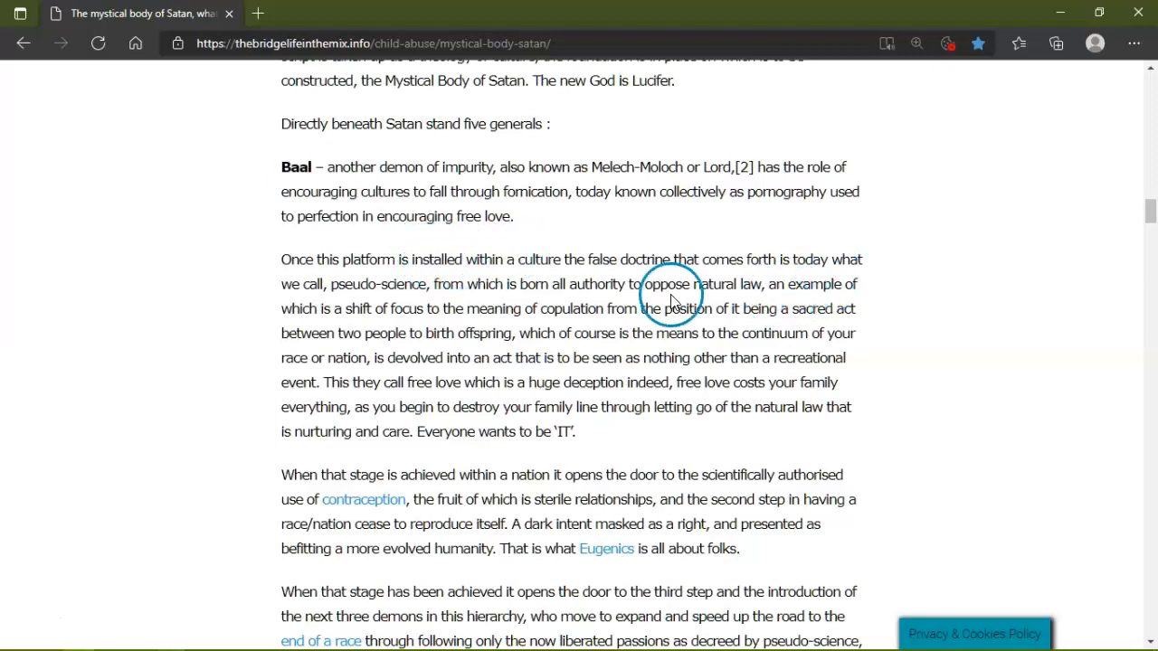
mouse_move(608, 291)
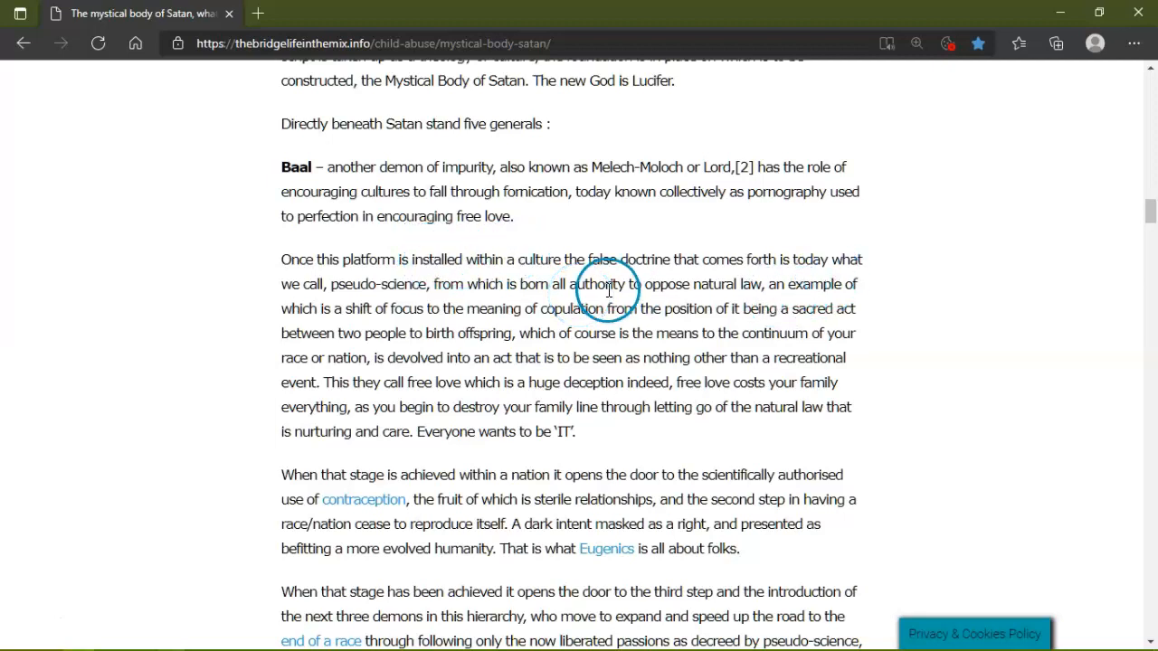
mouse_move(763, 288)
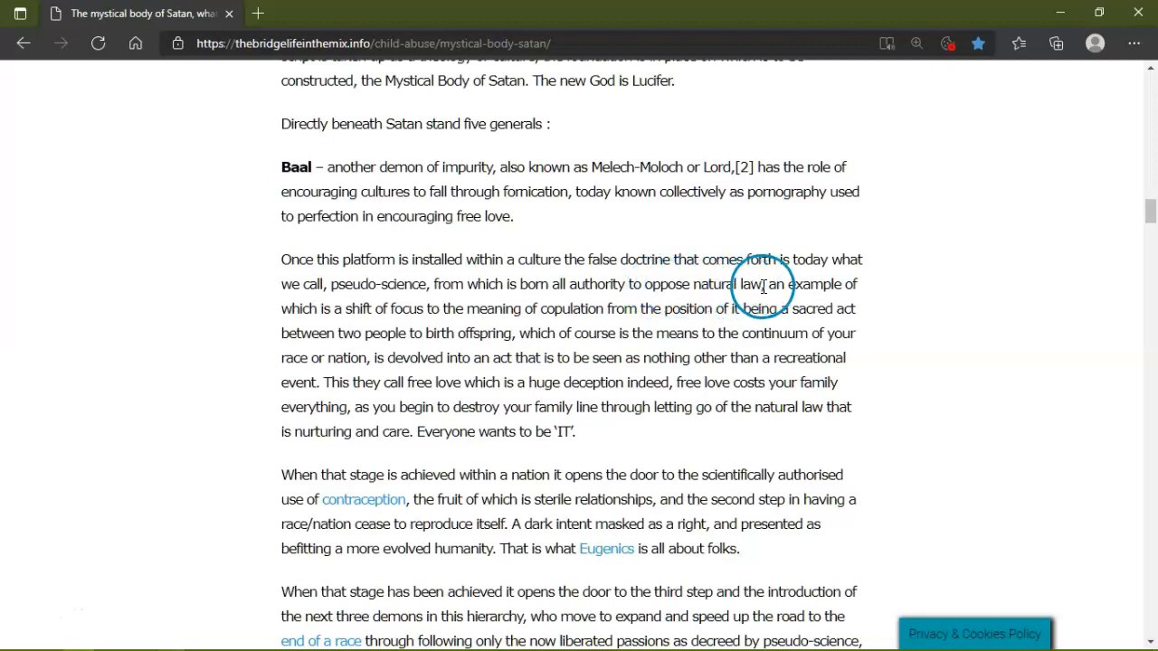
mouse_move(452, 308)
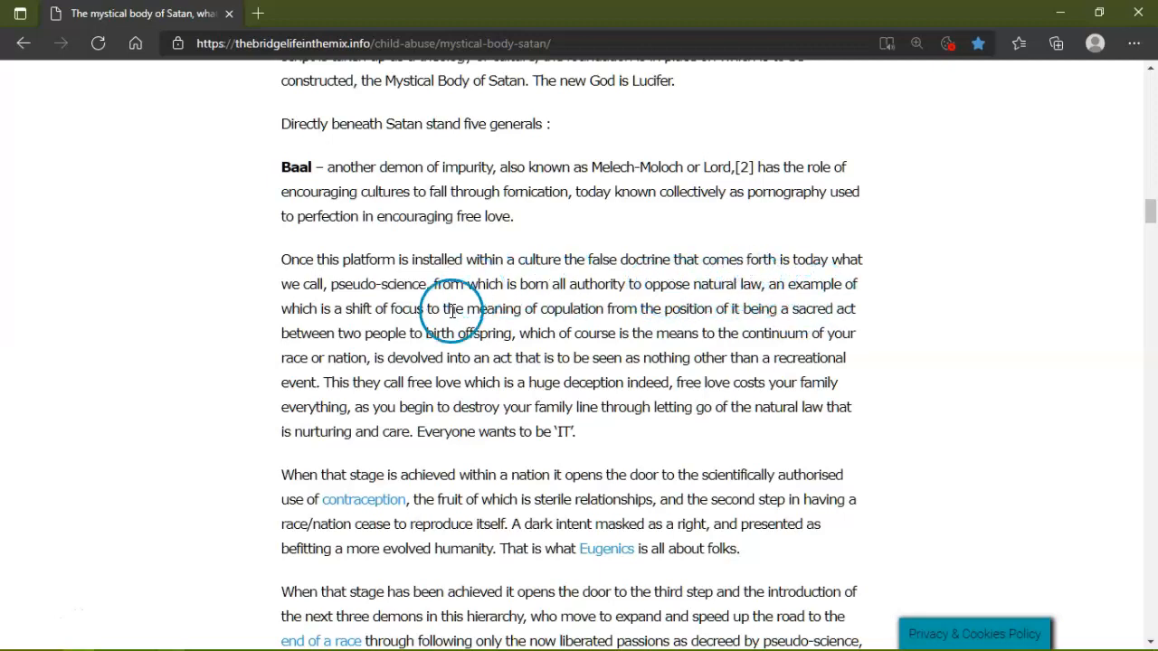
mouse_move(572, 325)
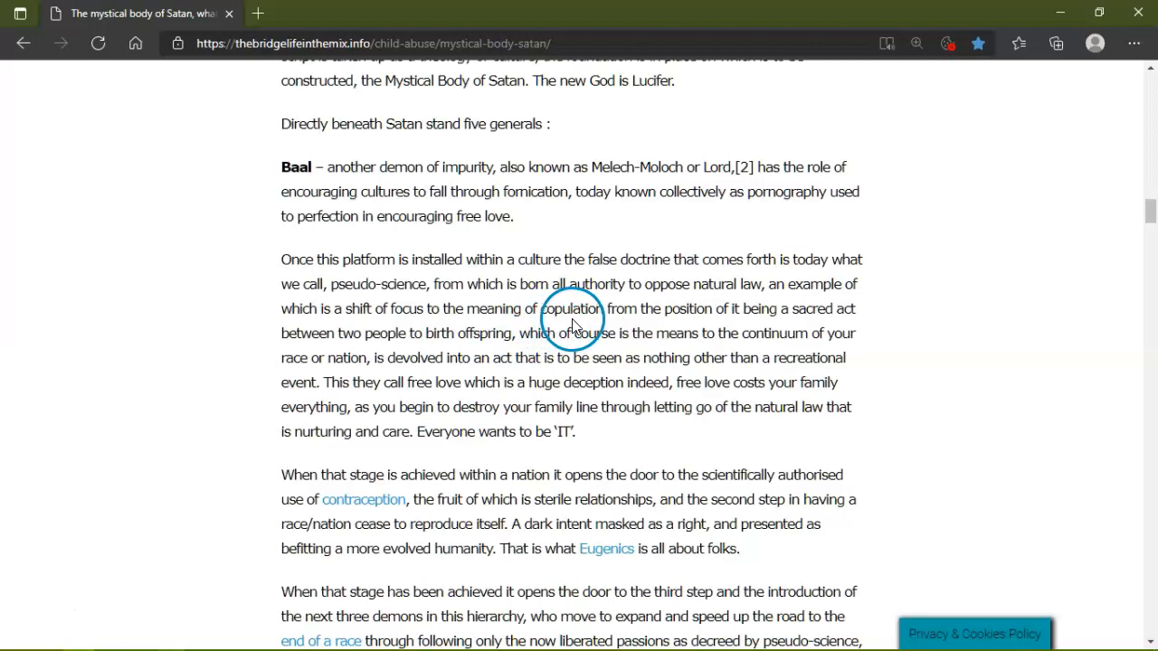
mouse_move(763, 324)
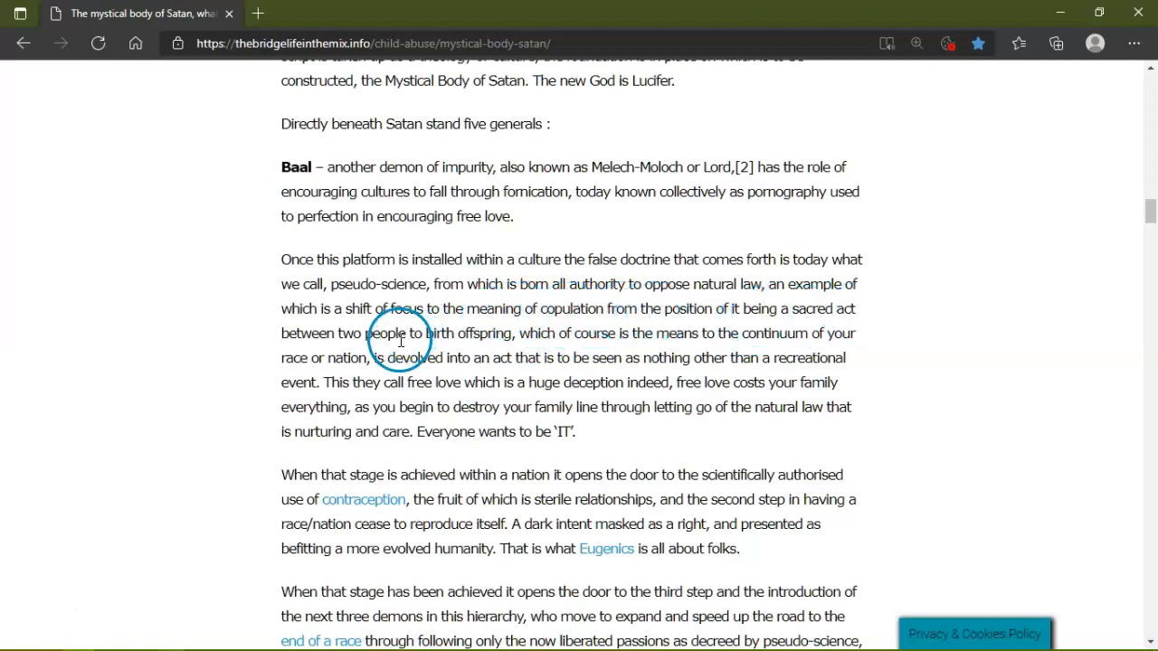
mouse_move(532, 333)
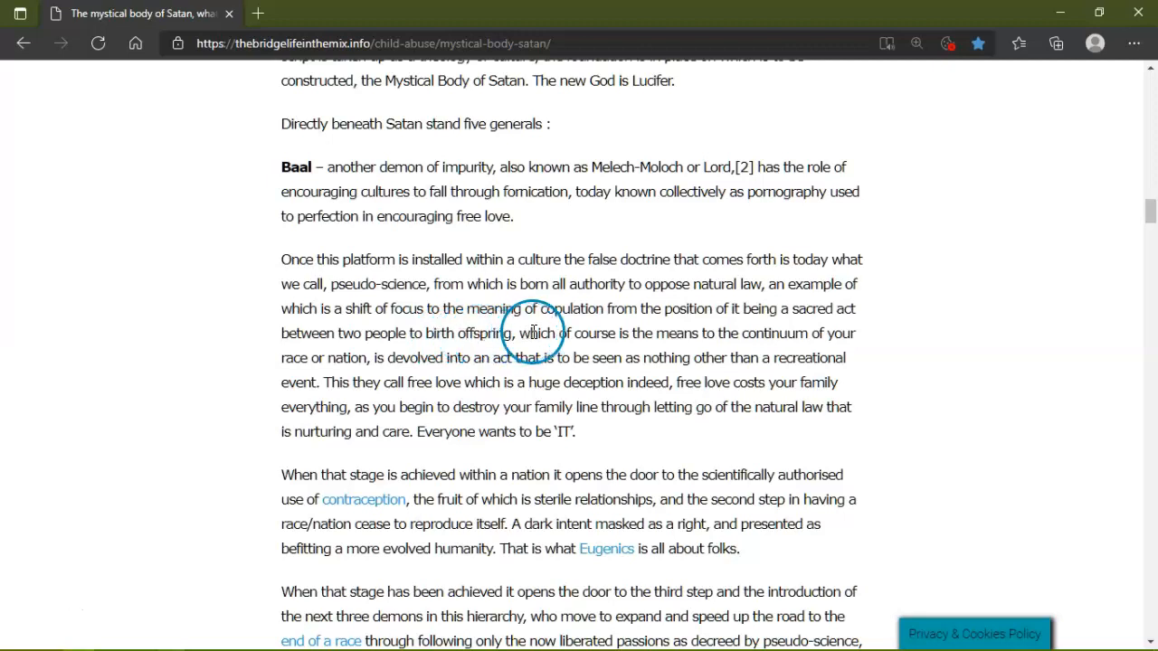
mouse_move(741, 340)
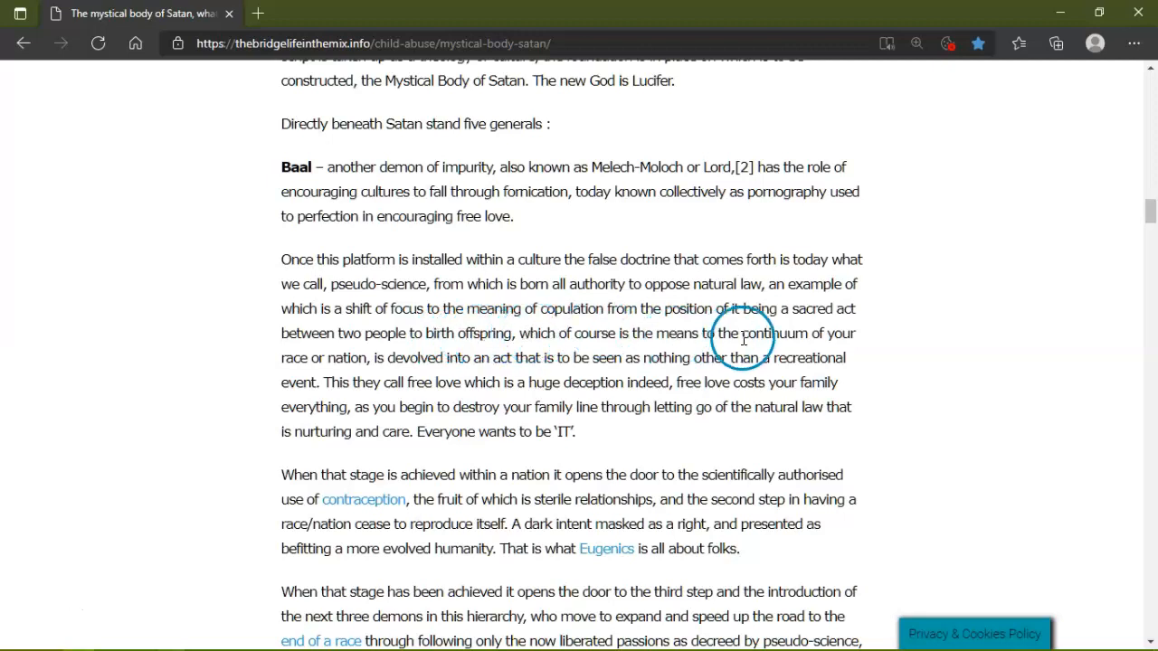
mouse_move(402, 374)
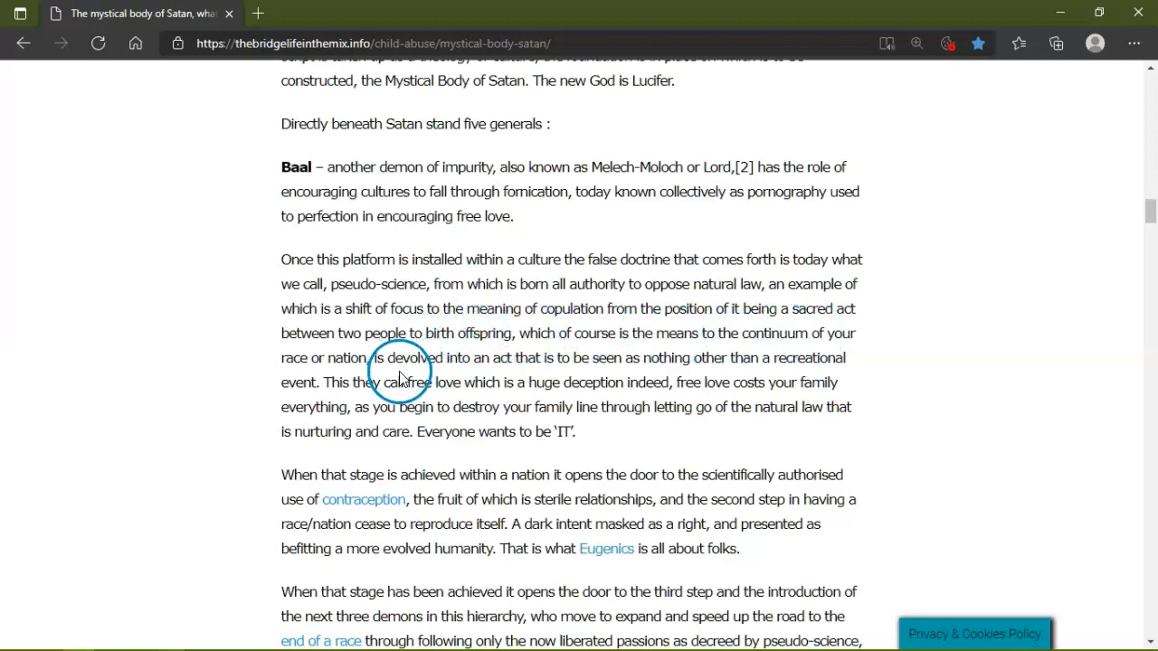
mouse_move(536, 365)
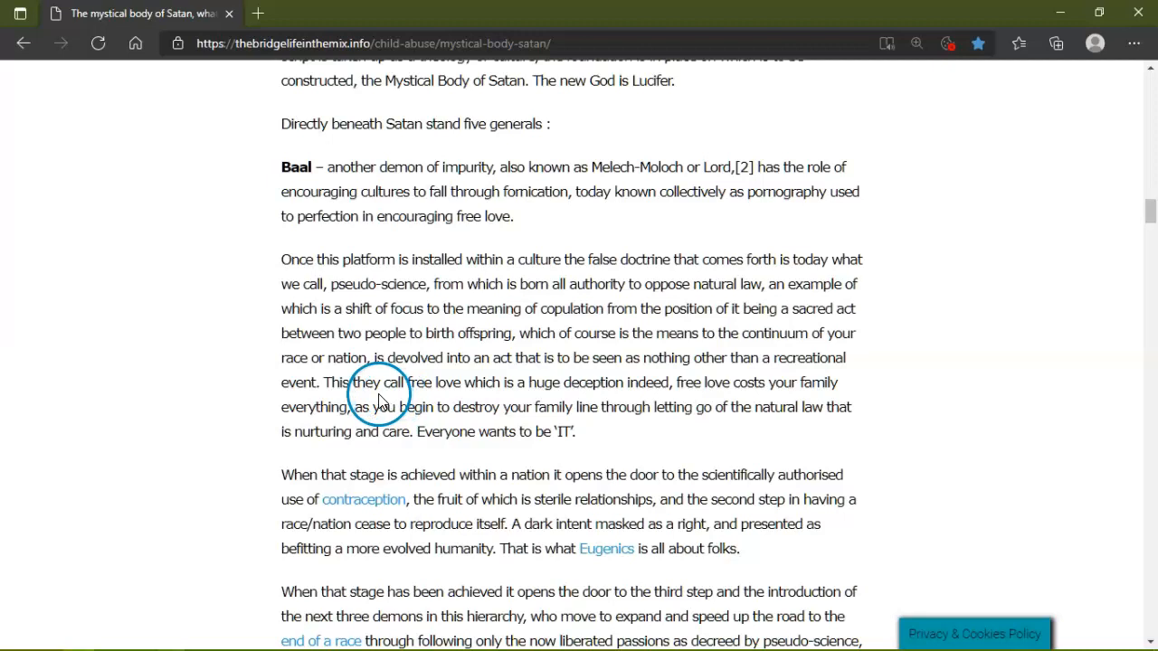
mouse_move(558, 387)
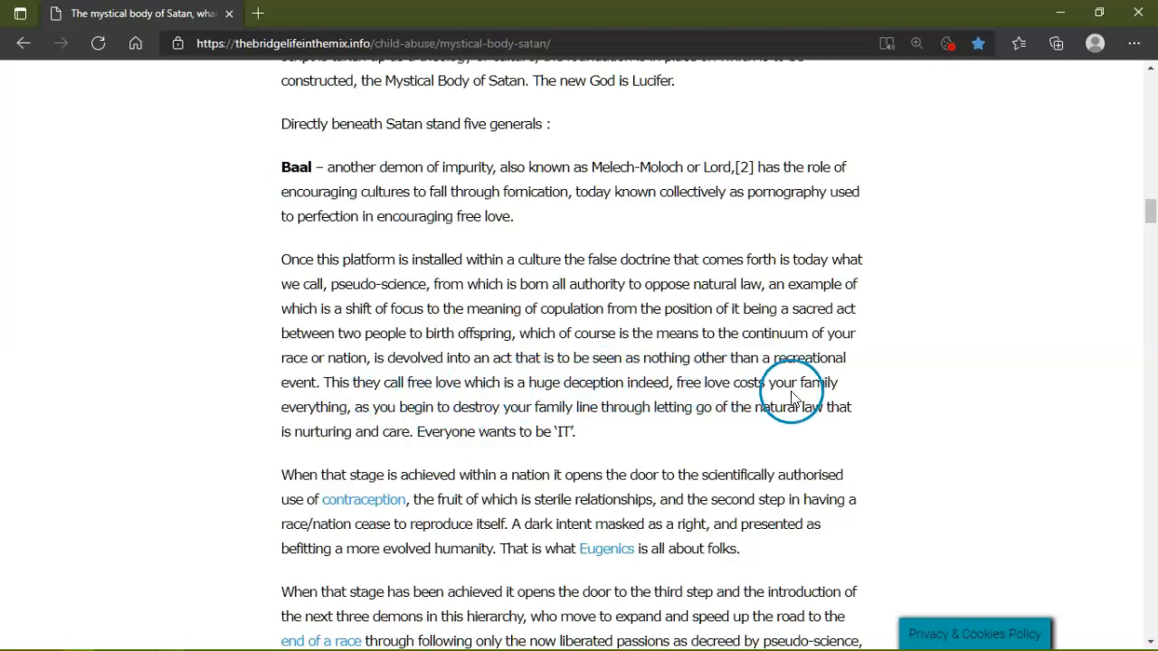
mouse_move(419, 419)
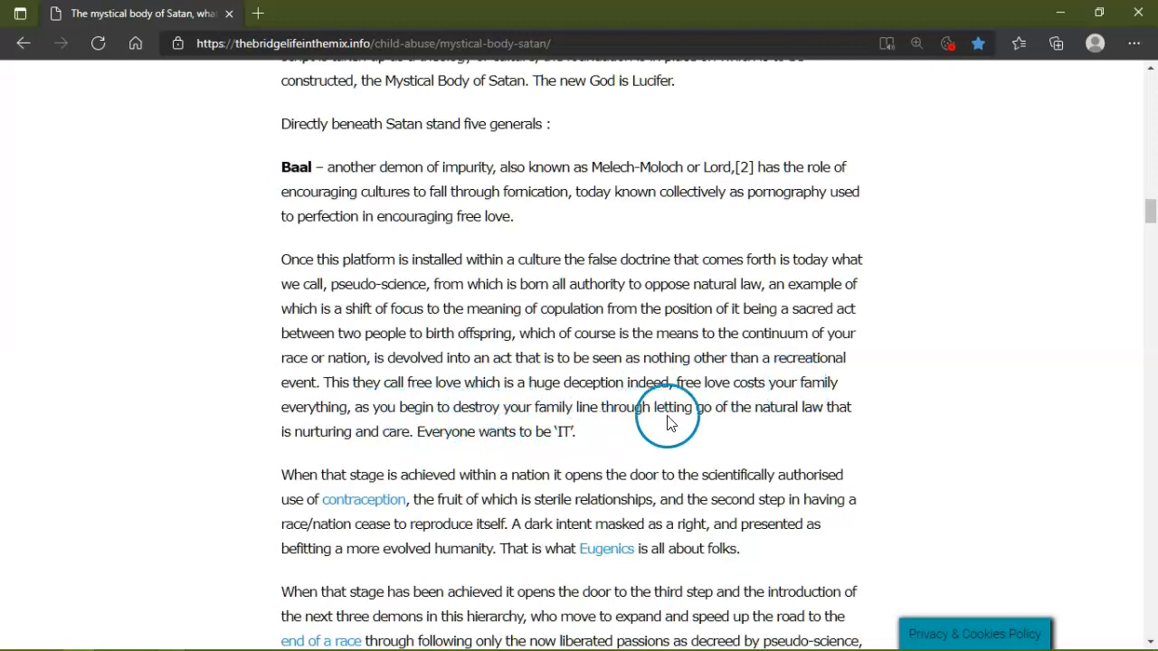
mouse_move(830, 425)
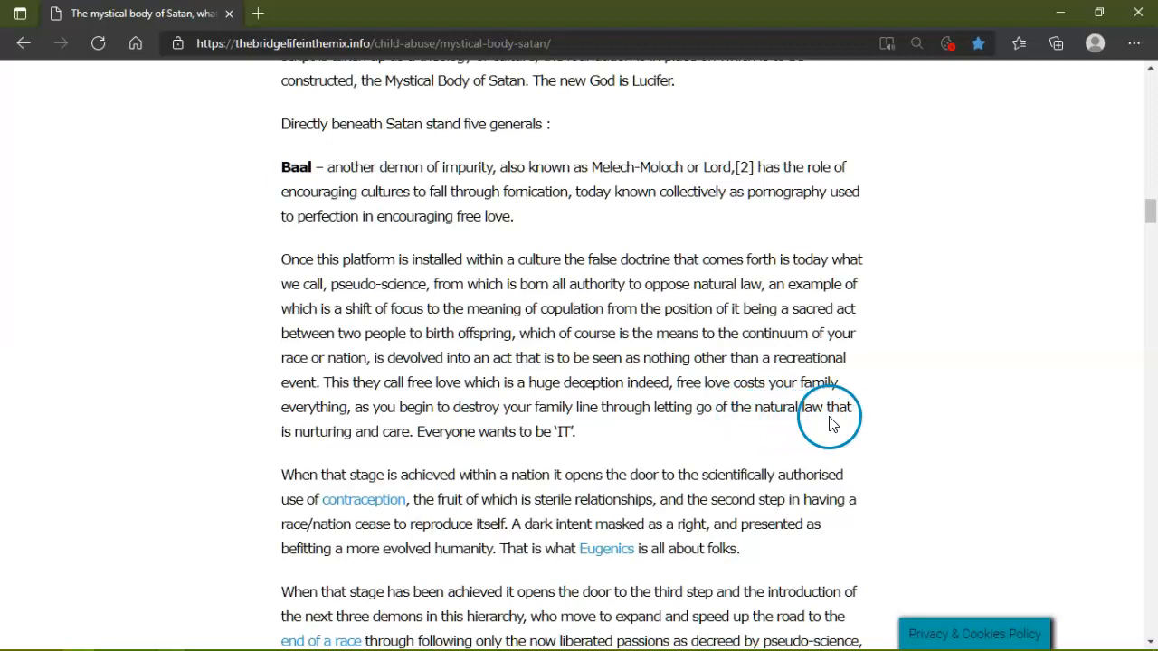
mouse_move(510, 450)
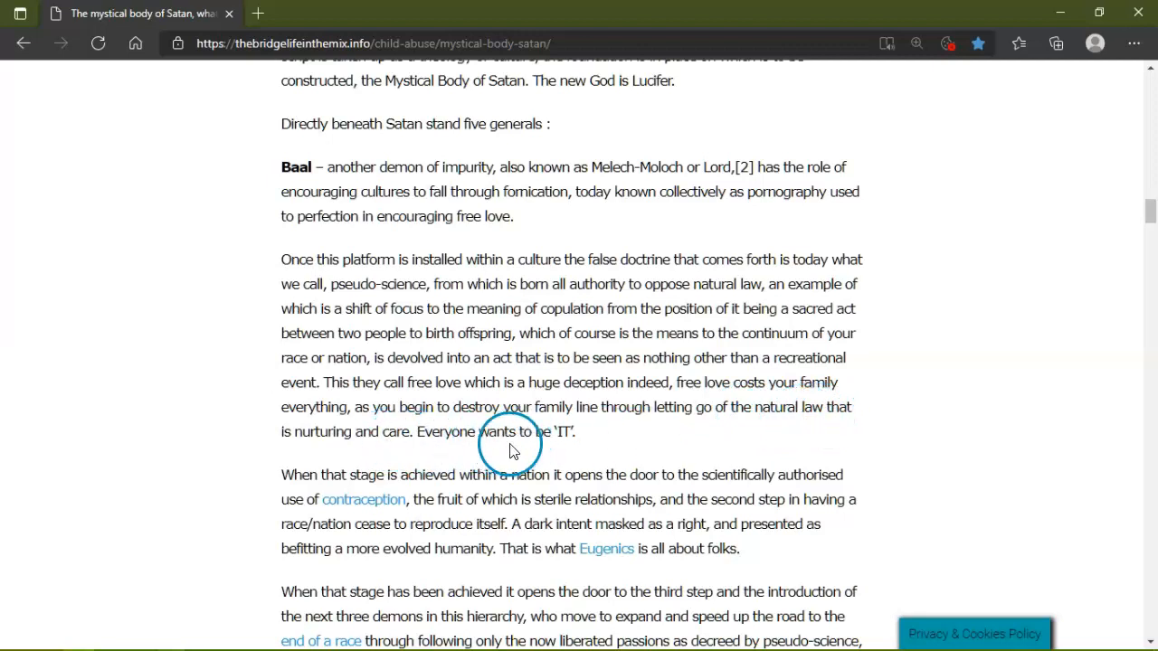
mouse_move(576, 448)
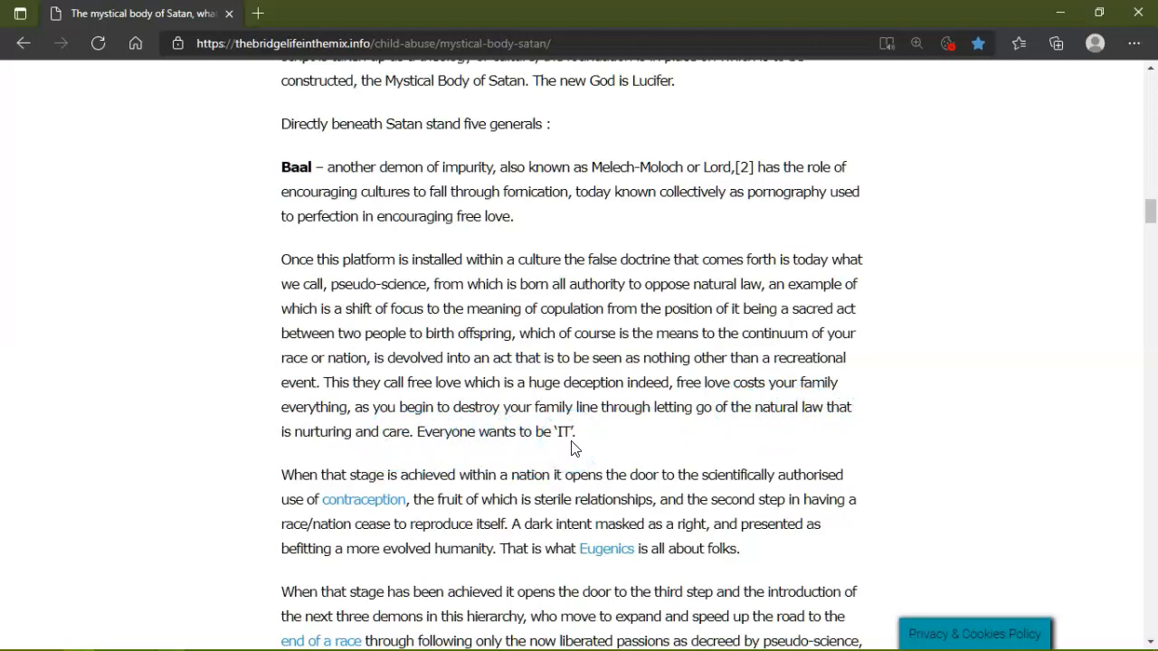
Scroll to the Eugenics paragraph and the introduction of the next three demons with their pictures.
scroll(down, 3)
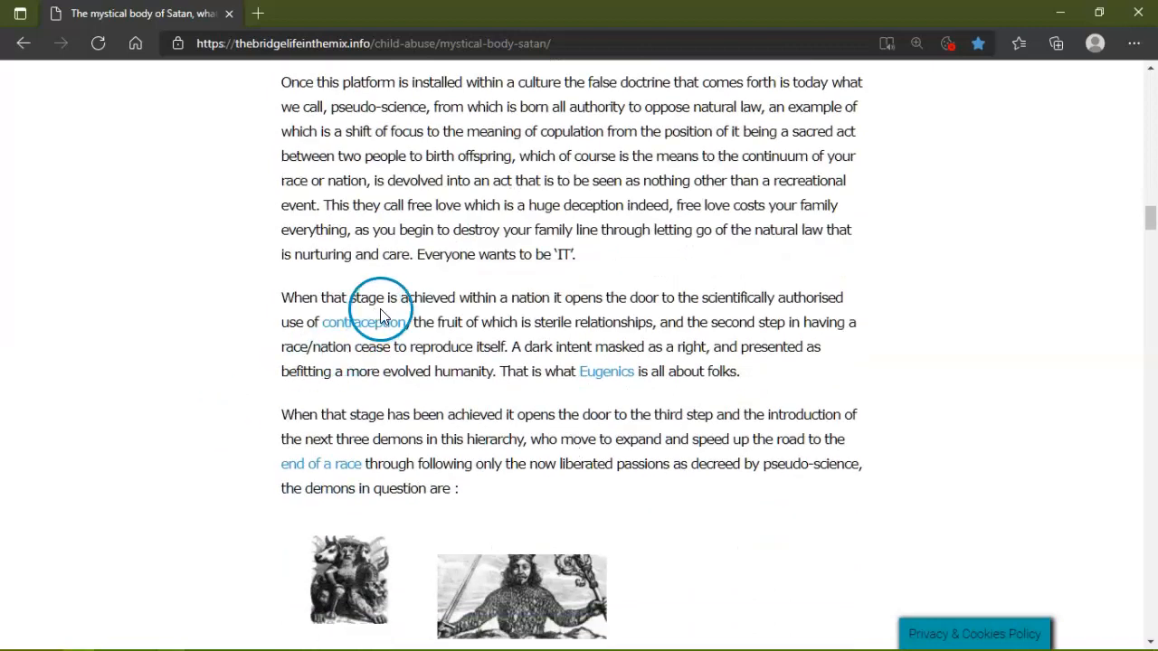
mouse_move(601, 300)
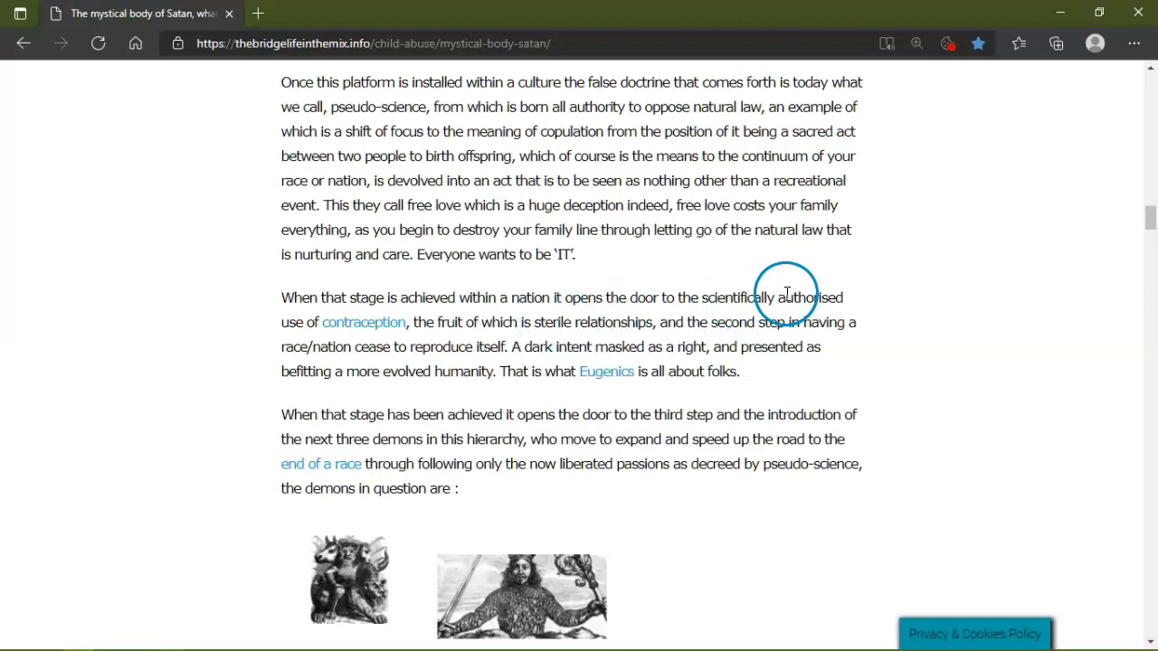
mouse_move(496, 314)
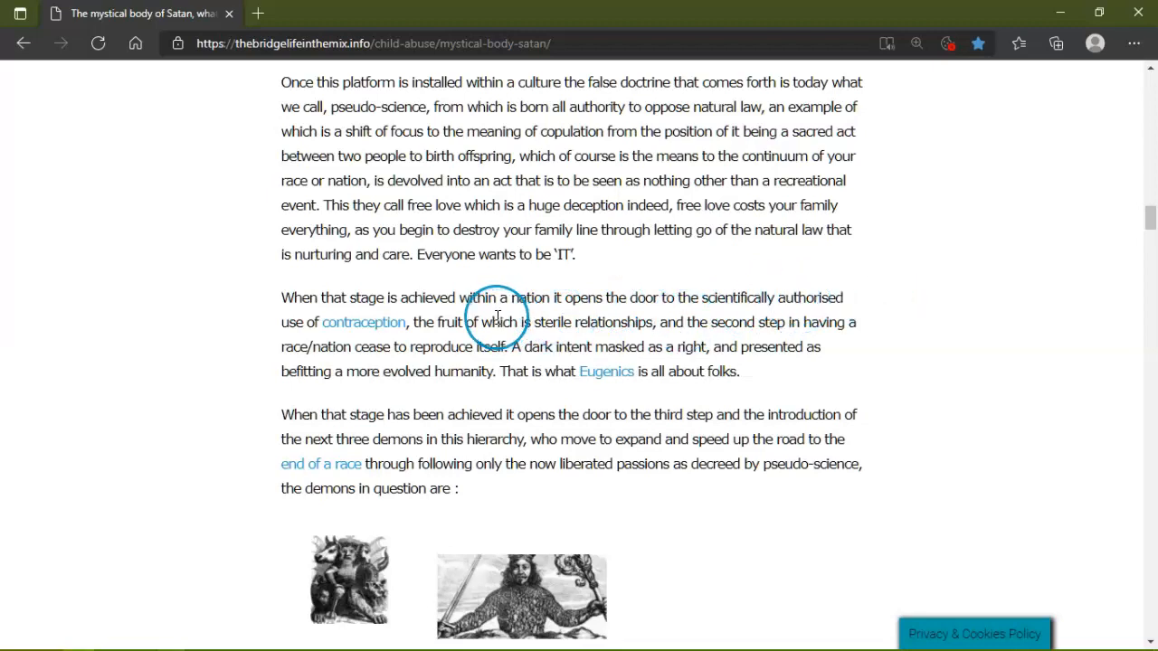
mouse_move(533, 318)
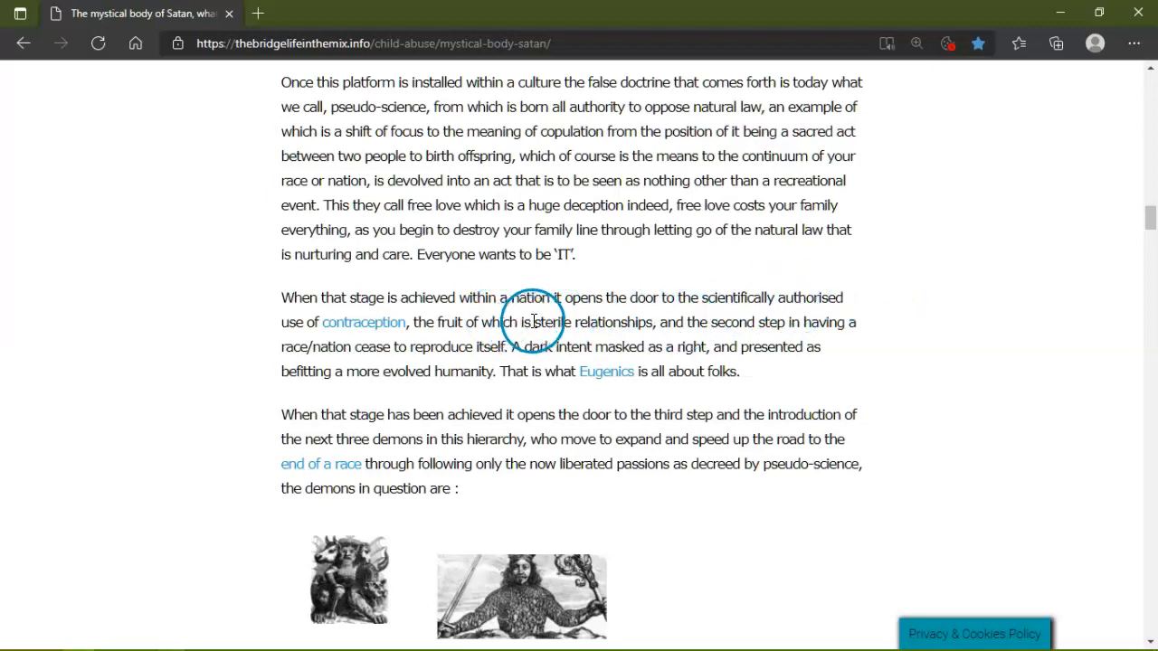
mouse_move(667, 319)
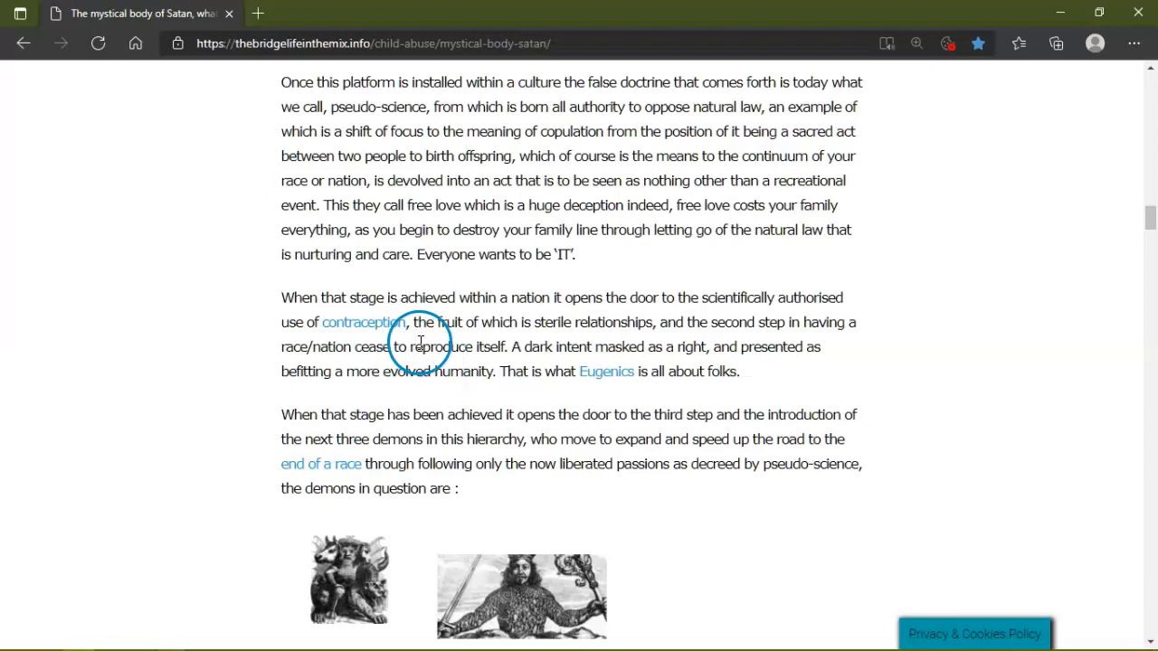
mouse_move(629, 344)
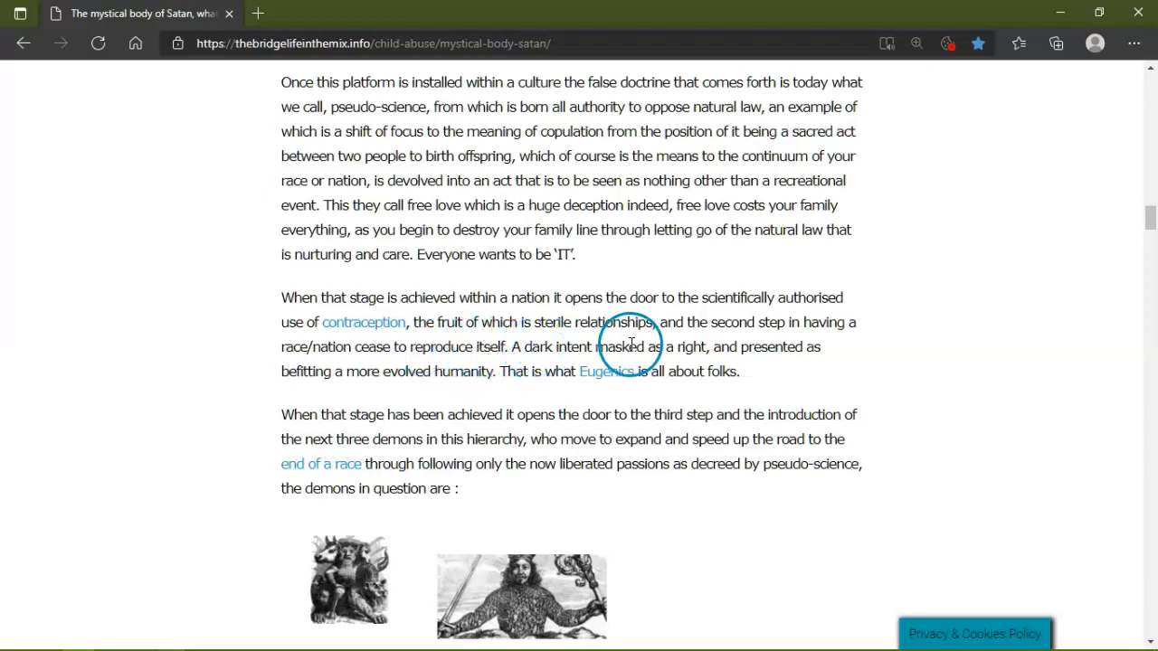
mouse_move(847, 347)
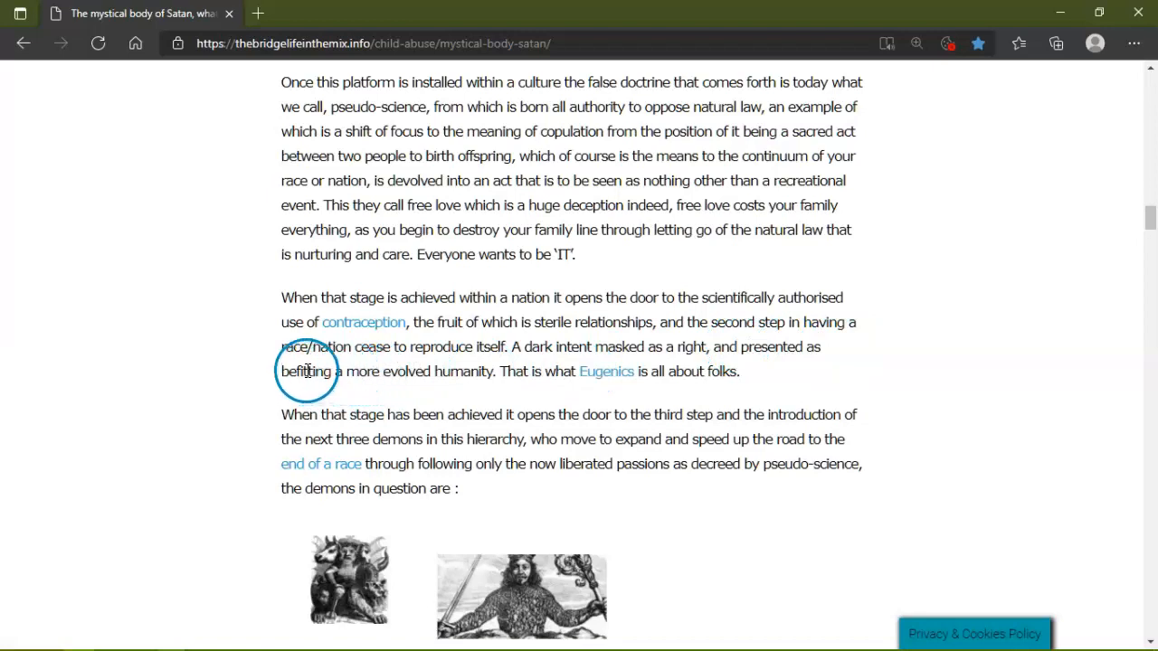
mouse_move(461, 371)
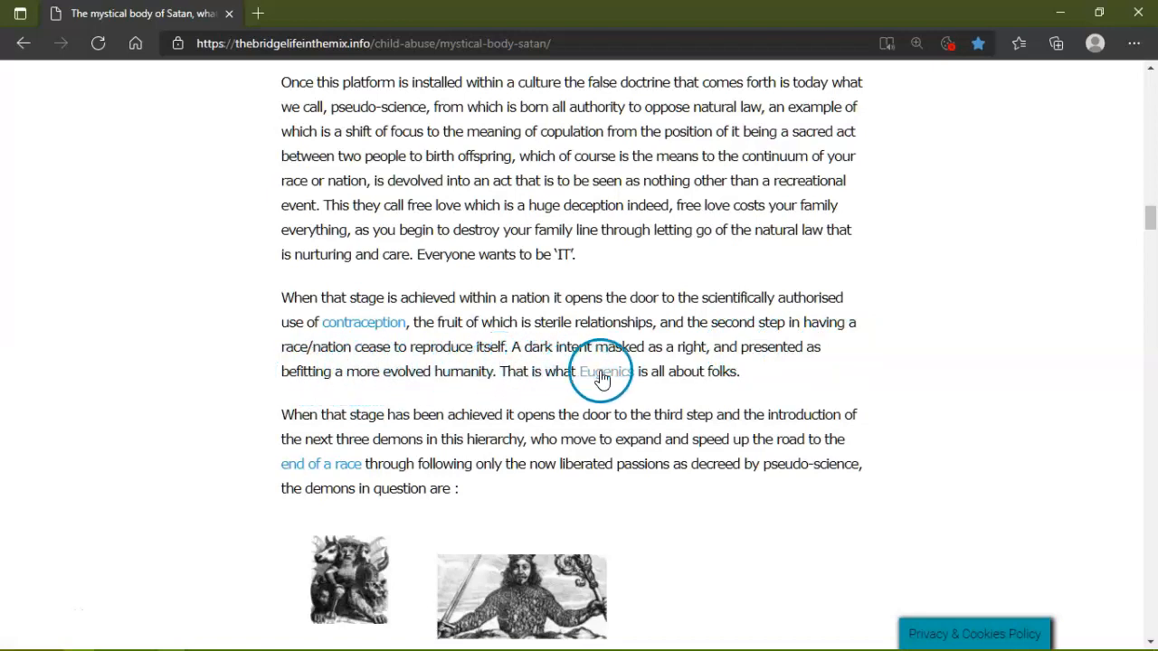
scroll(down, 3)
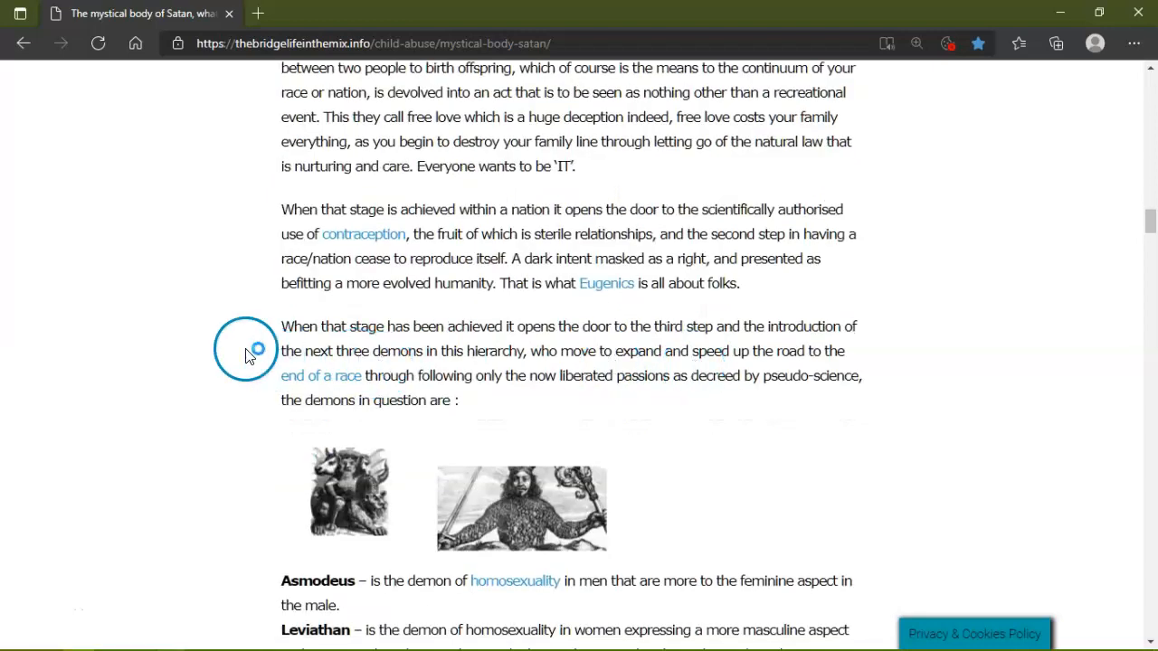
mouse_move(626, 325)
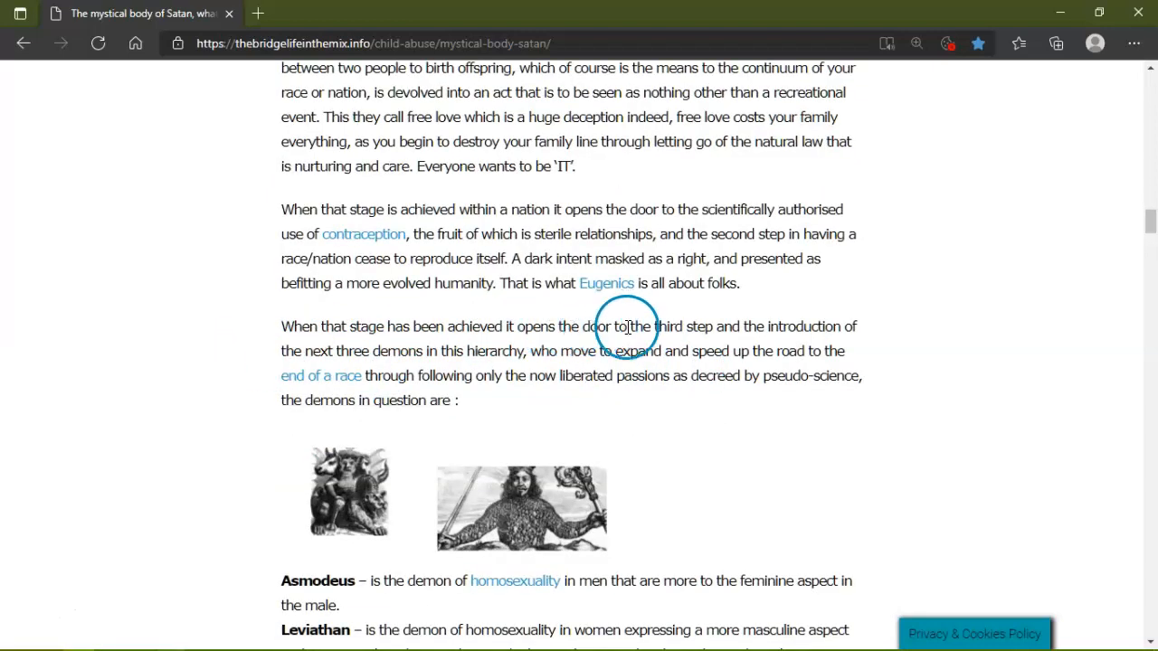
mouse_move(830, 324)
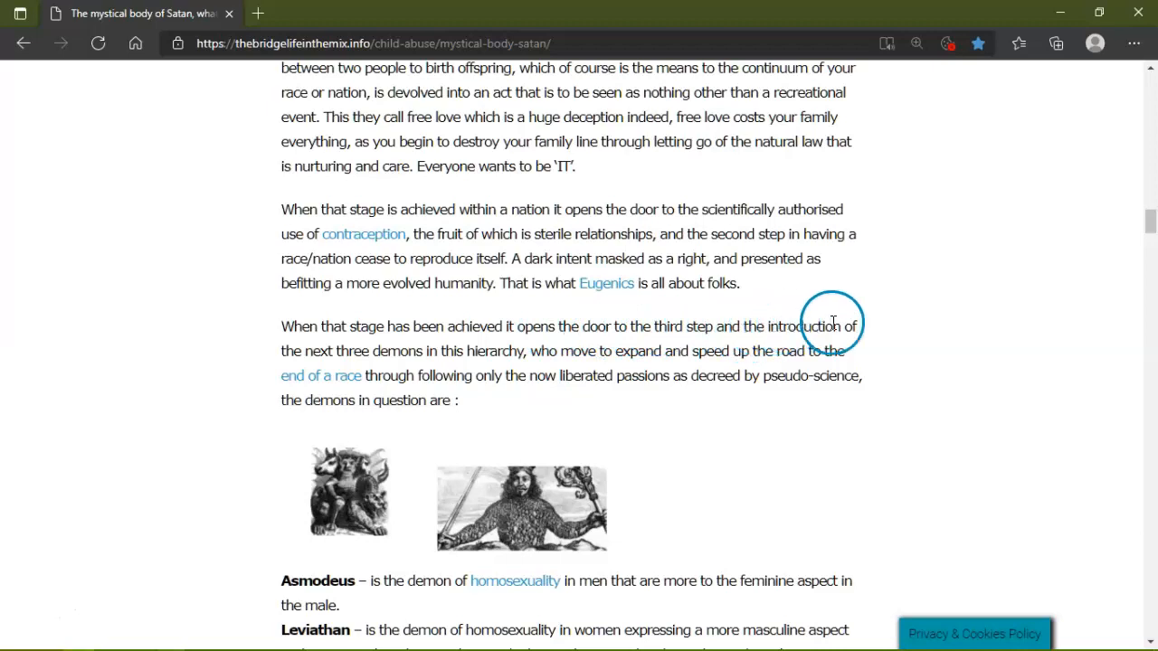
mouse_move(456, 346)
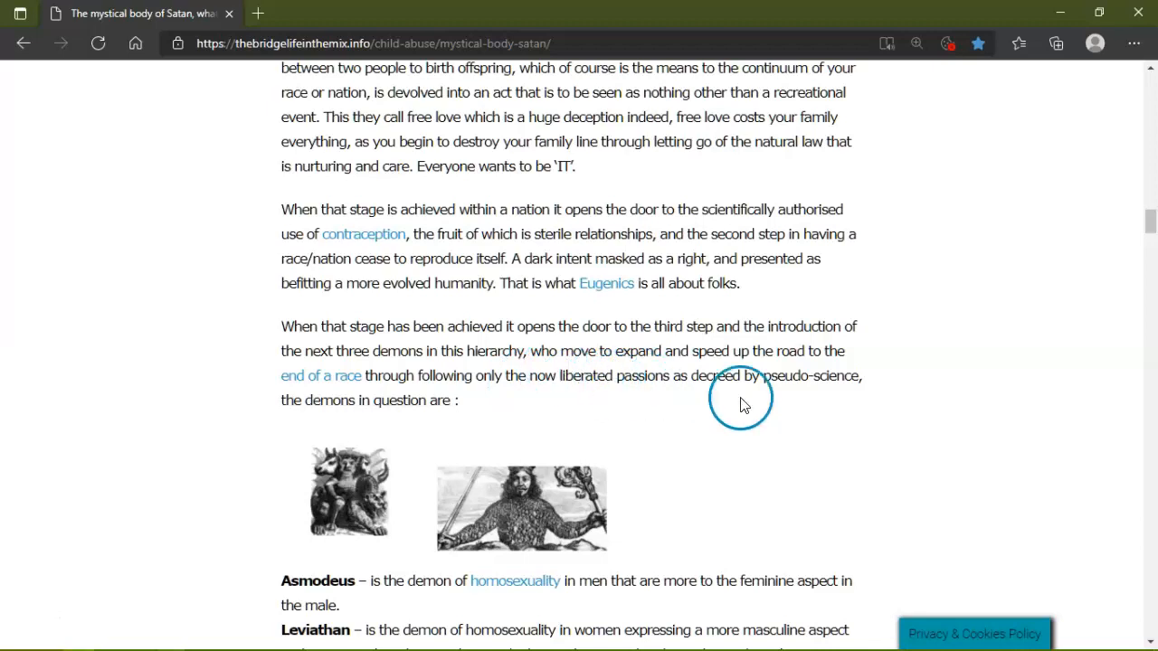
Scroll to the Asmodeus and Leviathan descriptions with the Lilith images below.
scroll(down, 3)
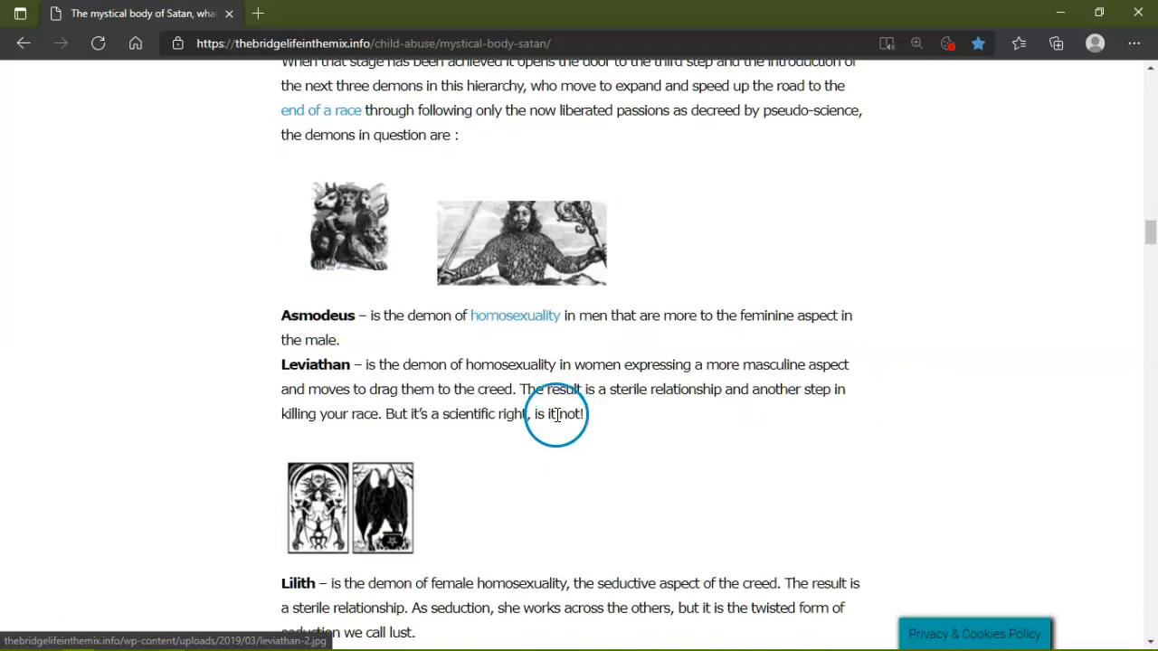
mouse_move(636, 344)
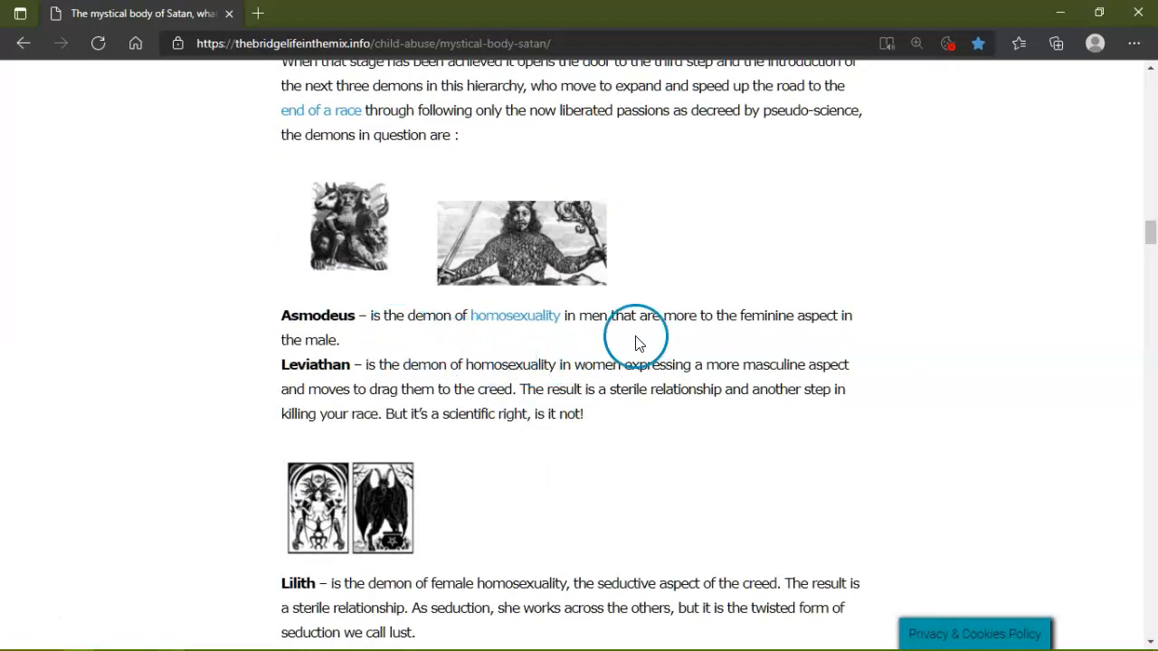
mouse_move(864, 330)
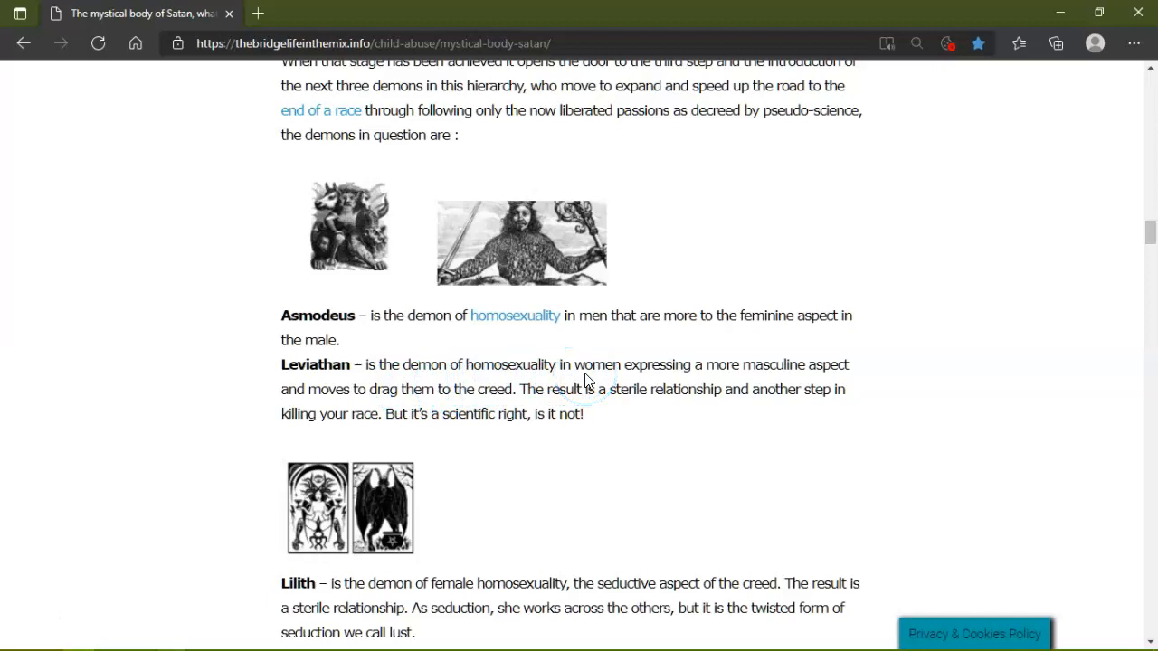
click(643, 389)
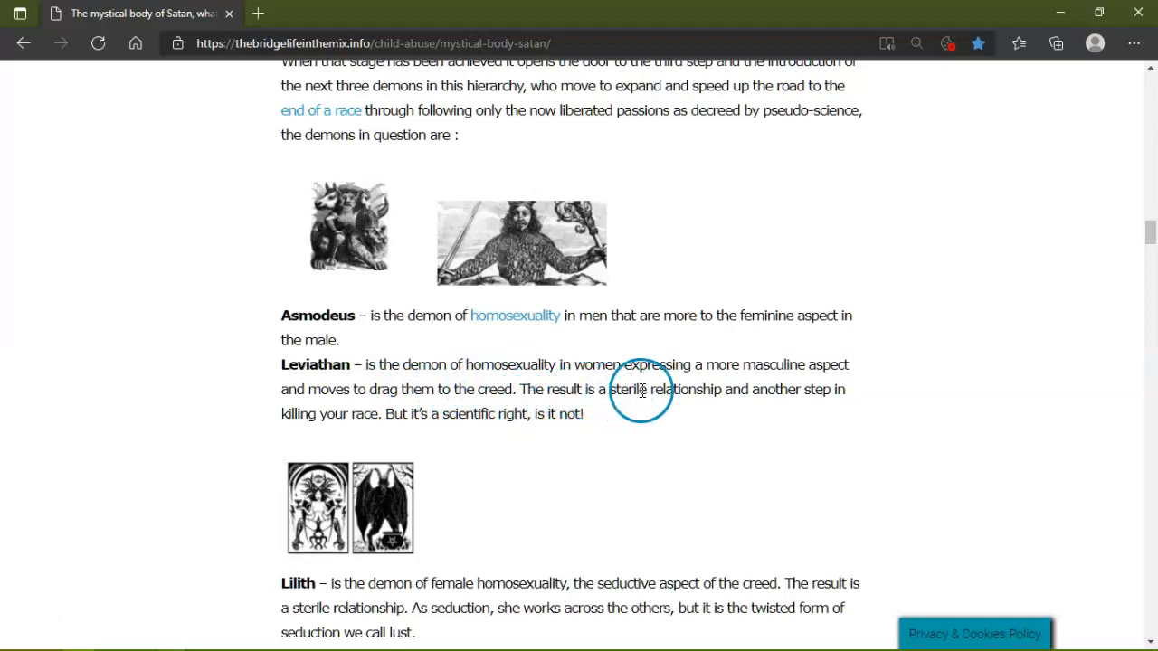
mouse_move(224, 394)
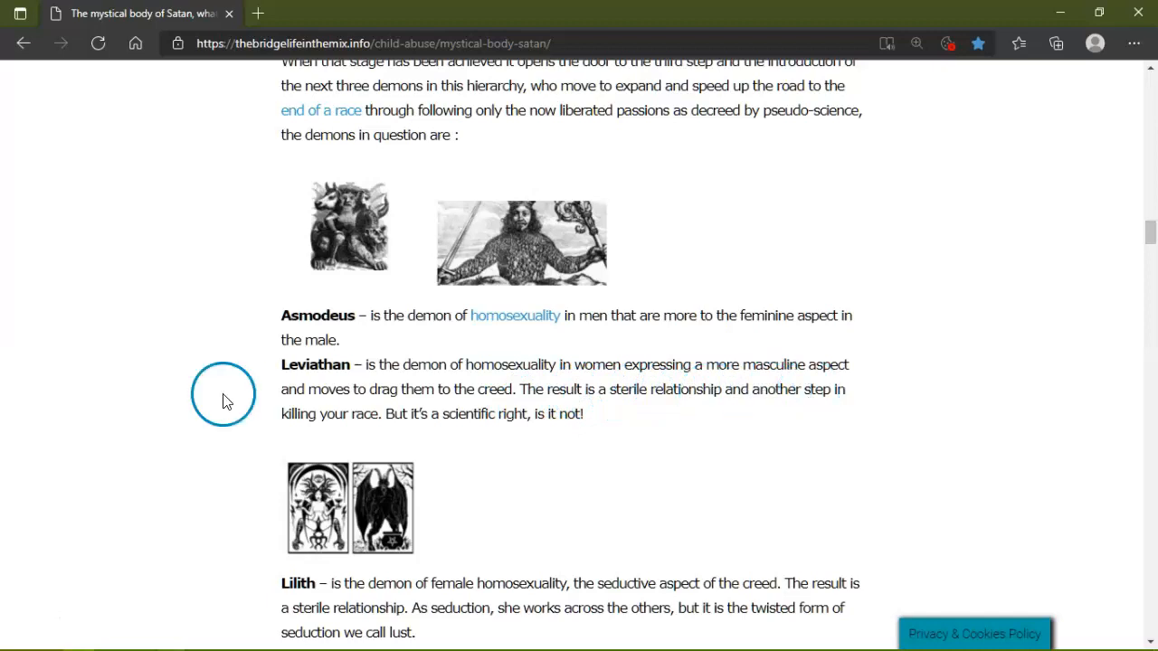
mouse_move(528, 430)
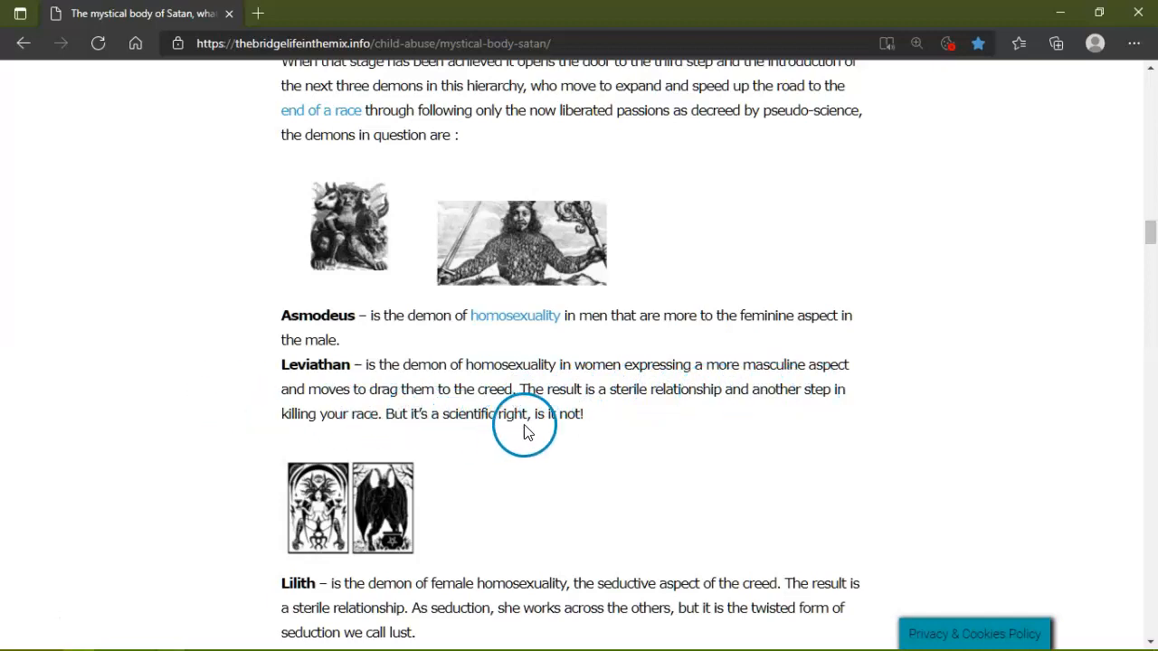
mouse_move(586, 429)
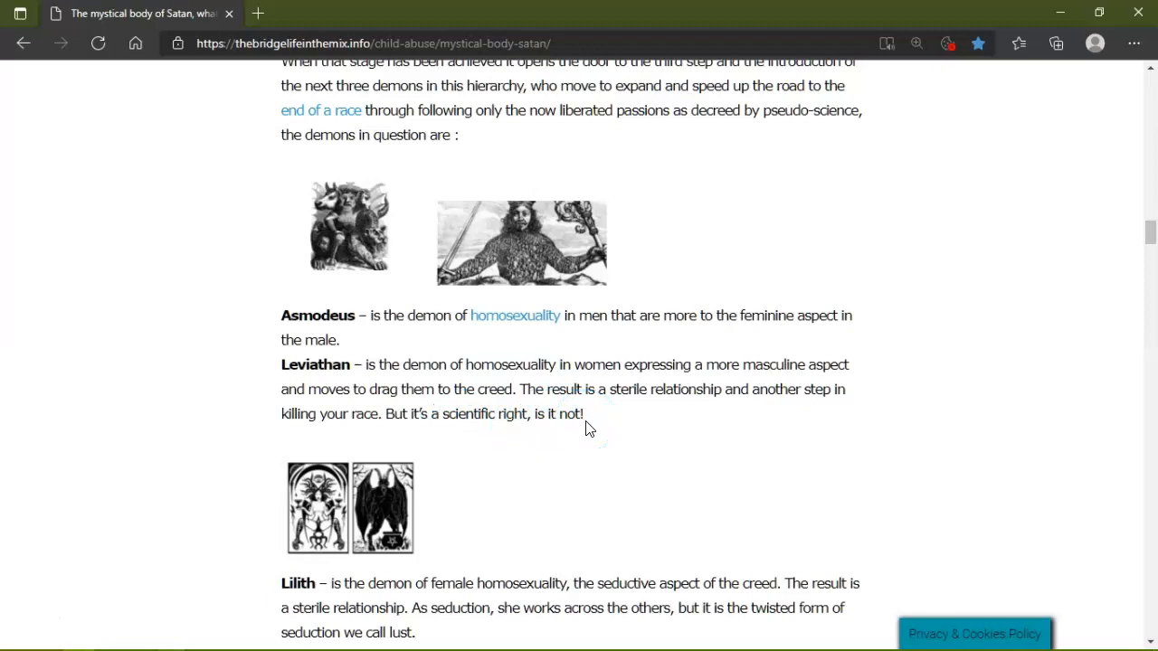
scroll(down, 3)
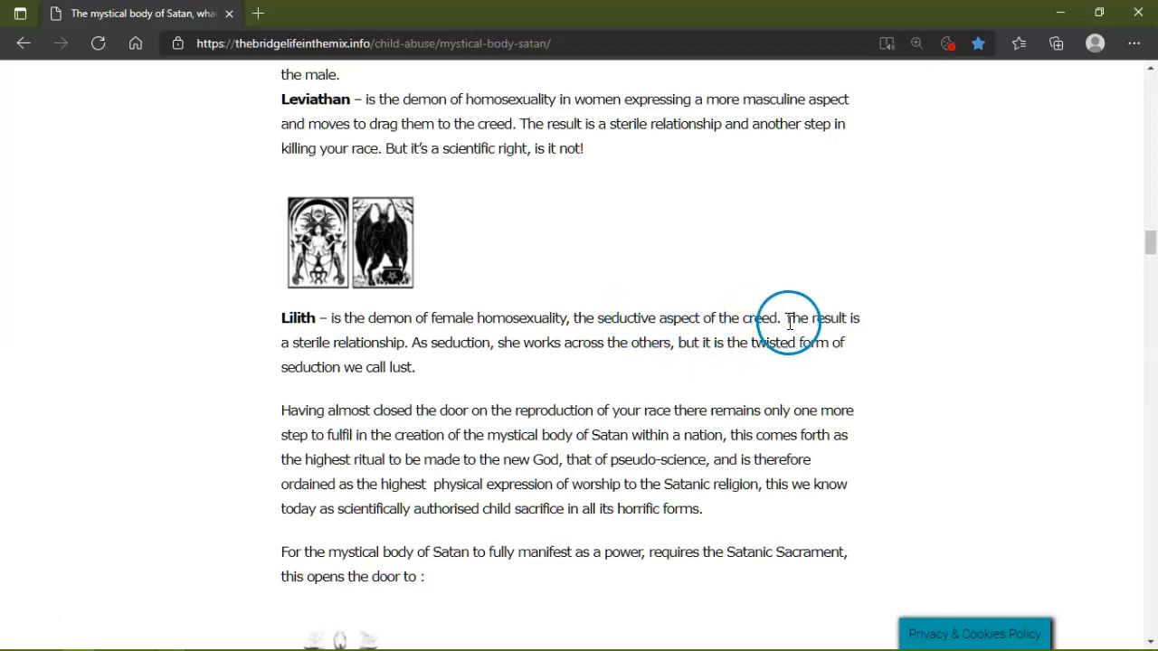
mouse_move(583, 375)
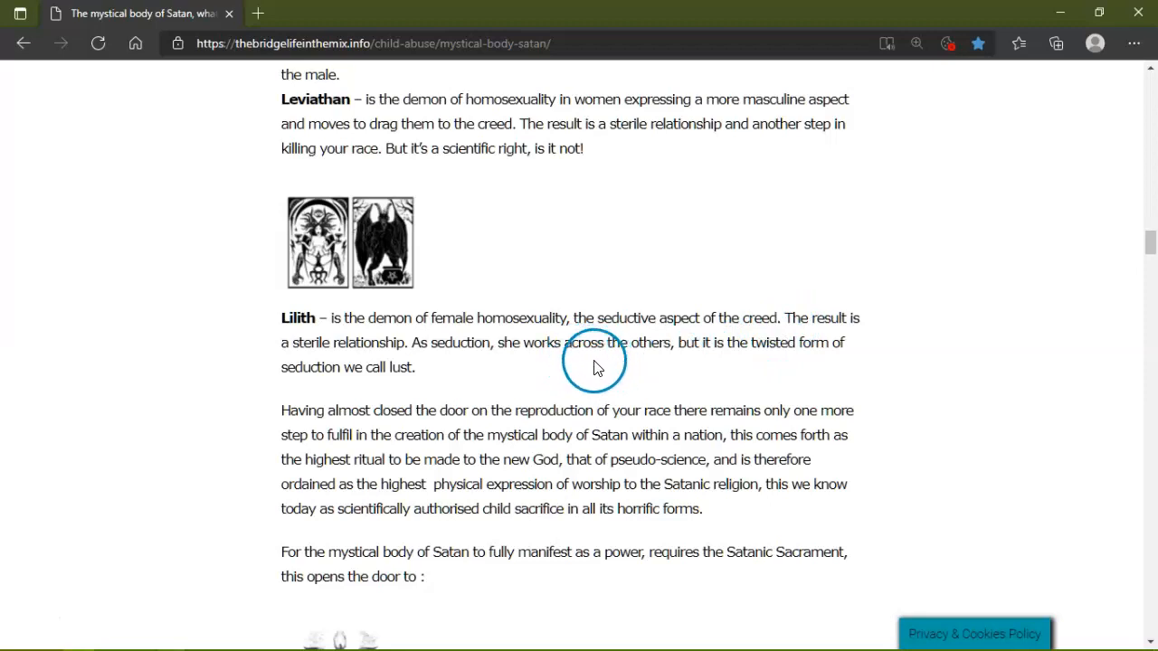
mouse_move(438, 396)
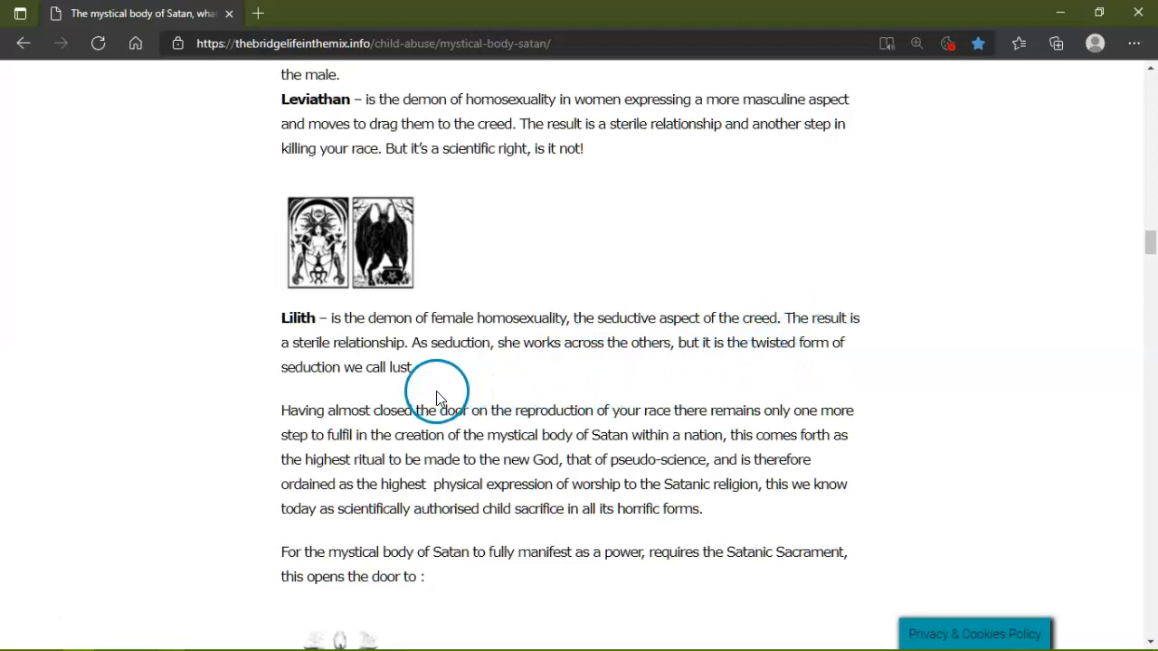
mouse_move(376, 425)
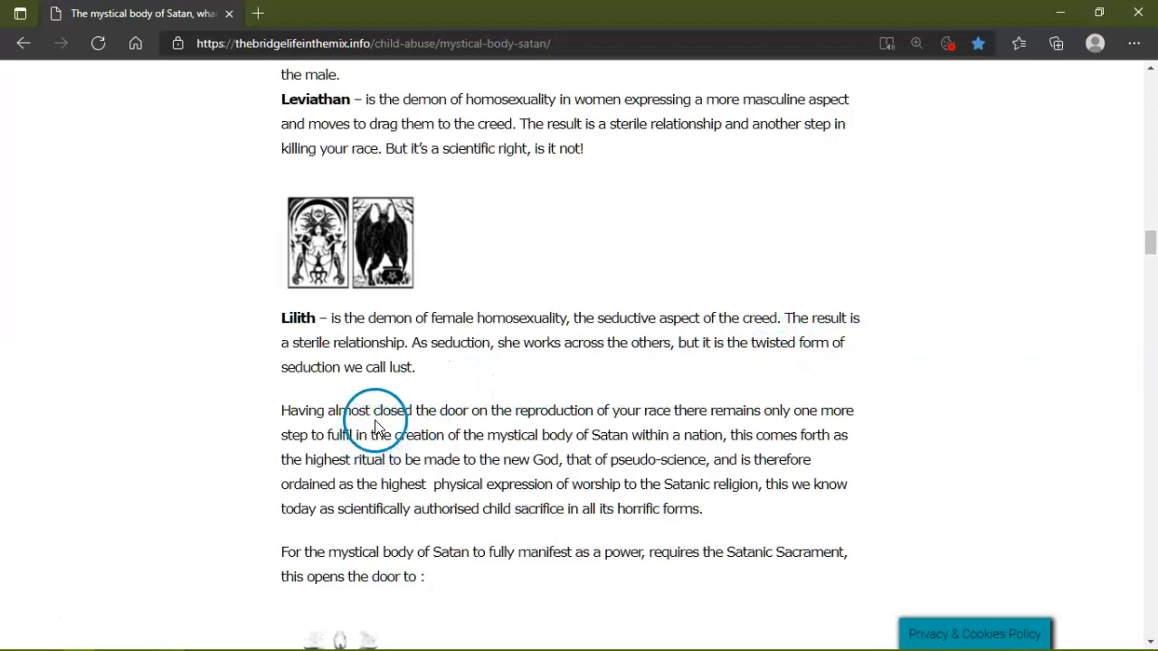
mouse_move(676, 429)
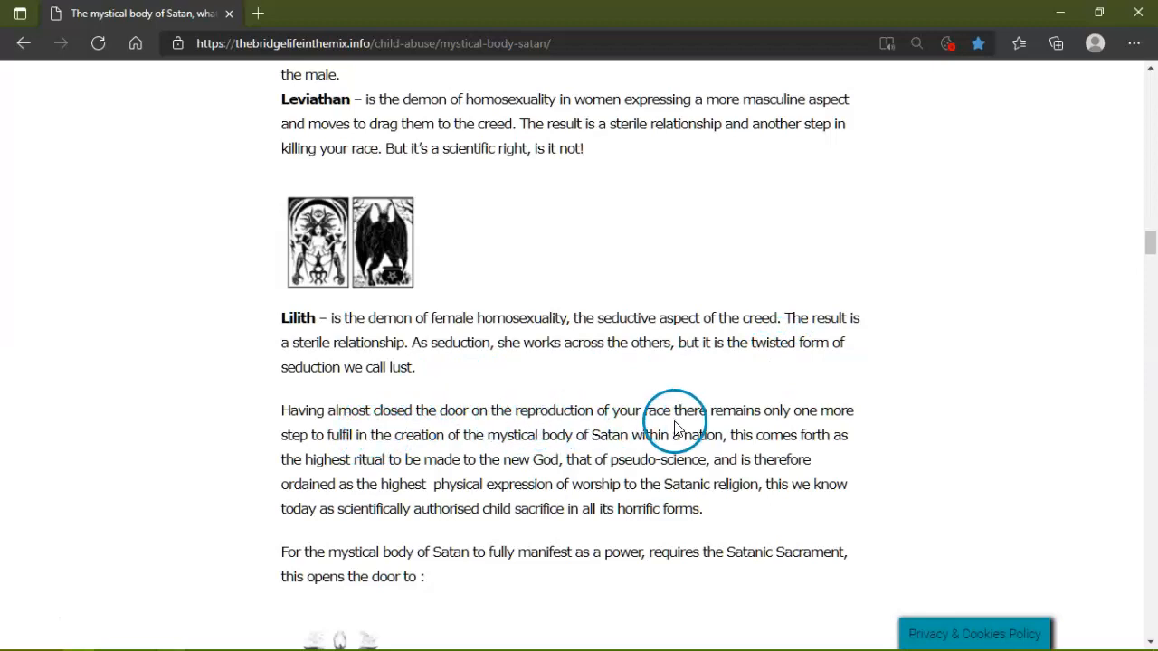
mouse_move(547, 425)
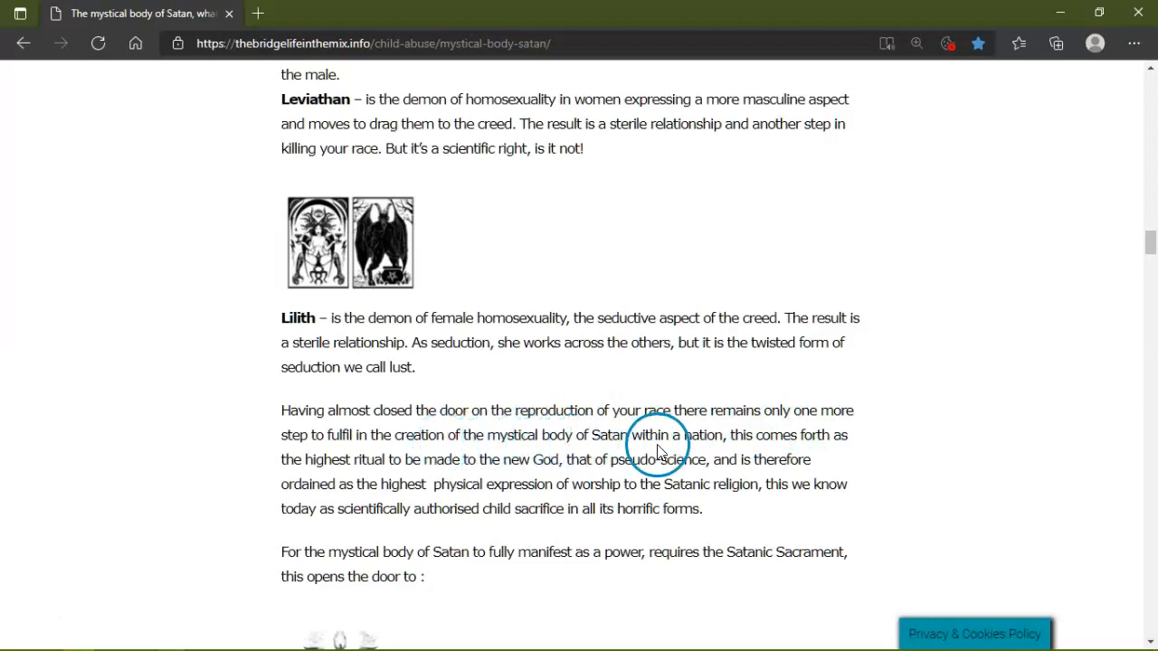
mouse_move(766, 430)
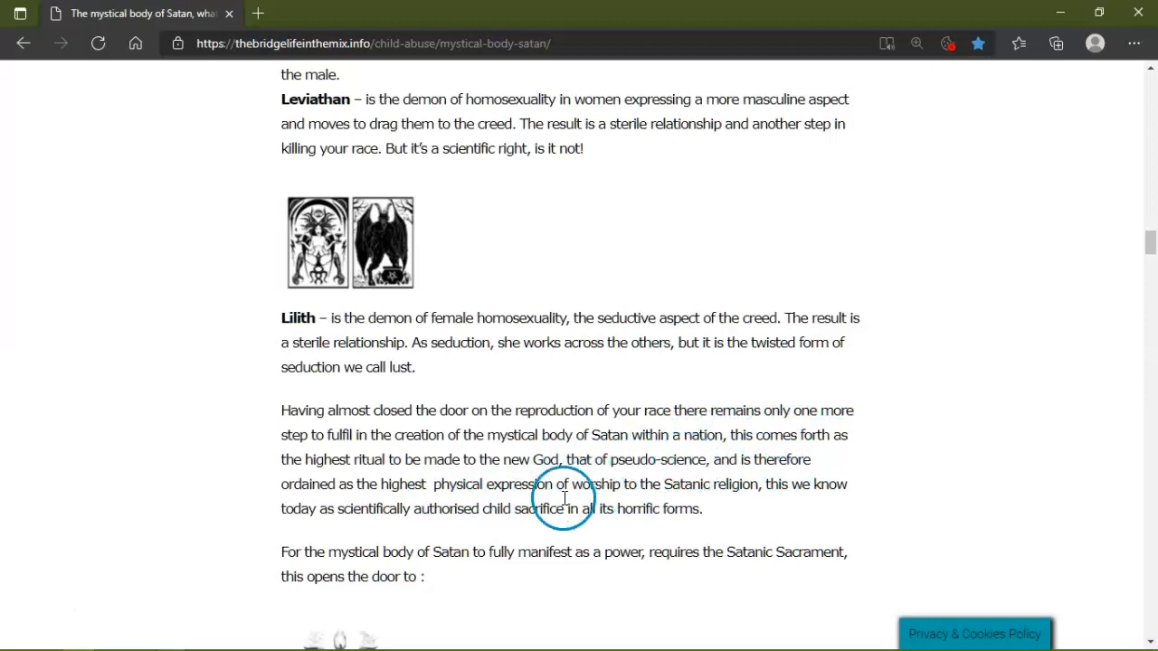
mouse_move(707, 484)
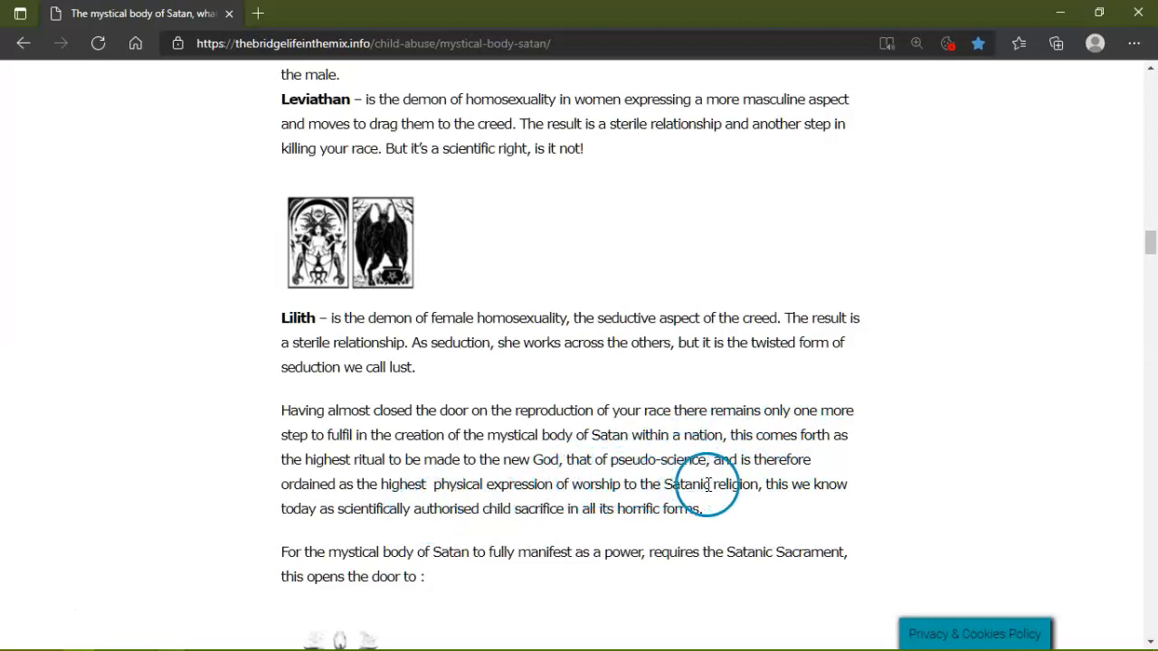
mouse_move(470, 523)
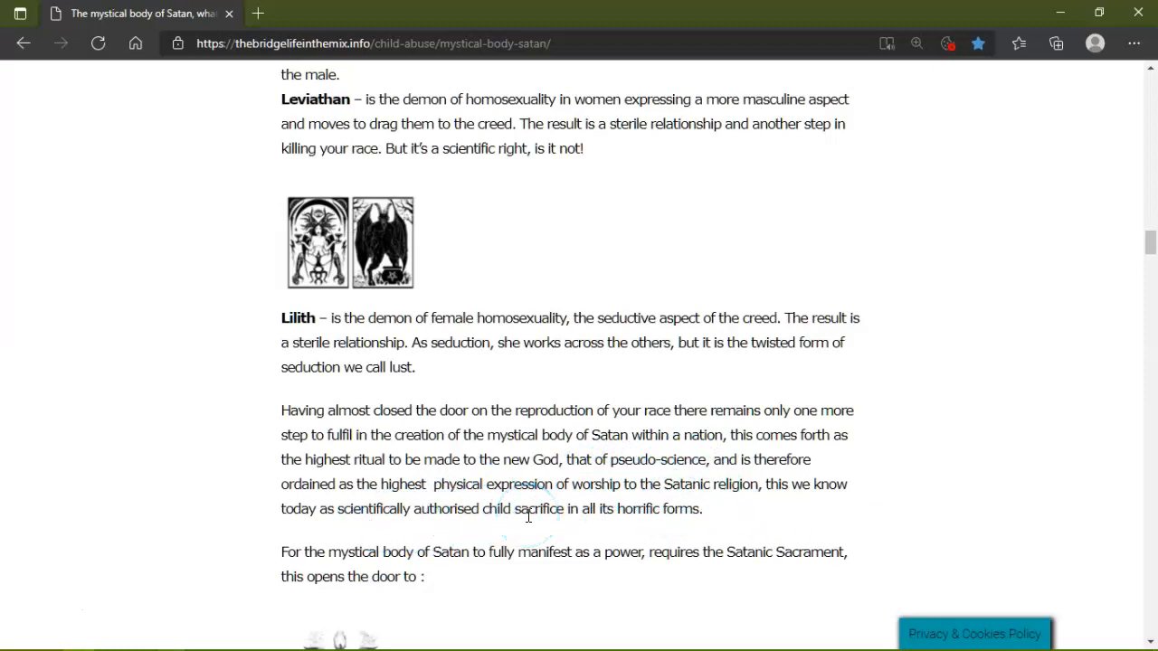
click(347, 557)
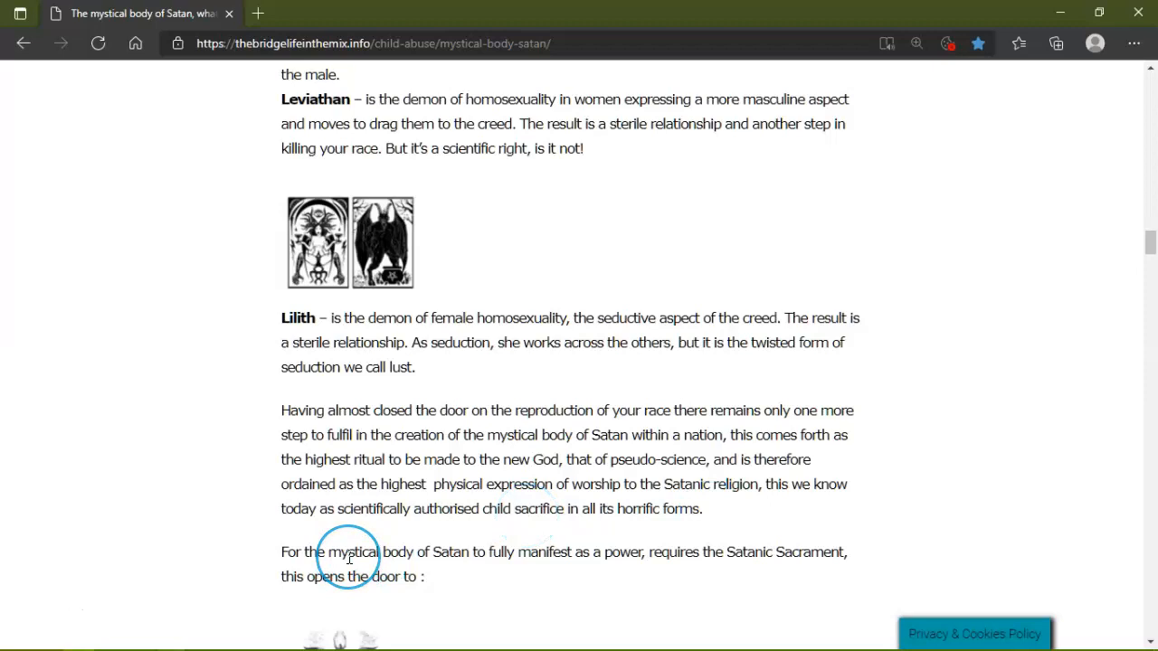
mouse_move(626, 553)
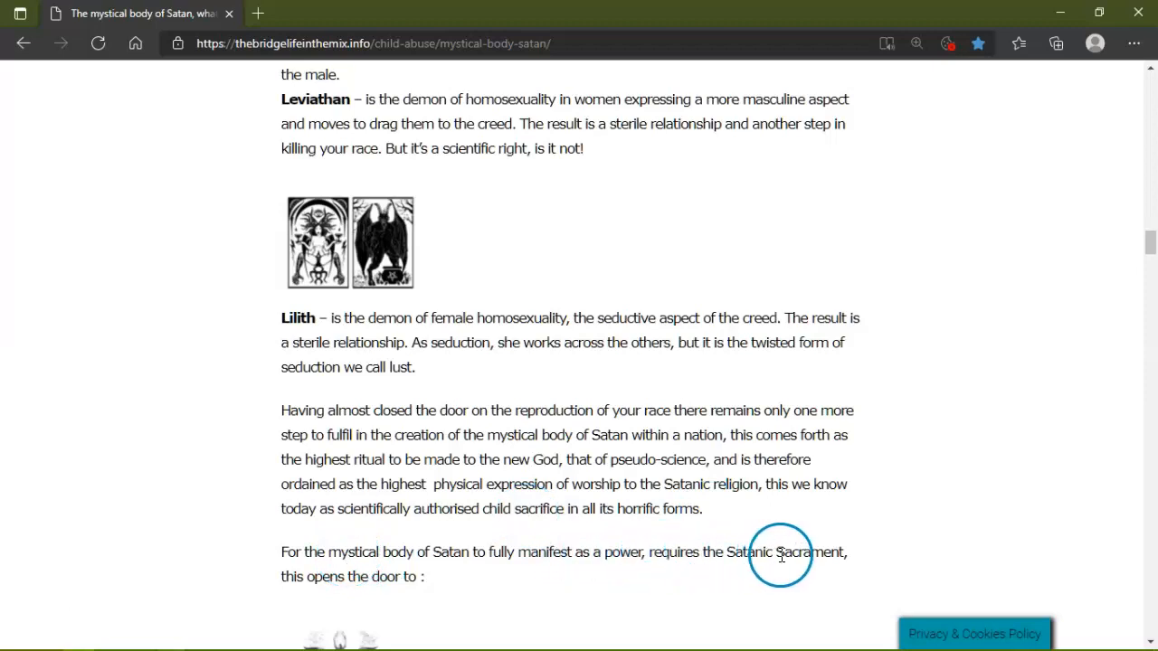
mouse_move(369, 539)
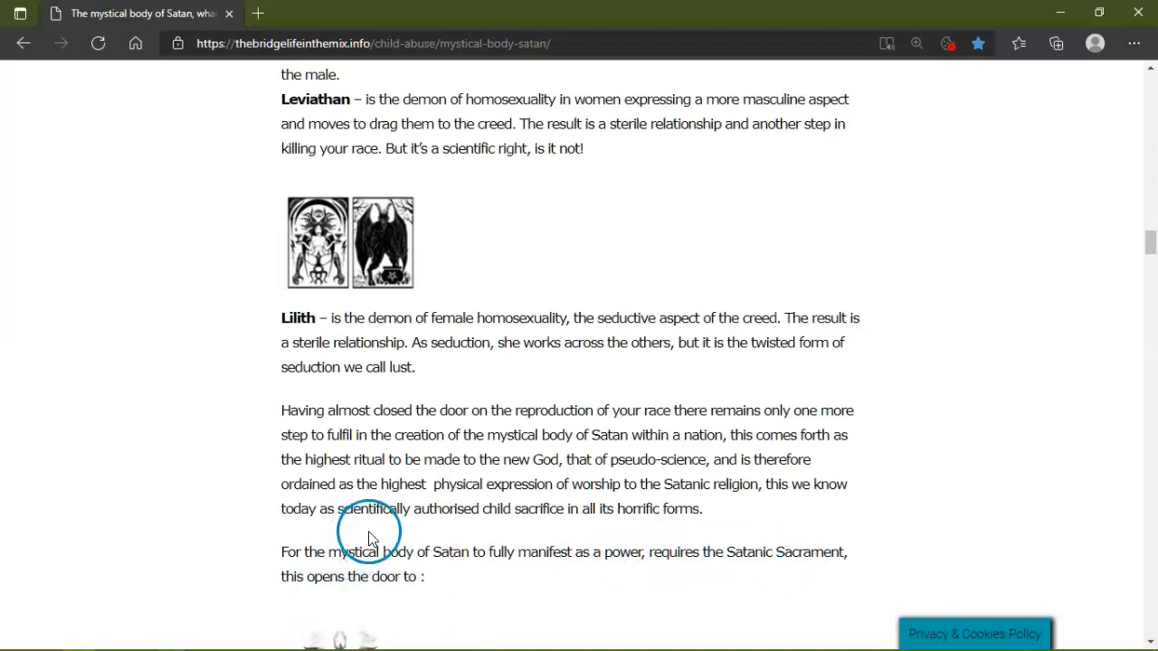
Scroll past the Baphomet image and Dog Law paragraph to the start of the circumcision passage.
scroll(down, 3)
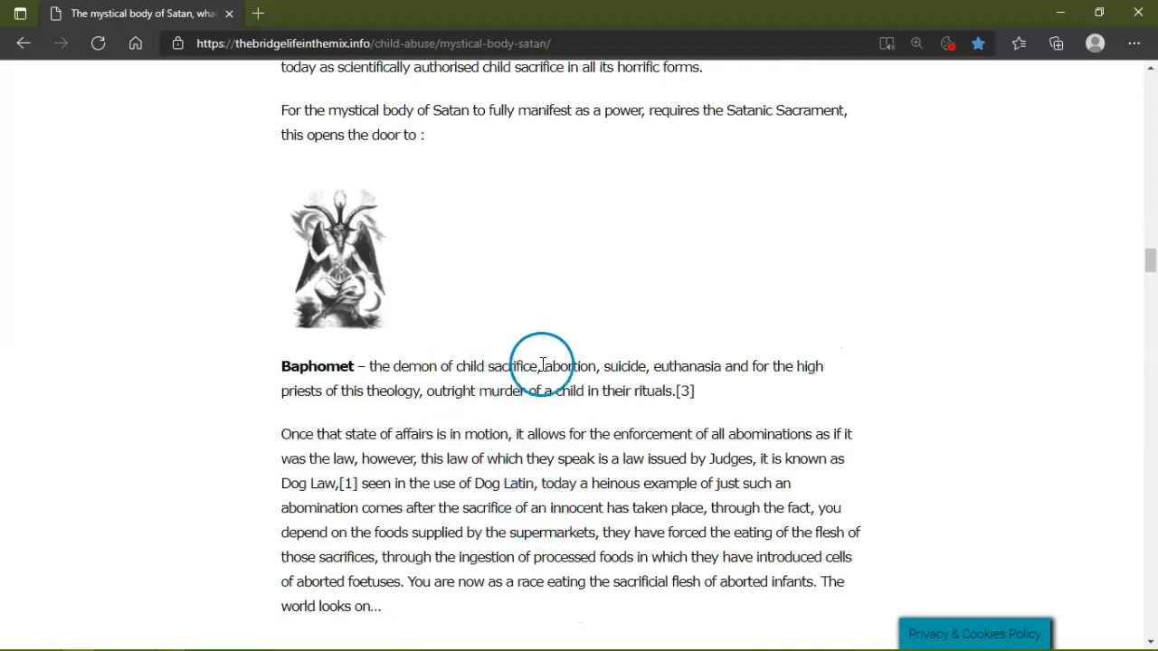
scroll(down, 3)
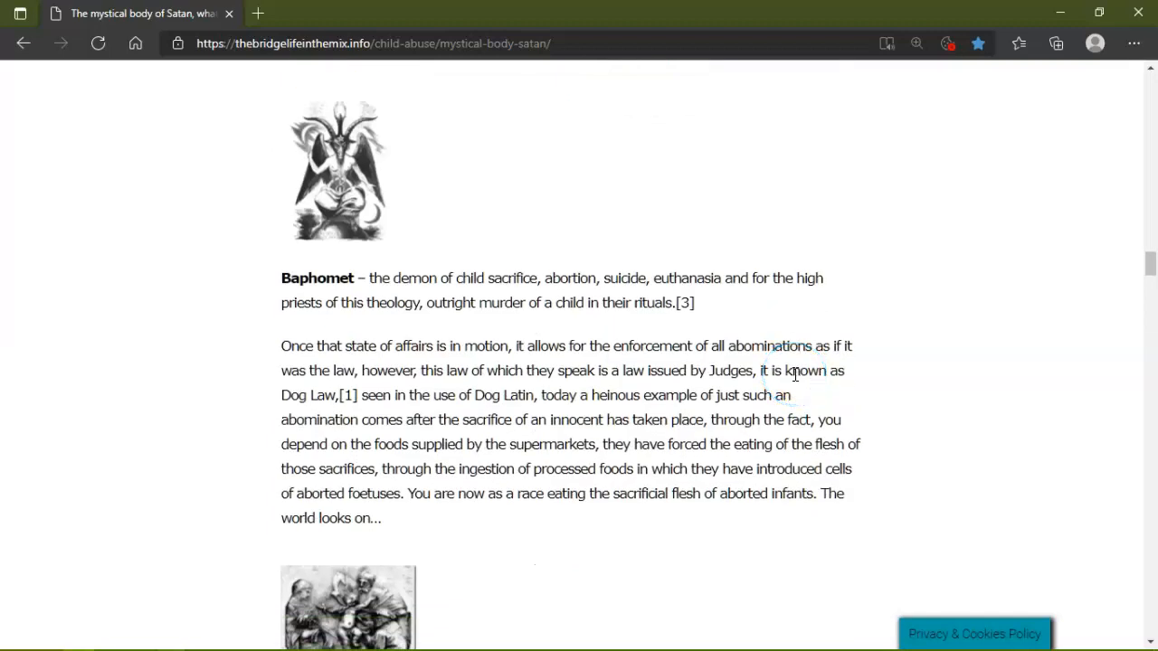
scroll(down, 3)
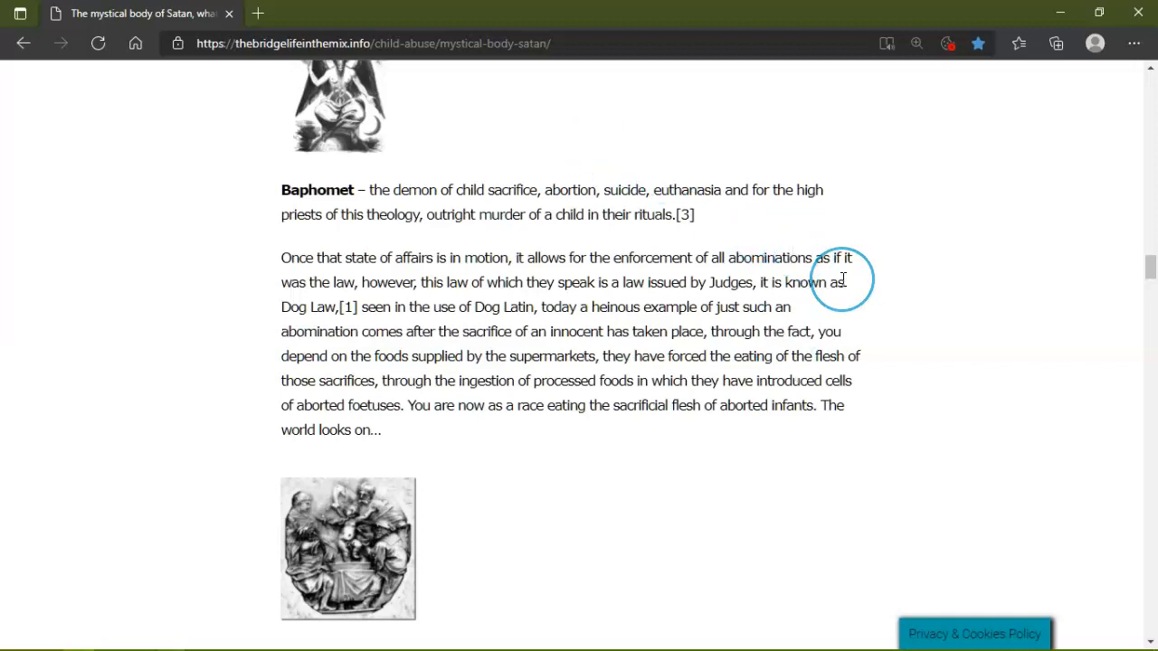
mouse_move(850, 318)
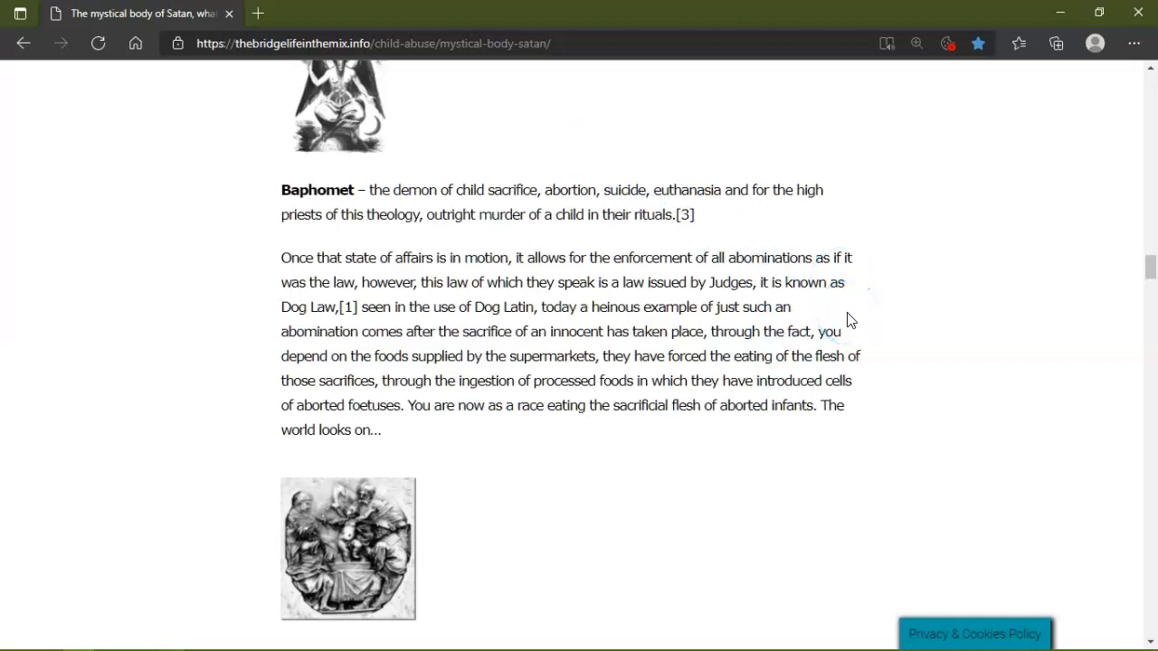
mouse_move(843, 322)
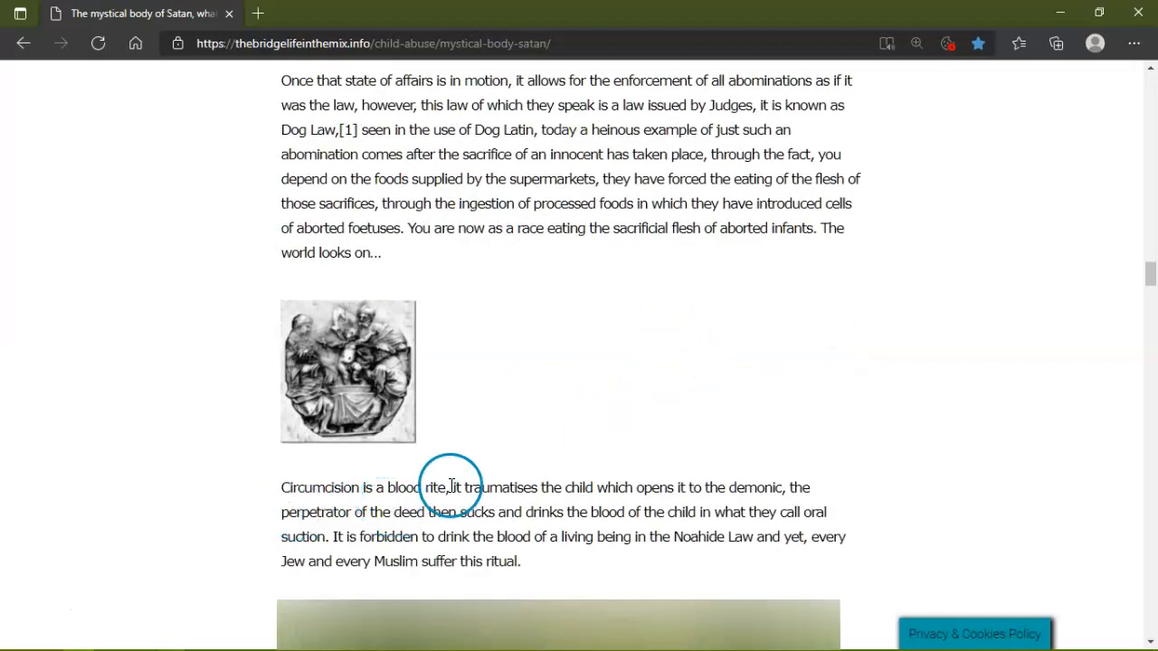
mouse_move(579, 503)
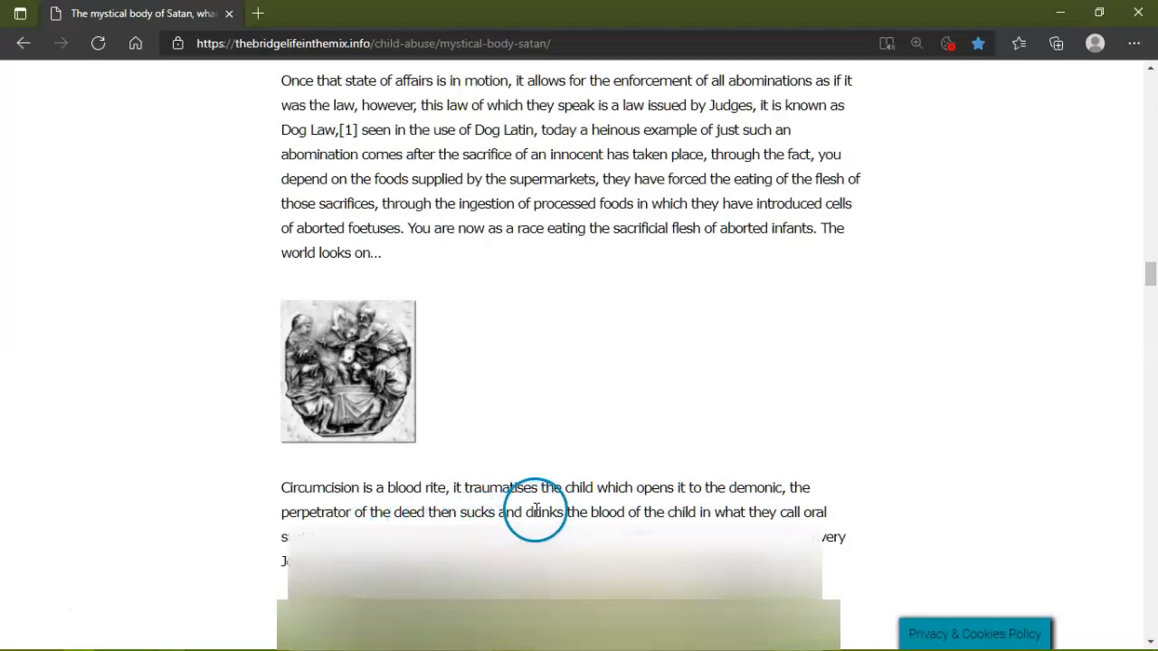
Scroll so the whole circumcision paragraph is readable, then continue toward the Conclusion.
scroll(down, 3)
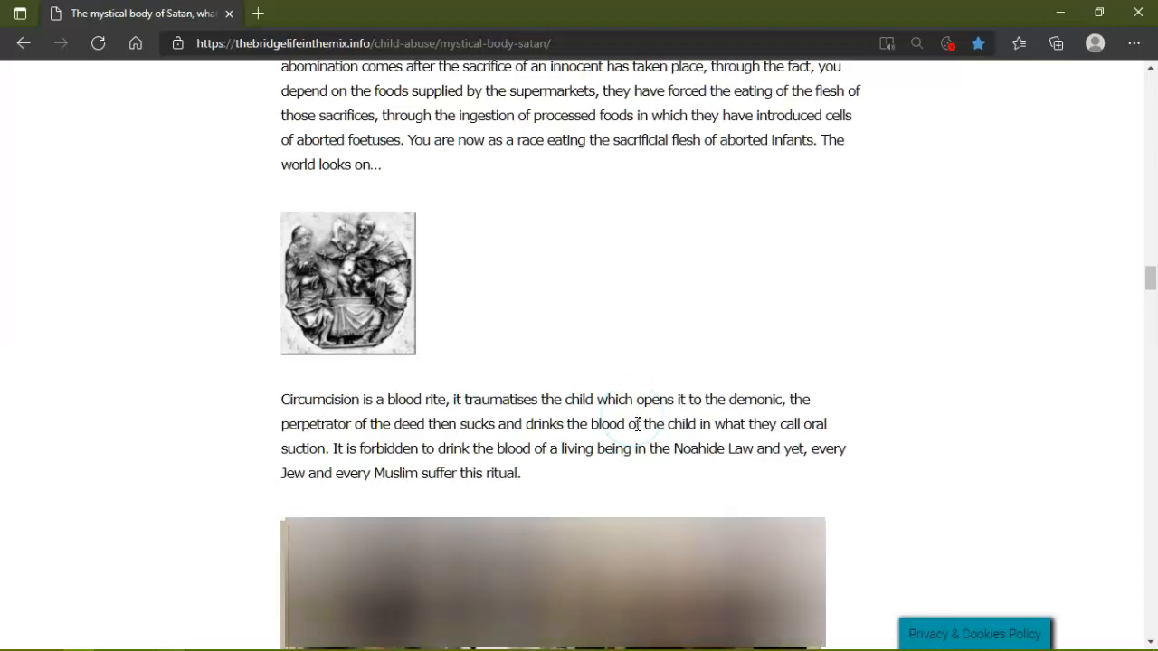
click(615, 423)
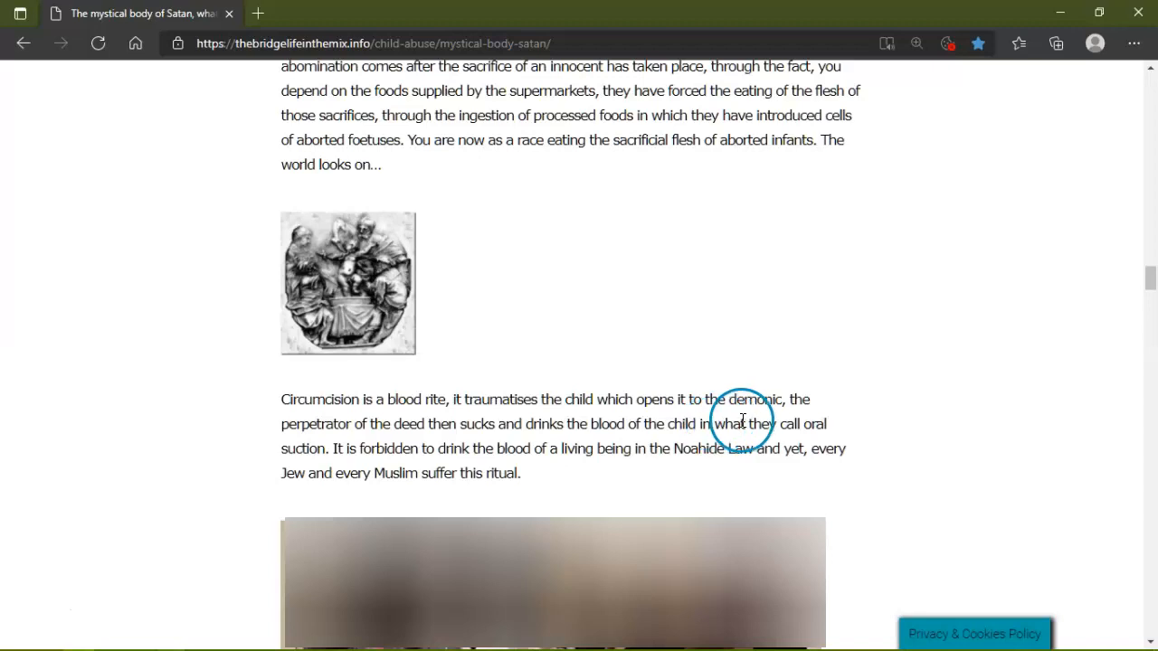
mouse_move(384, 456)
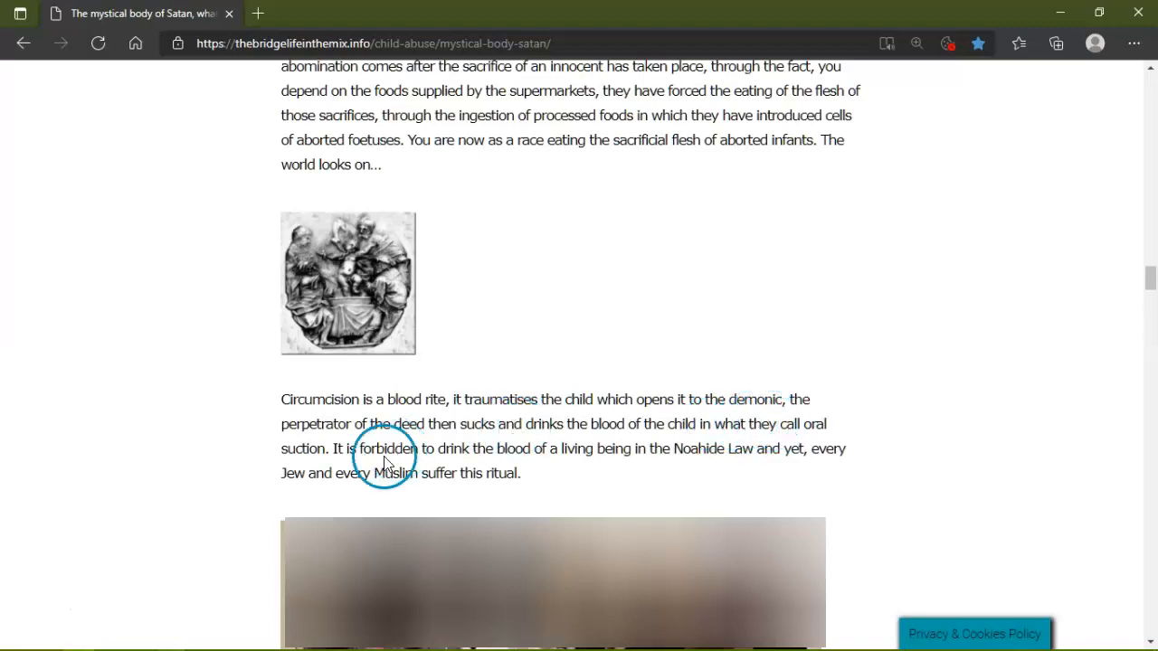
mouse_move(579, 463)
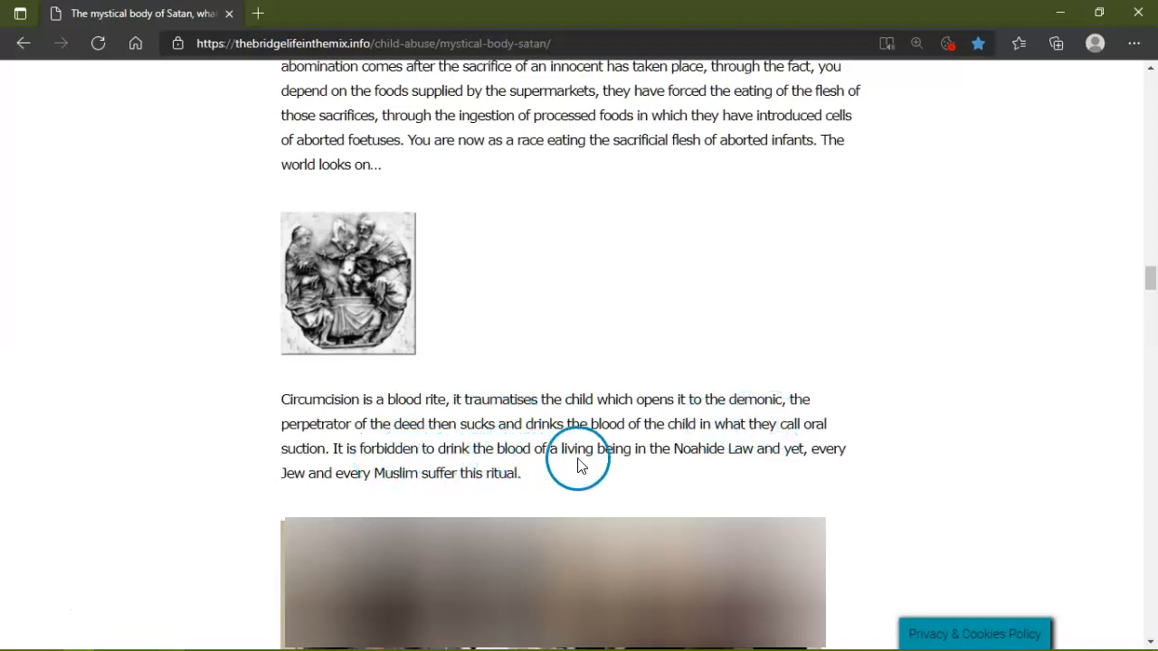
mouse_move(779, 463)
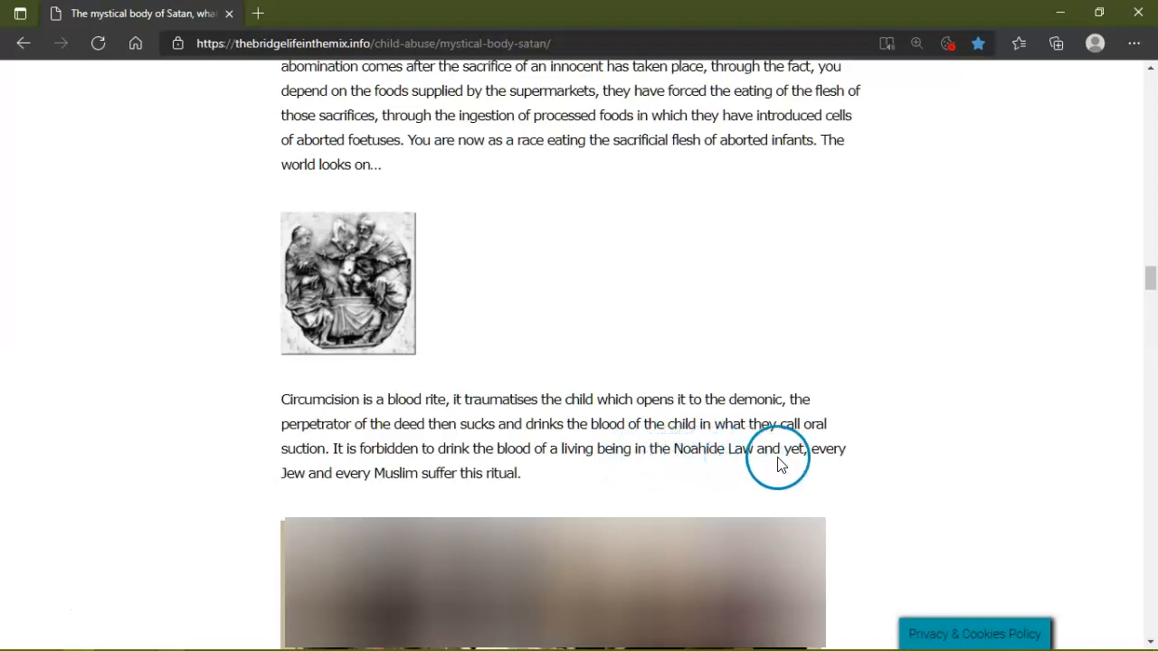
mouse_move(394, 467)
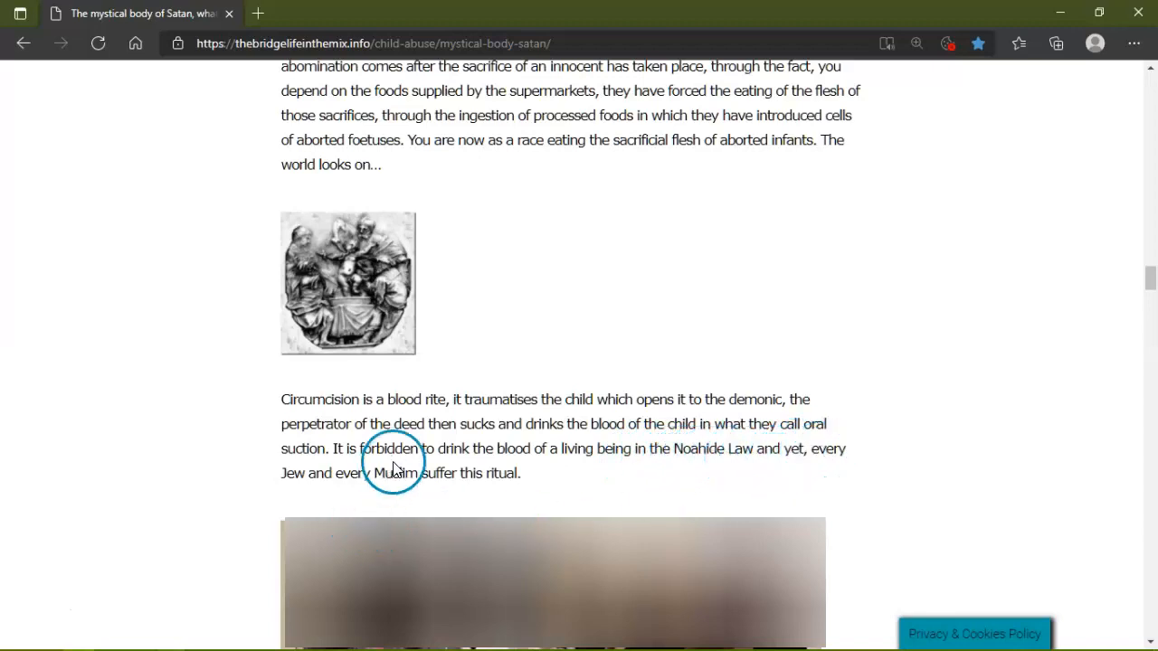
scroll(down, 3)
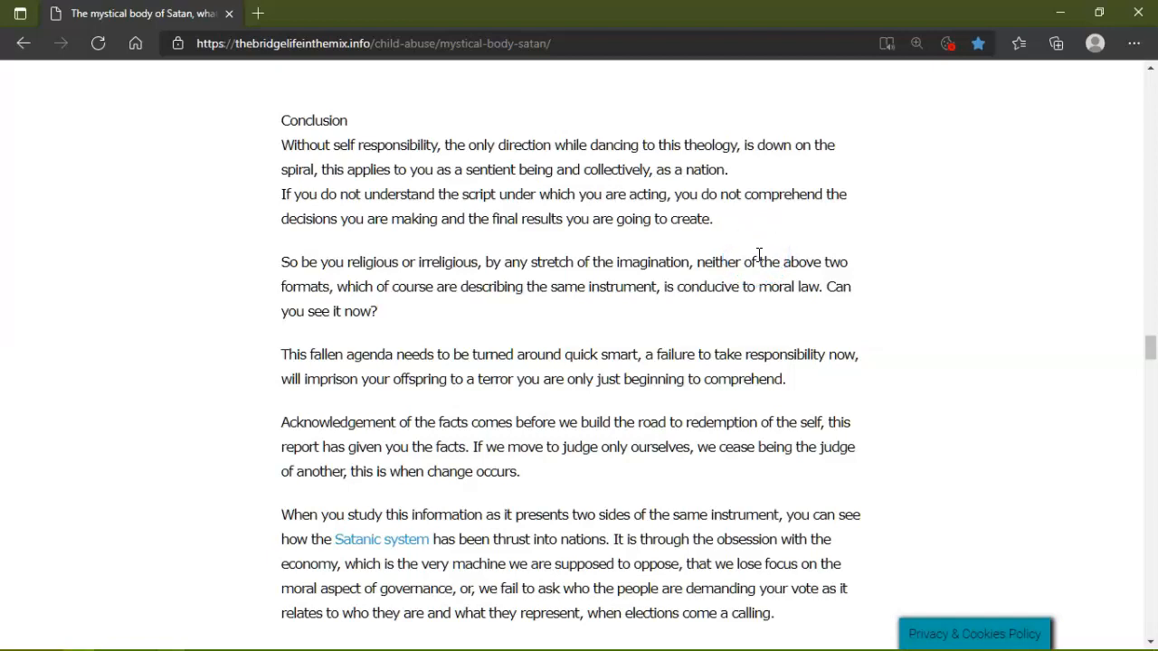
Scroll through the Conclusion paragraphs until the Addendum and start of the Notes appear.
click(778, 272)
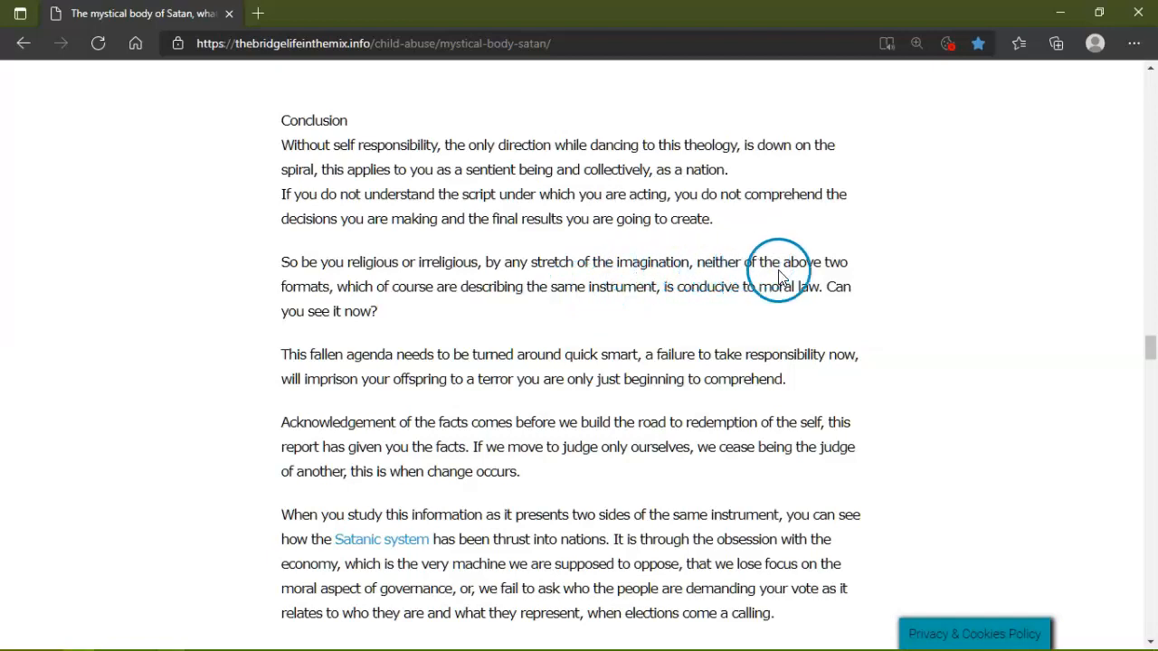
mouse_move(830, 307)
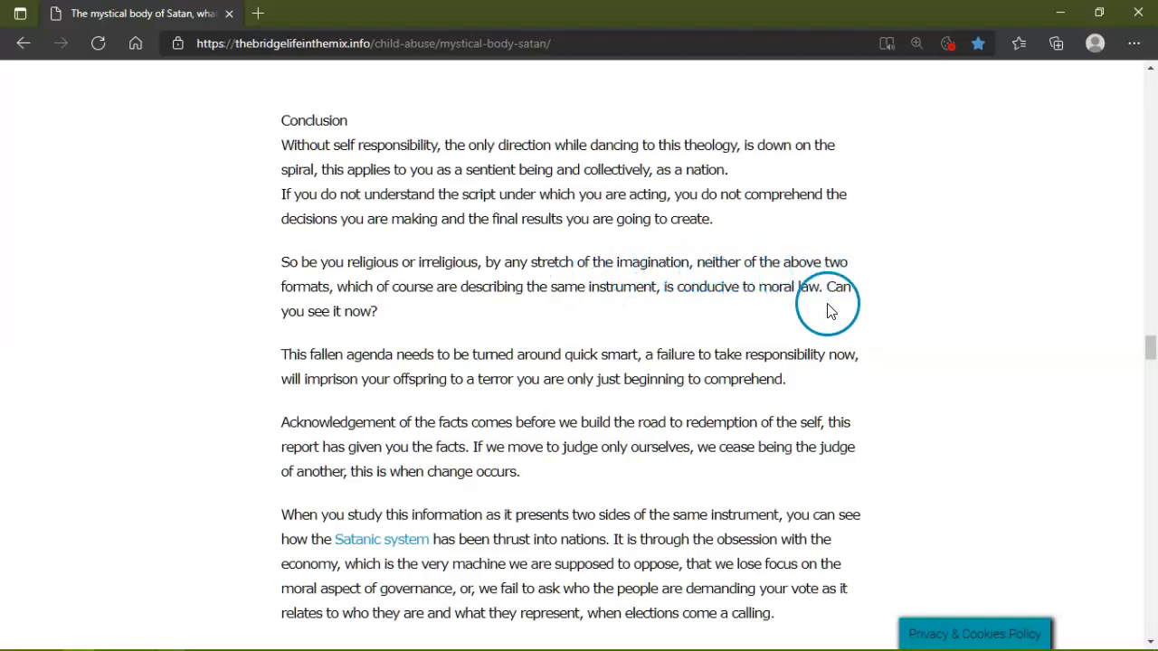
mouse_move(561, 311)
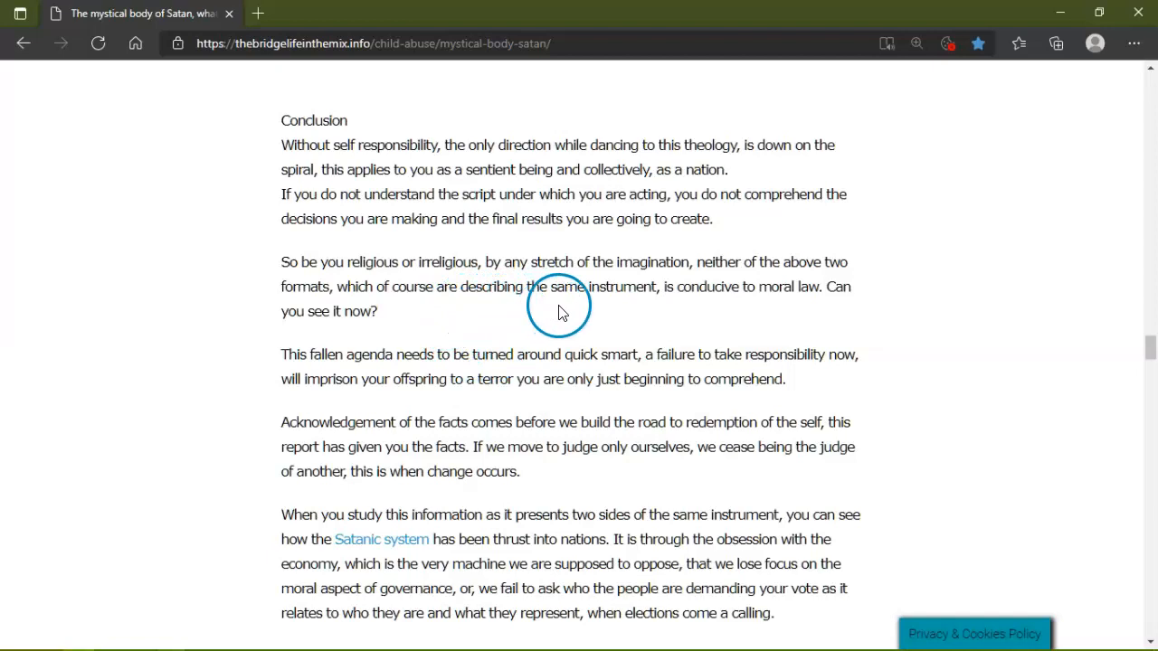
mouse_move(716, 311)
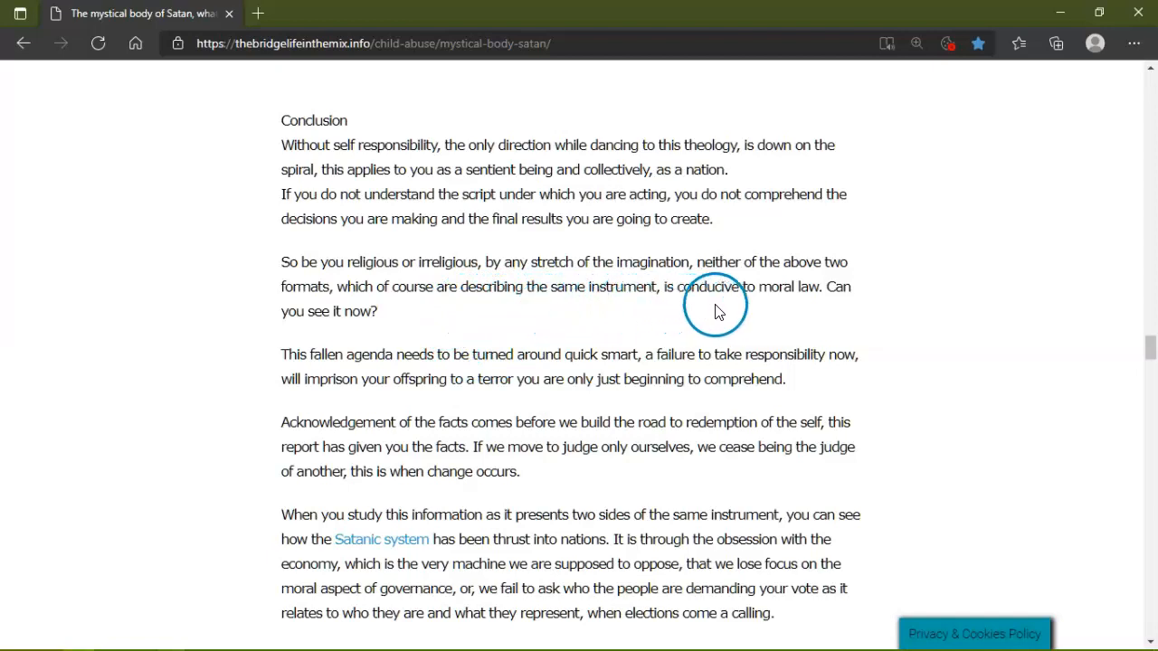
mouse_move(794, 311)
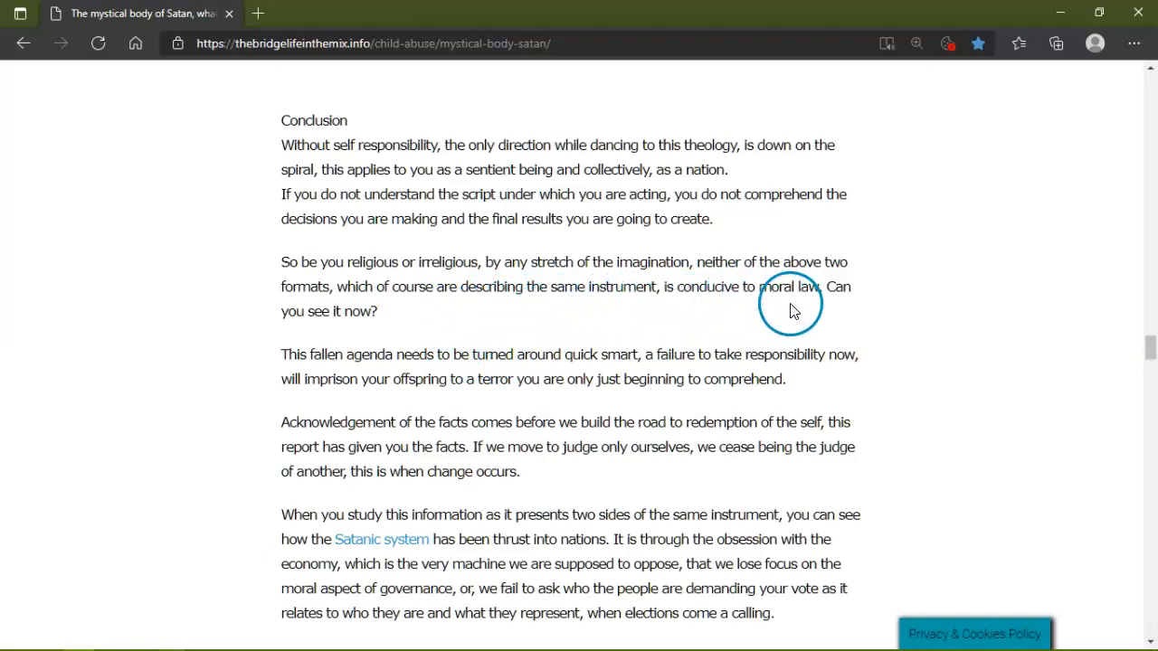
mouse_move(546, 402)
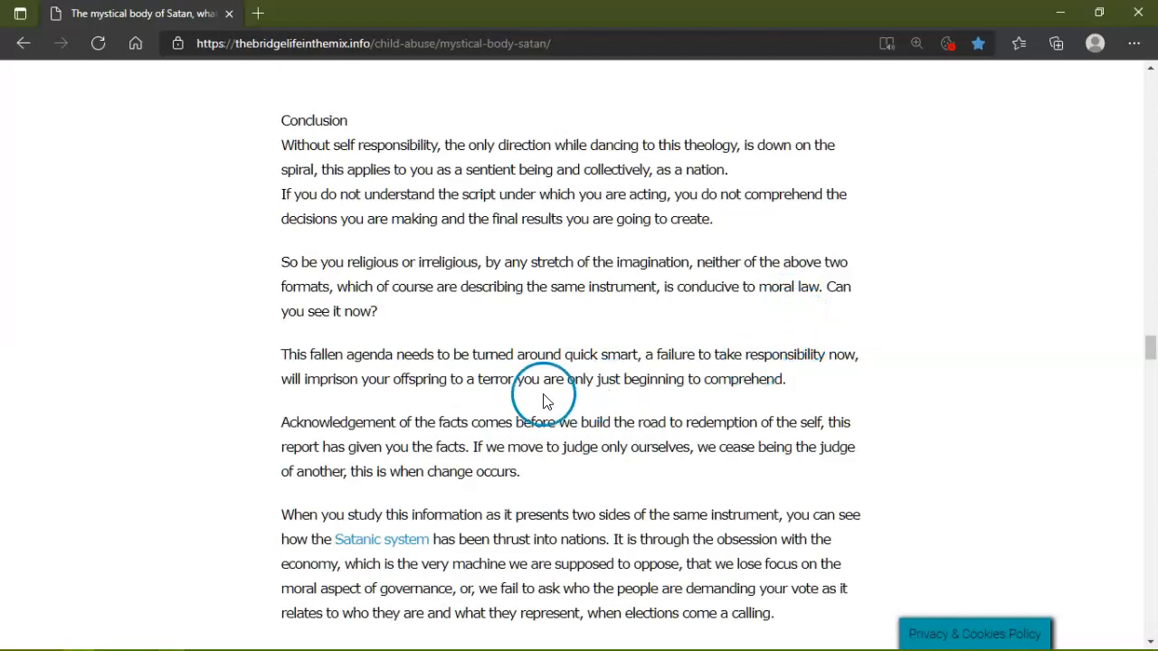
mouse_move(629, 354)
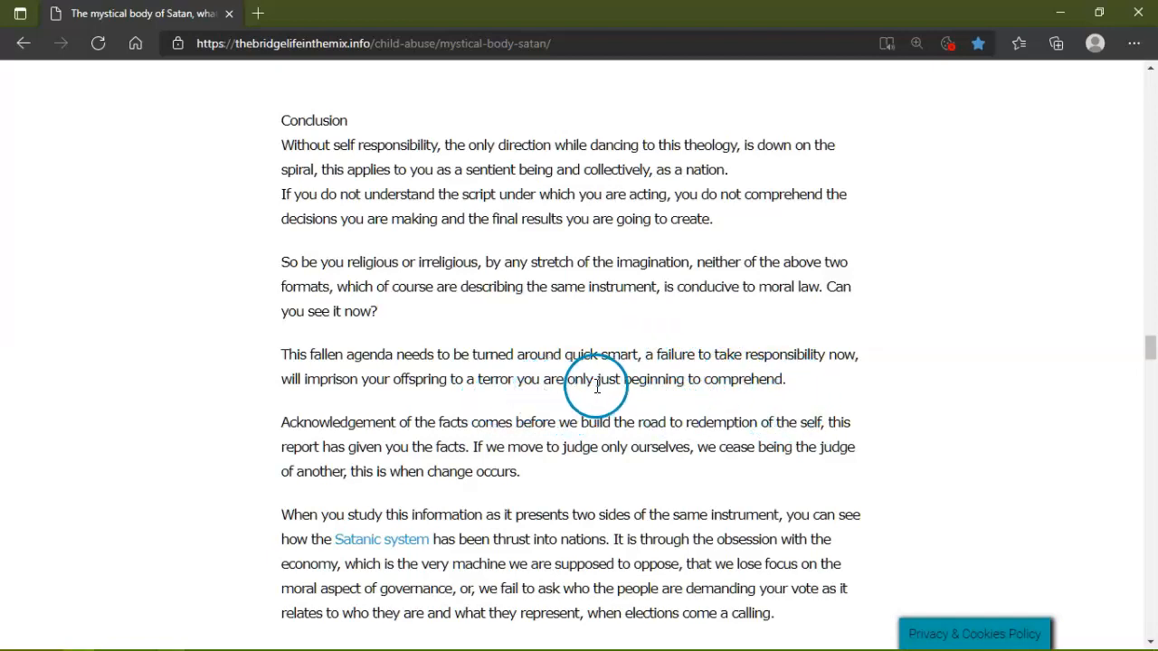
mouse_move(618, 412)
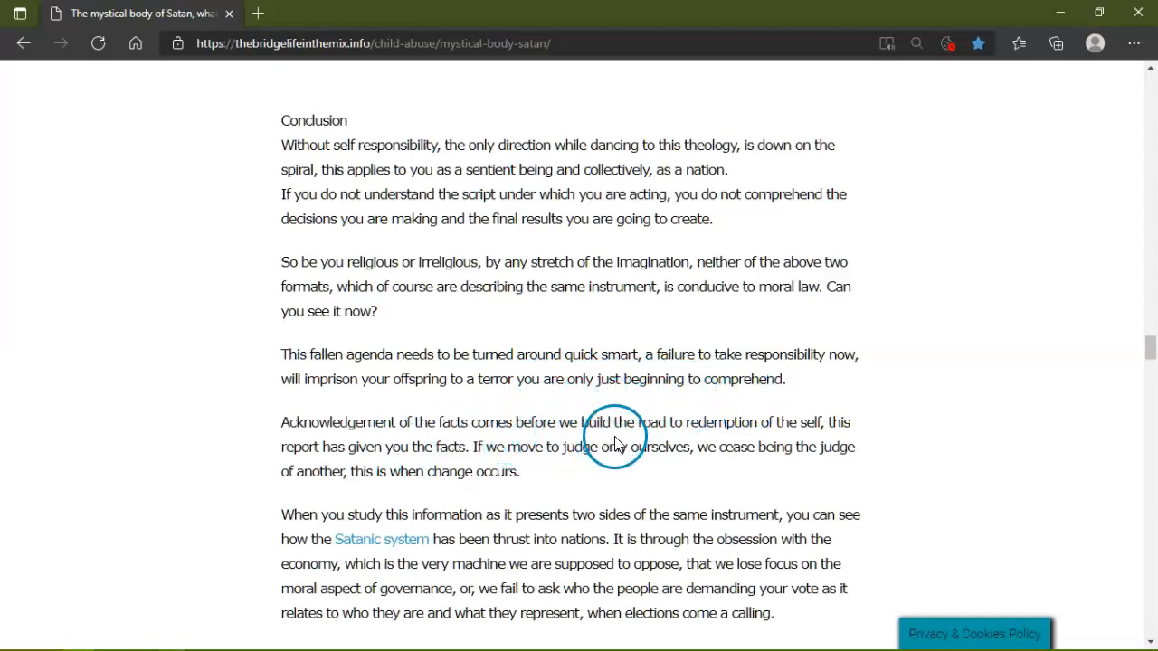
mouse_move(774, 420)
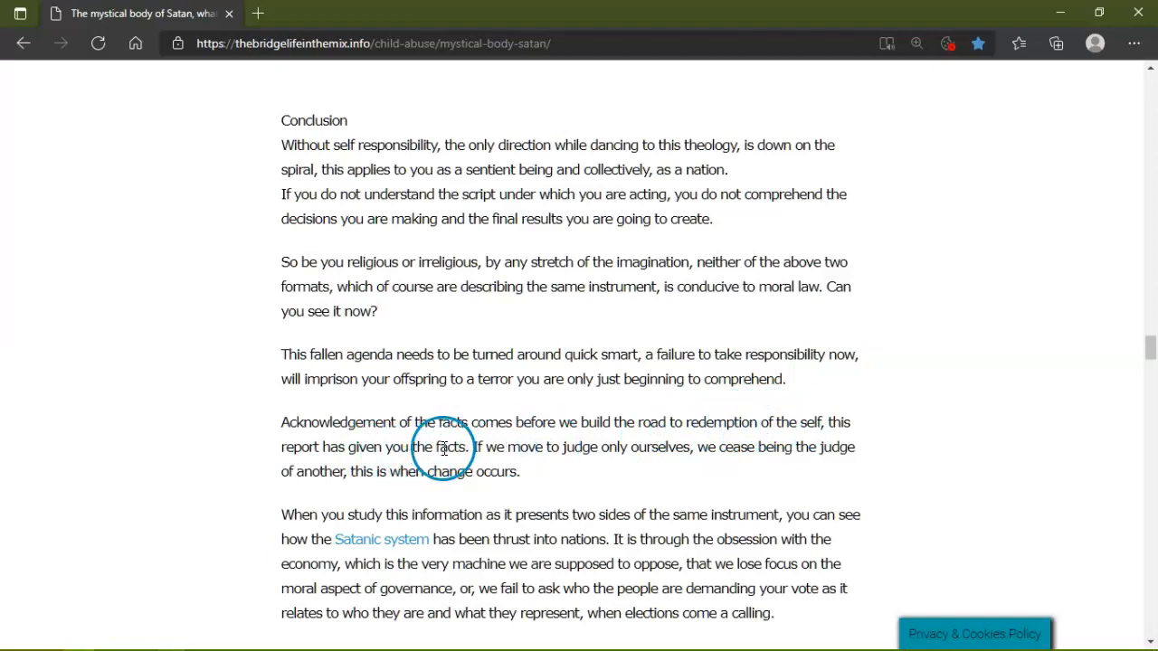
mouse_move(705, 450)
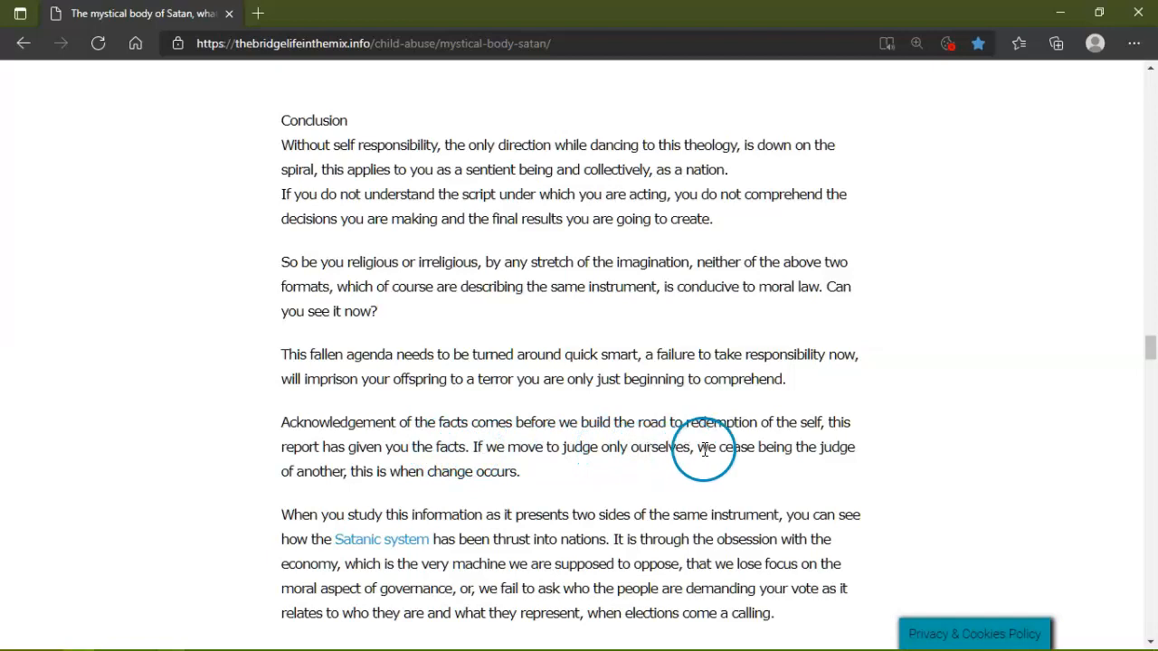
mouse_move(430, 506)
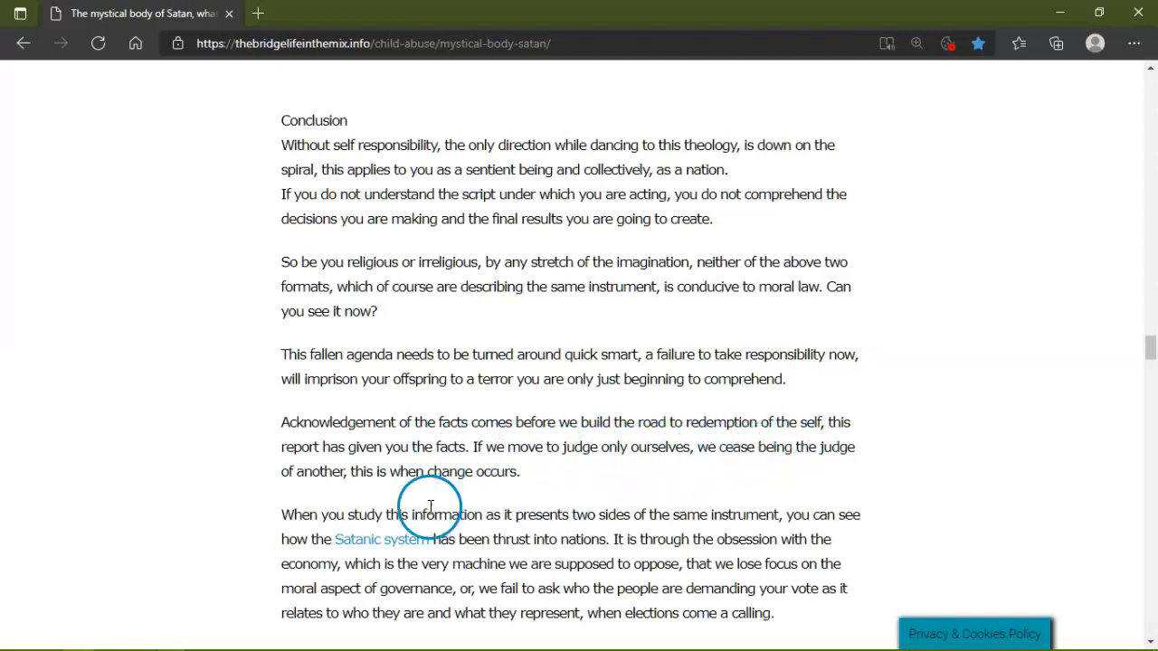
mouse_move(496, 485)
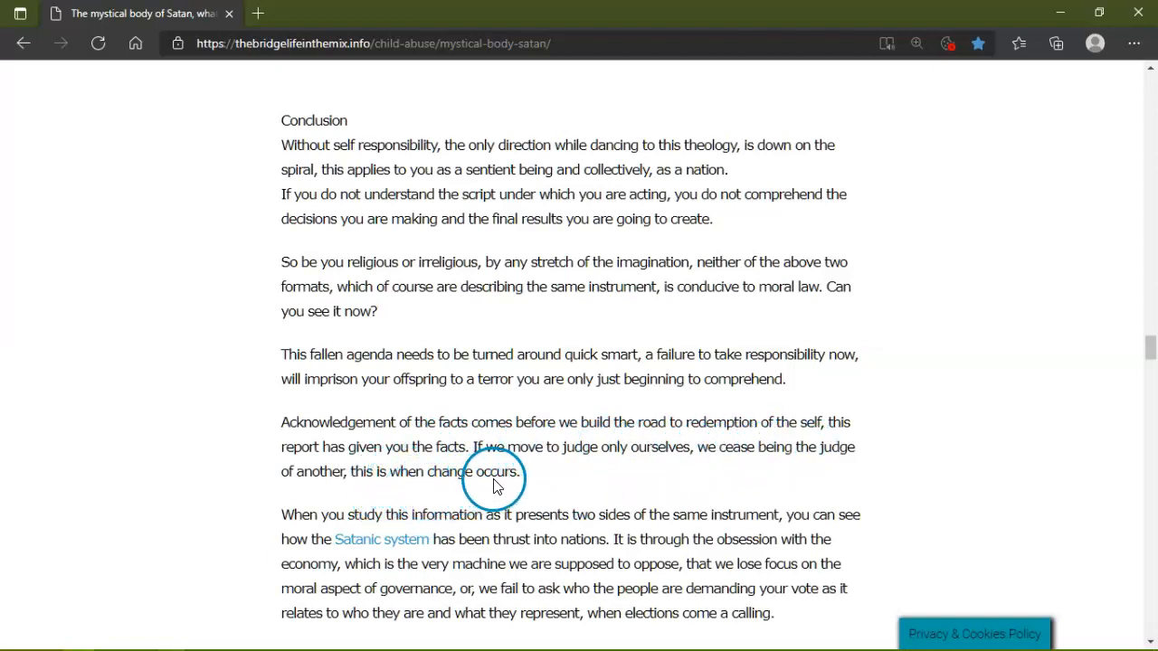
scroll(down, 3)
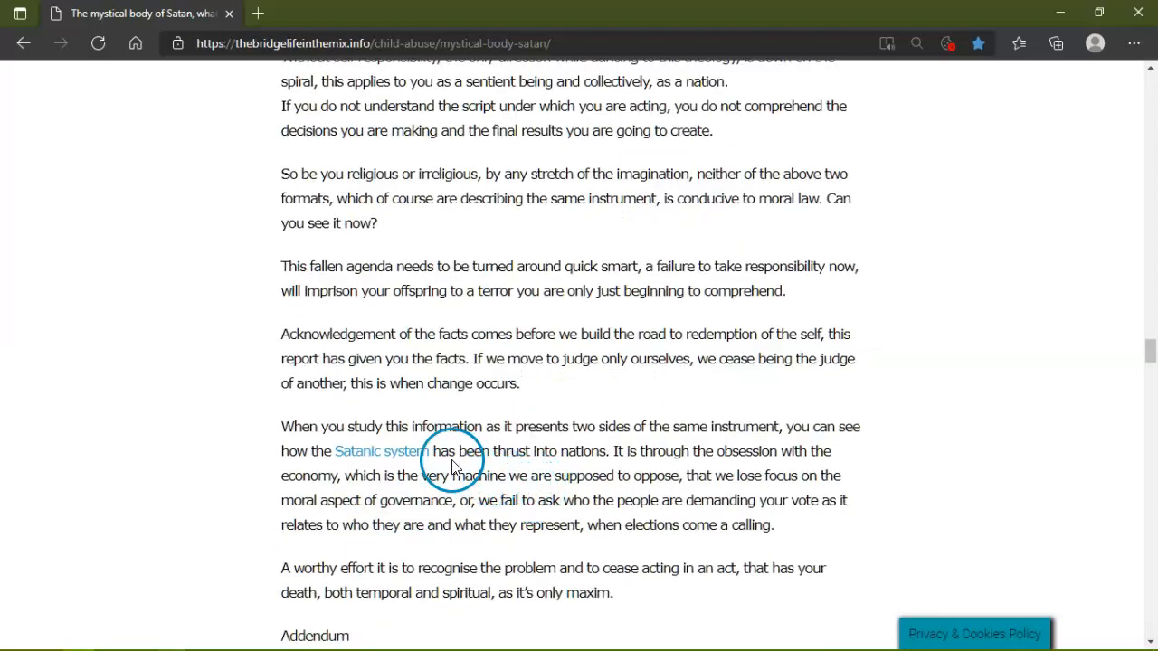
mouse_move(651, 443)
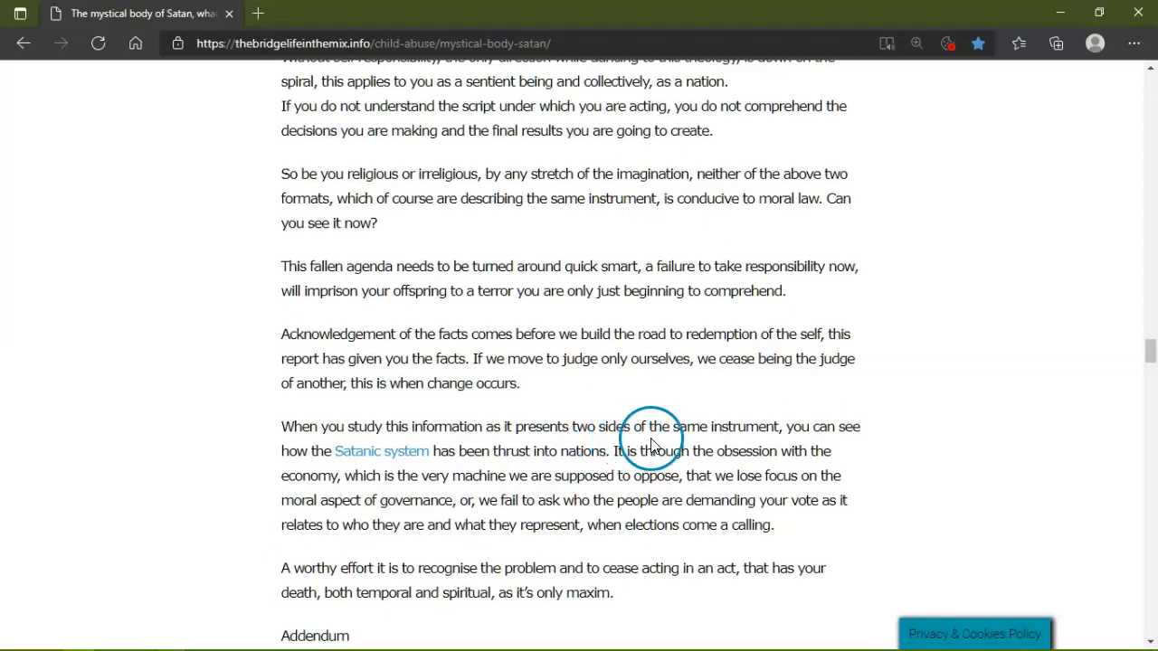
mouse_move(604, 468)
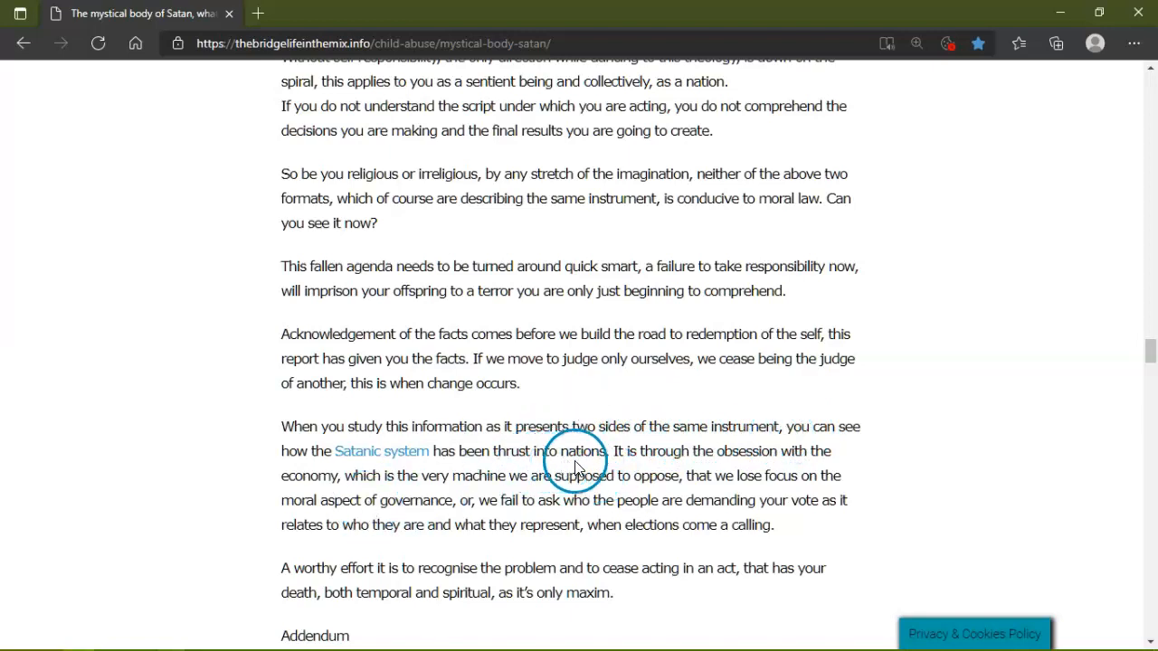
mouse_move(667, 469)
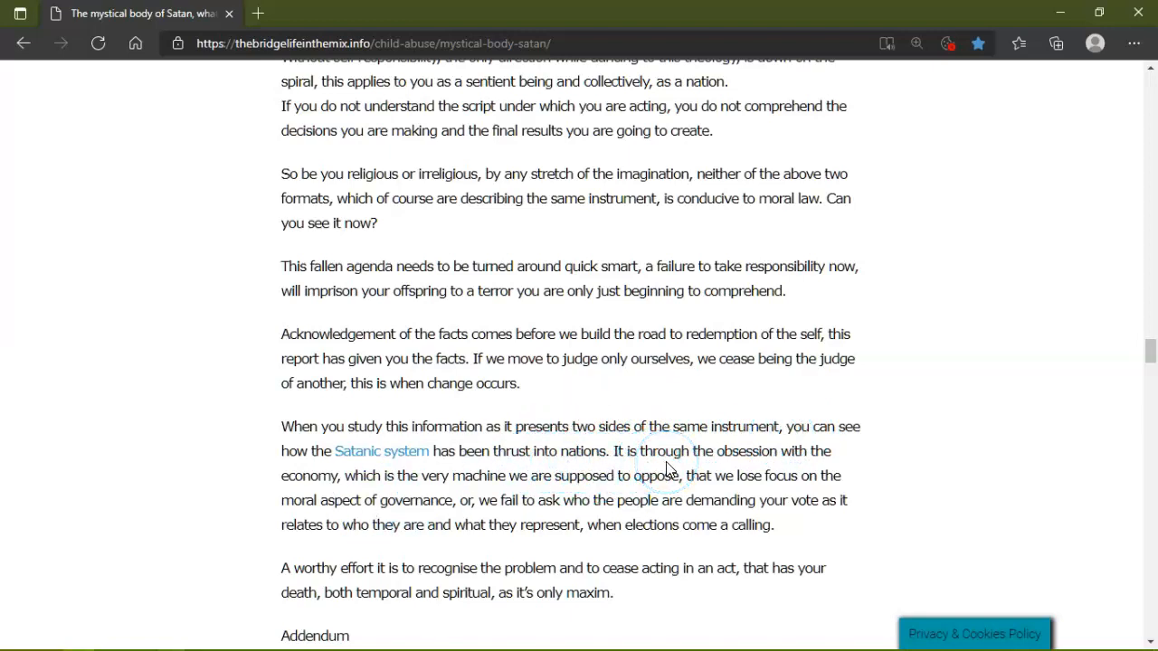
mouse_move(459, 497)
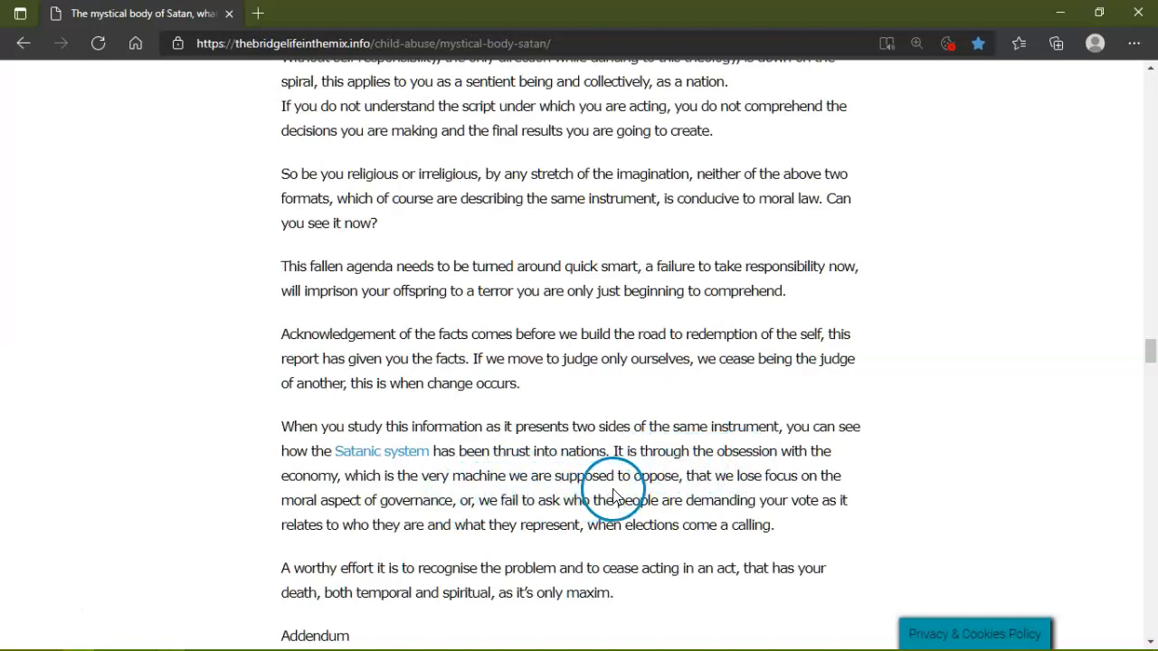
mouse_move(787, 481)
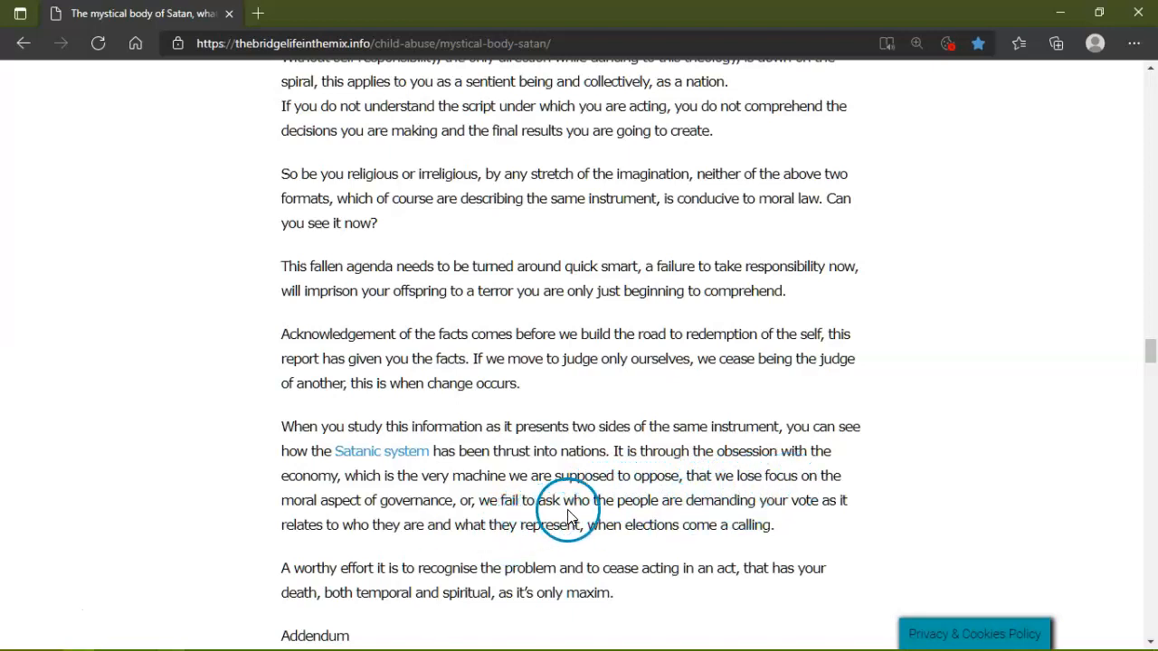
mouse_move(705, 505)
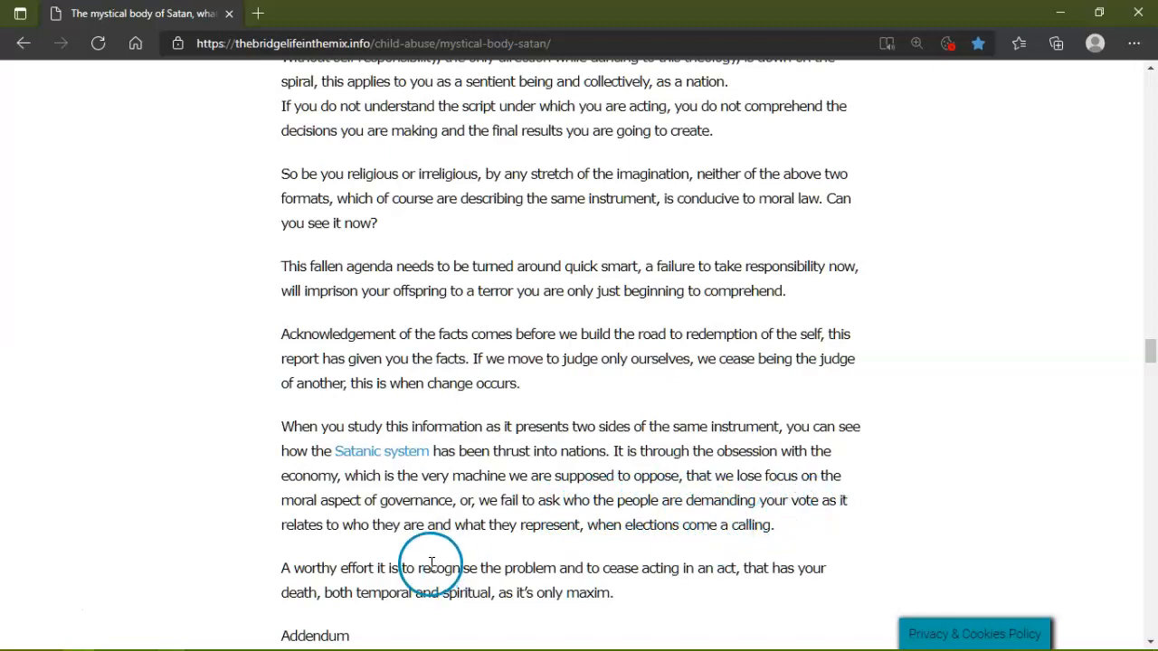
mouse_move(492, 539)
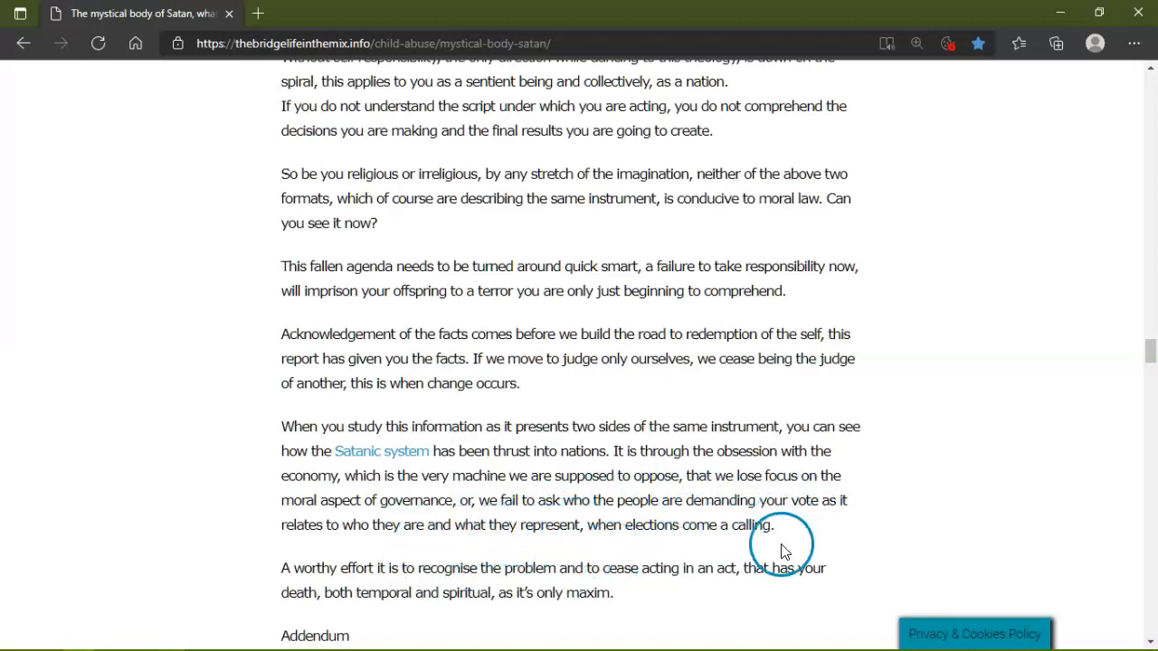
scroll(down, 3)
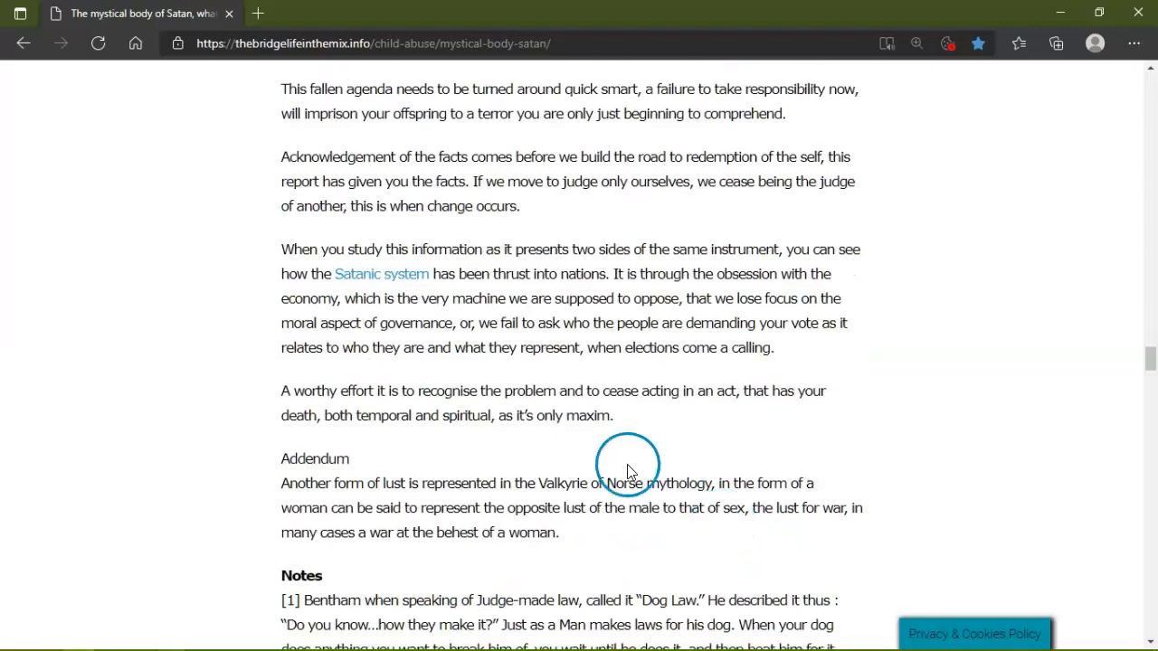
mouse_move(492, 398)
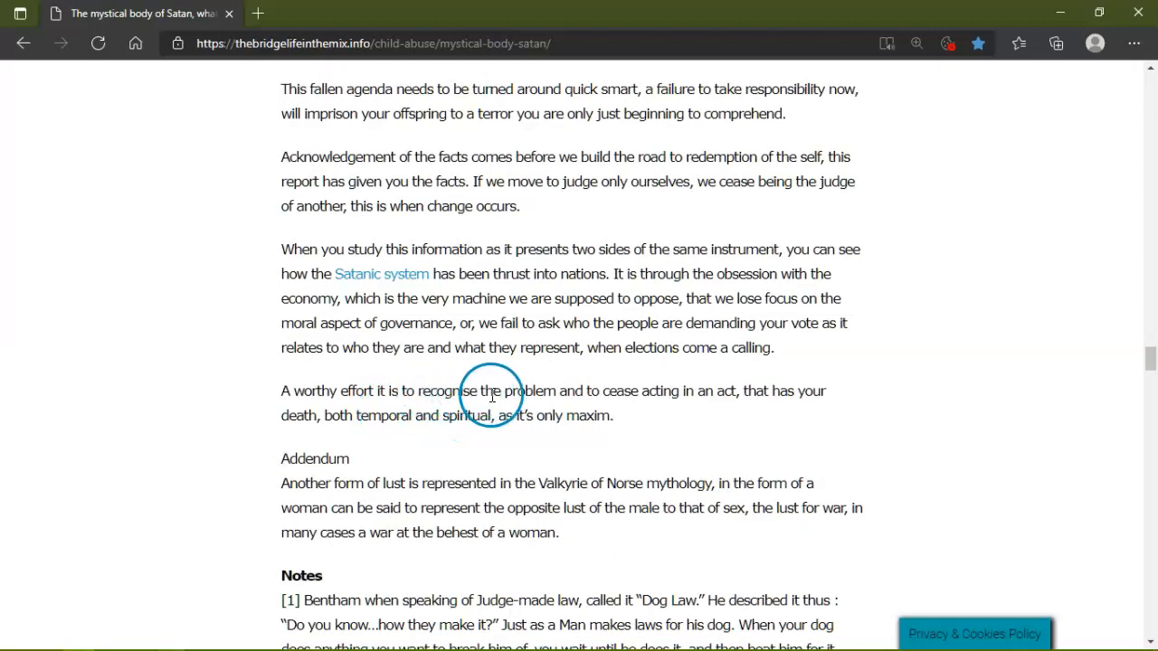
mouse_move(731, 391)
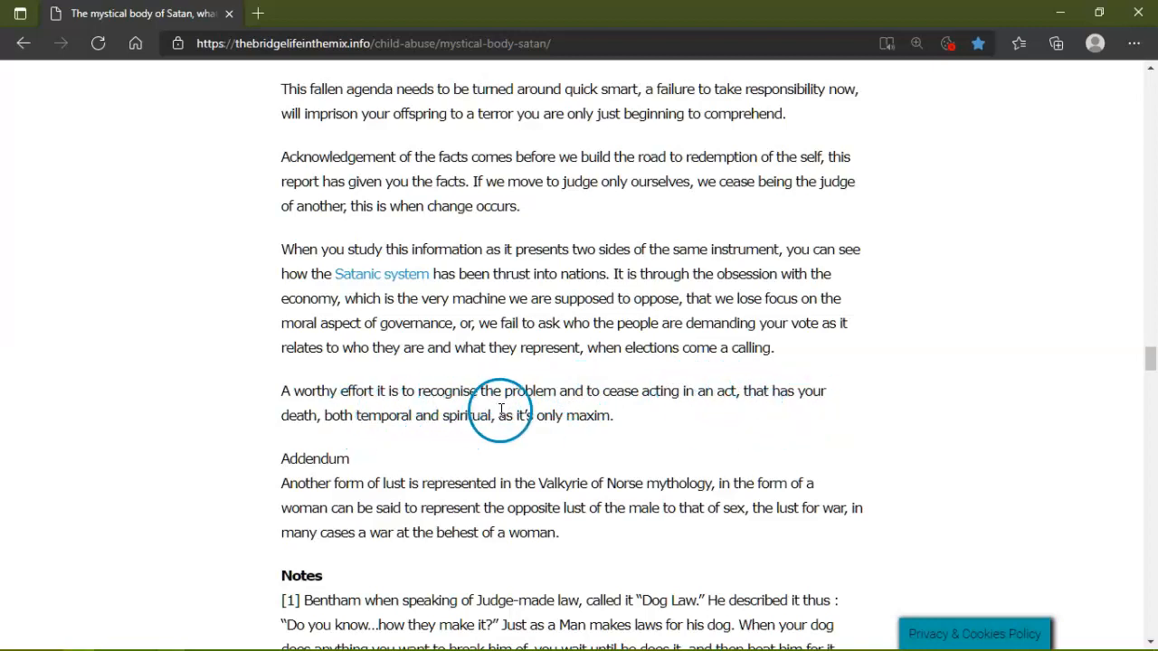
mouse_move(312, 463)
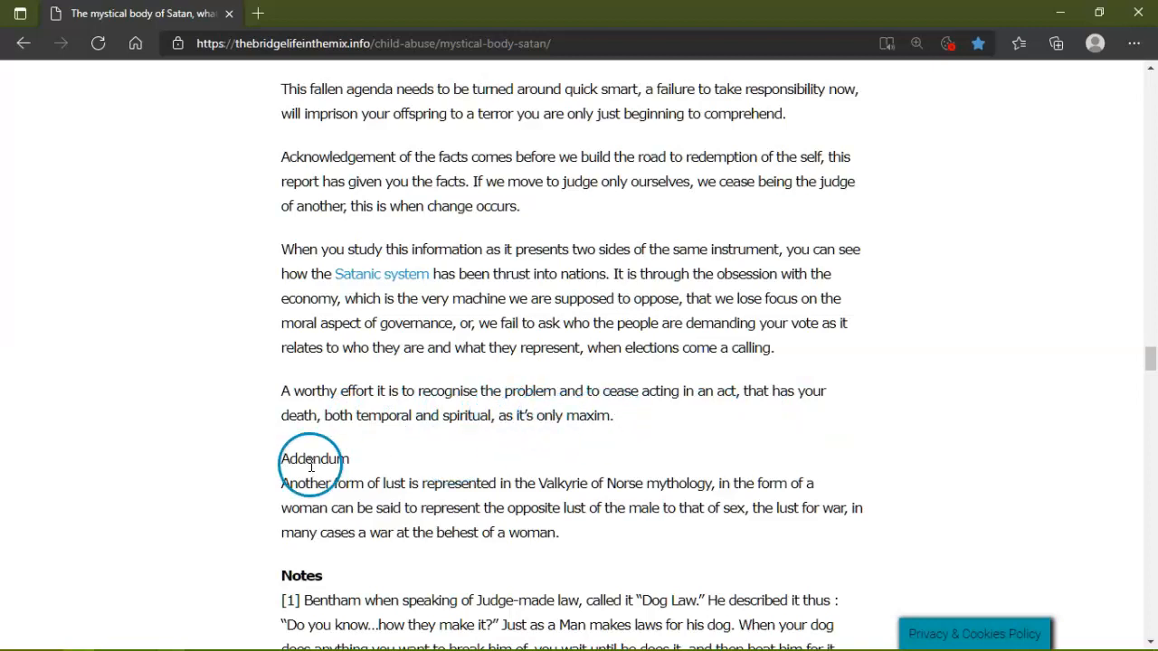
Scroll past the Addendum to the first Note on Bentham's 'Dog Law' and the Baal lord note.
scroll(down, 3)
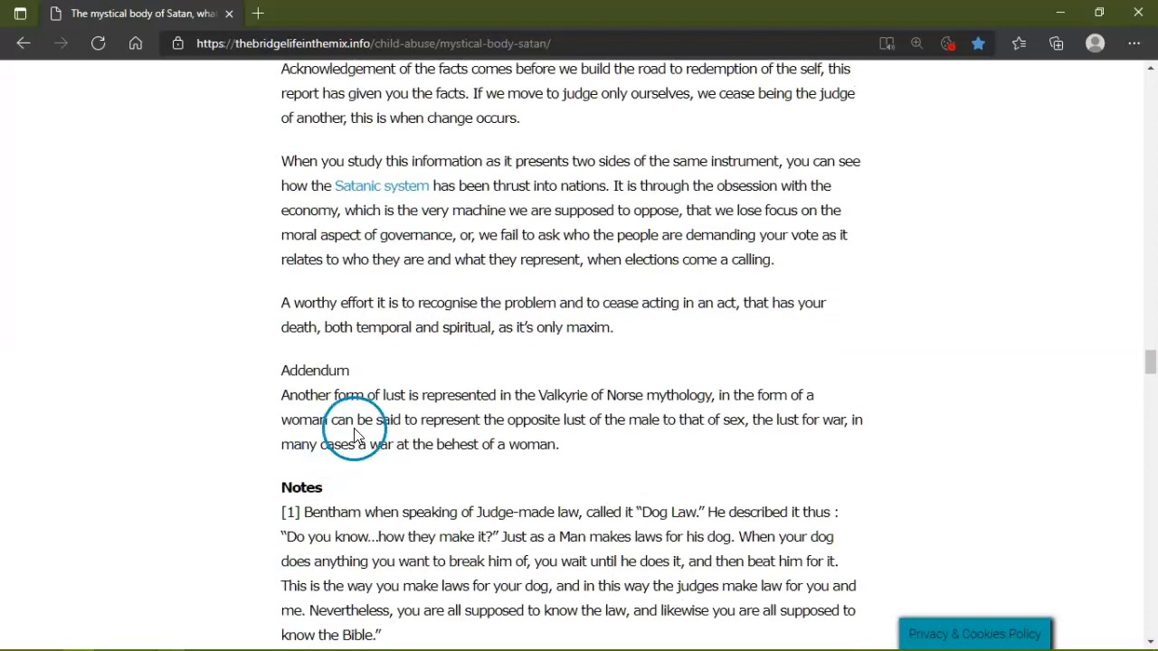
mouse_move(497, 412)
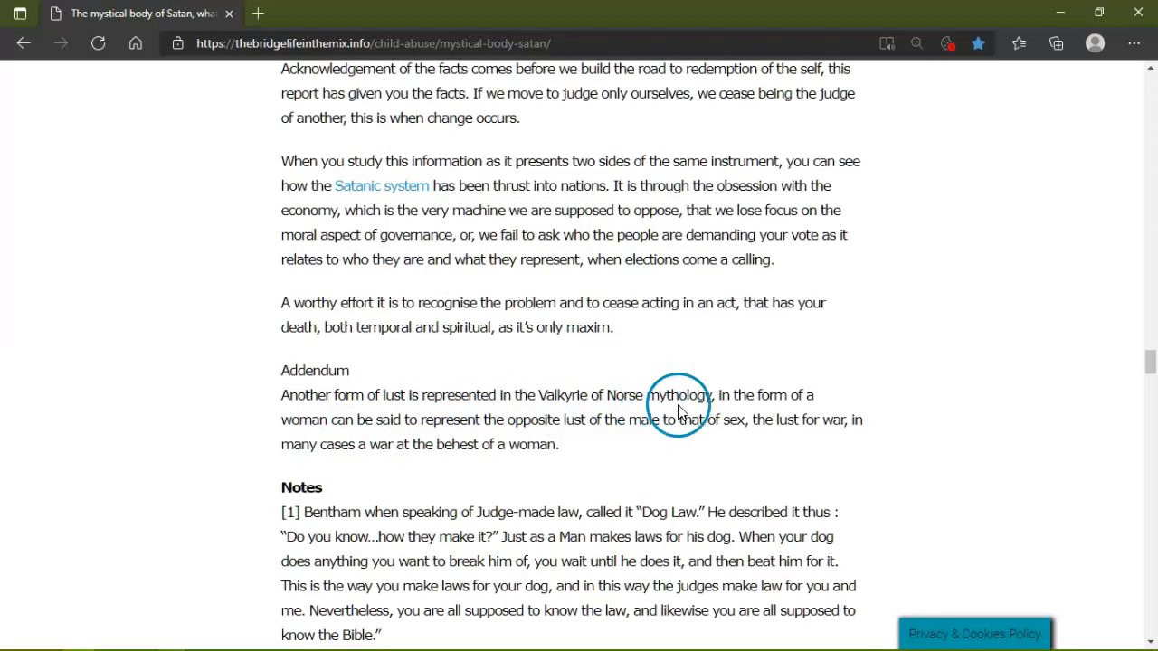
mouse_move(39, 595)
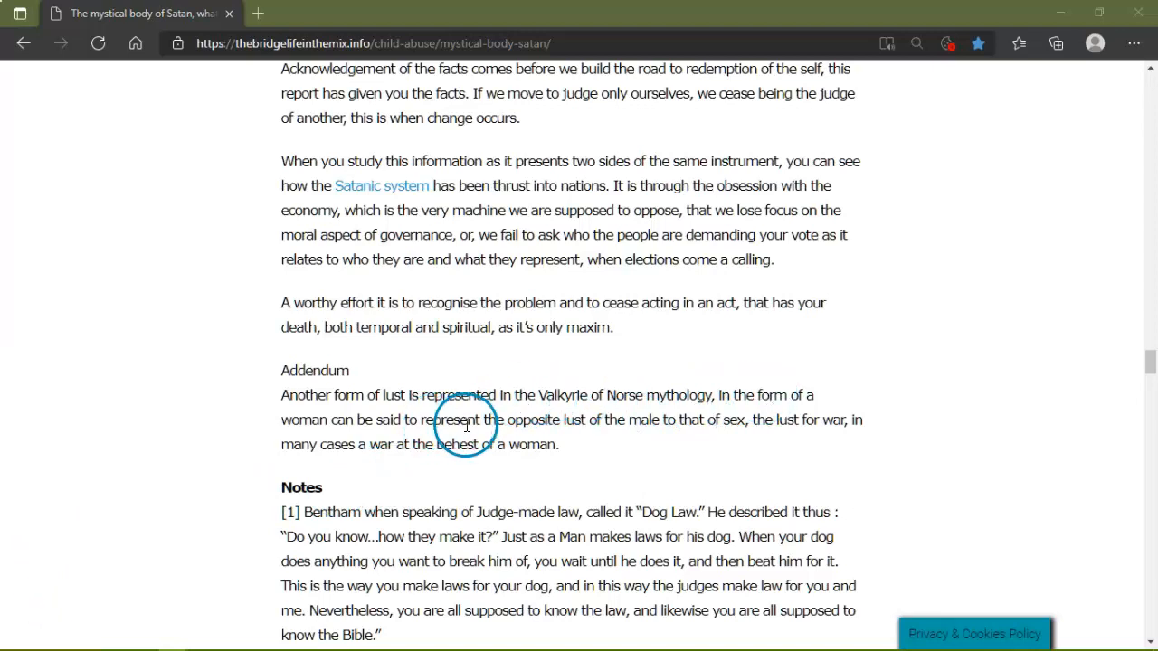
mouse_move(666, 425)
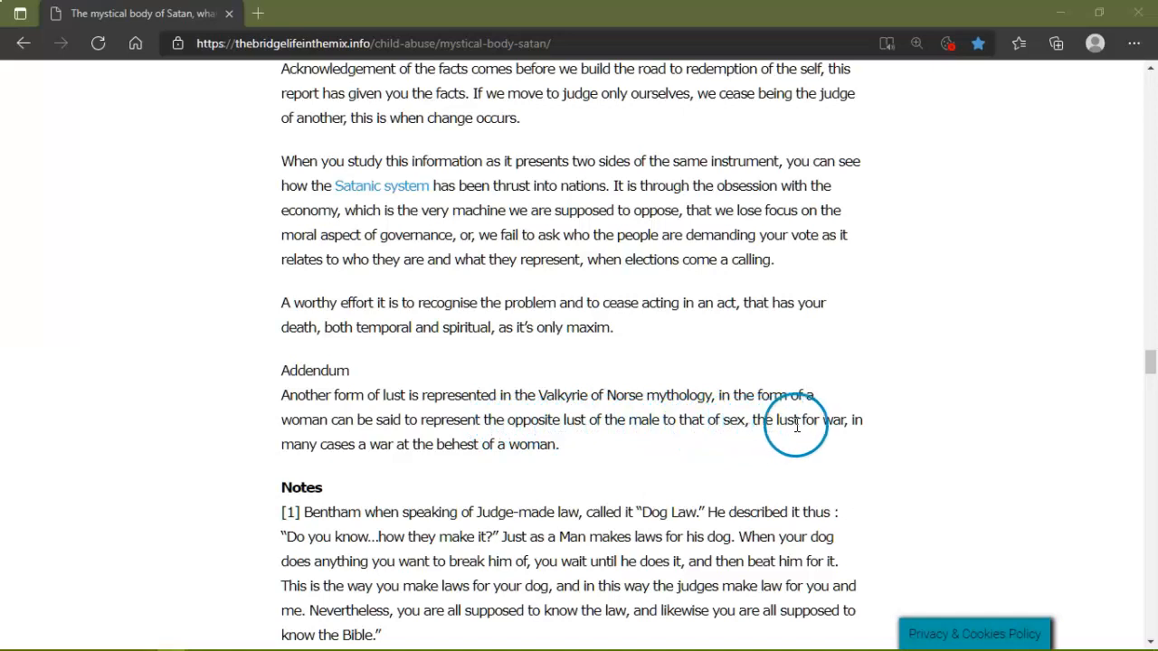
mouse_move(542, 441)
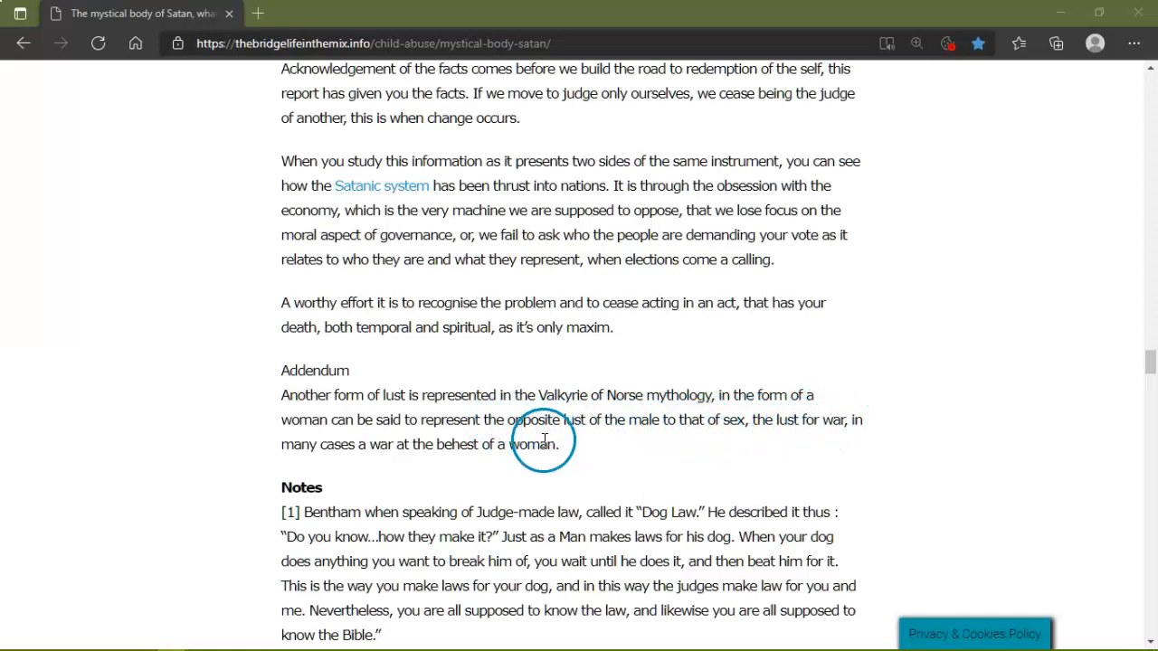
mouse_move(503, 452)
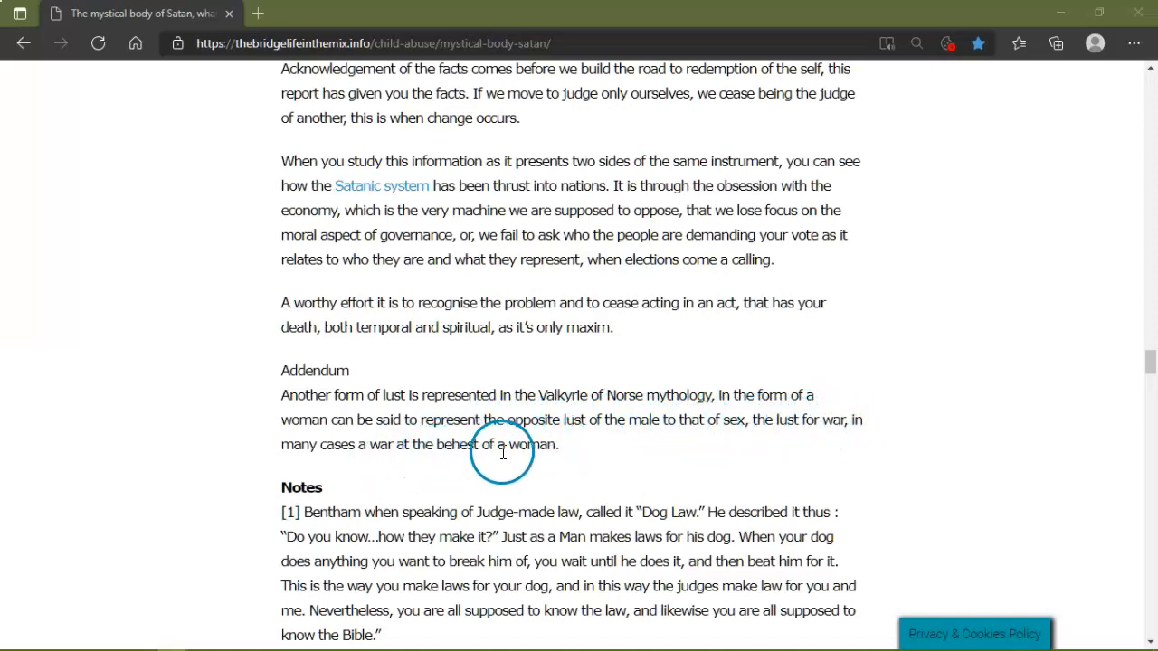
scroll(down, 3)
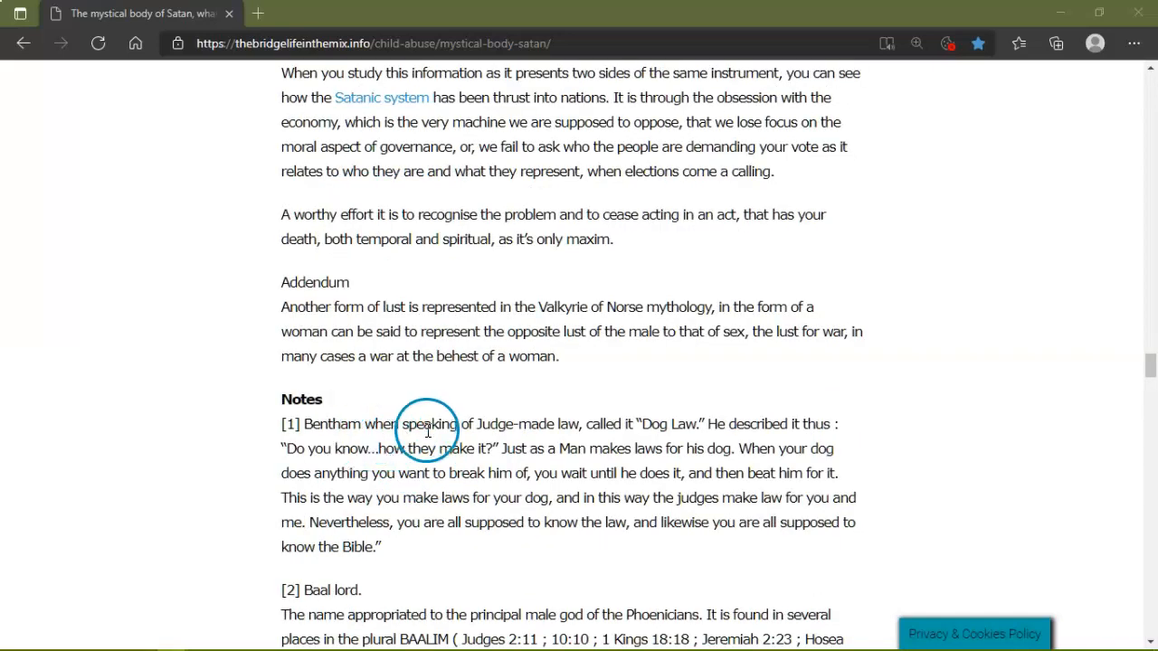
mouse_move(678, 427)
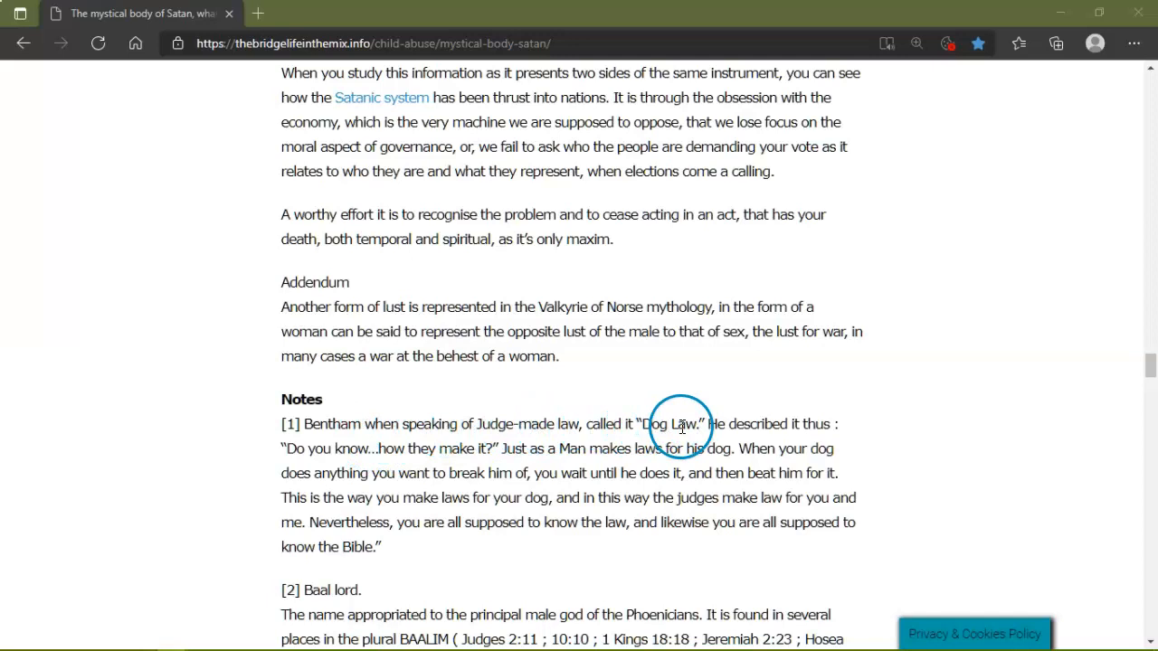
mouse_move(510, 472)
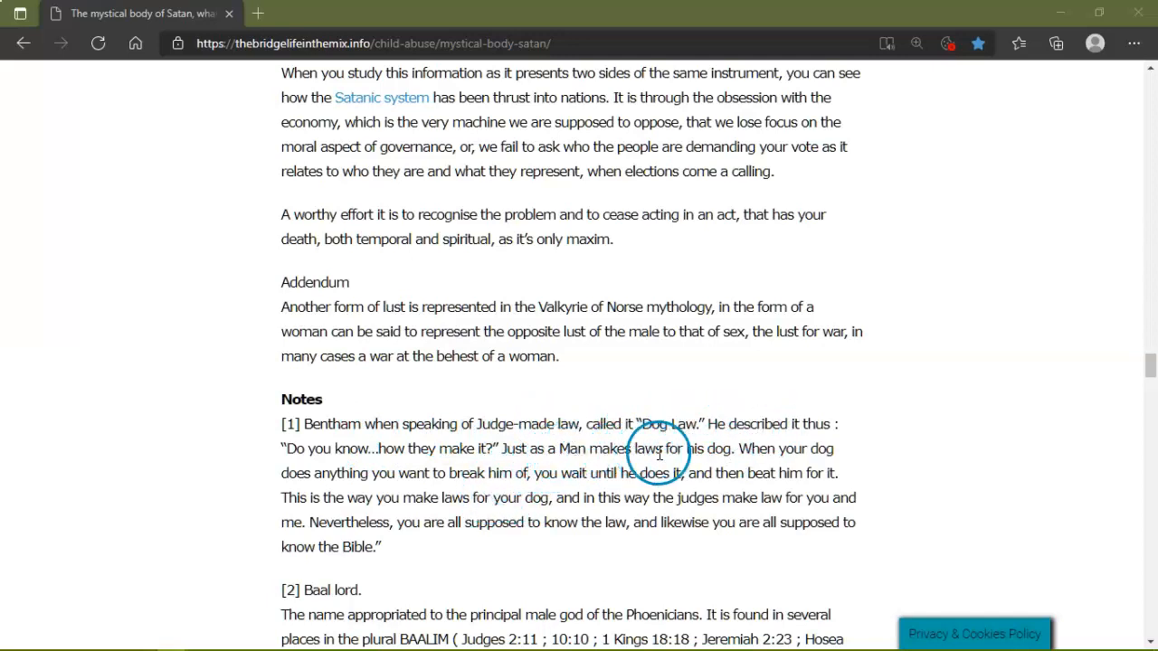
mouse_move(461, 510)
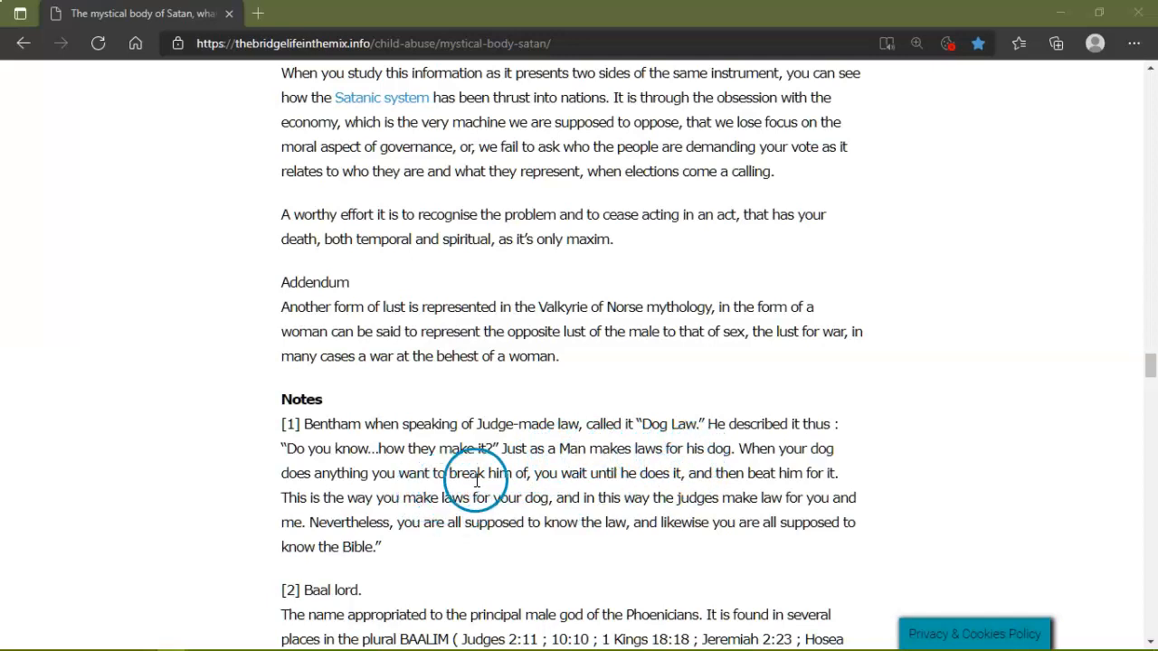
mouse_move(601, 477)
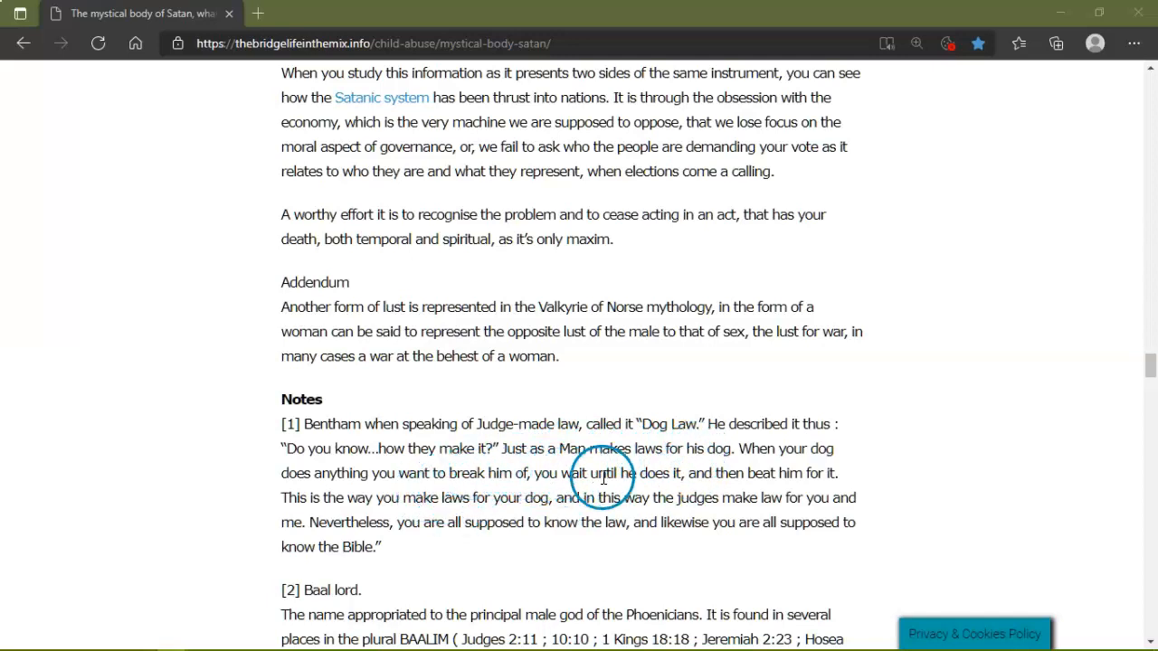
mouse_move(775, 470)
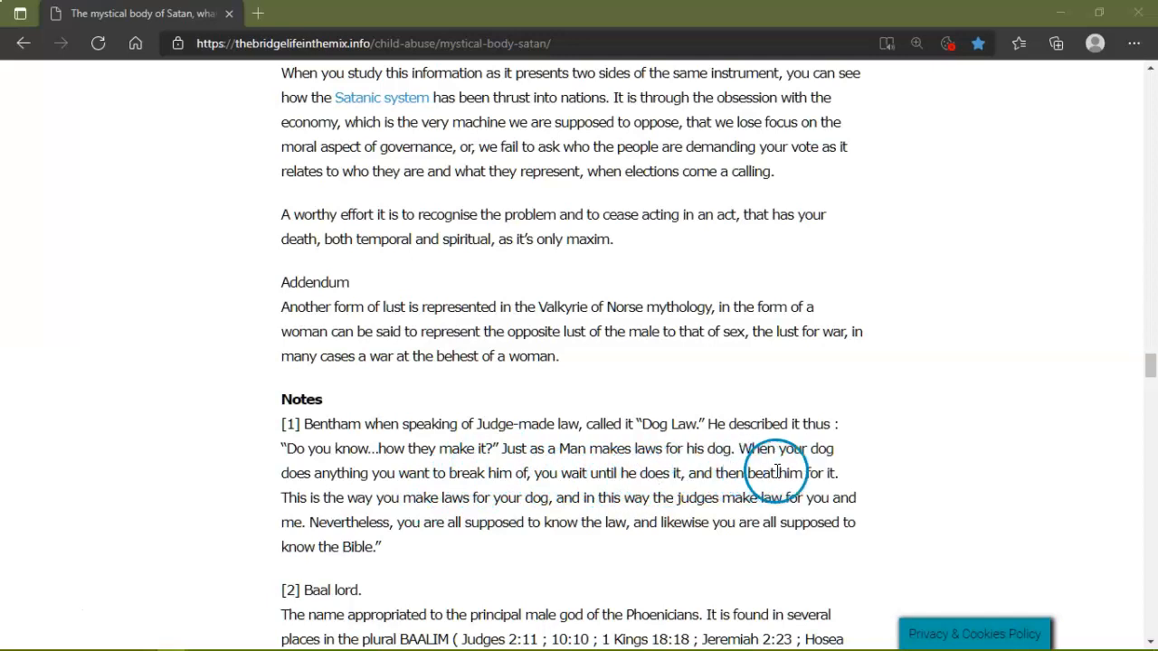
mouse_move(317, 518)
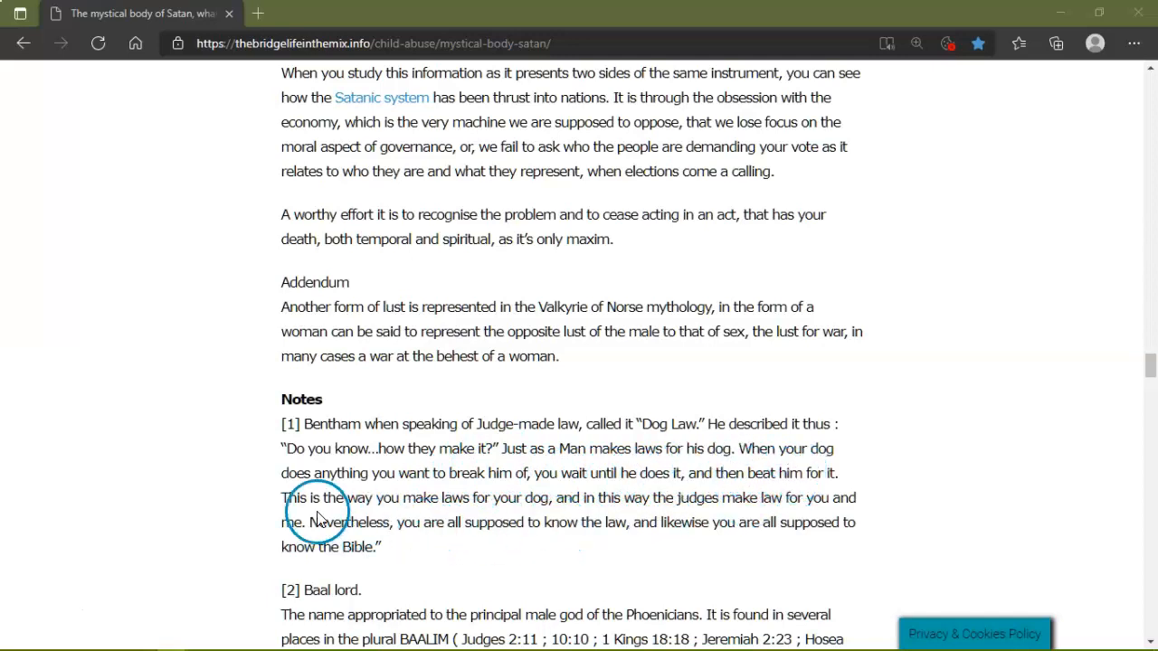
mouse_move(528, 505)
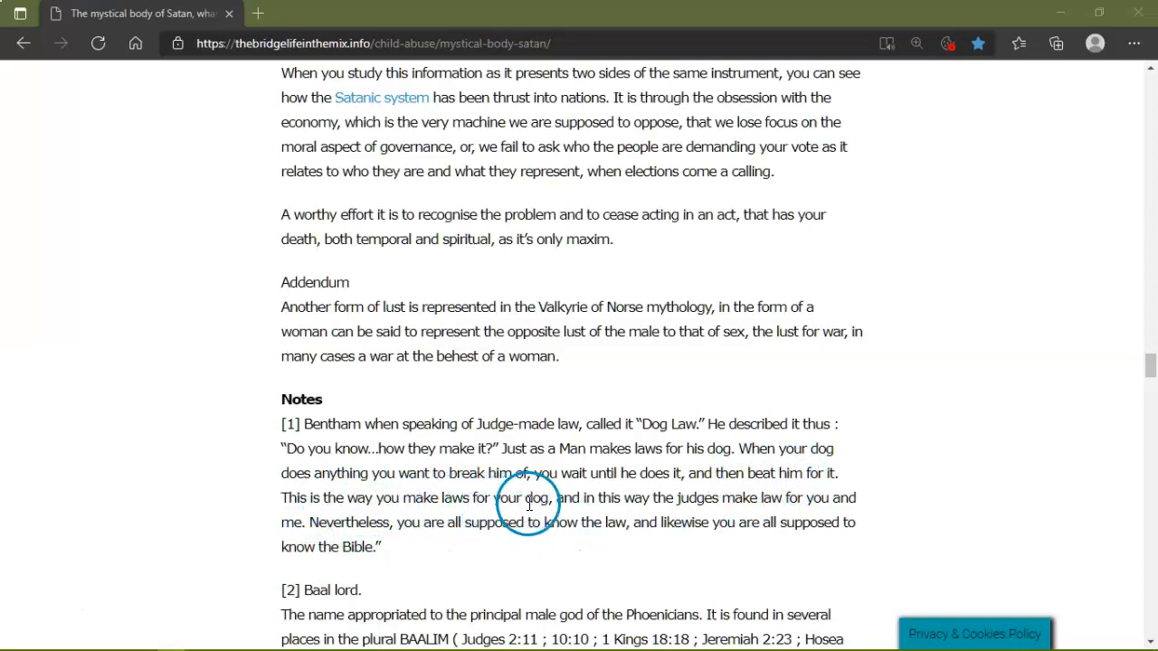
mouse_move(697, 504)
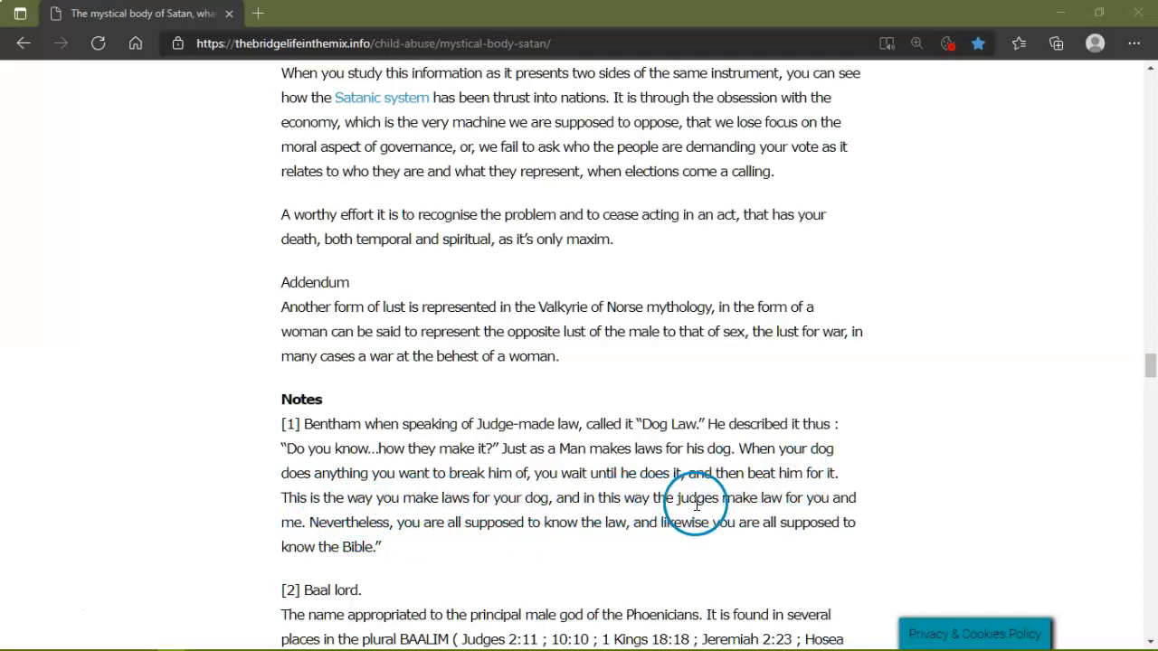
mouse_move(568, 546)
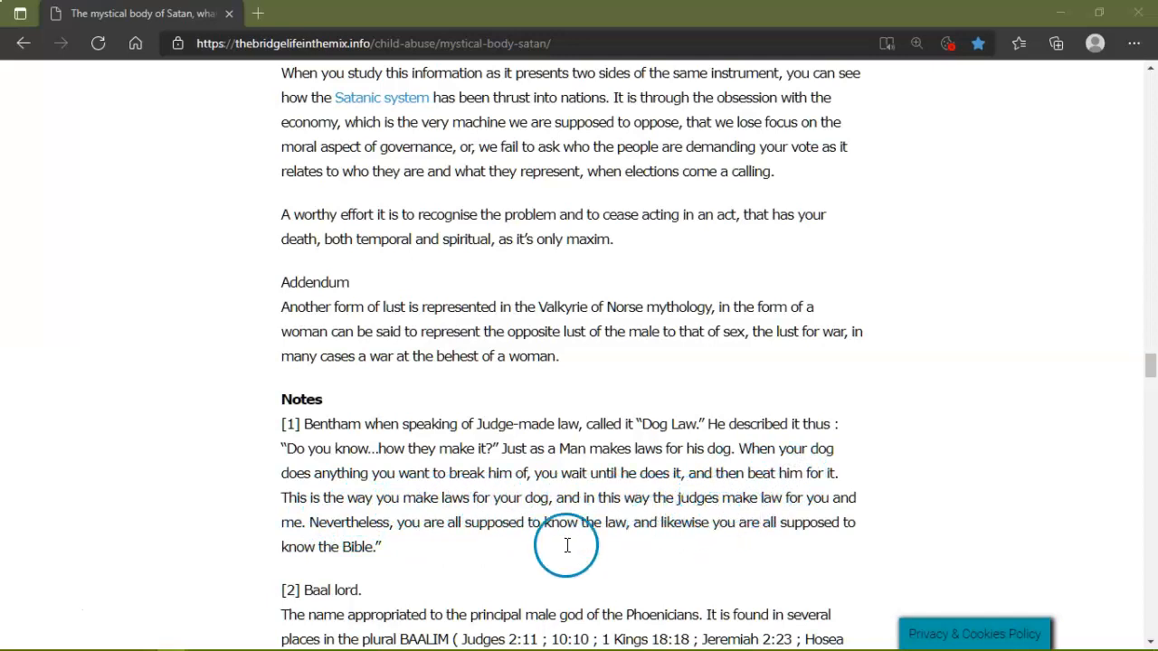
mouse_move(604, 546)
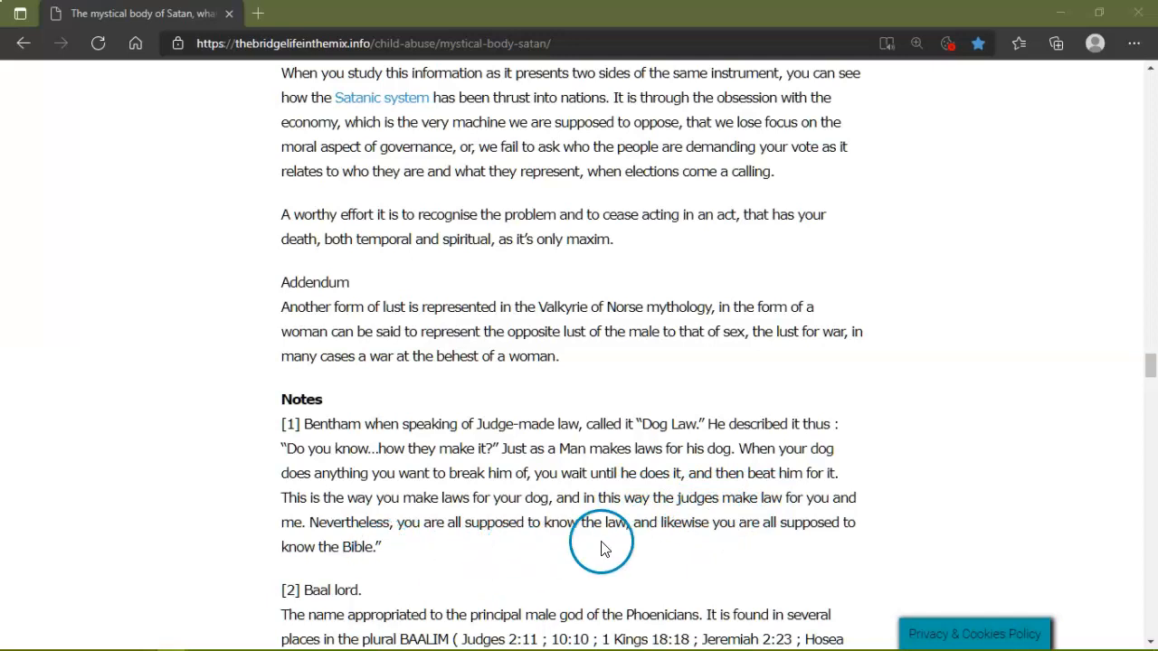
mouse_move(778, 546)
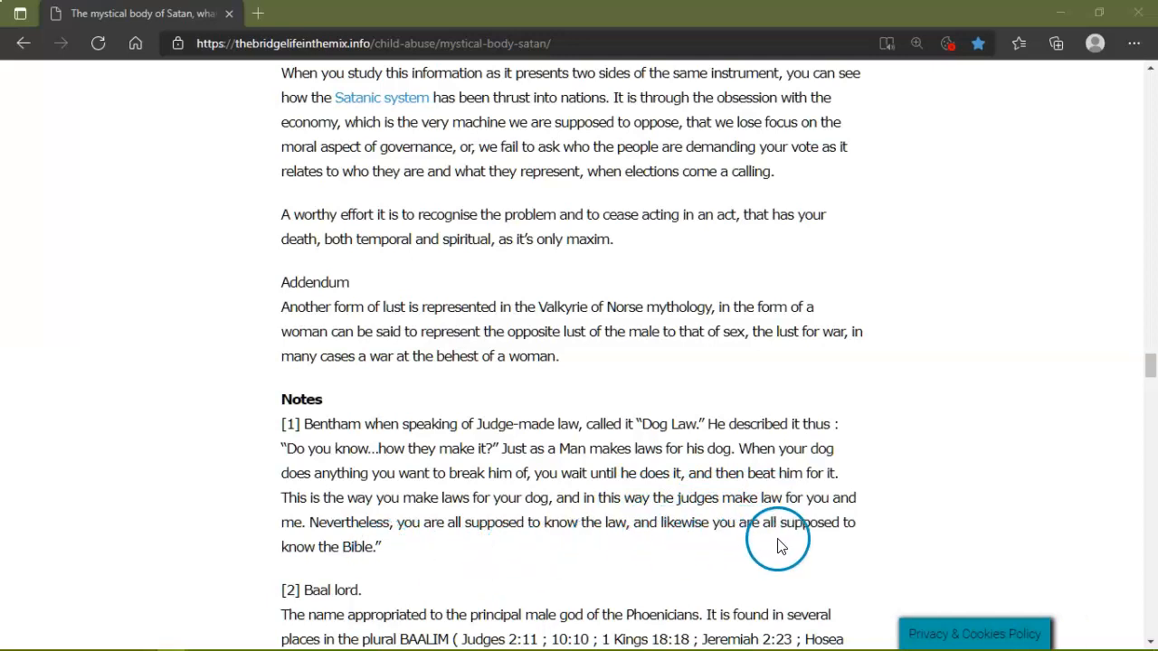
Scroll to show the full Baal lord note with its biblical references.
scroll(down, 3)
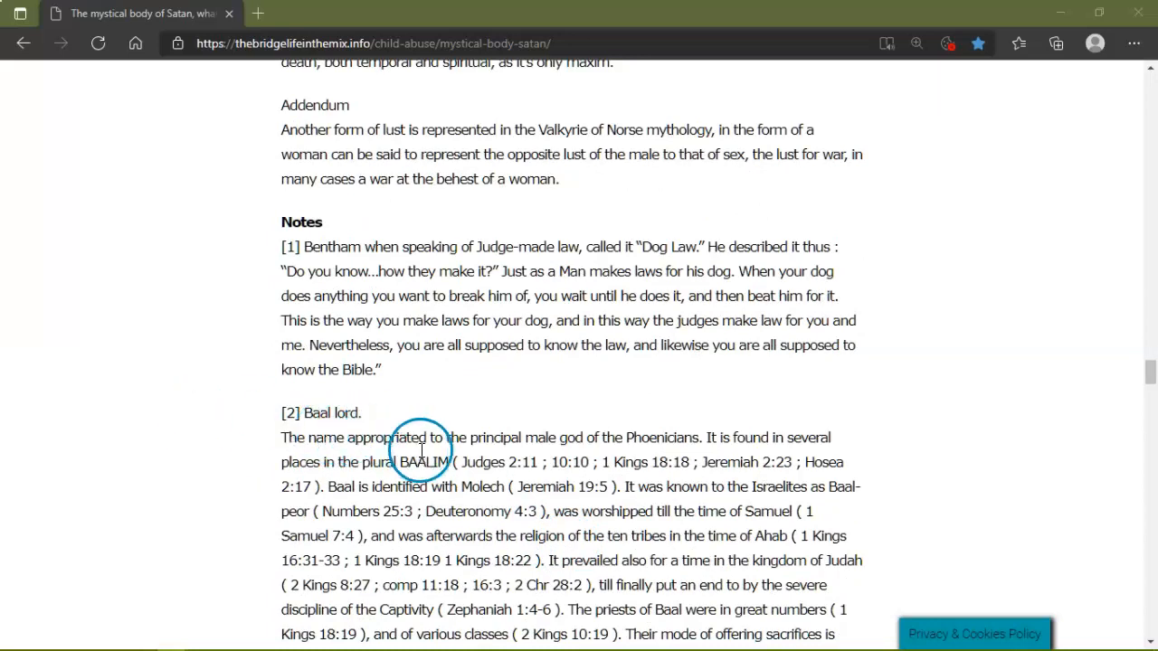
mouse_move(642, 436)
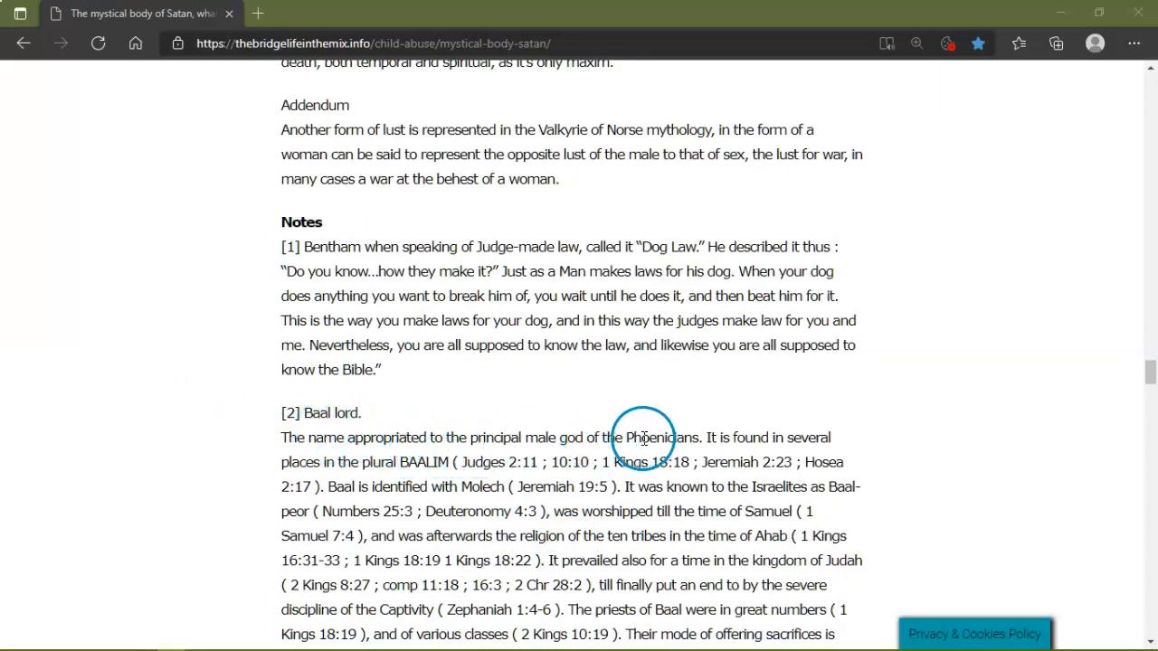
mouse_move(796, 438)
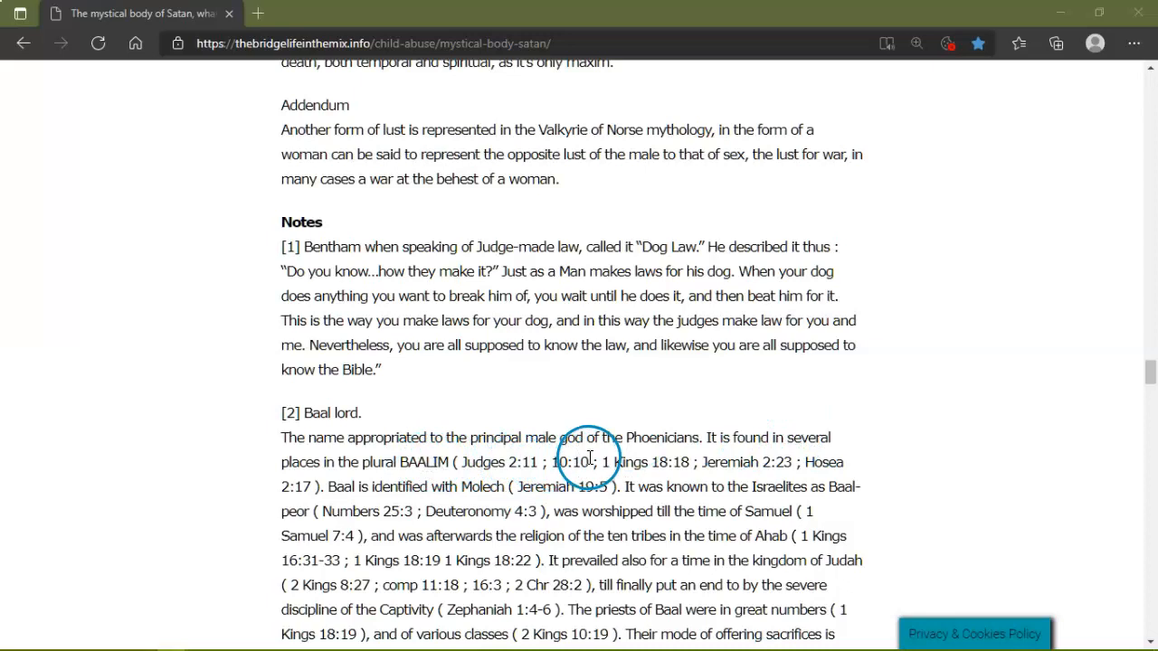
mouse_move(687, 466)
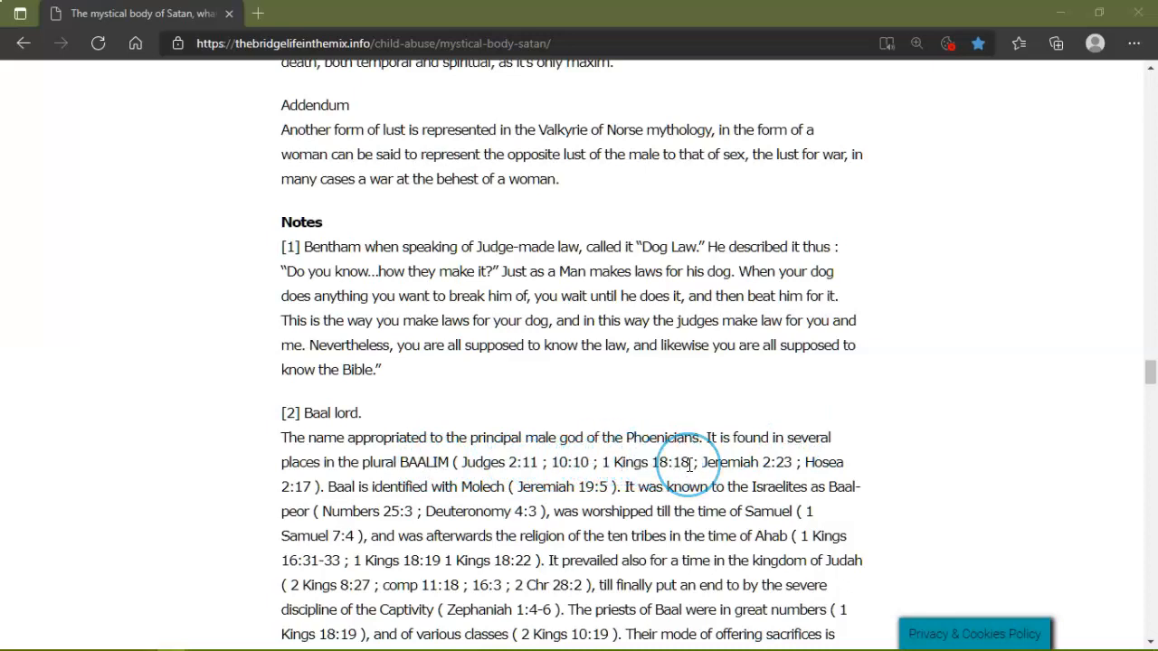
mouse_move(734, 452)
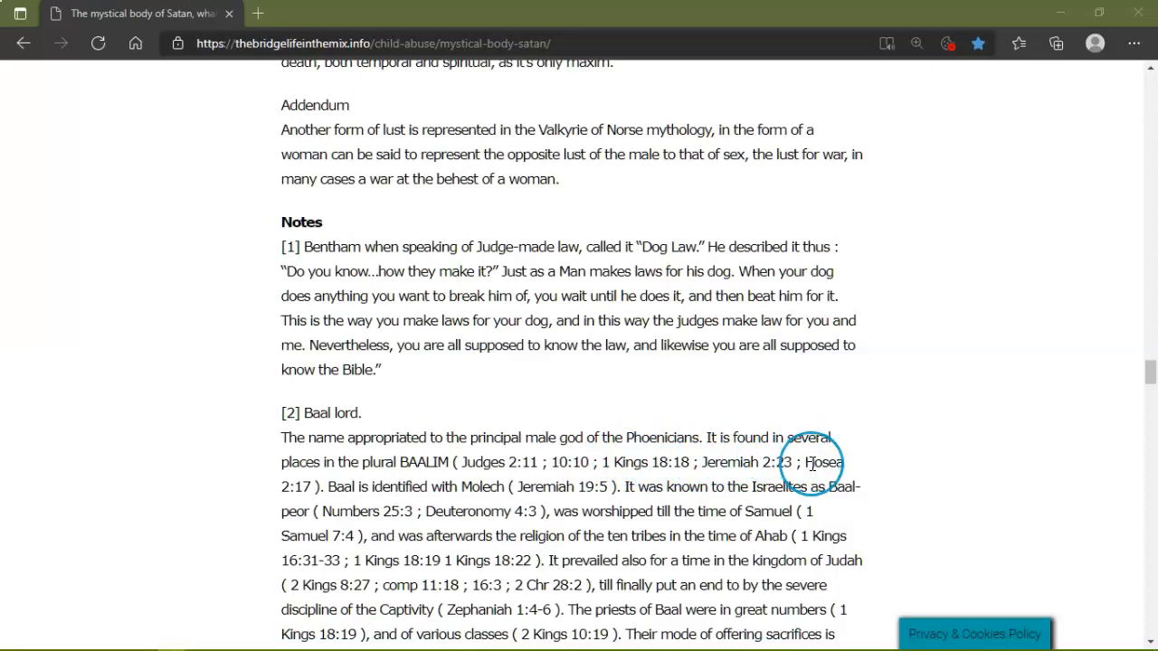
Scroll through the Baal lord note to the 'Pages From the 1901 Jewish Babylonian Talmud on Baal' caption and first image.
scroll(down, 3)
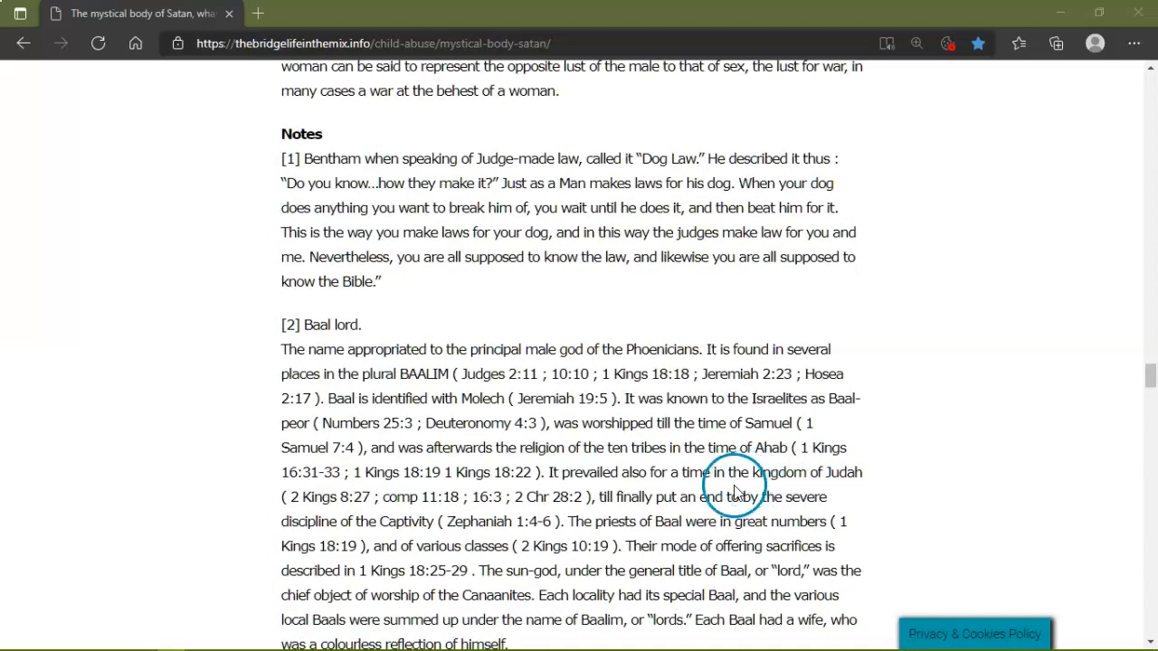
scroll(down, 3)
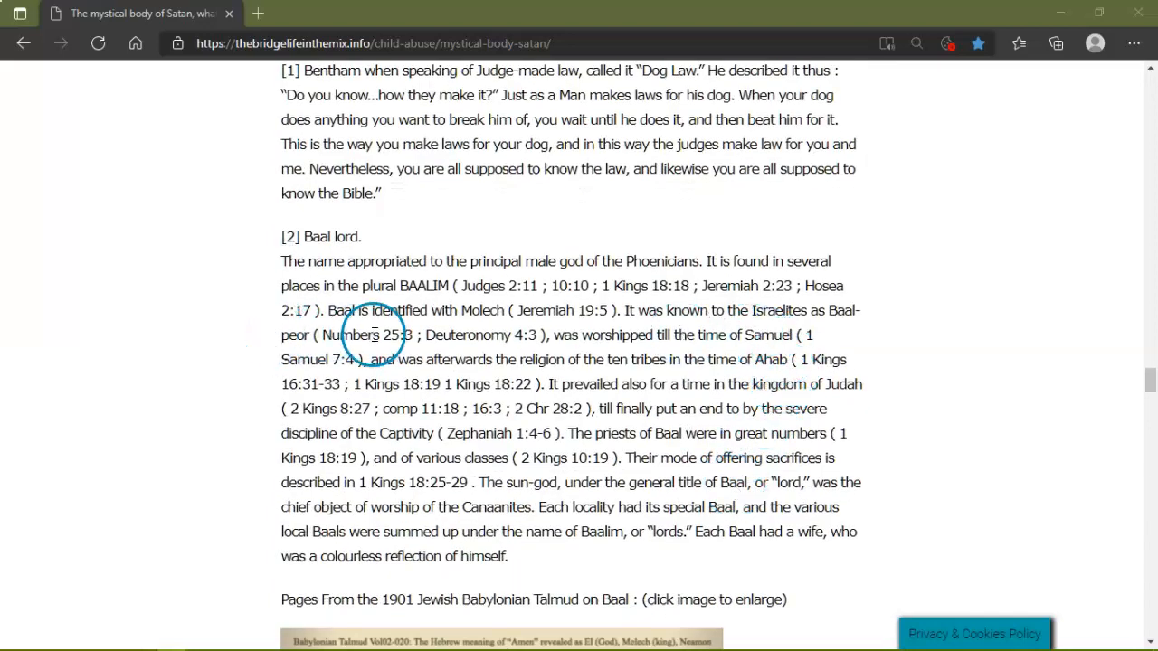
mouse_move(503, 351)
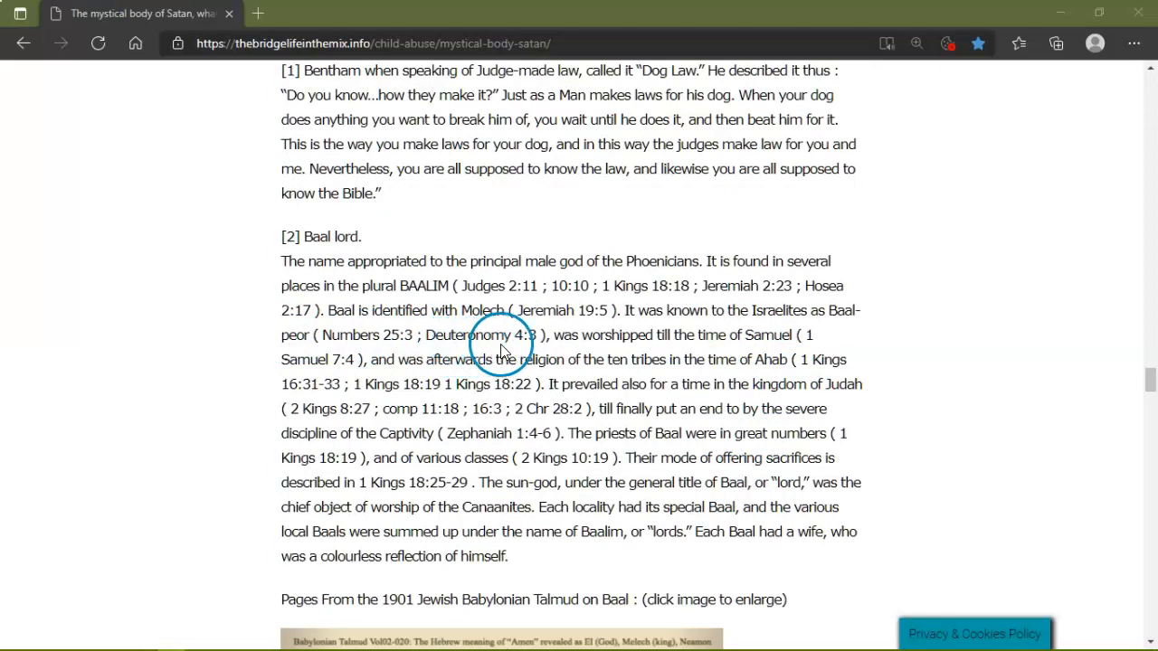
mouse_move(706, 343)
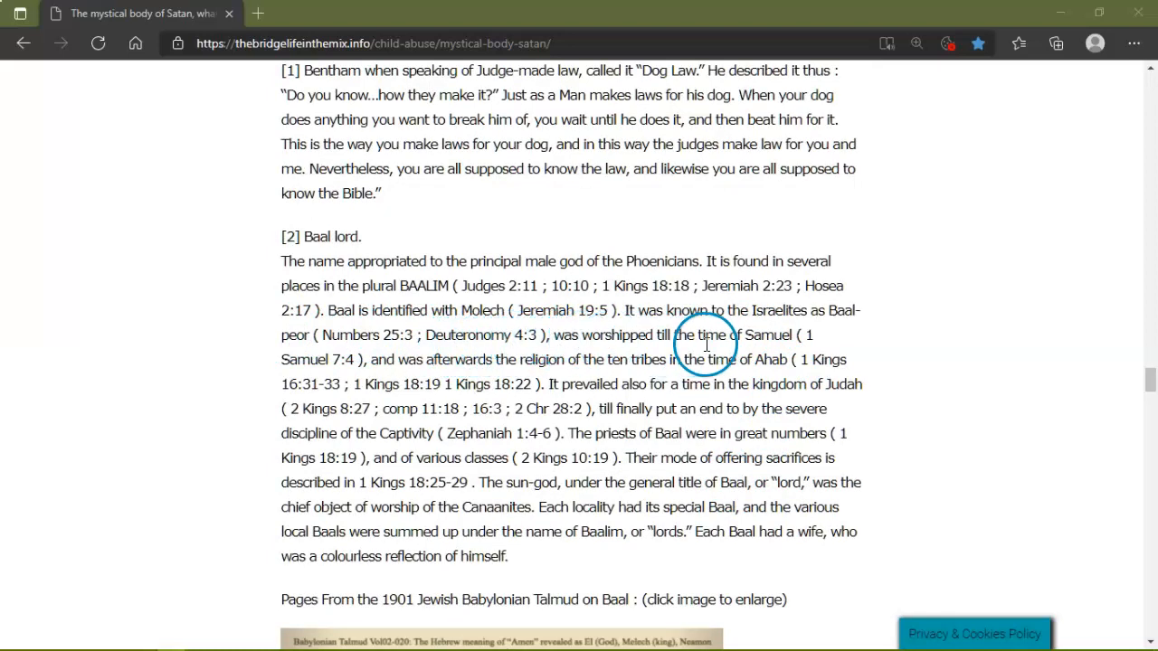
mouse_move(805, 353)
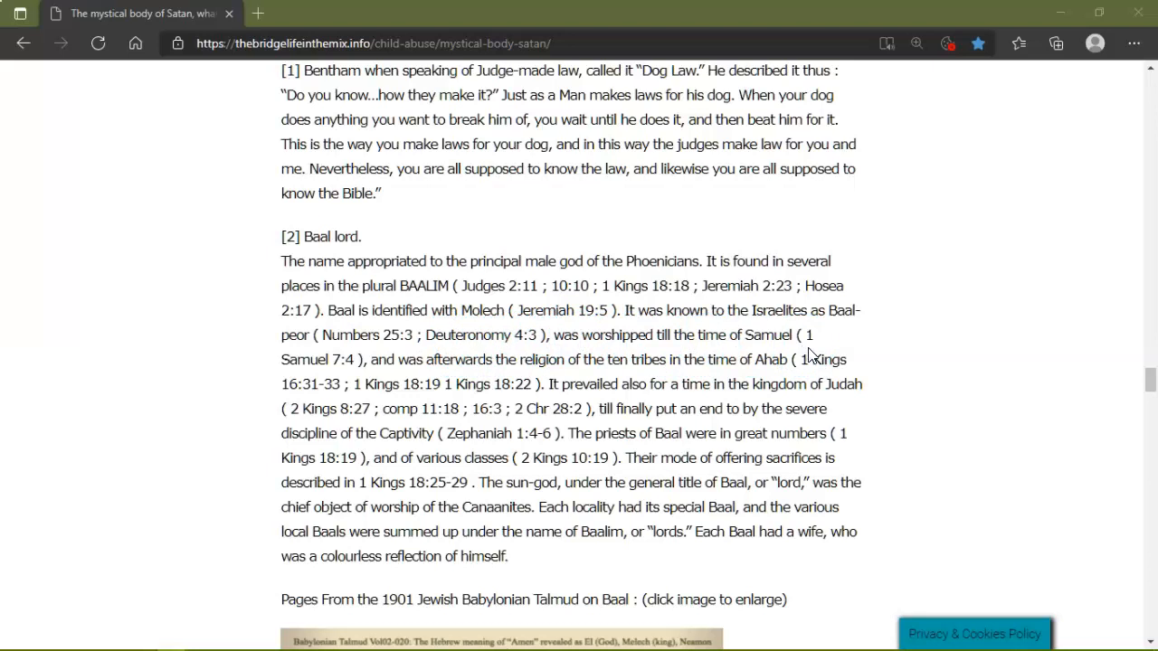
click(817, 358)
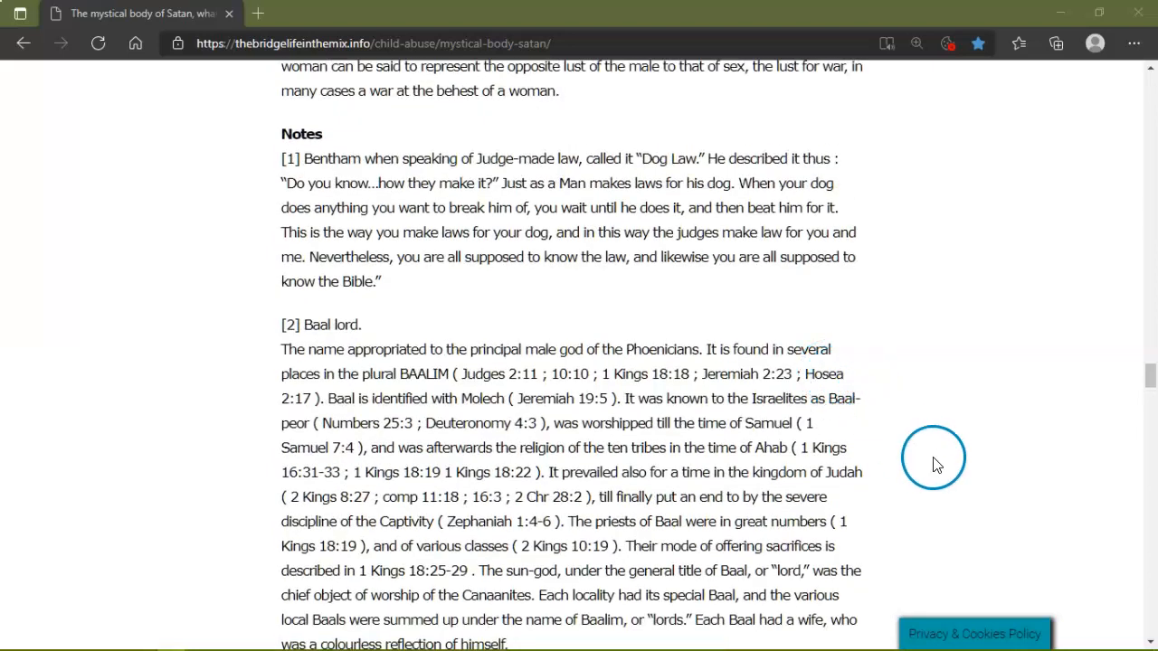
mouse_move(854, 507)
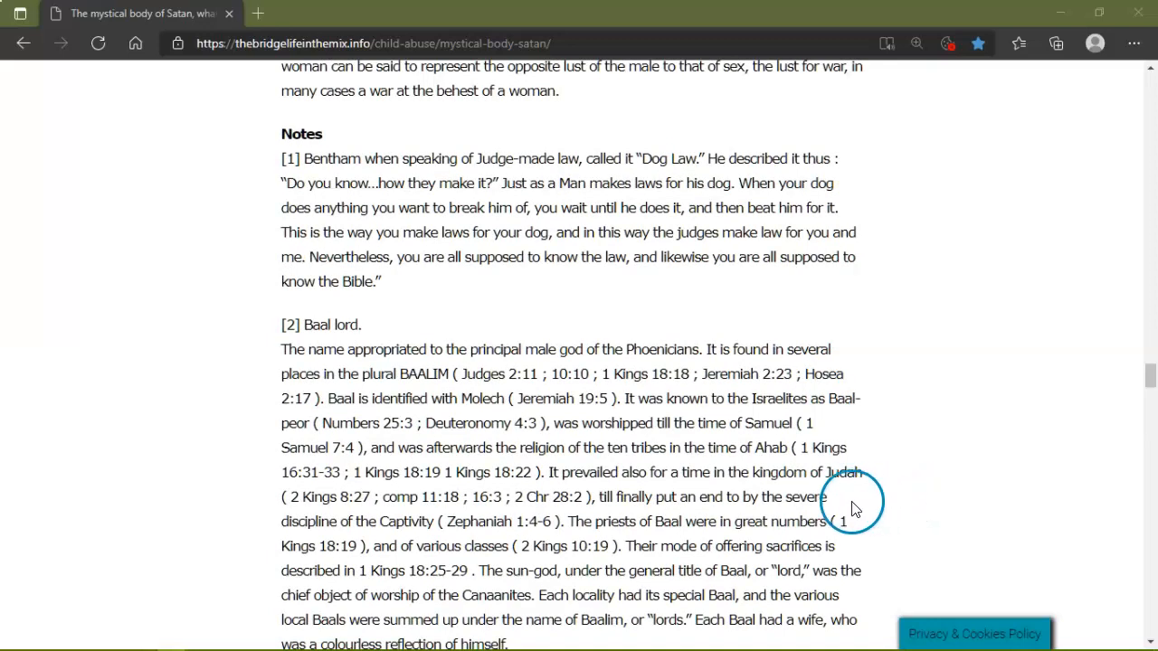
mouse_move(818, 489)
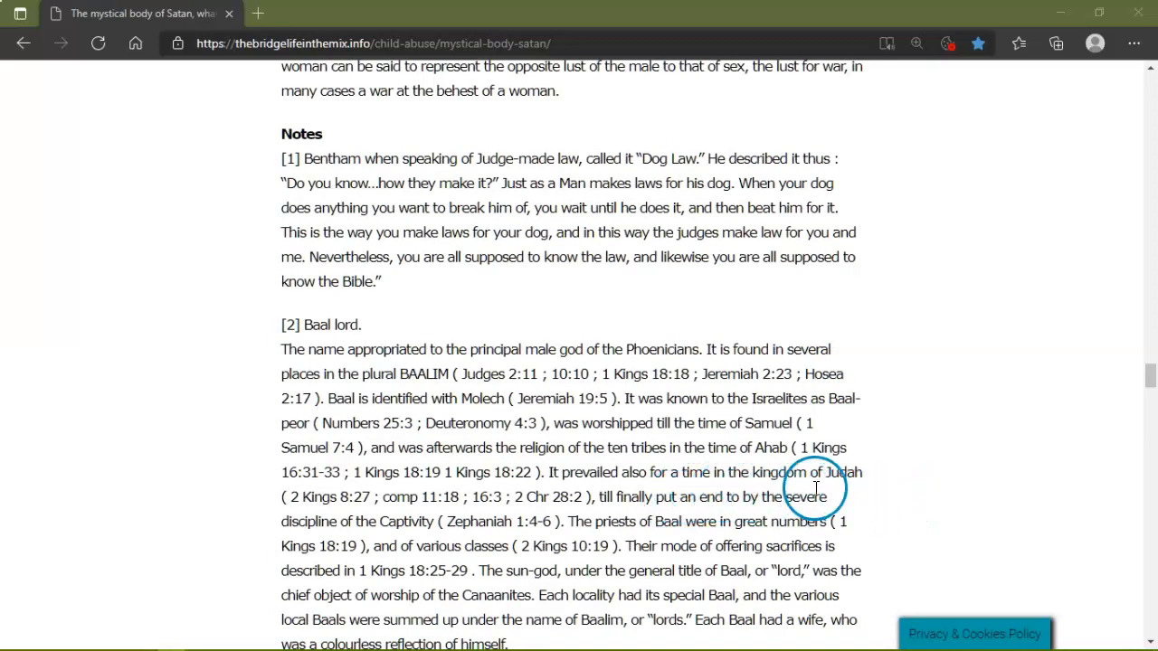
mouse_move(371, 508)
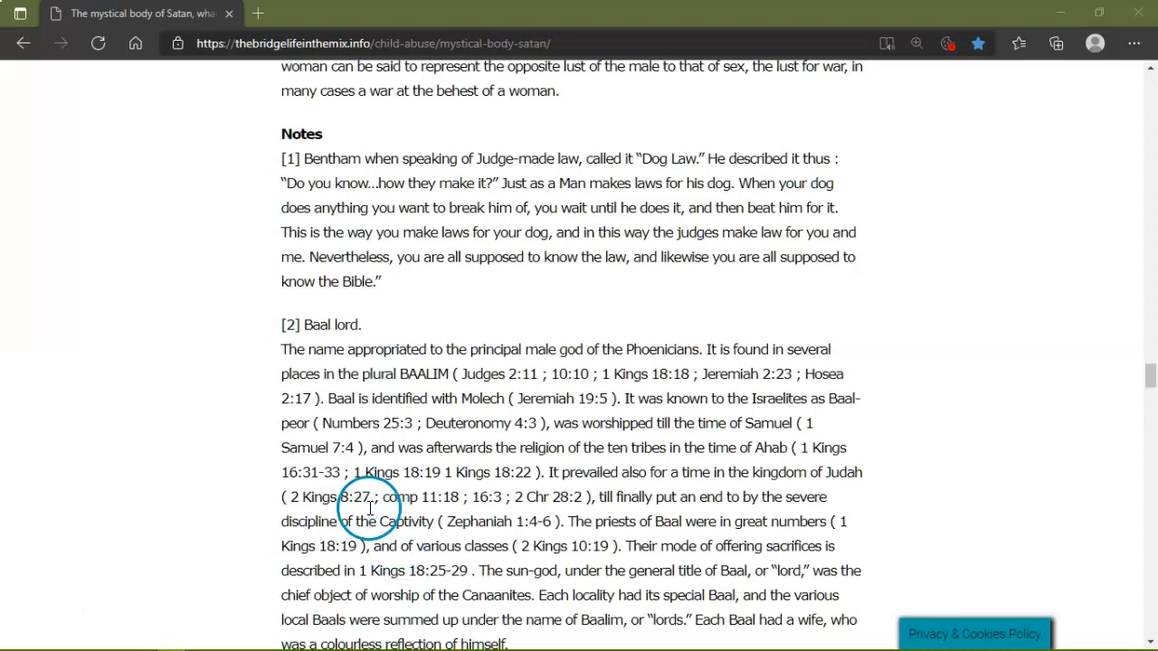
mouse_move(586, 481)
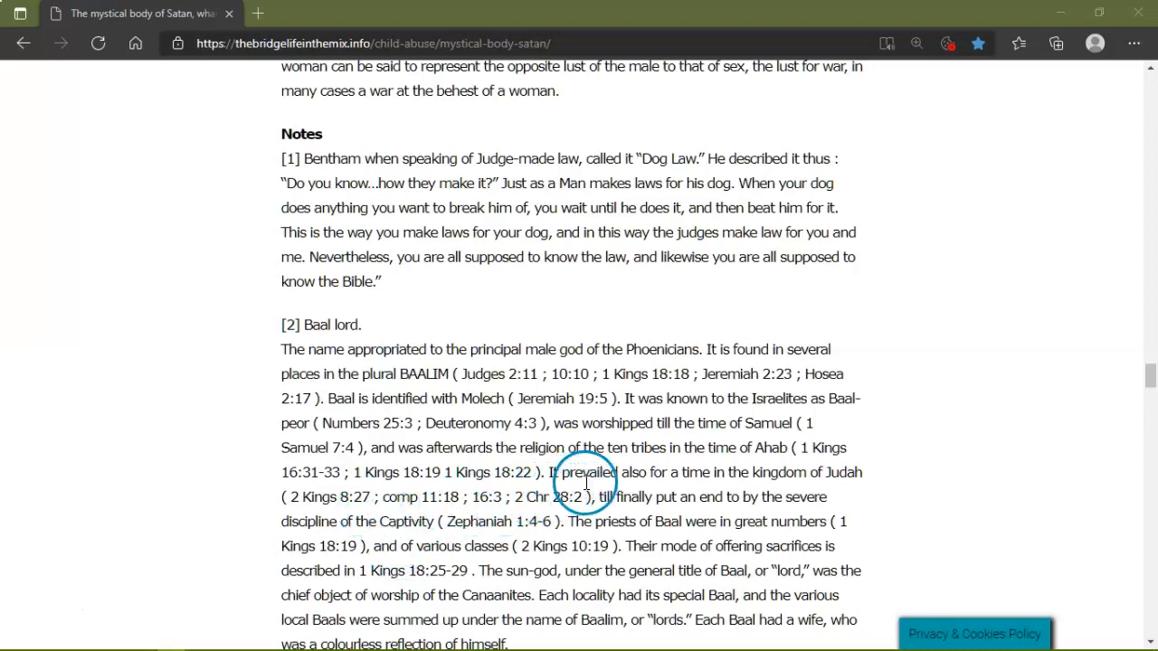
mouse_move(492, 487)
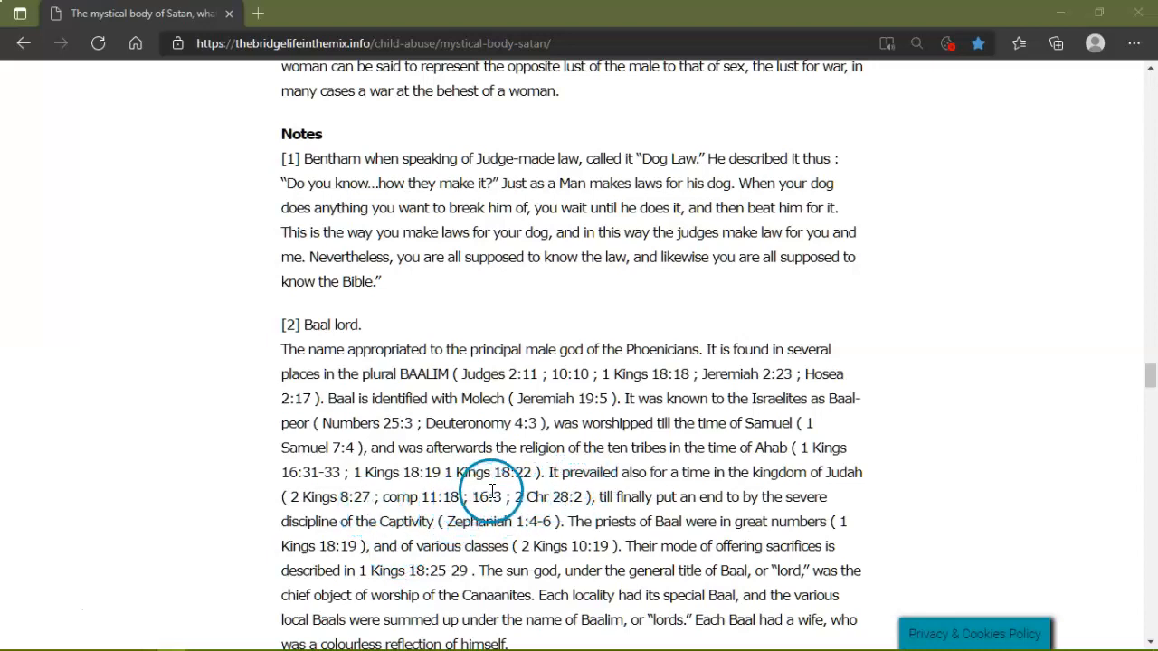
mouse_move(582, 484)
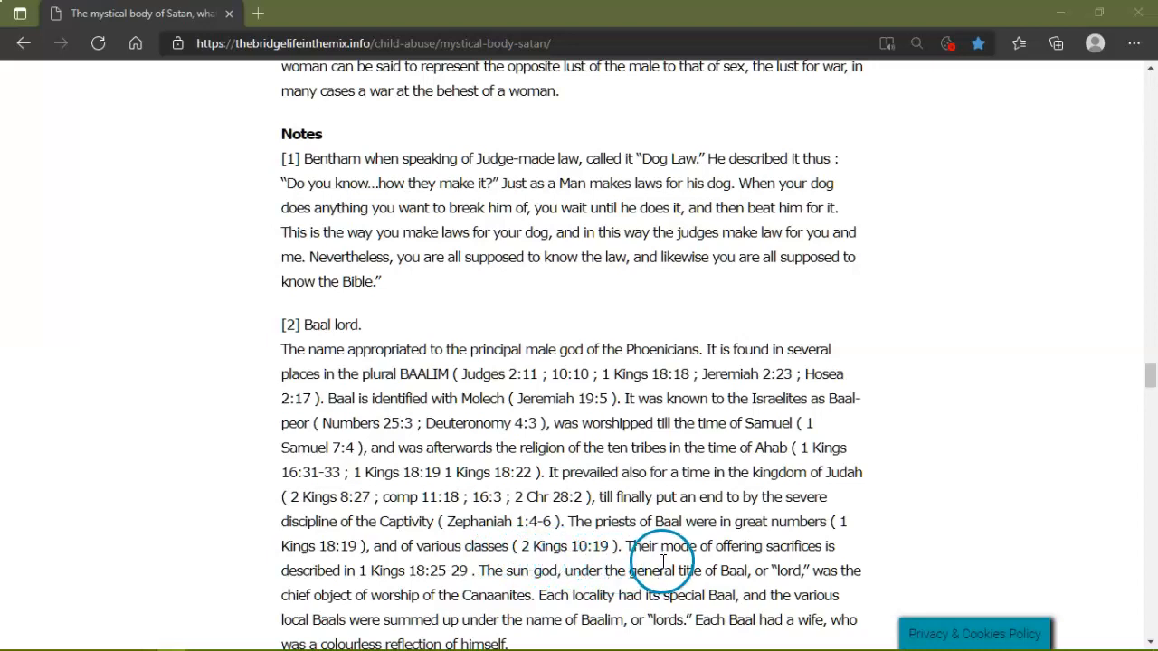
mouse_move(727, 564)
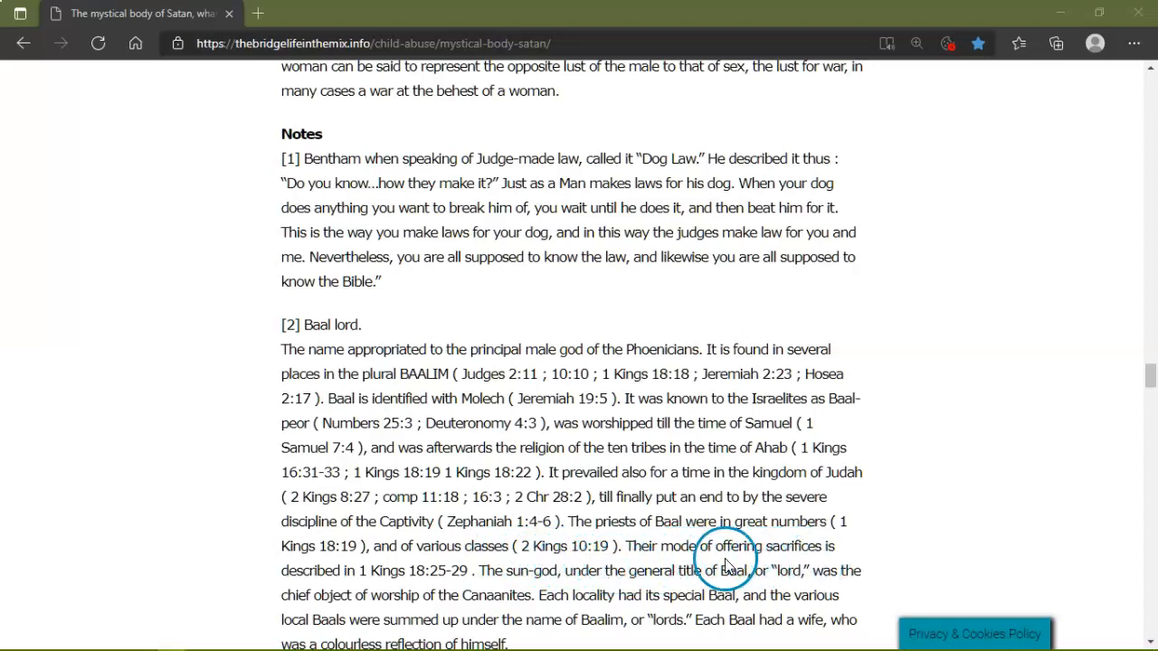
mouse_move(425, 579)
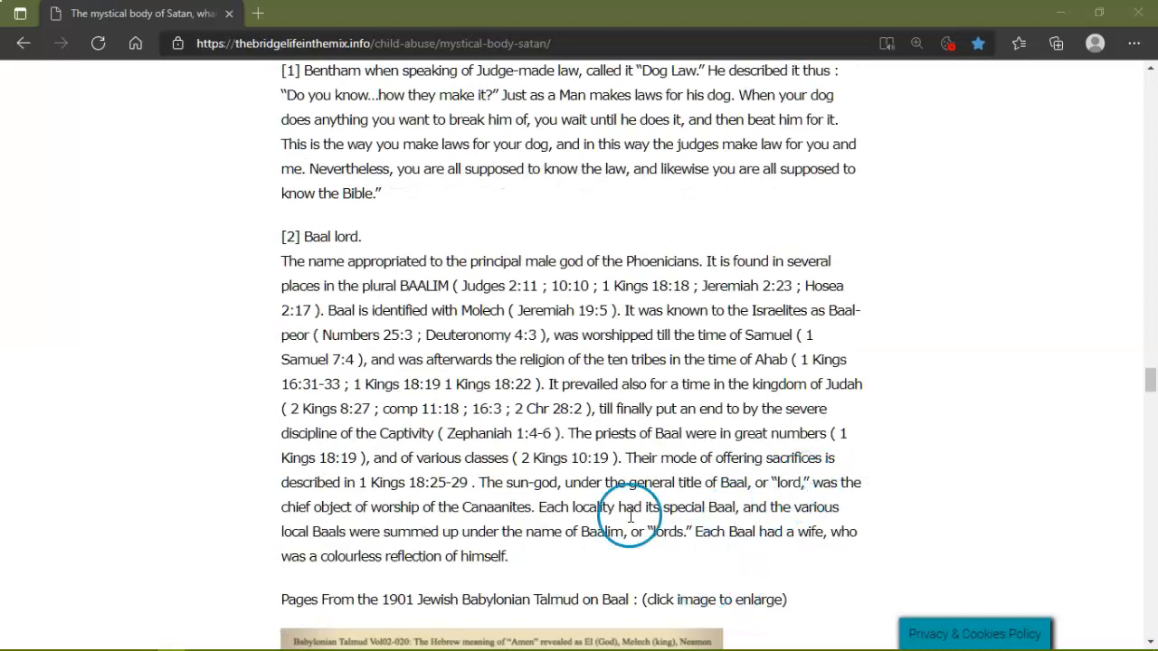
mouse_move(443, 514)
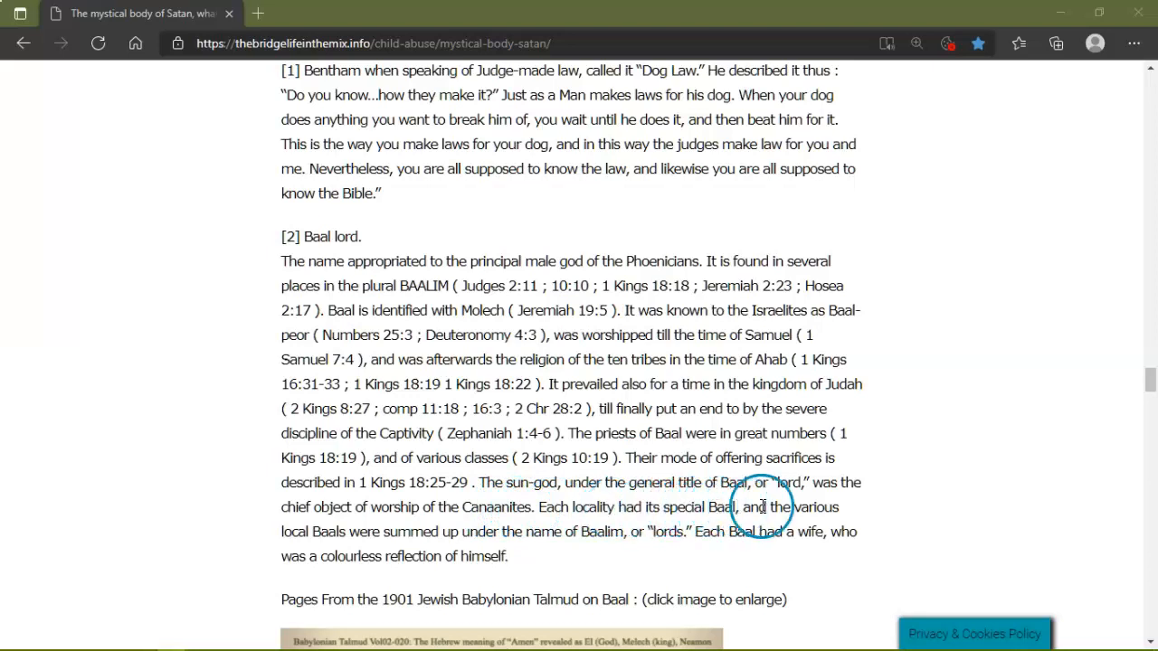
mouse_move(416, 536)
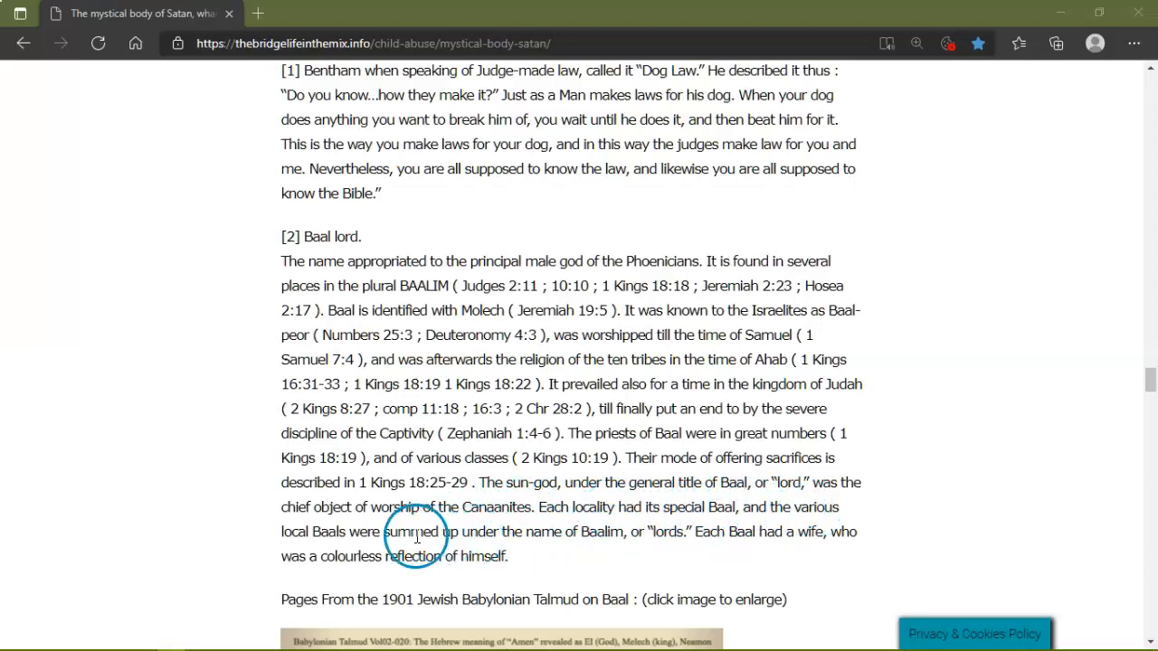
mouse_move(647, 531)
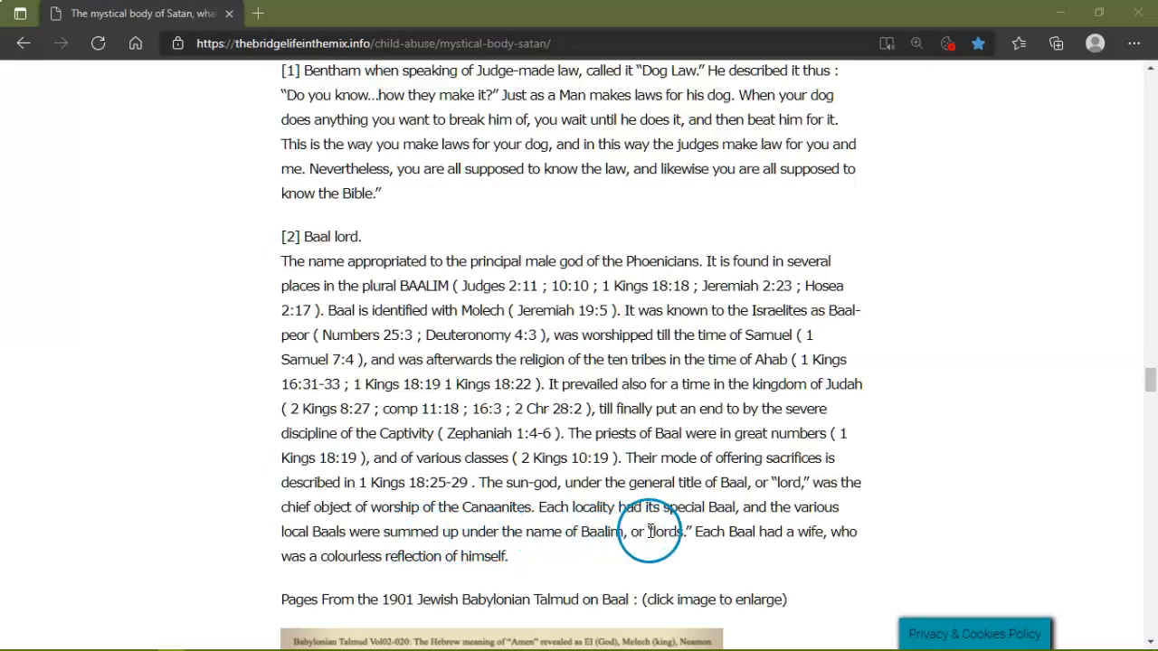
mouse_move(749, 533)
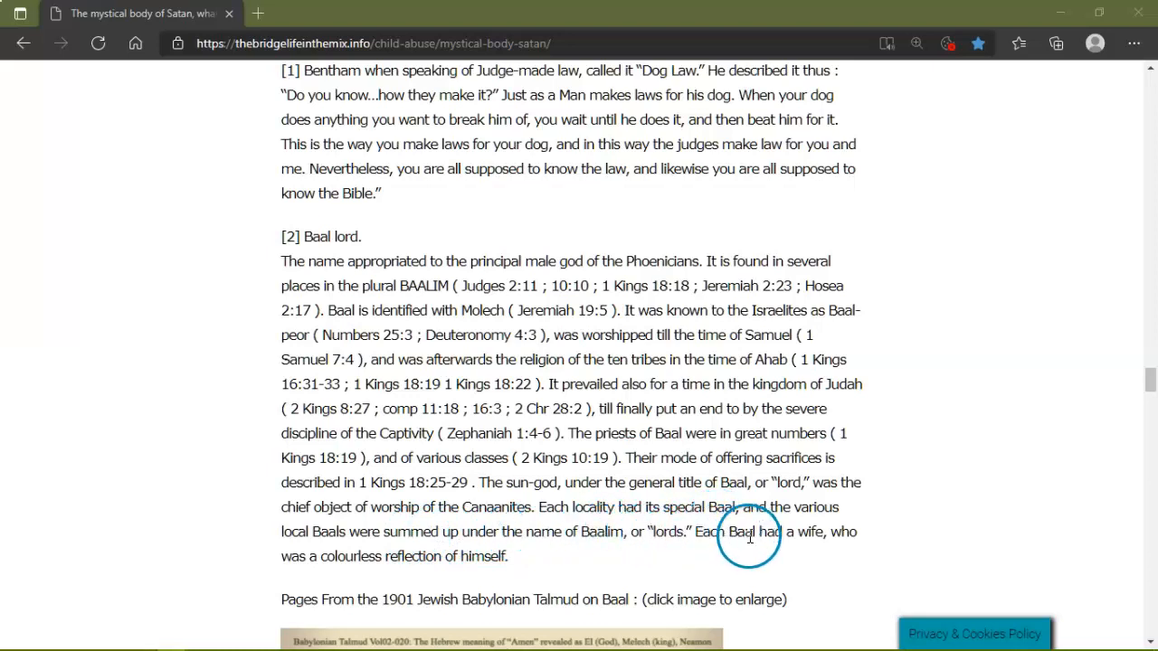
scroll(down, 3)
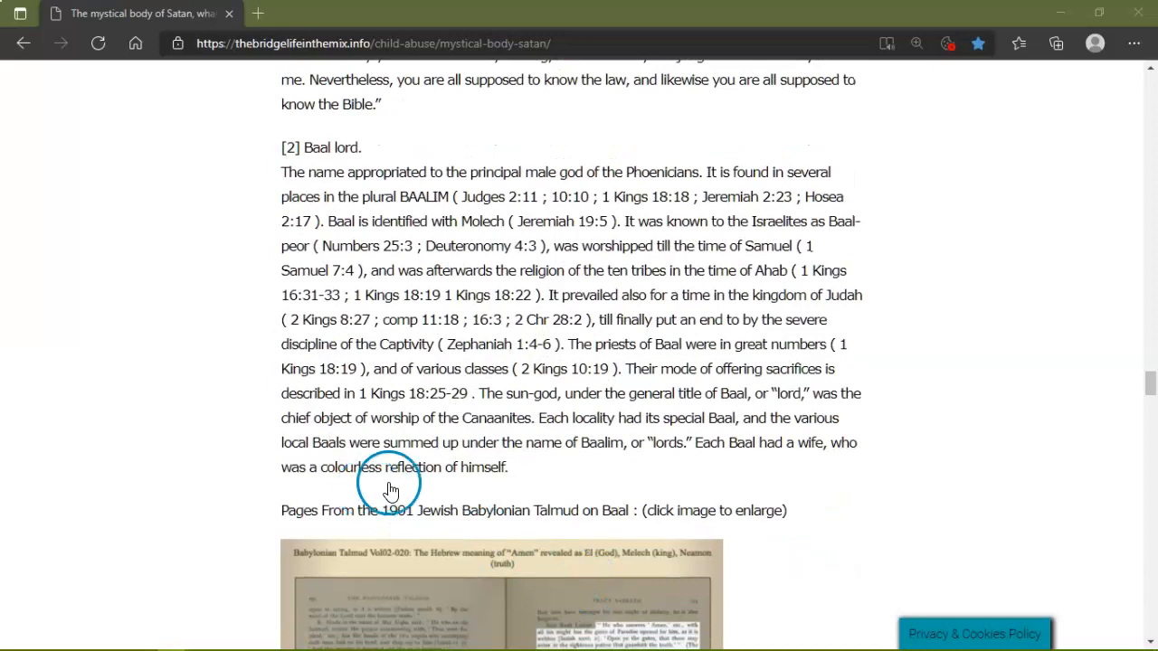
mouse_move(521, 492)
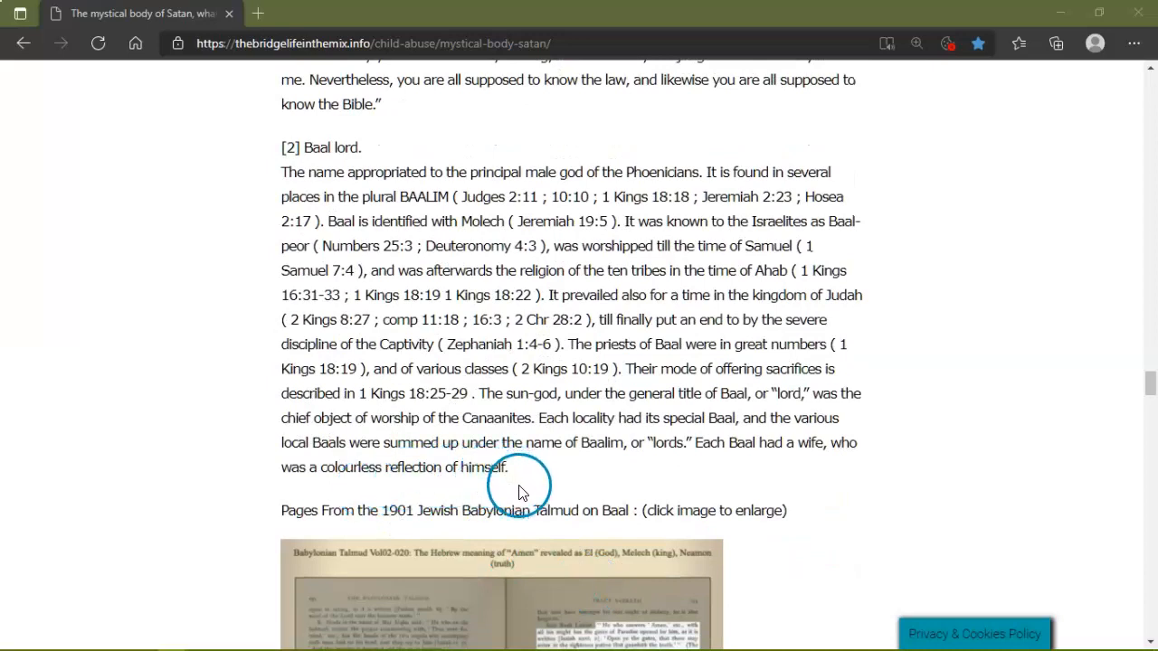
mouse_move(434, 525)
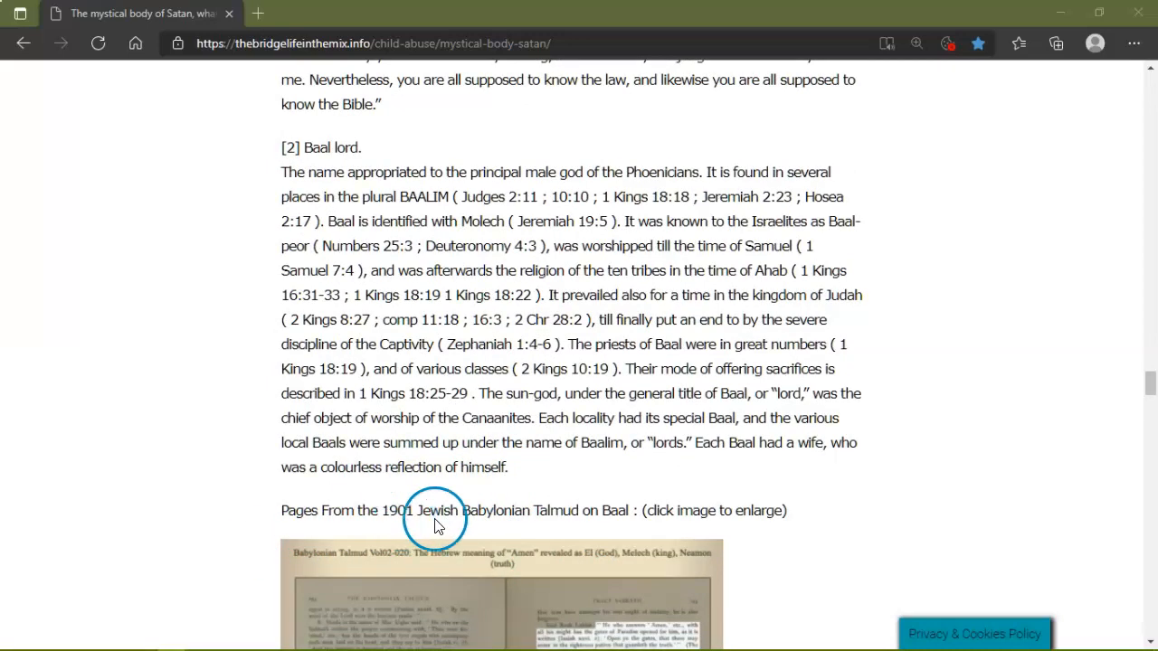
mouse_move(587, 524)
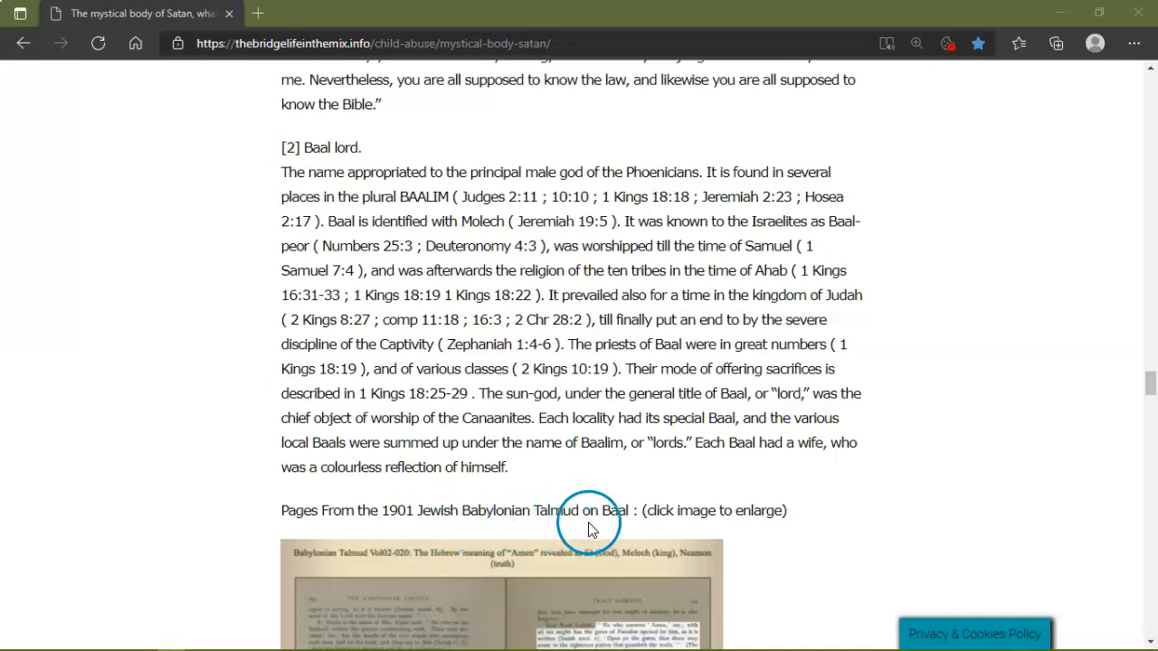
Scroll past the Talmud Baal page images to note [3] on various 1901 Talmud pages and Old Testament writers.
scroll(down, 3)
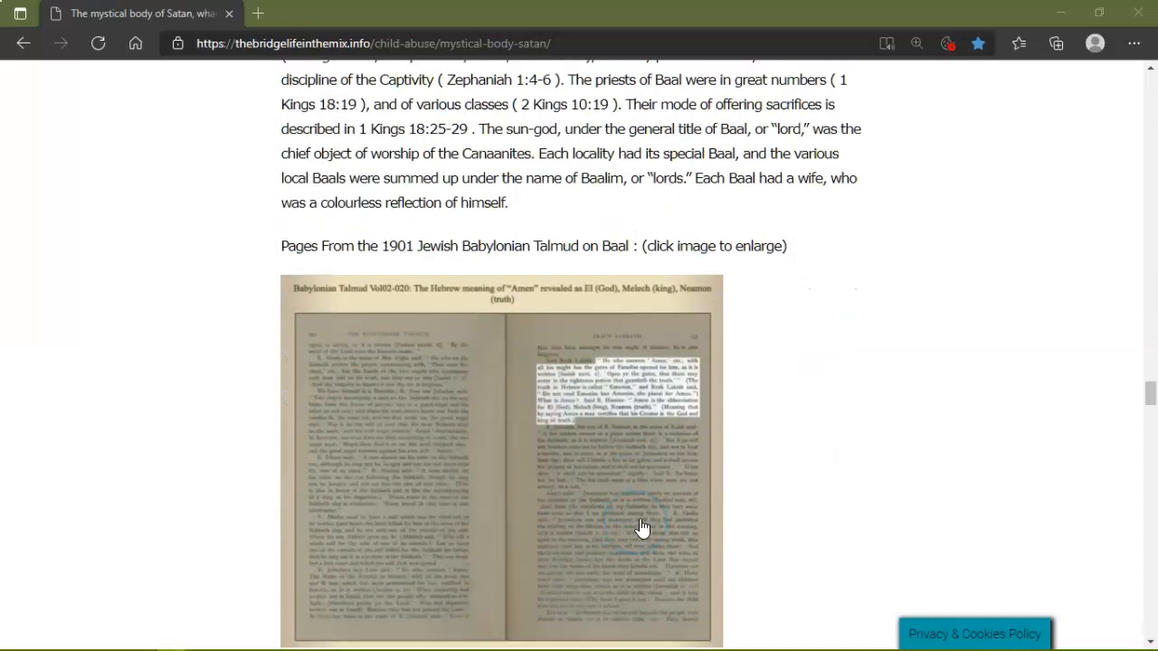
scroll(down, 3)
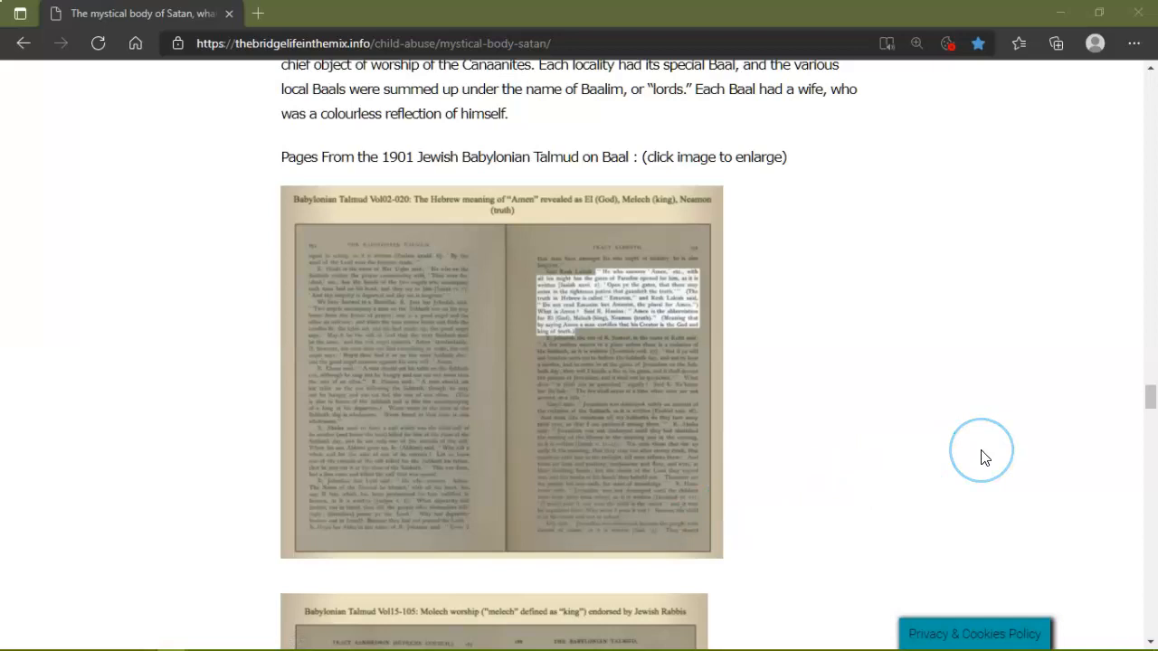
scroll(down, 3)
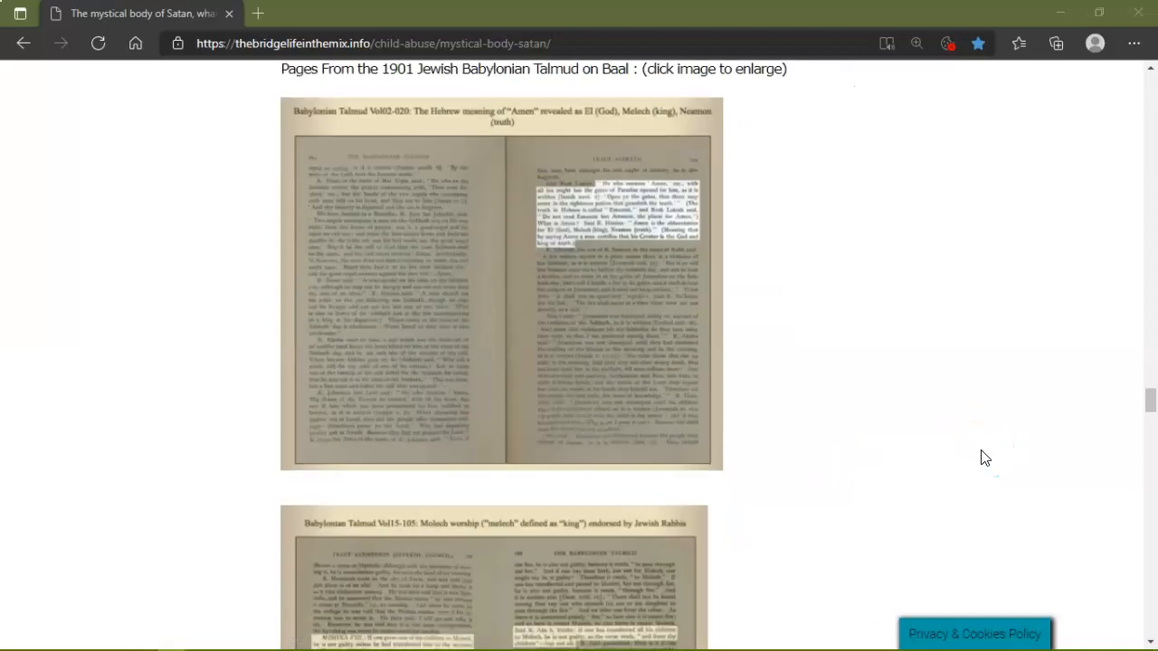
click(608, 134)
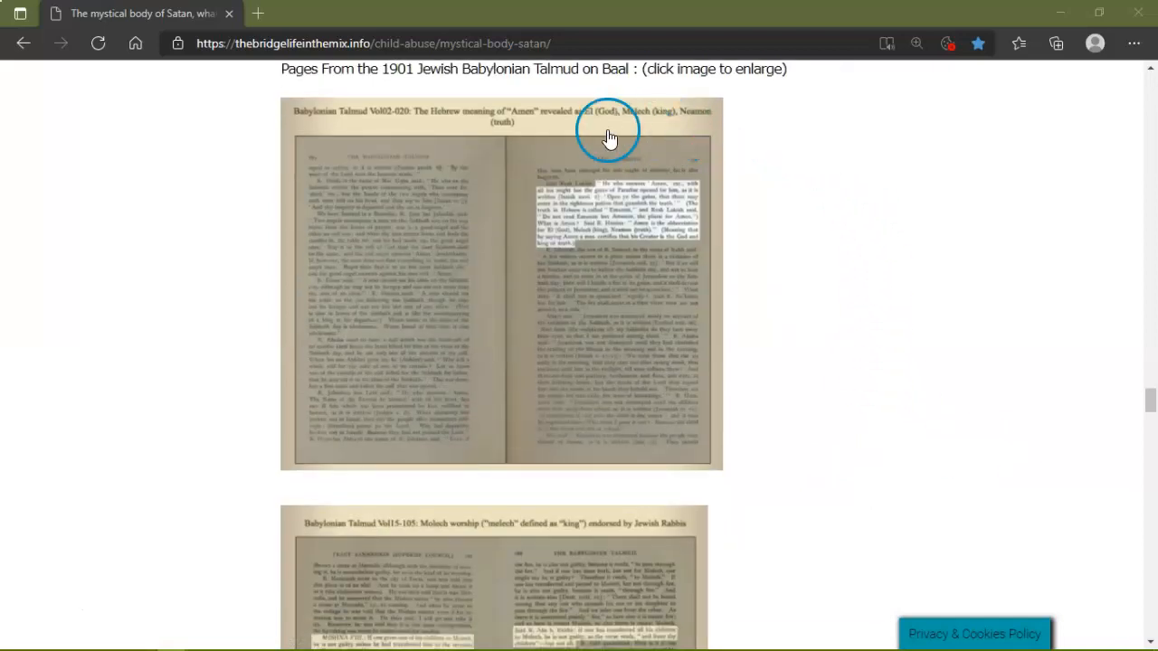
mouse_move(571, 123)
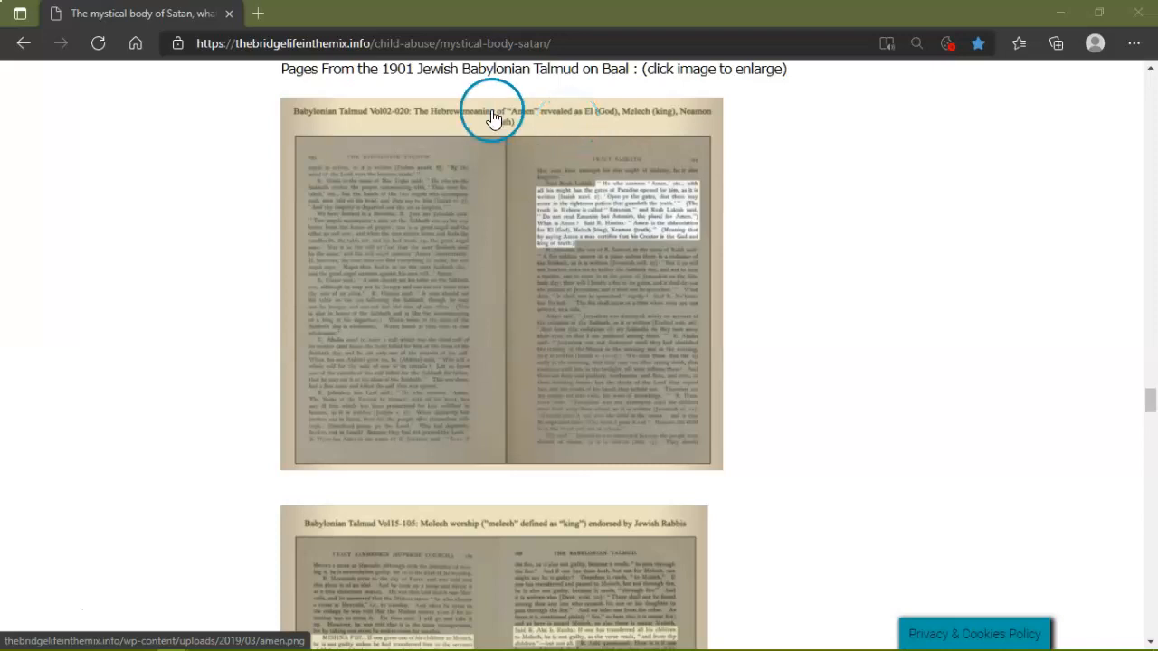
mouse_move(839, 197)
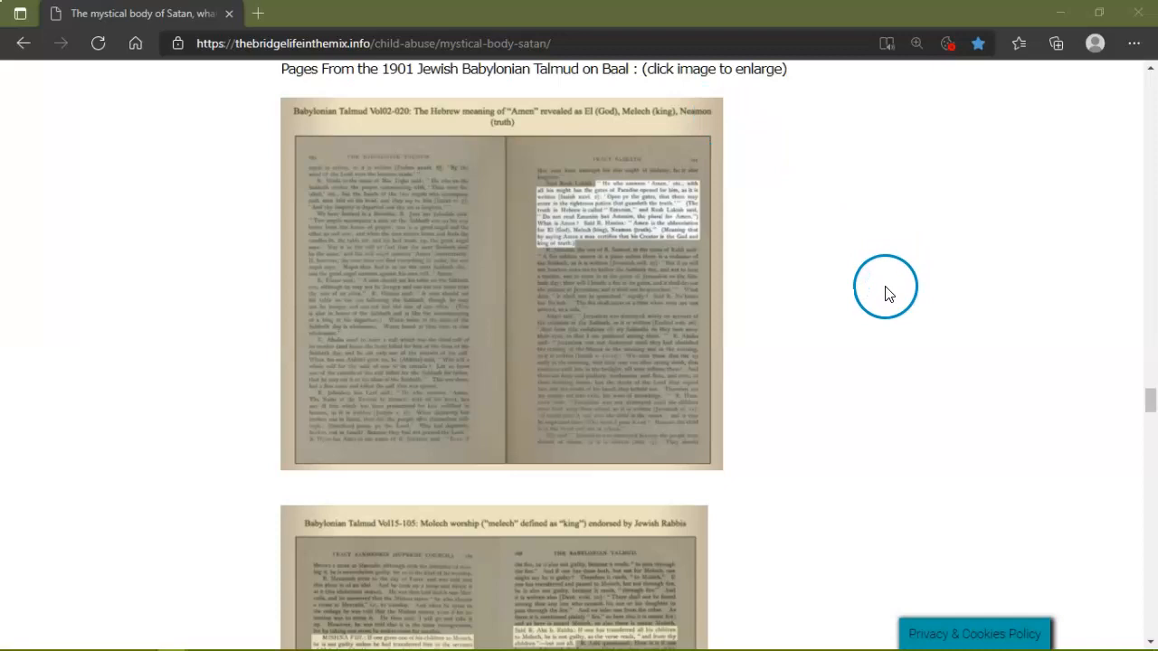
mouse_move(1112, 564)
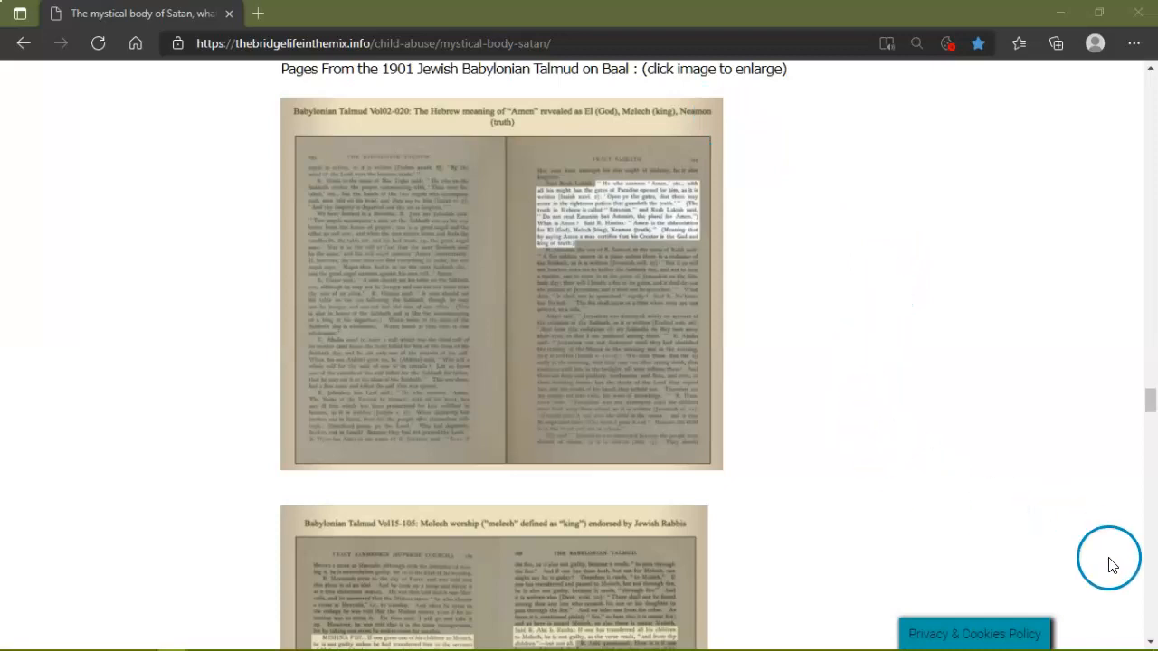
scroll(down, 3)
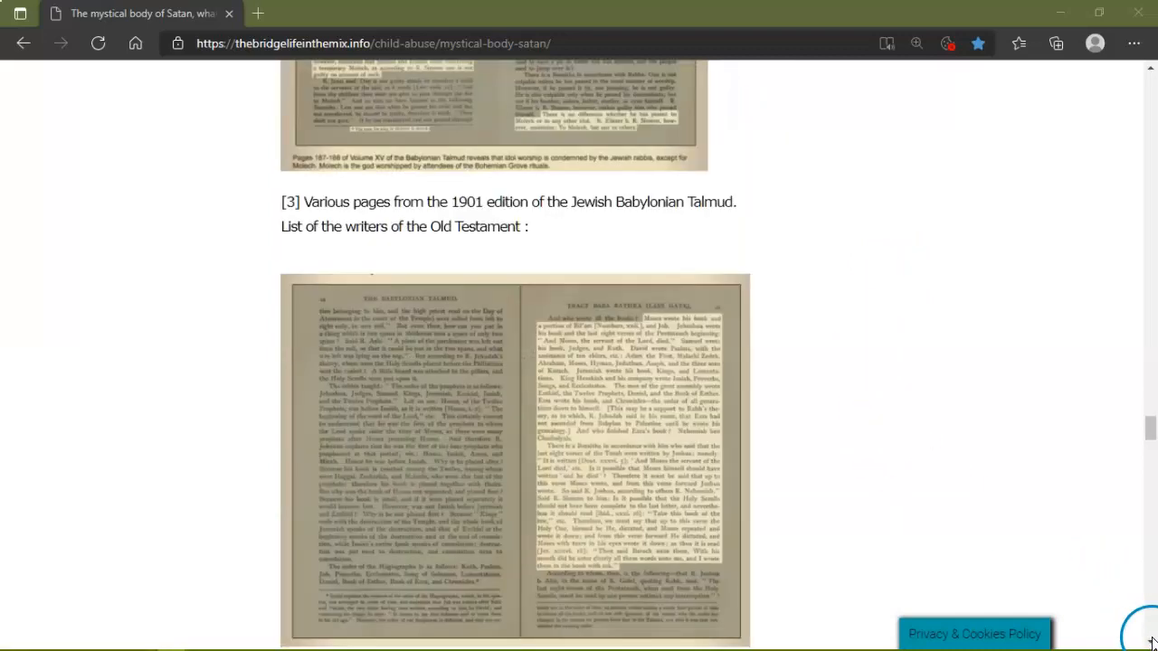
Scroll to the 'do not kill' commandment and Vatican II paragraph with the Baphomet Ten Commandments Talmud page below.
scroll(down, 3)
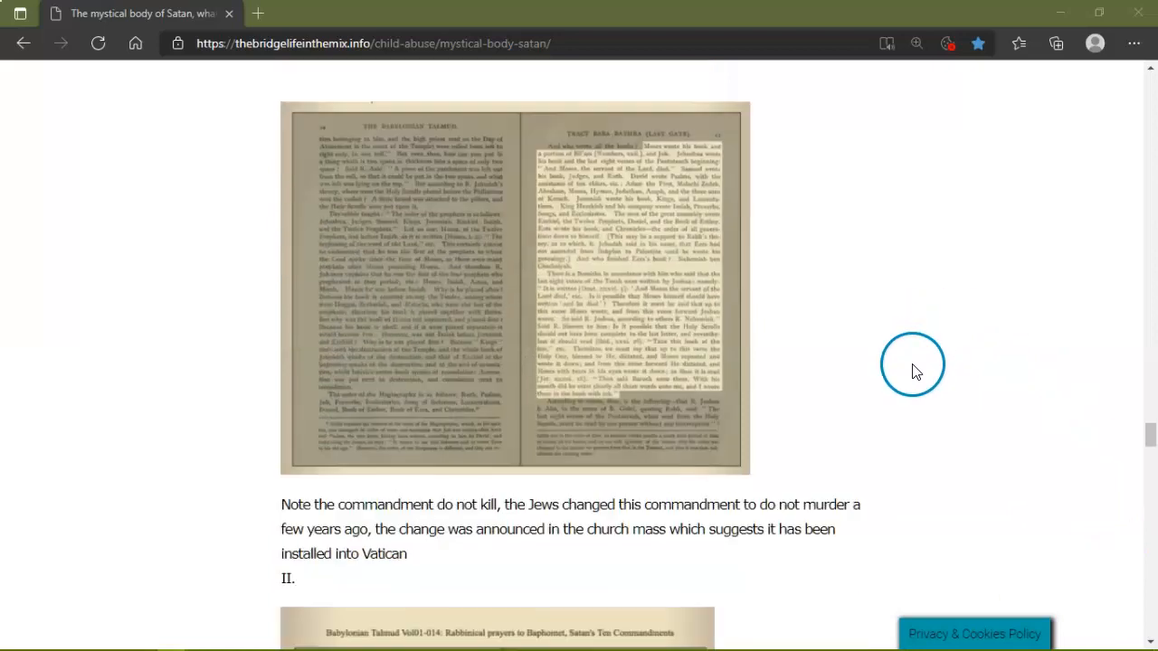
scroll(down, 3)
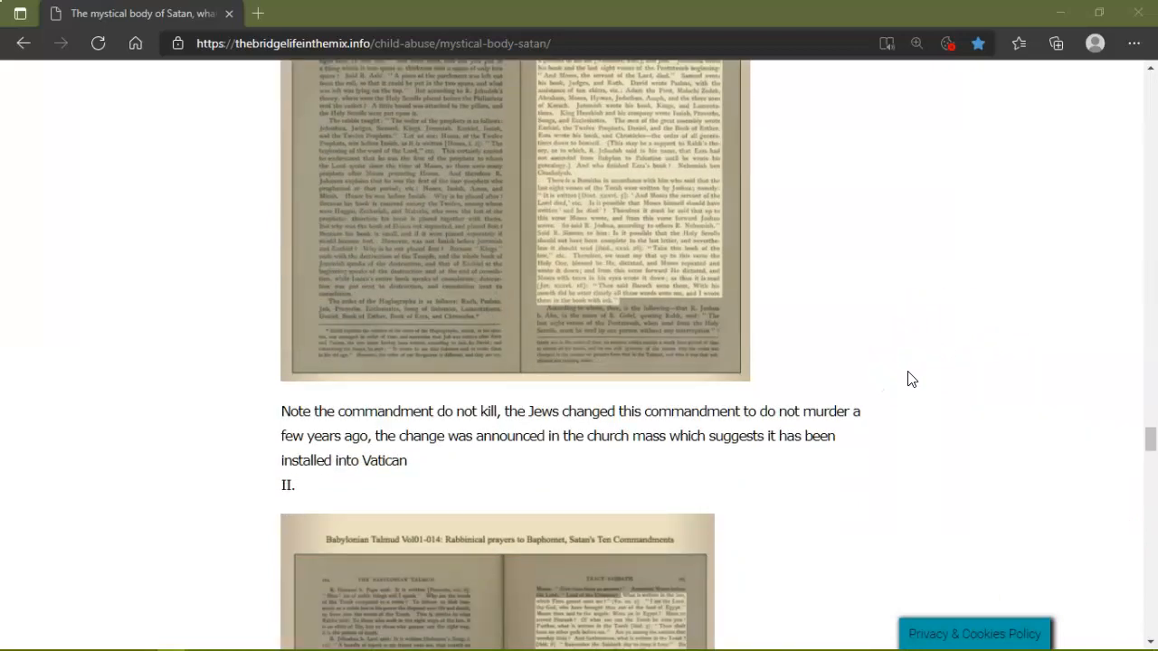
scroll(down, 3)
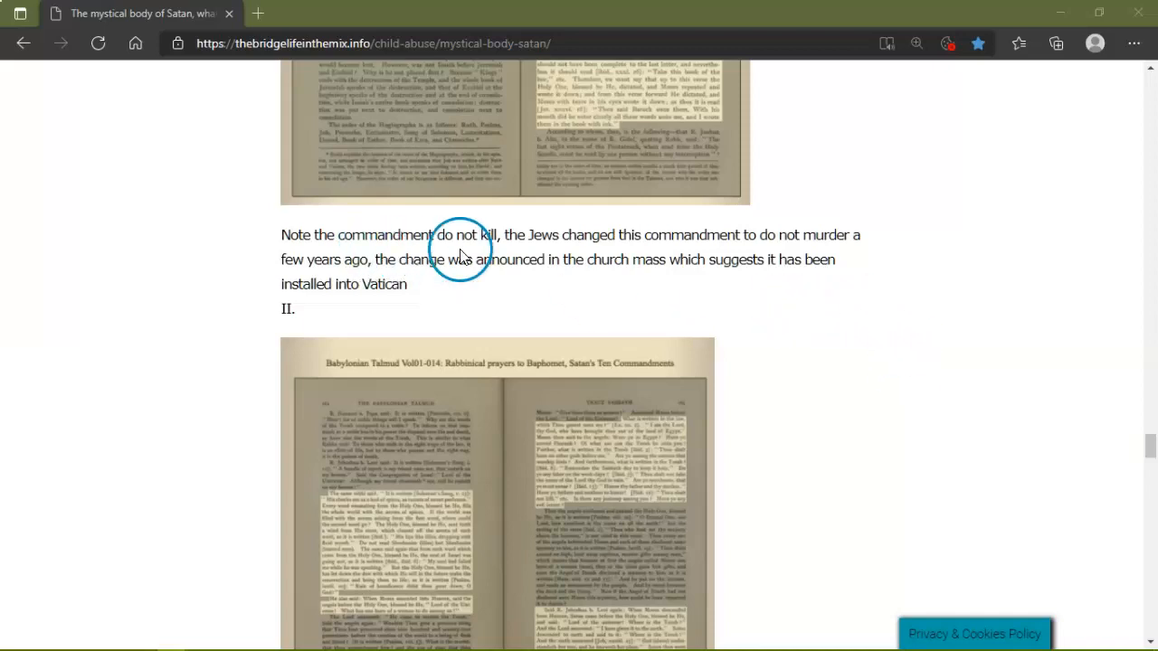
mouse_move(633, 253)
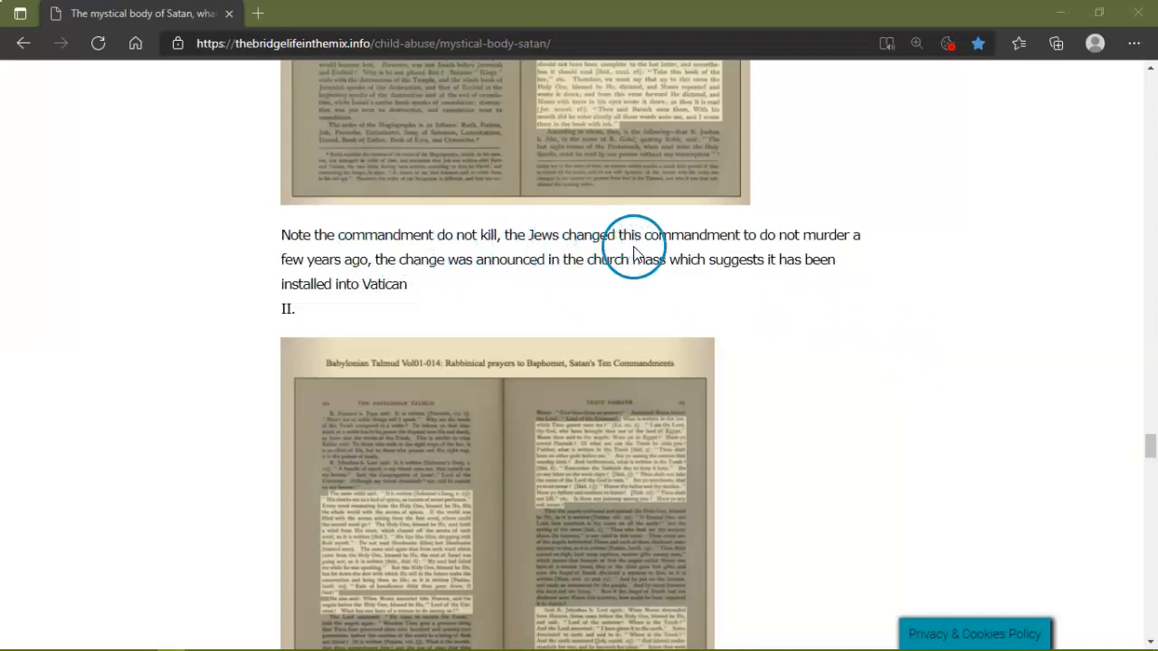
mouse_move(814, 246)
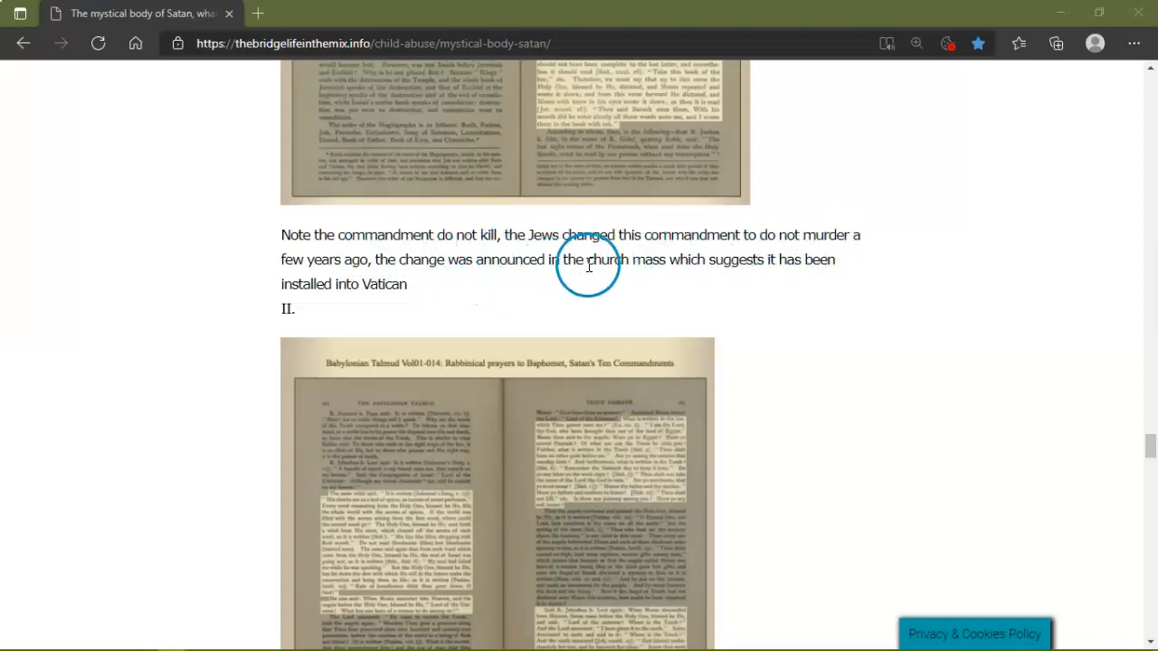
mouse_move(719, 275)
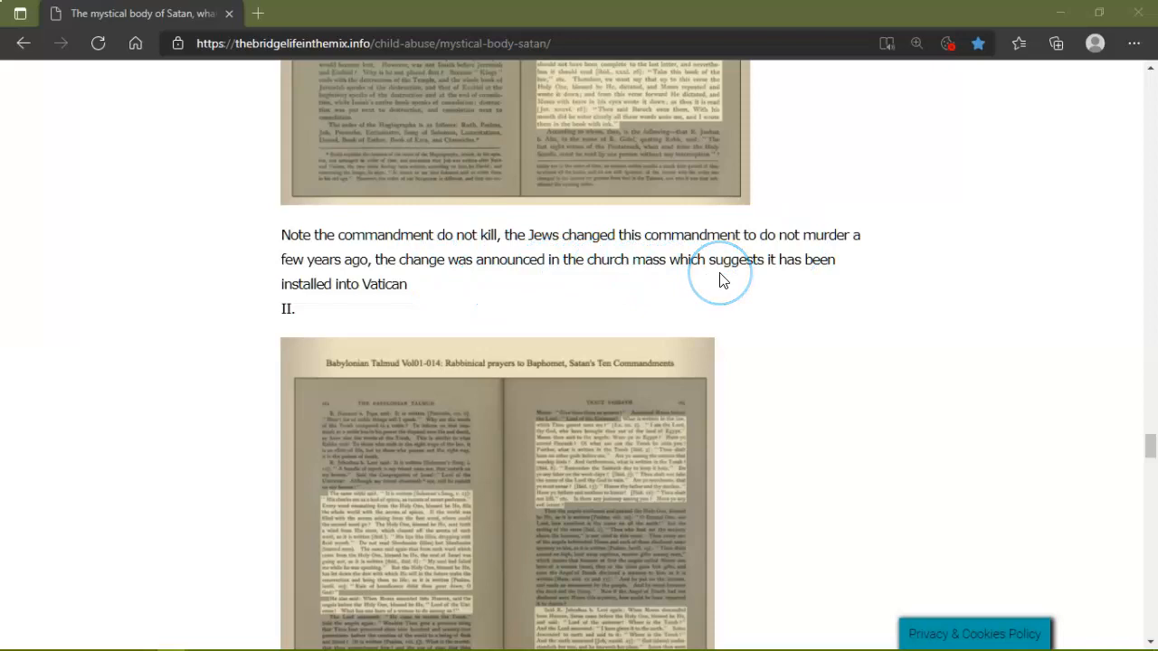
Scroll through more Talmud page images, then back up slightly to 'On the real identity of Our Father'.
scroll(down, 3)
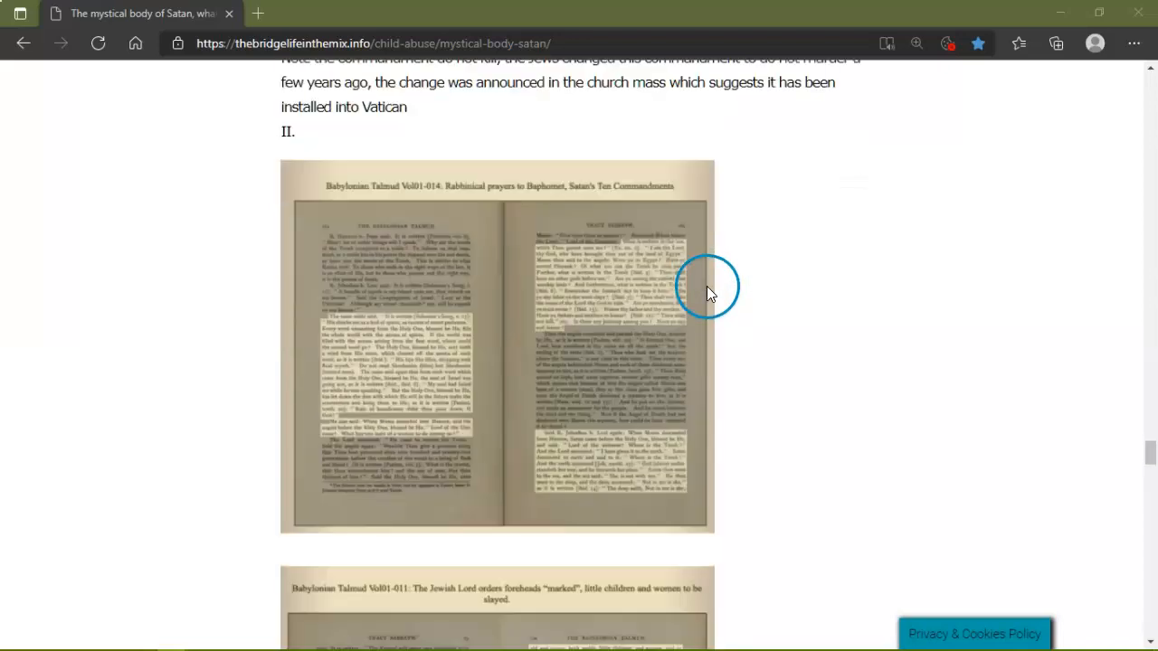
mouse_move(758, 427)
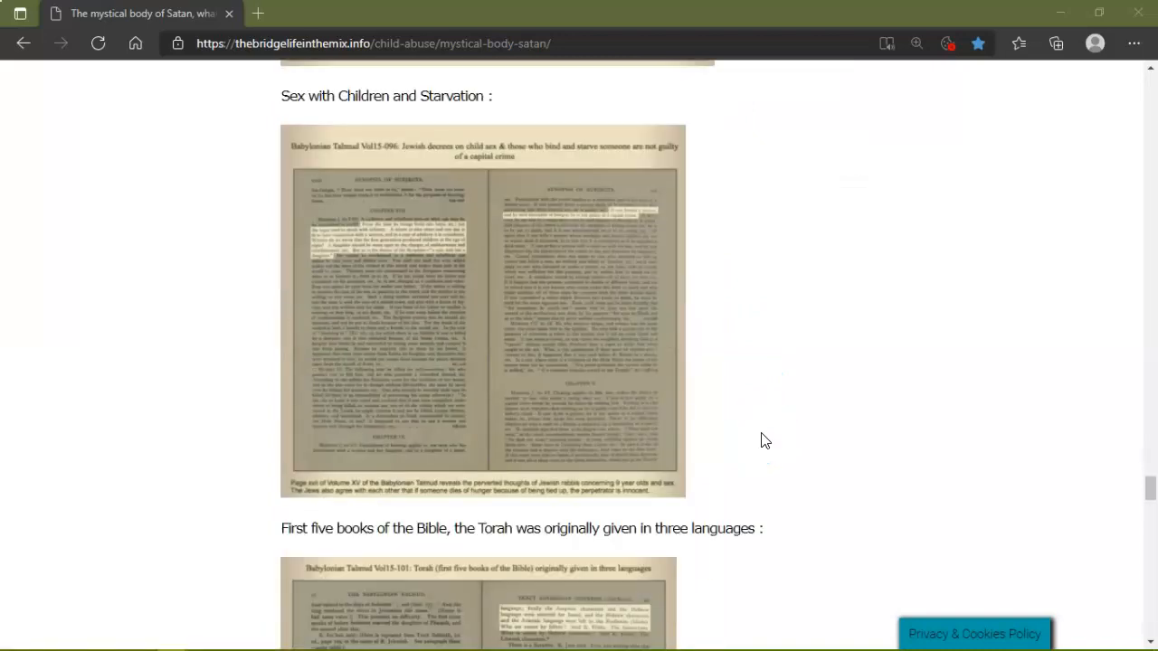
scroll(down, 3)
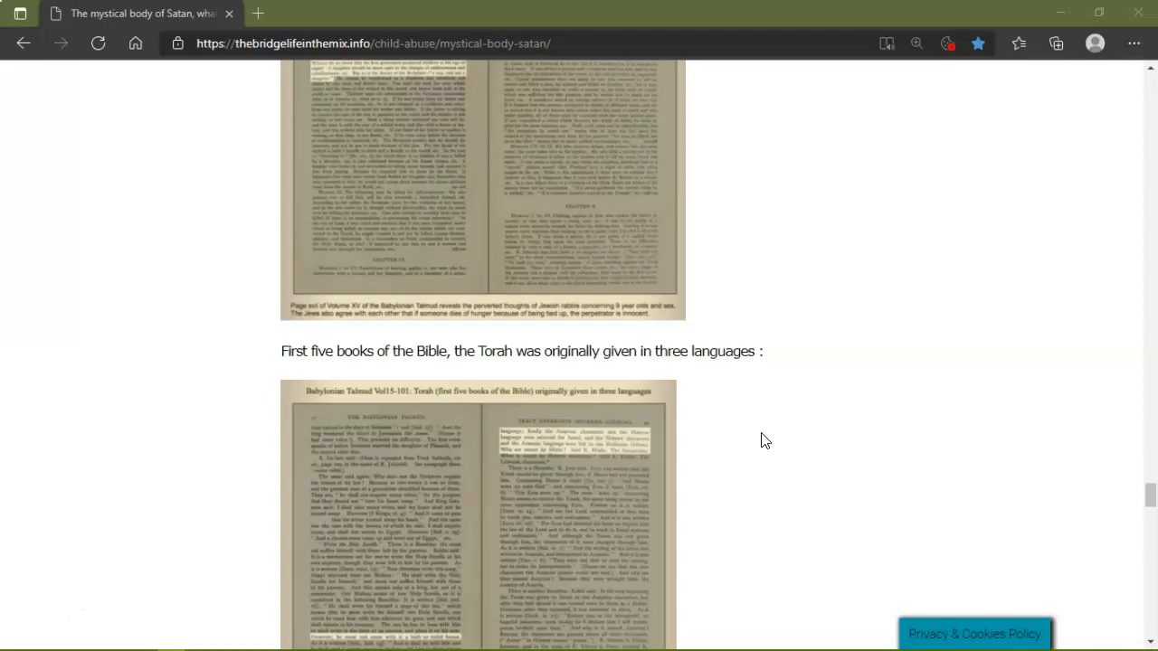
scroll(down, 3)
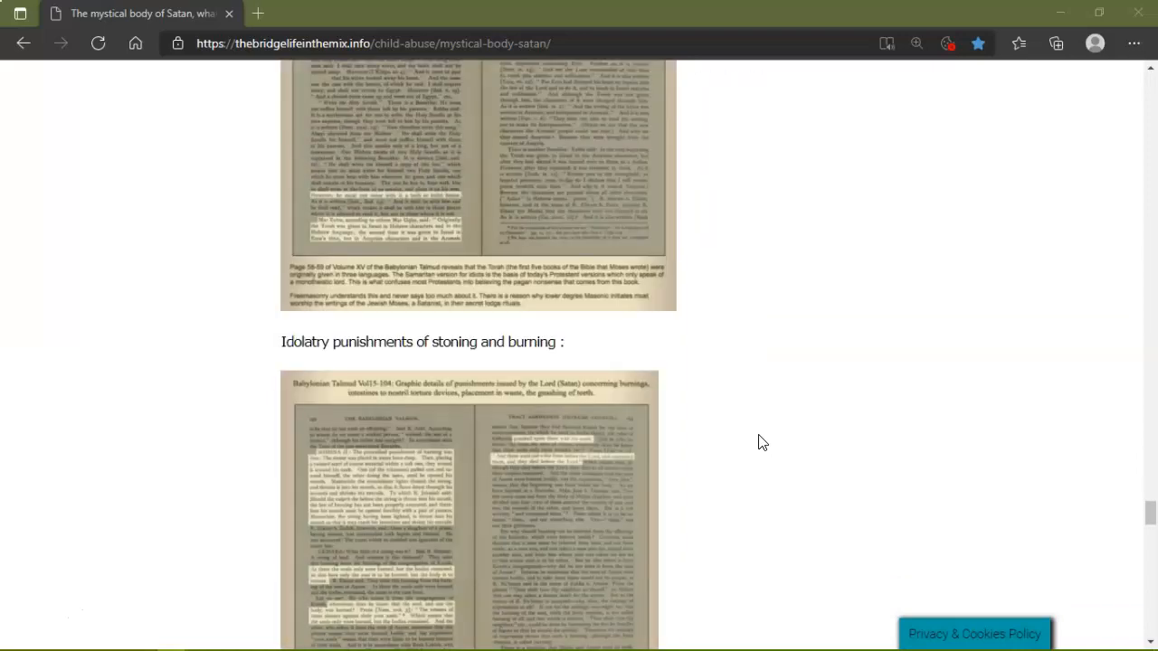
scroll(down, 3)
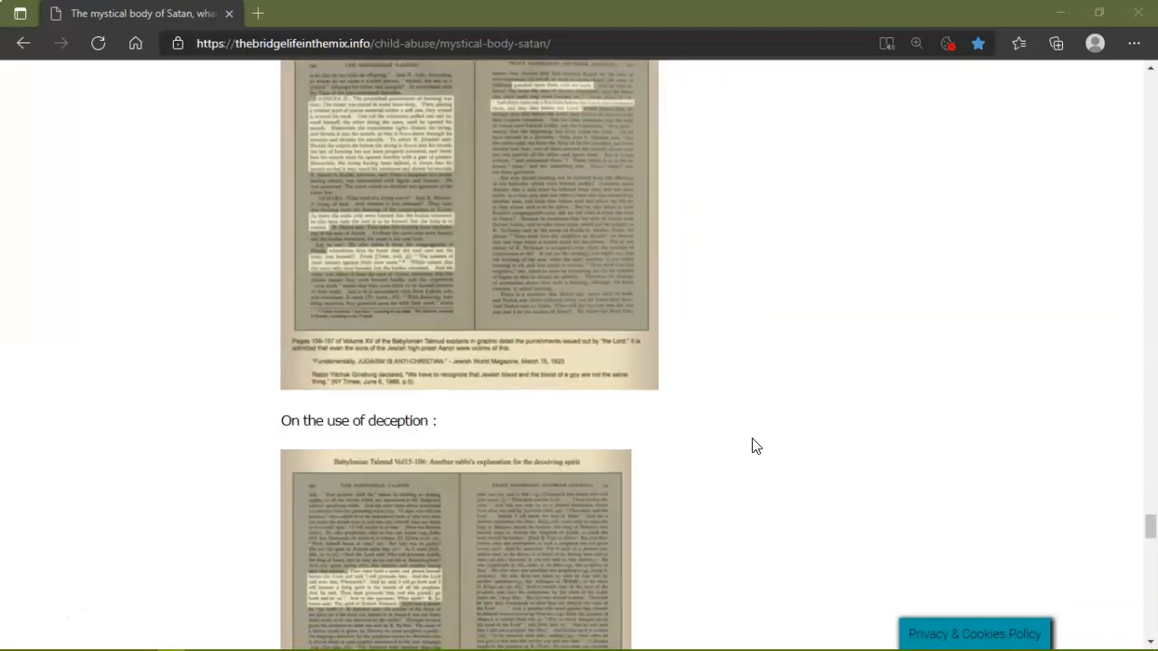
scroll(down, 3)
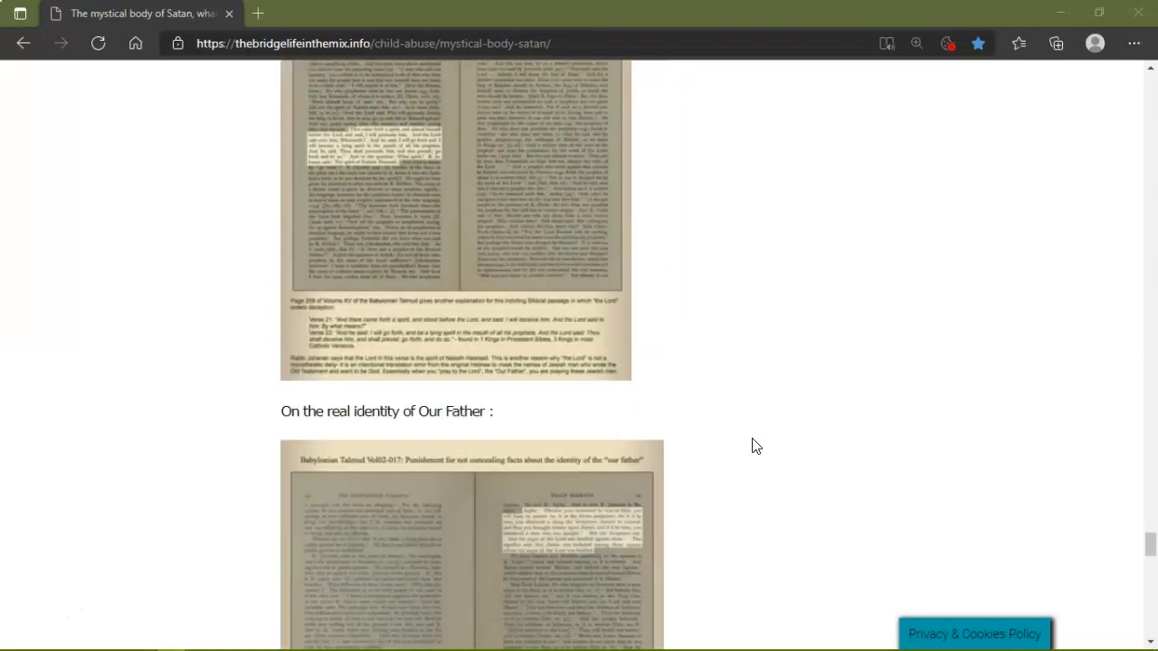
scroll(down, 3)
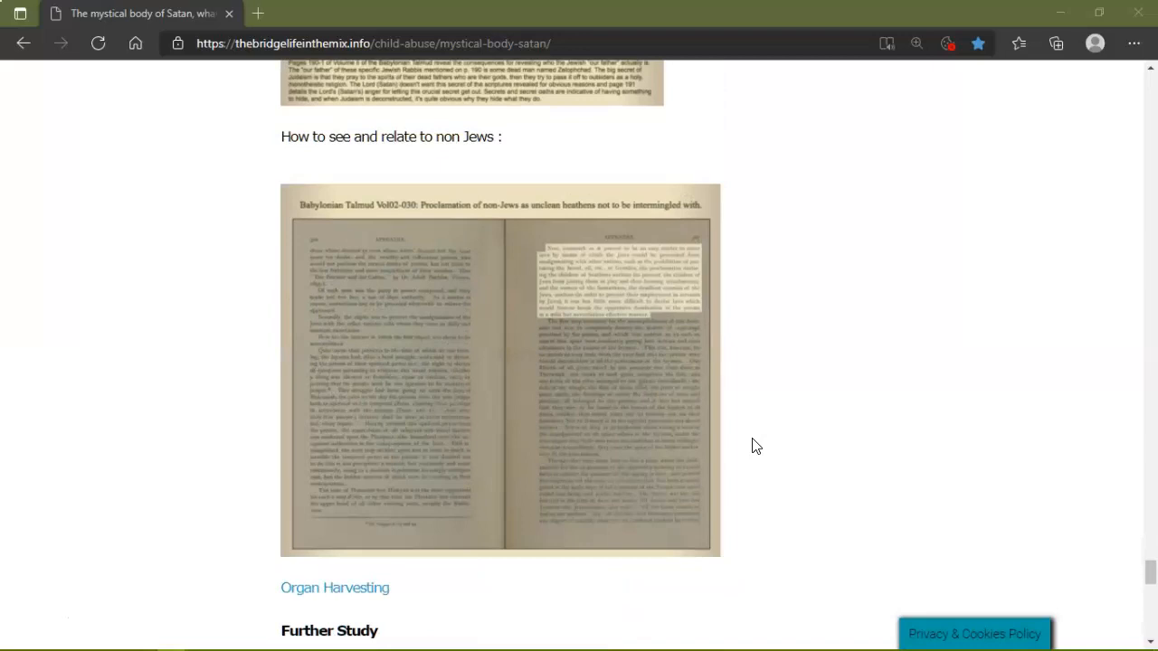
scroll(up, 3)
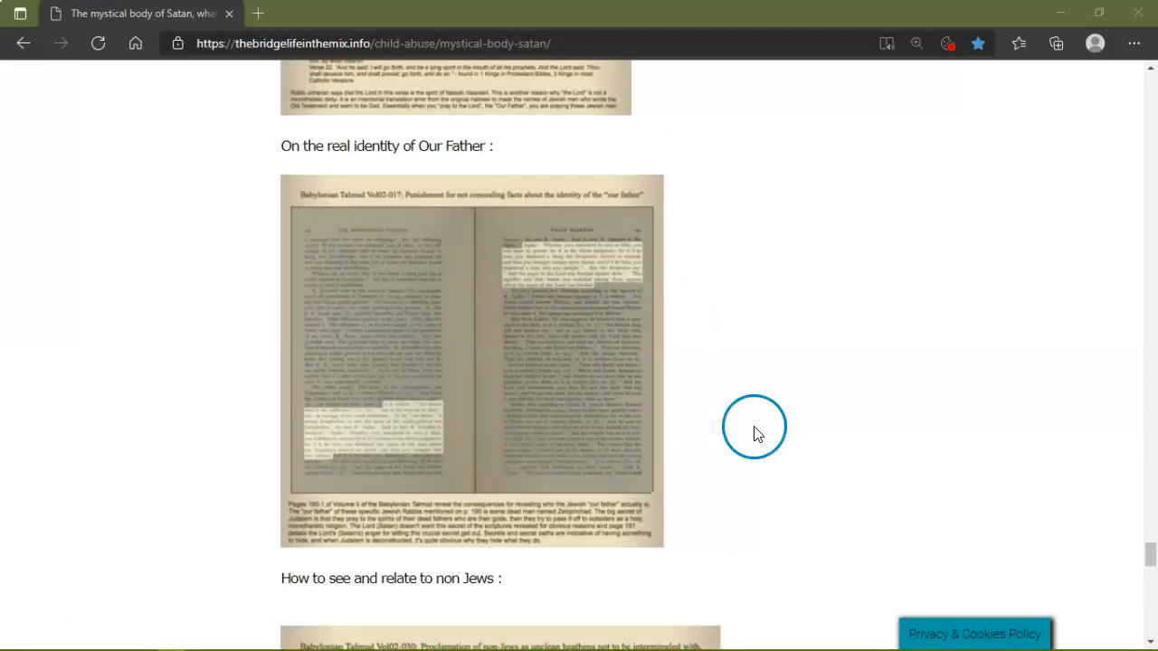
Scroll to the 'On the use of deception' heading and its Talmud page image.
scroll(down, 3)
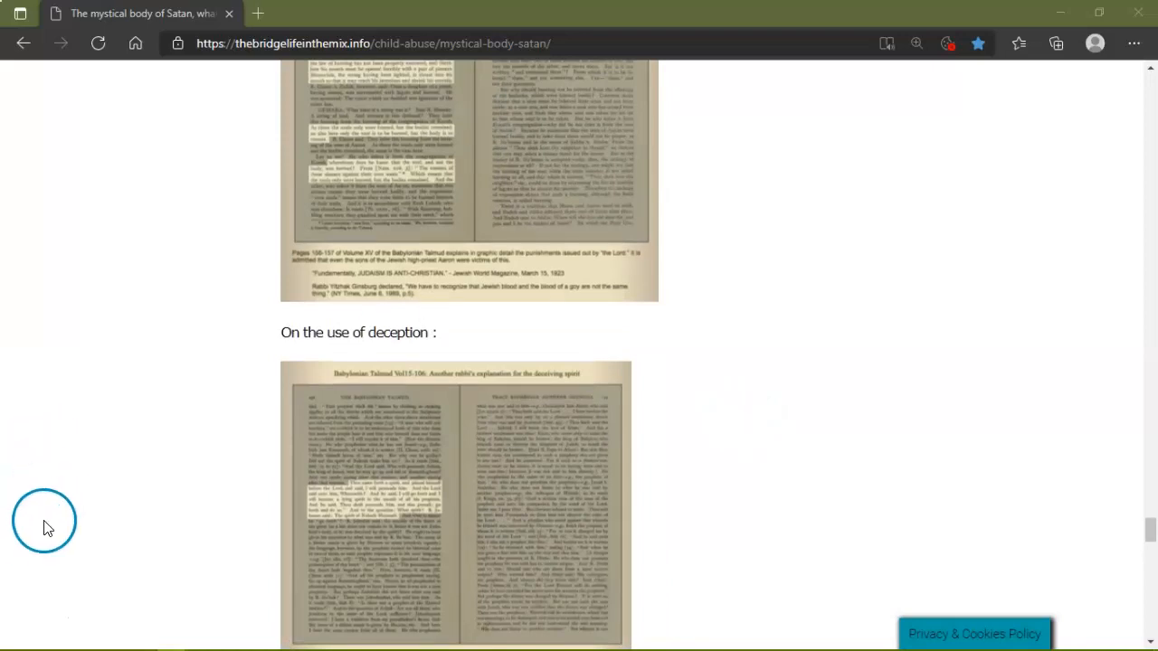
mouse_move(51, 506)
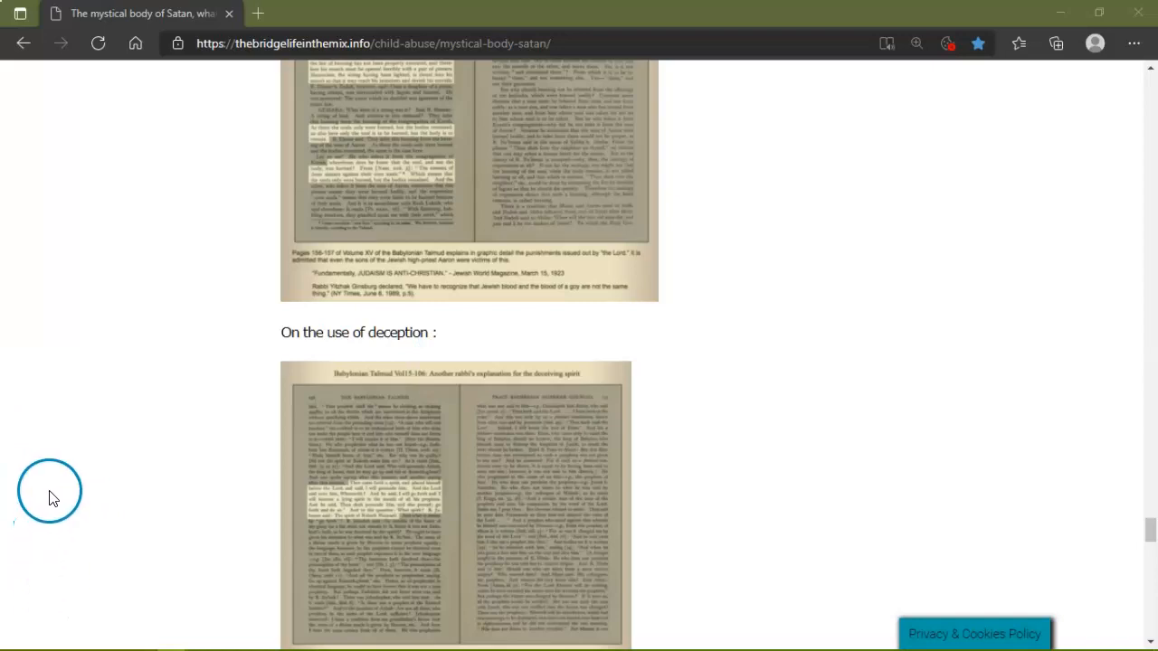
mouse_move(36, 552)
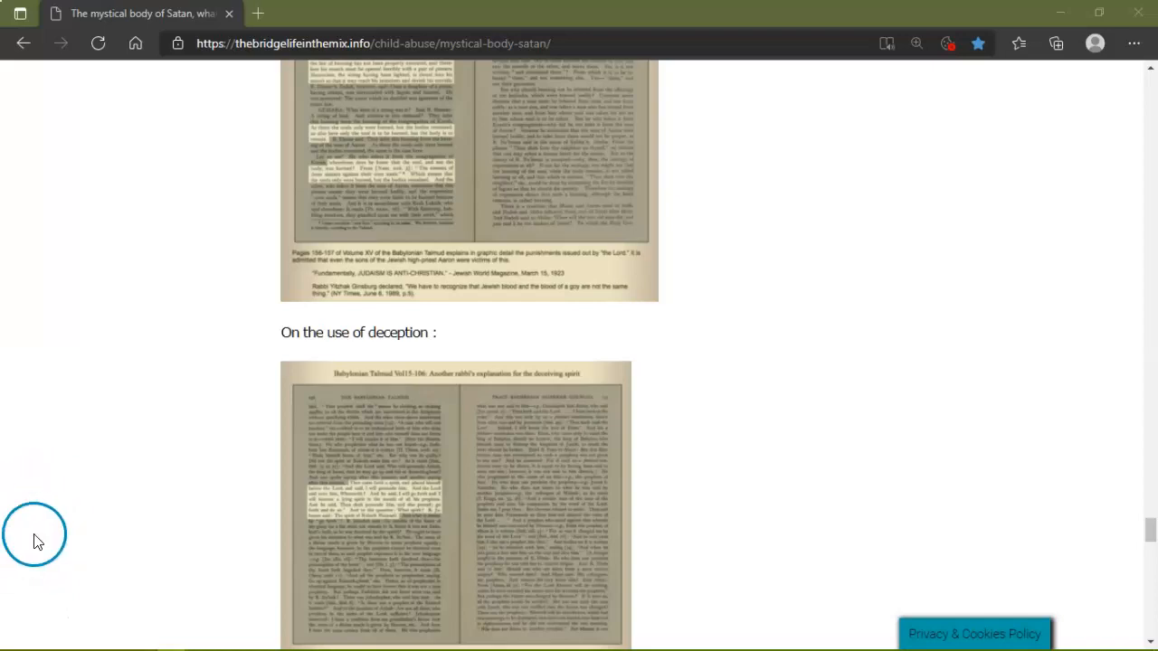
mouse_move(40, 514)
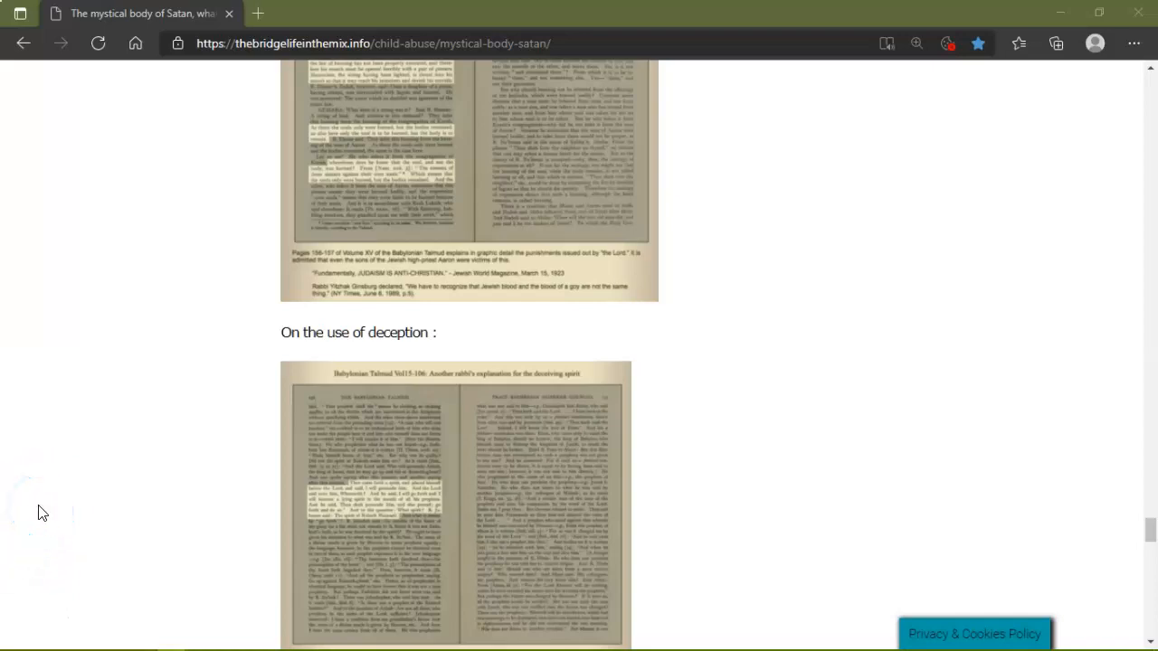